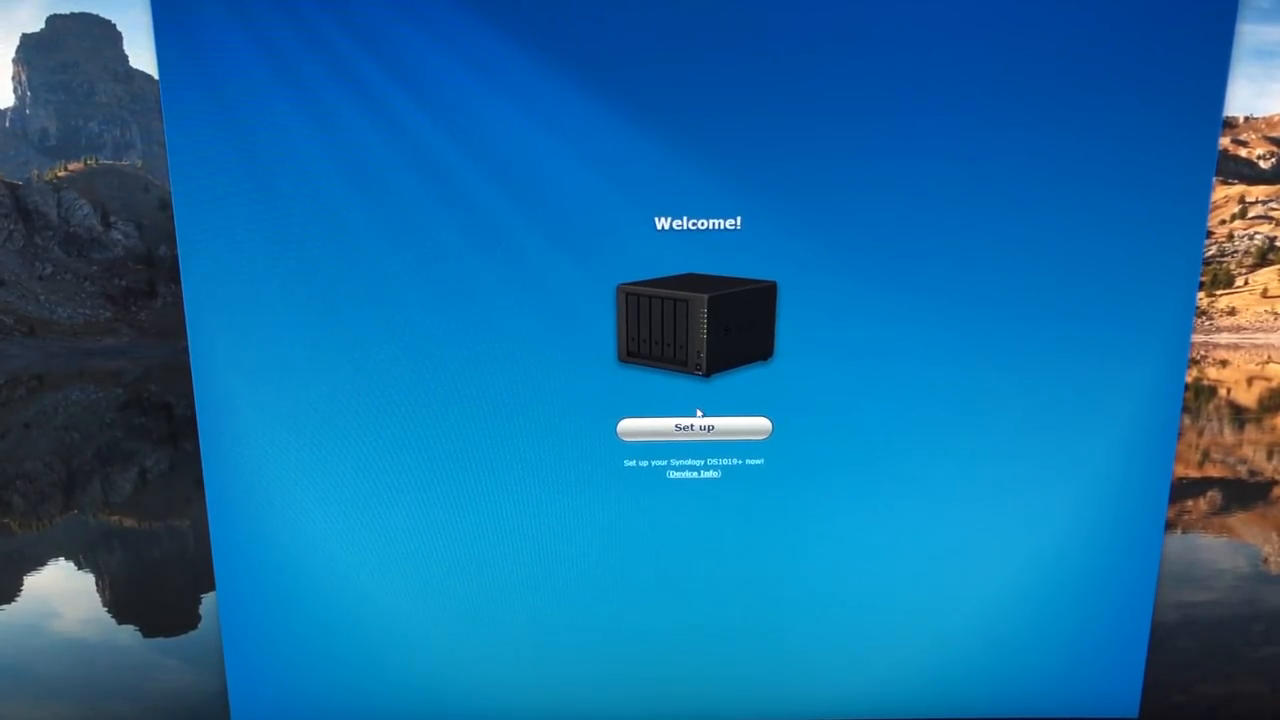
Start setting up the DS1019+ and install the latest DSM version
{"action": "left_click", "coordinate": [694, 427]}
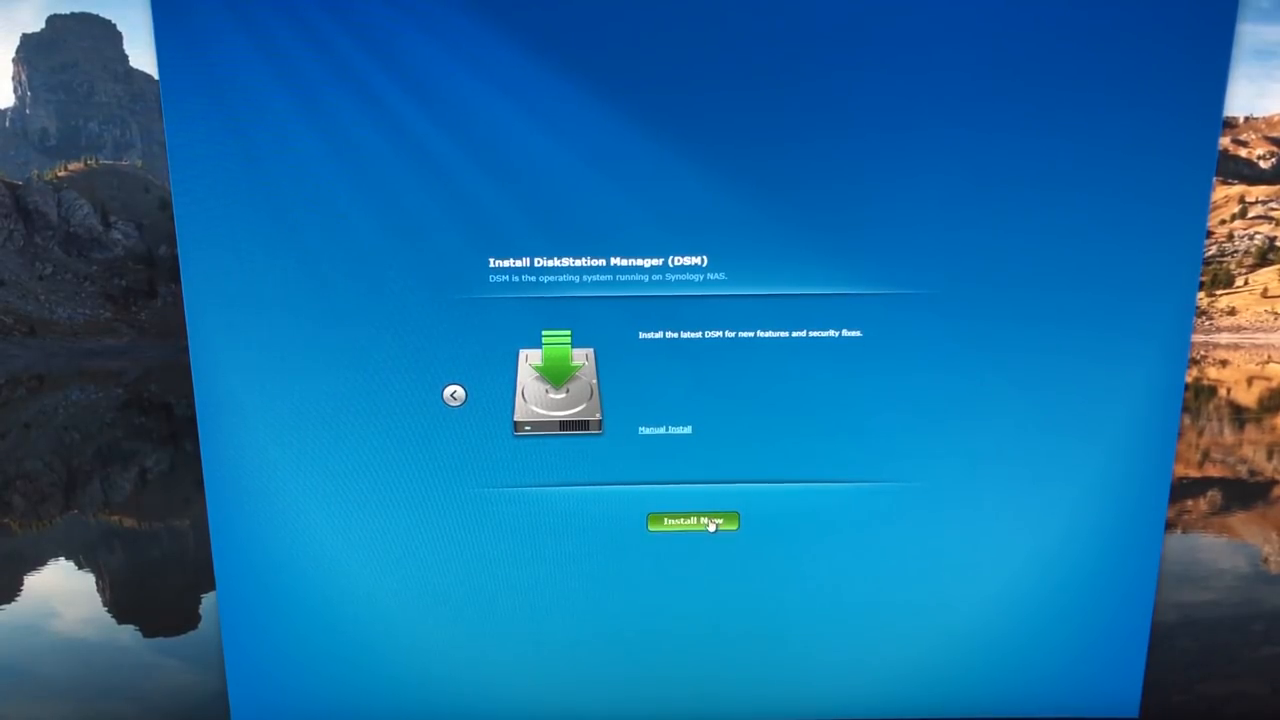
{"action": "left_click", "coordinate": [692, 521]}
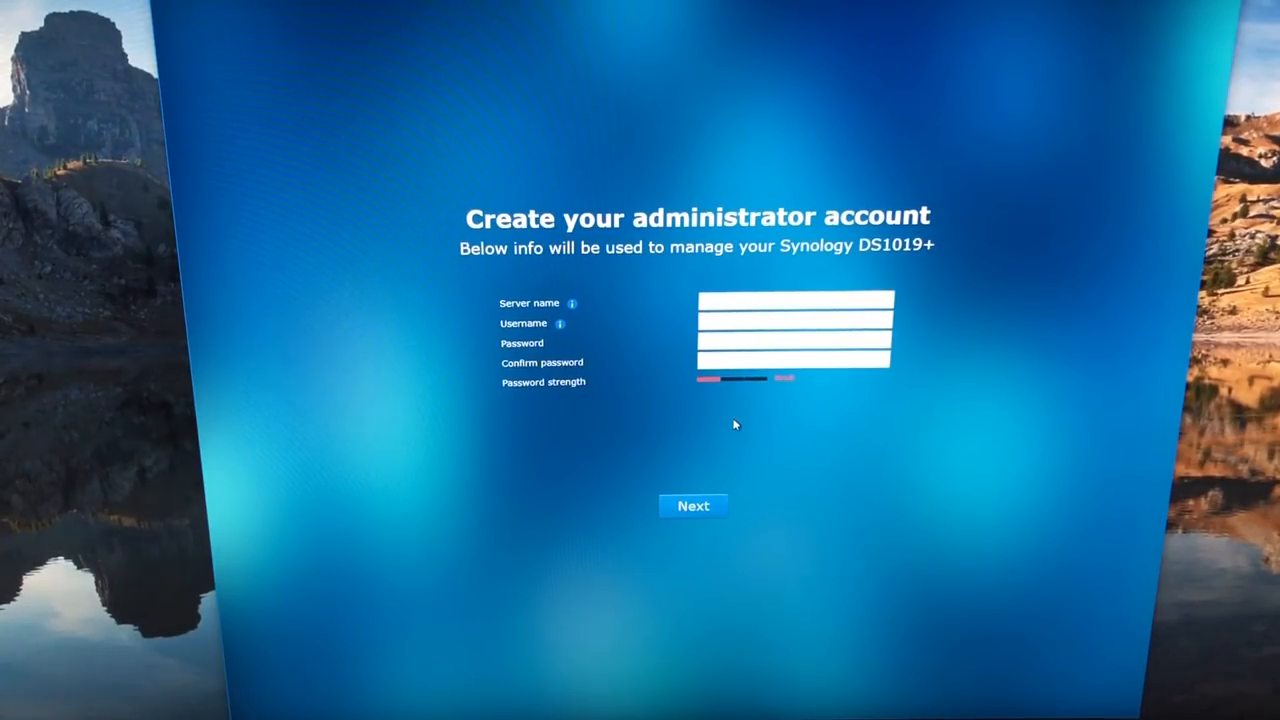
Submit the administrator account details and finish setup to reach the DSM desktop
{"action": "left_click", "coordinate": [692, 506]}
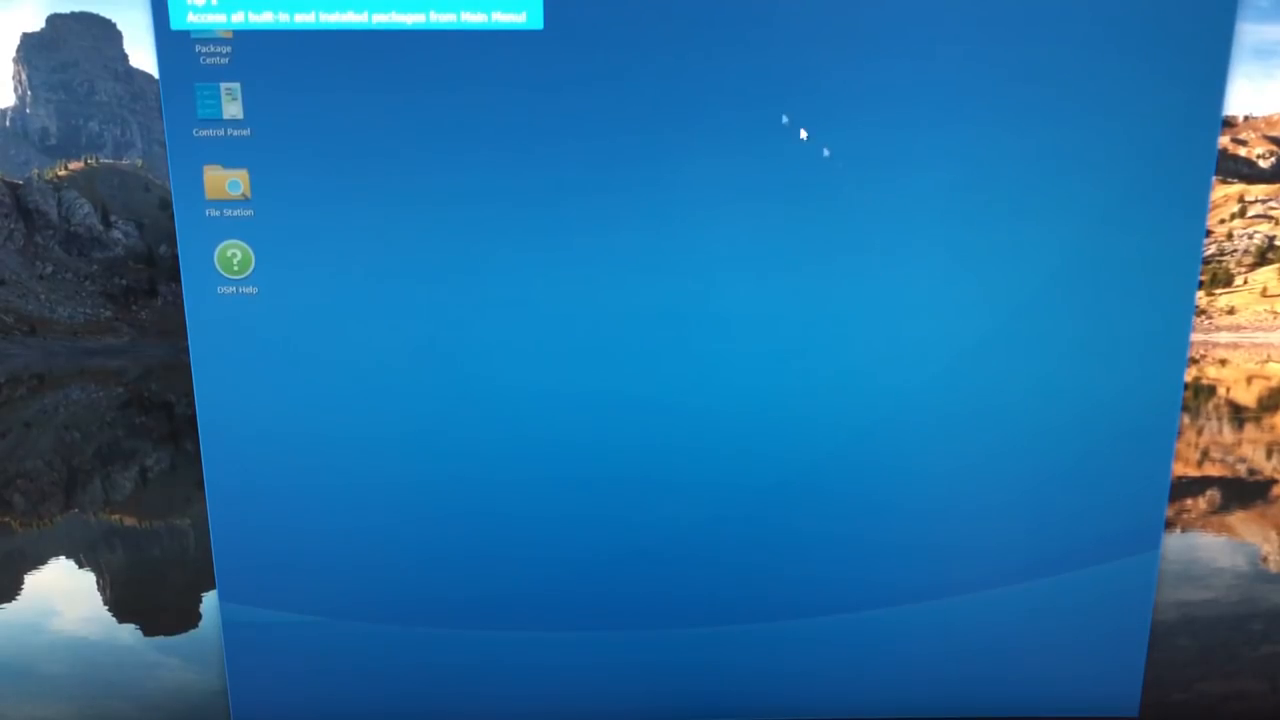
{"action": "mouse_move", "coordinate": [405, 328]}
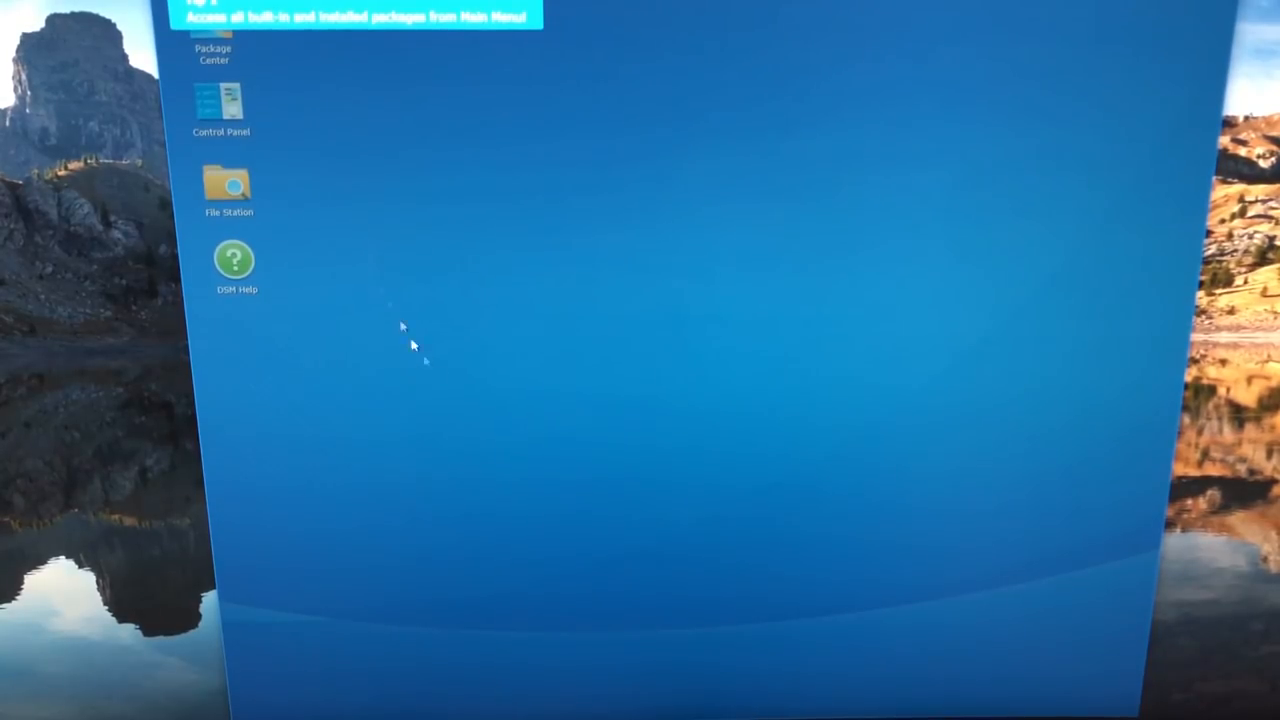
{"action": "mouse_move", "coordinate": [407, 122]}
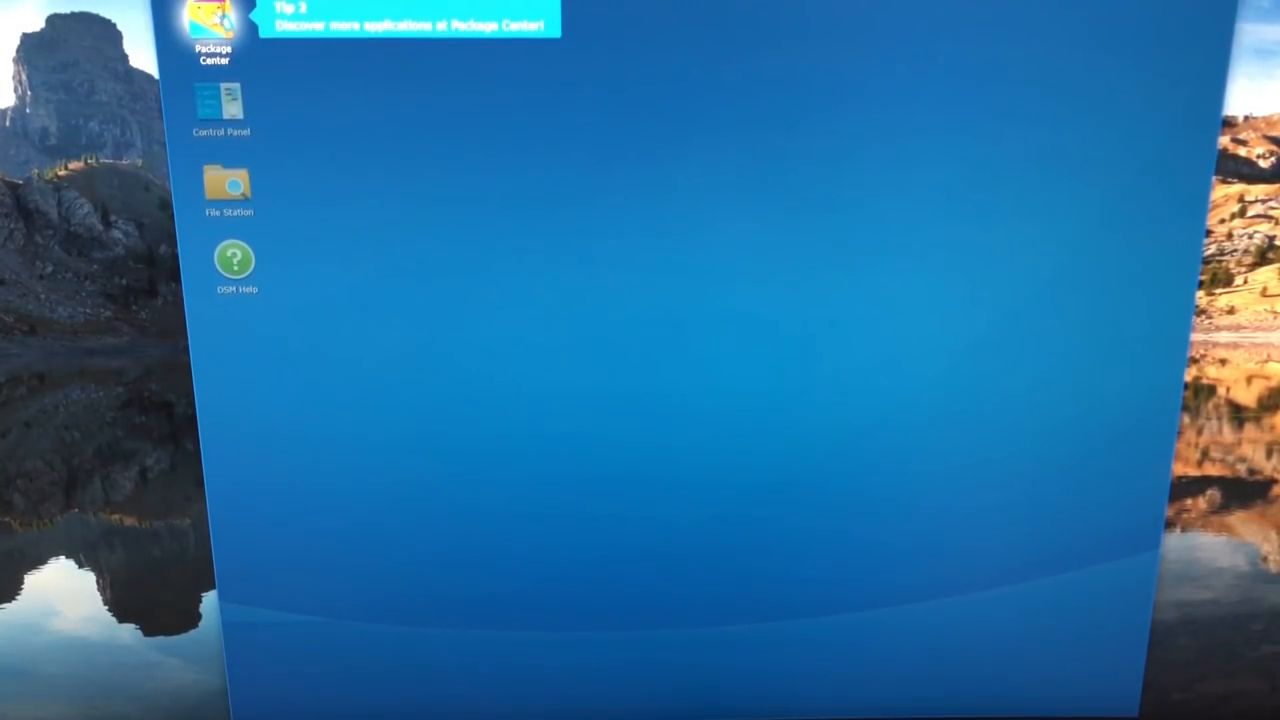
{"action": "mouse_move", "coordinate": [515, 108]}
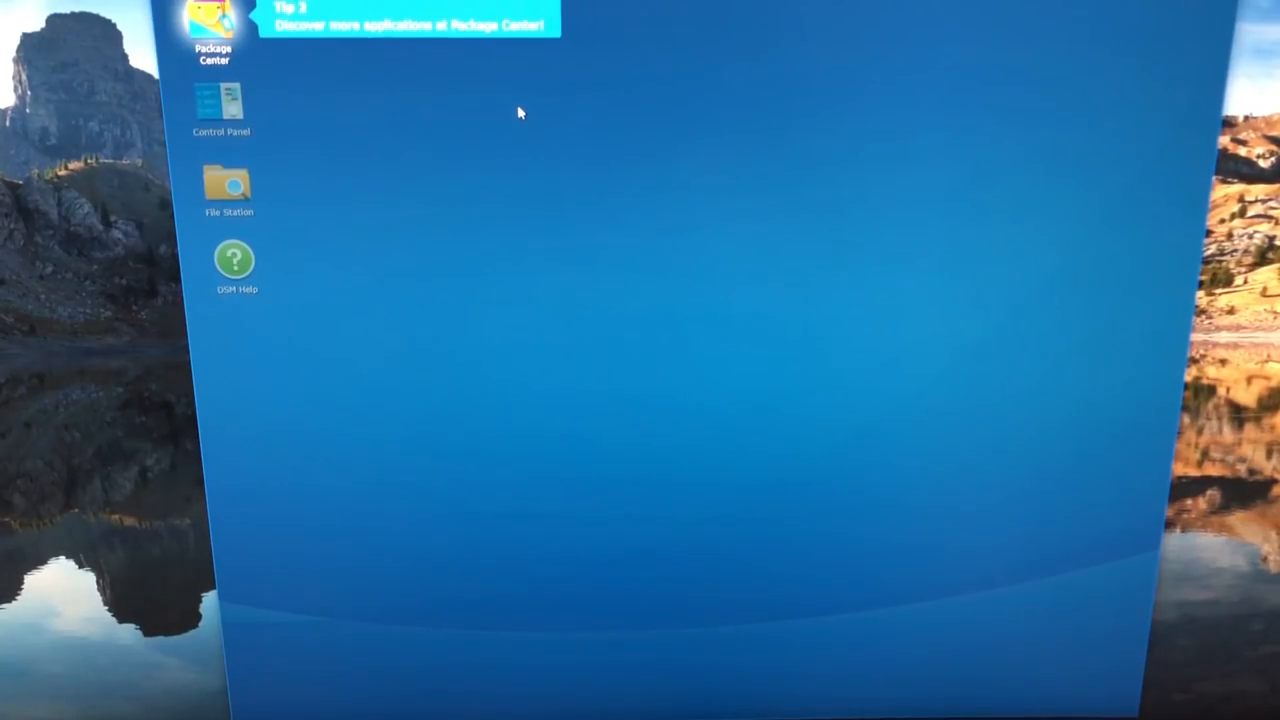
{"action": "mouse_move", "coordinate": [655, 163]}
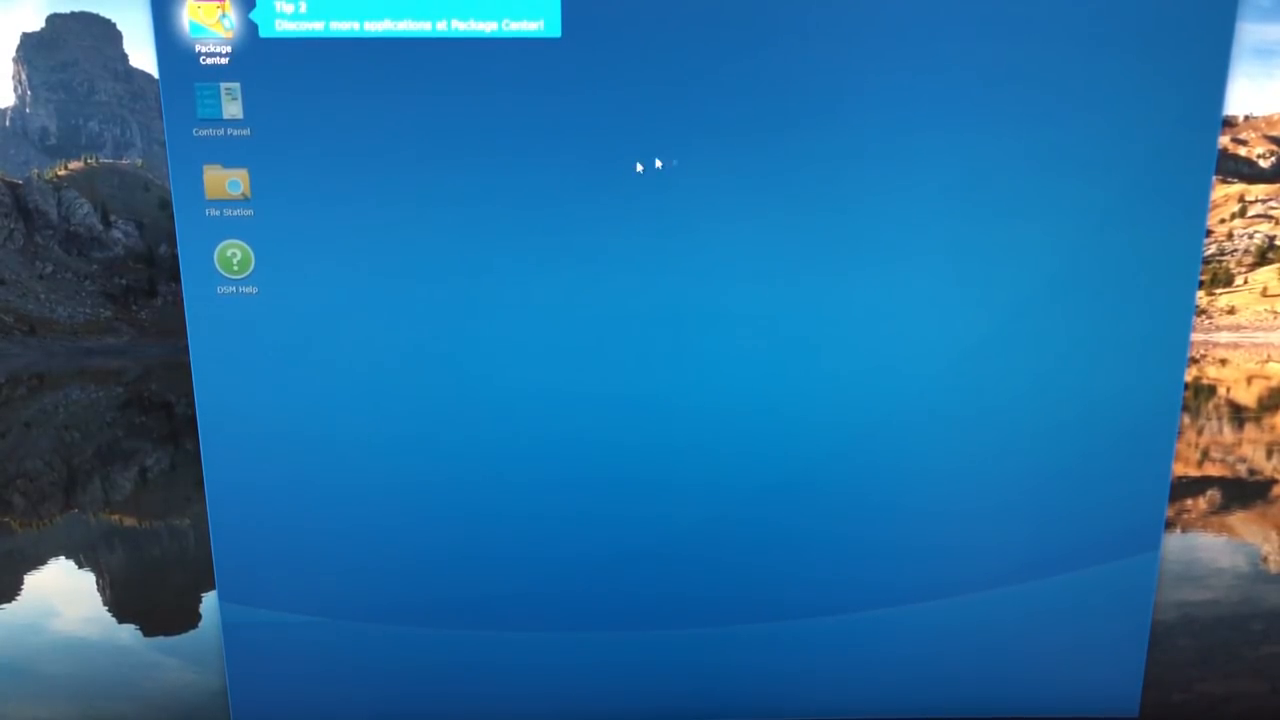
{"action": "mouse_move", "coordinate": [540, 170]}
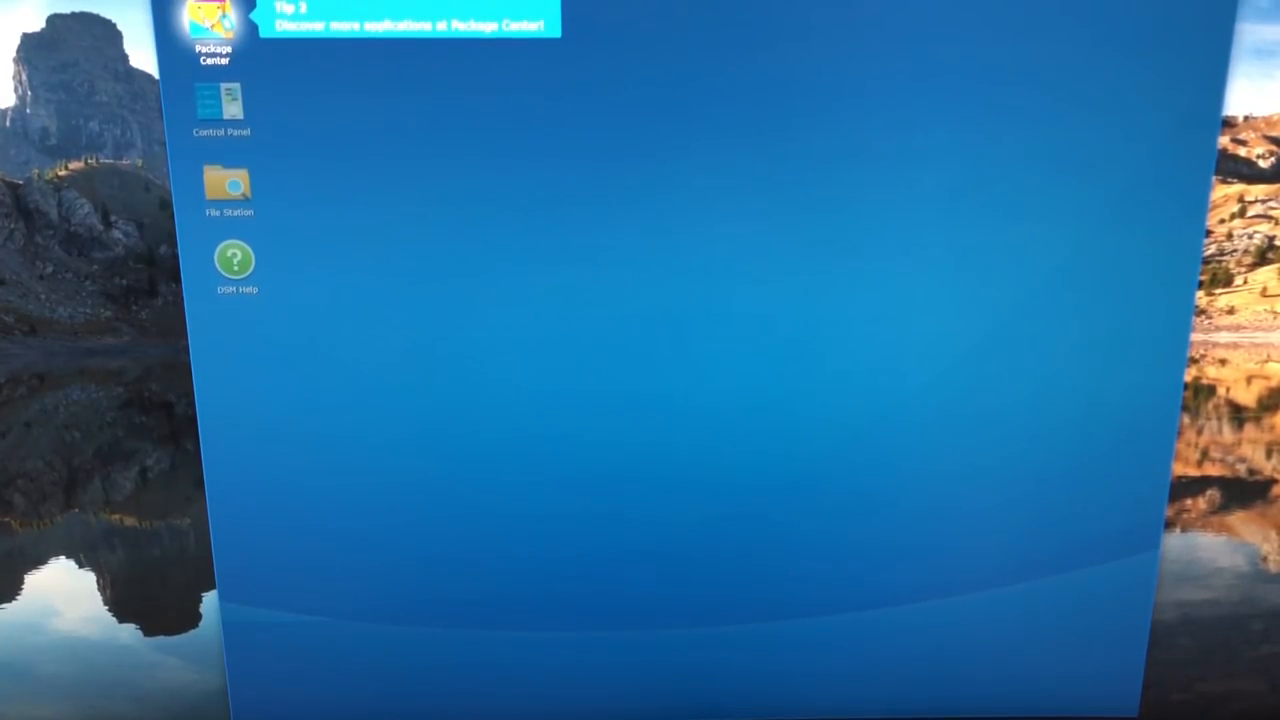
{"action": "mouse_move", "coordinate": [221, 105]}
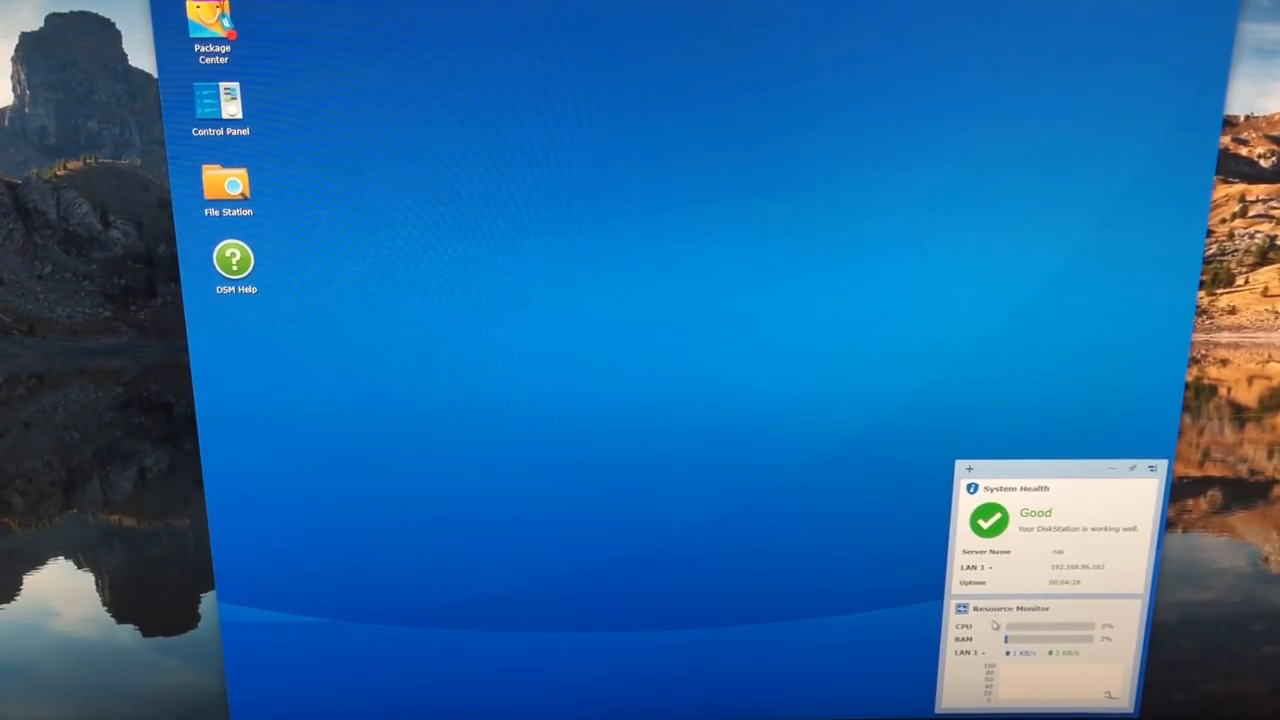
{"action": "mouse_move", "coordinate": [882, 617]}
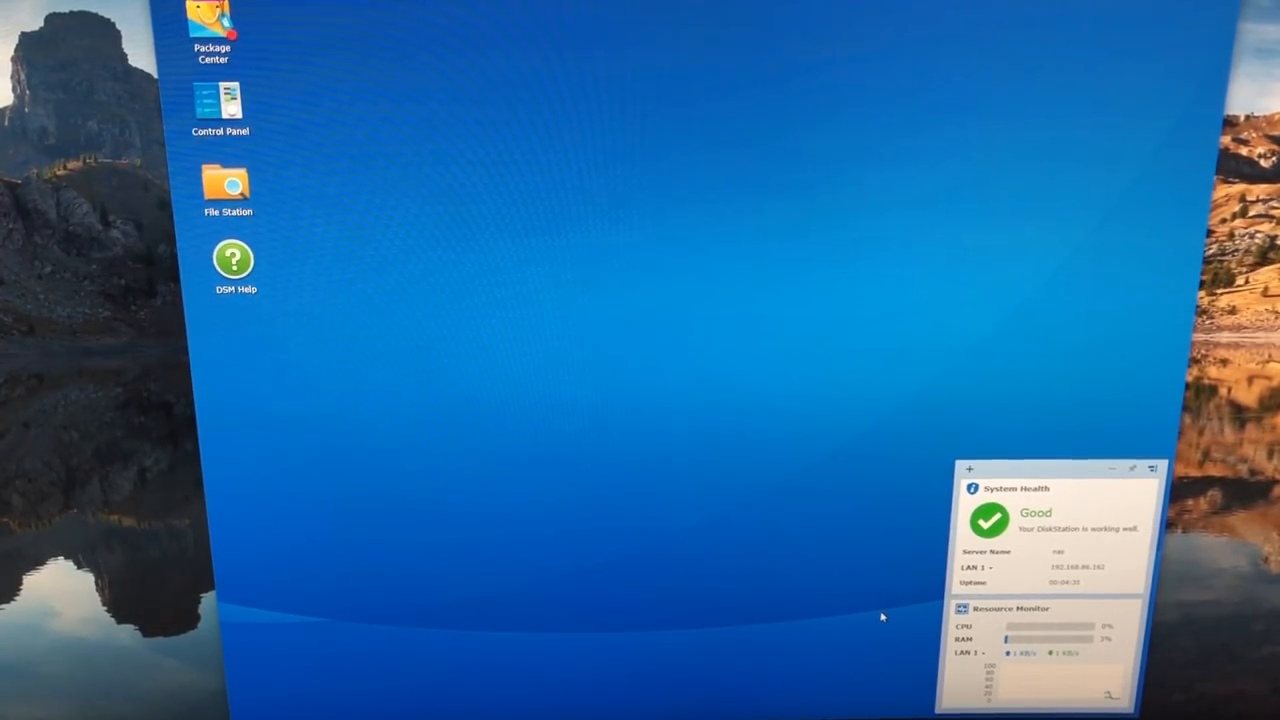
Open Control Panel from the DSM desktop
{"action": "double_click", "coordinate": [220, 105]}
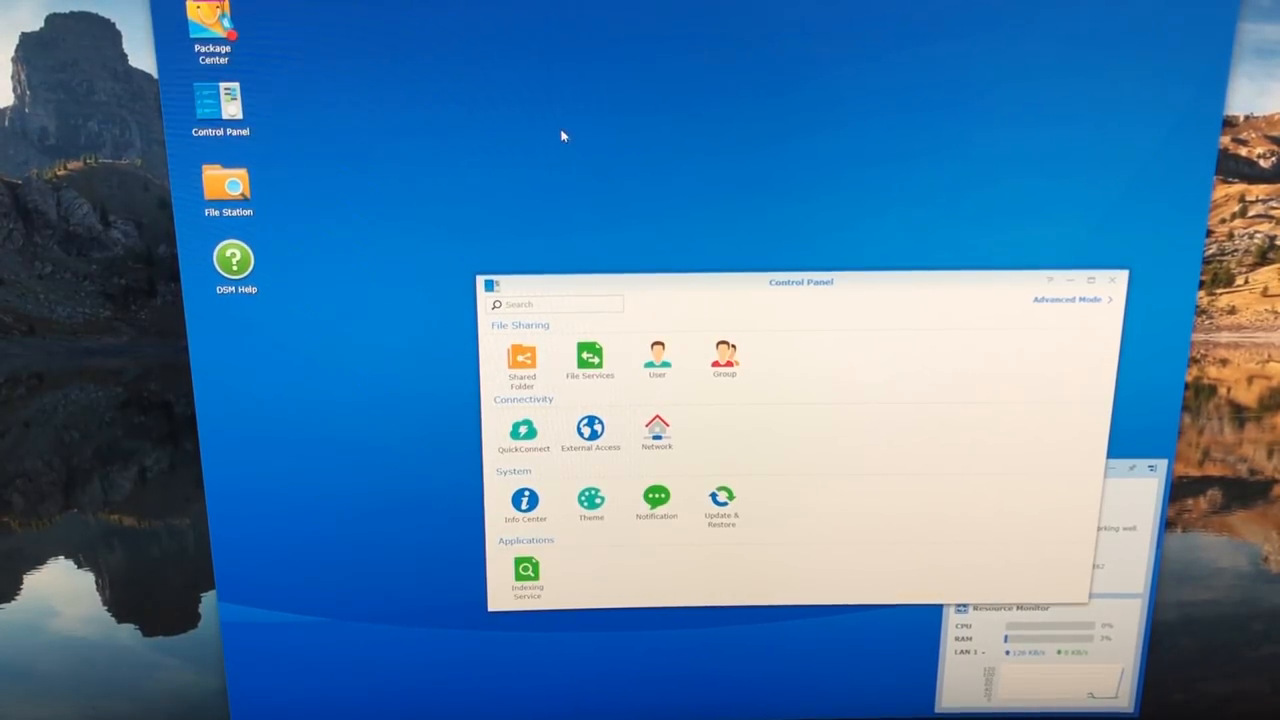
{"action": "mouse_move", "coordinate": [836, 466]}
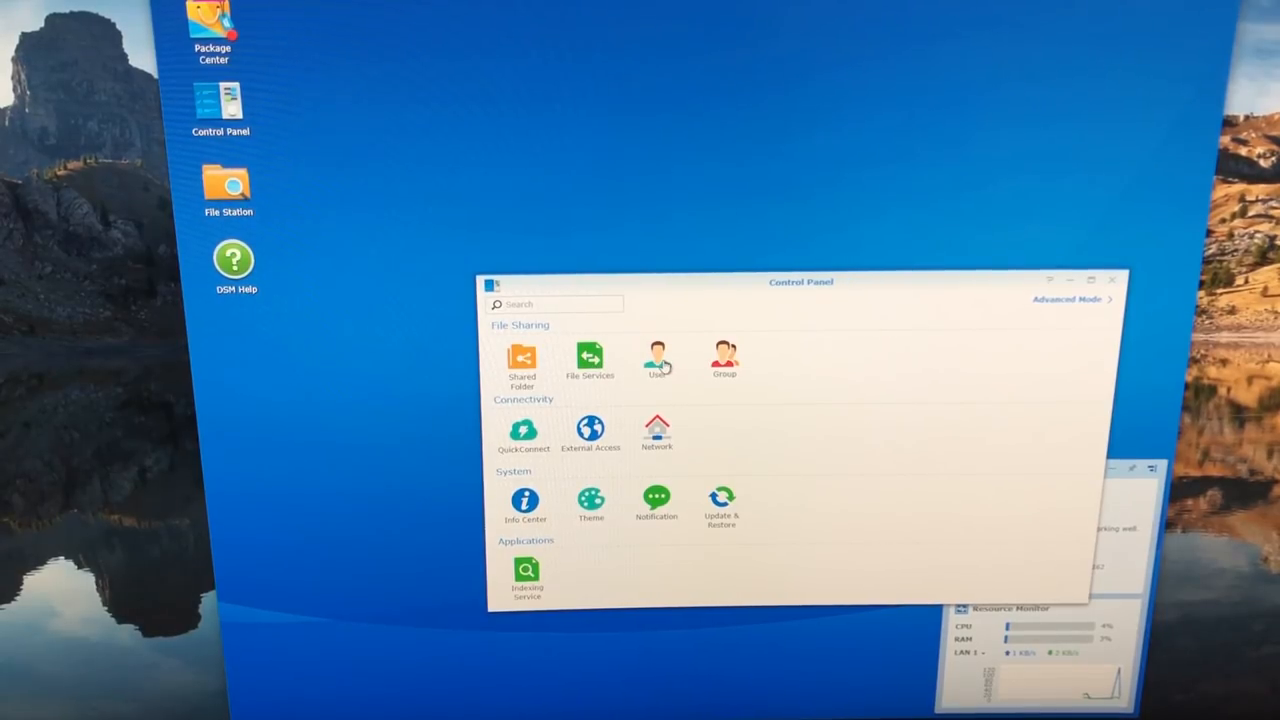
{"action": "mouse_move", "coordinate": [785, 378]}
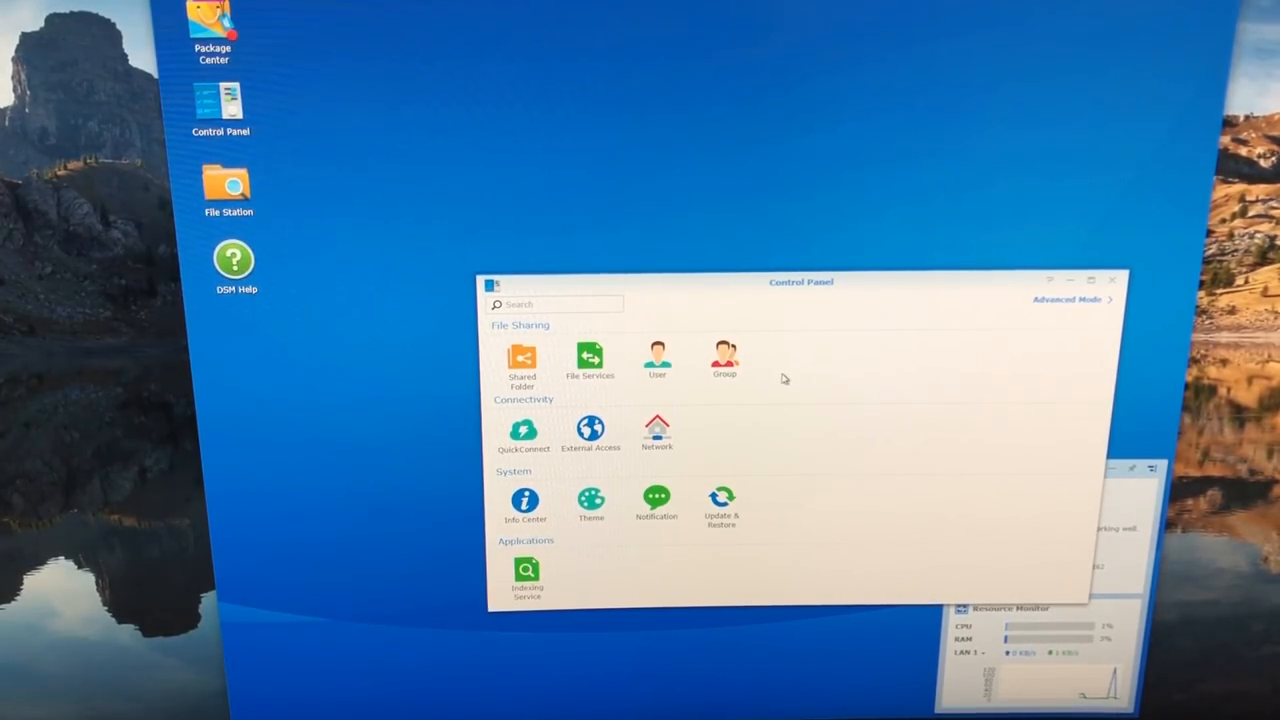
{"action": "mouse_move", "coordinate": [730, 545]}
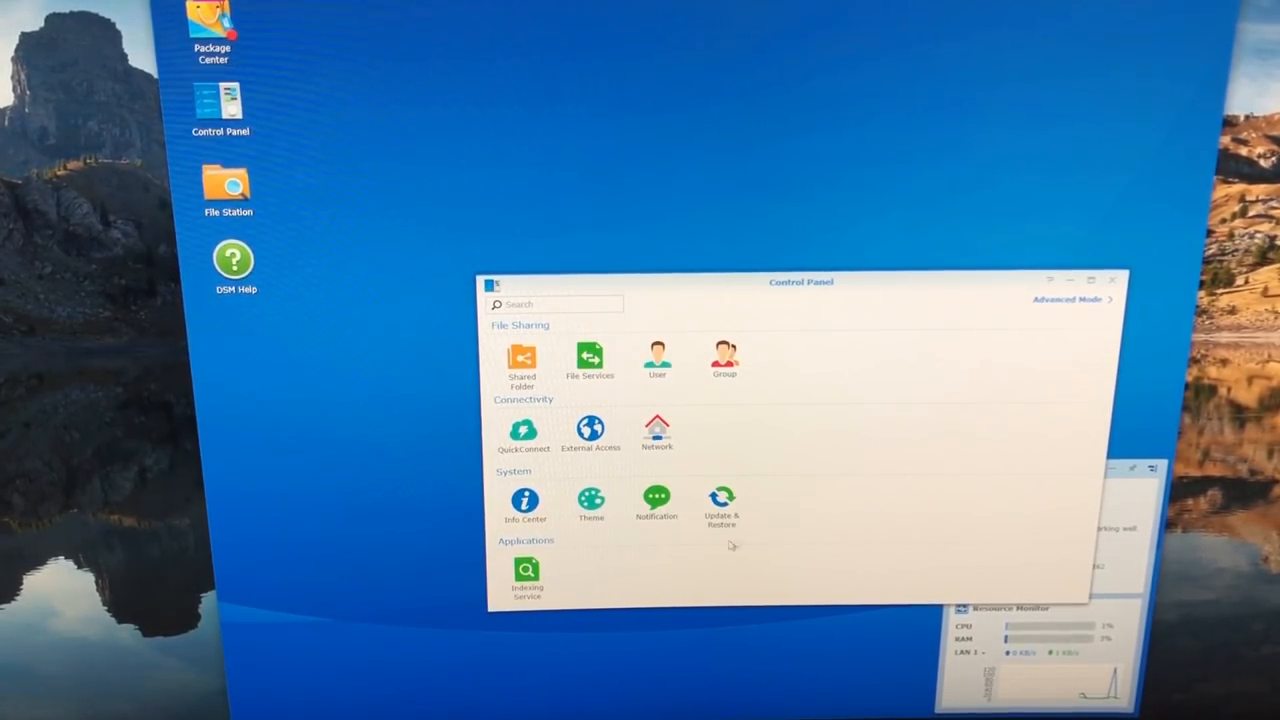
{"action": "mouse_move", "coordinate": [770, 432]}
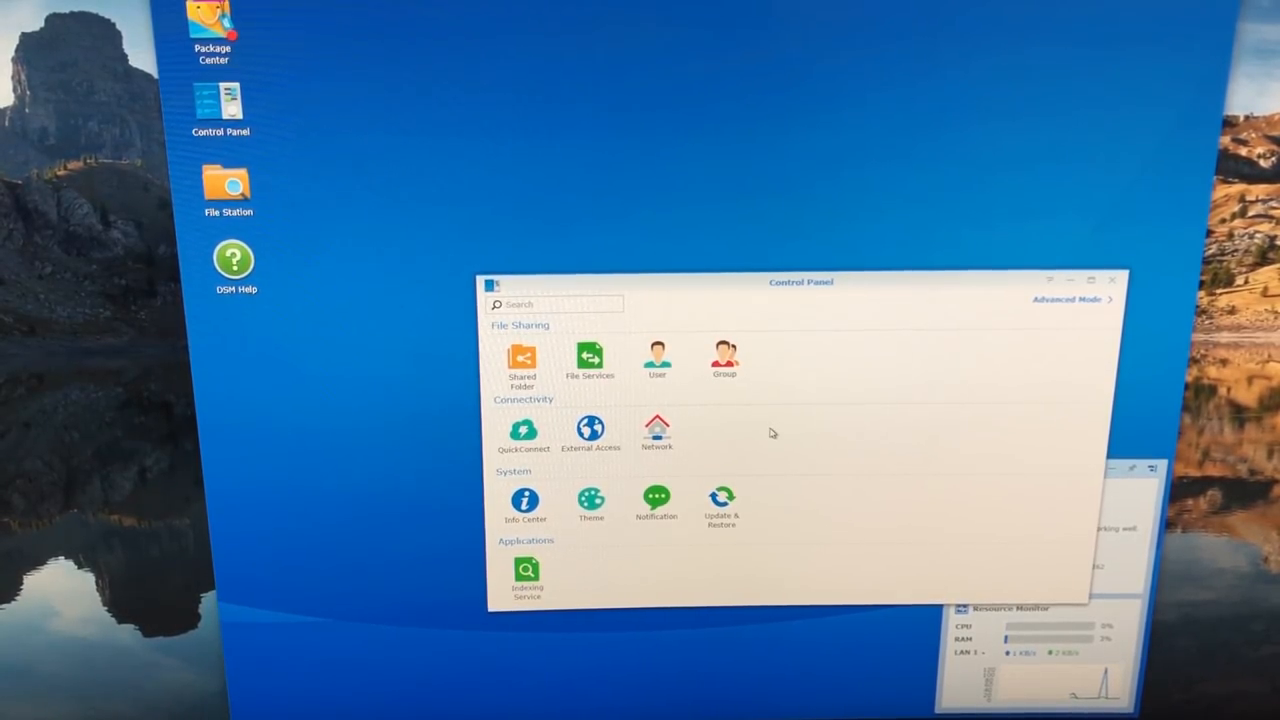
{"action": "mouse_move", "coordinate": [785, 424]}
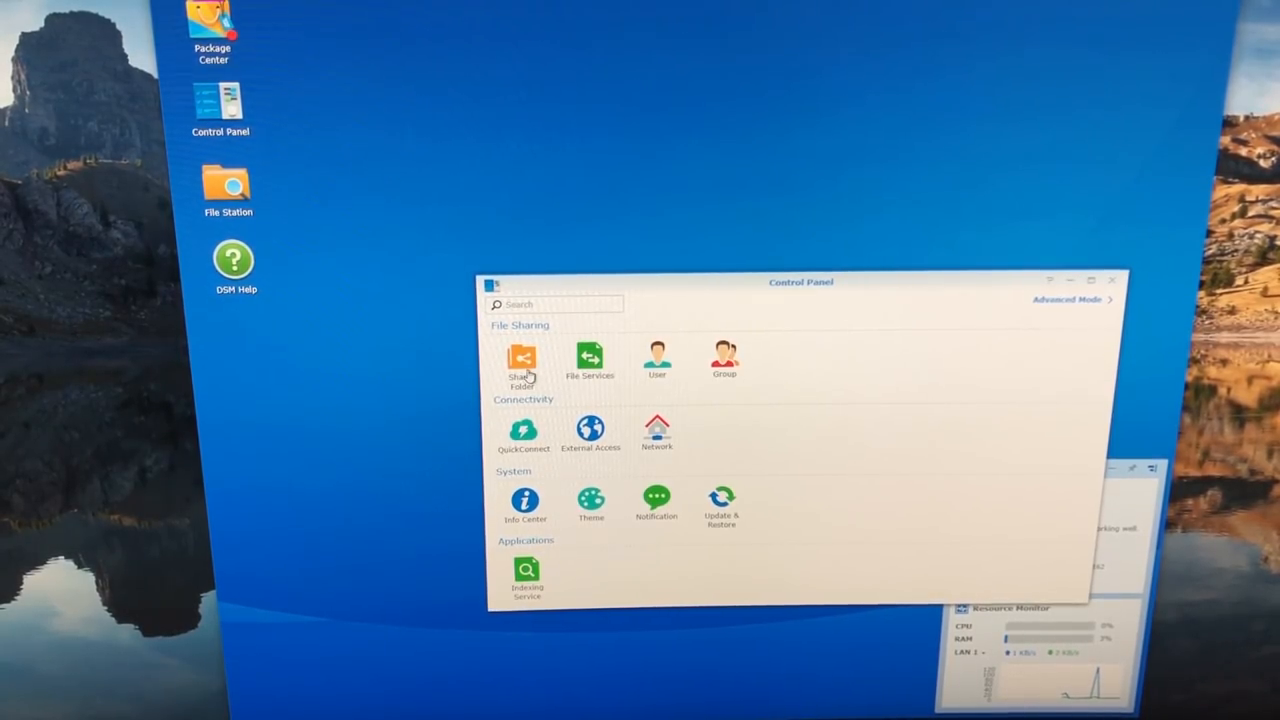
{"action": "mouse_move", "coordinate": [845, 400]}
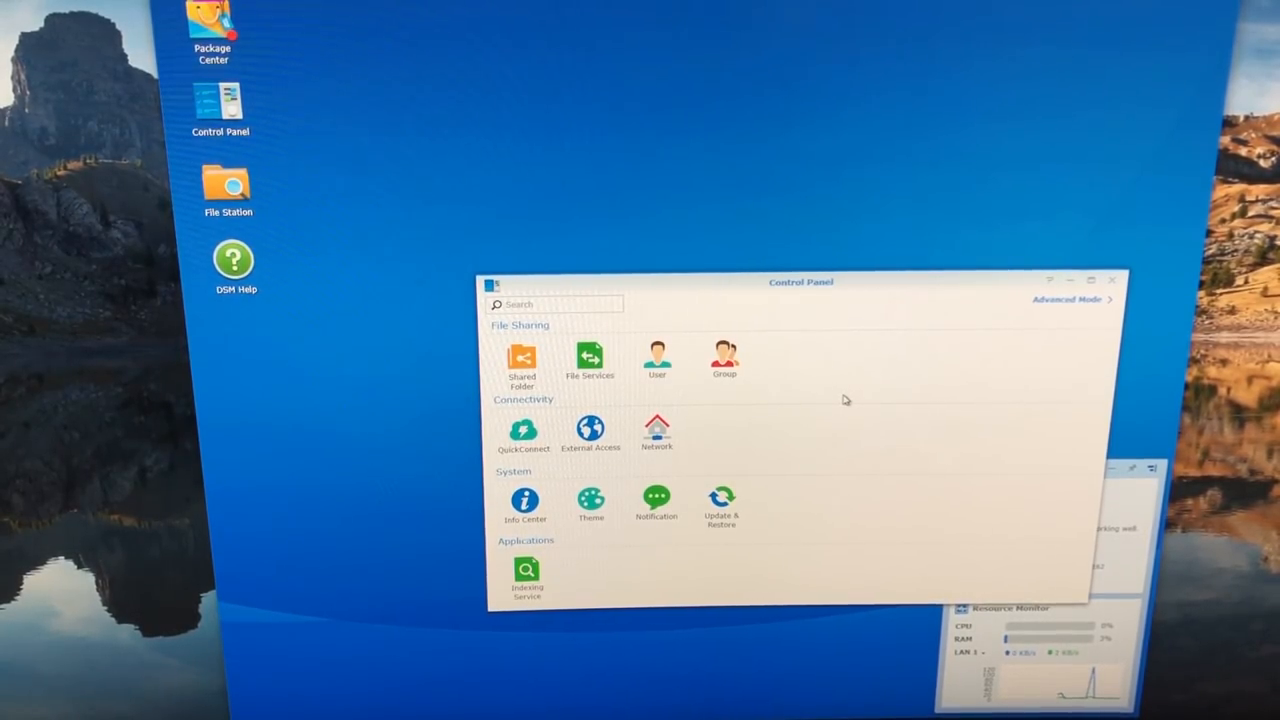
Launch File Station and start the Shared Folder Creation Wizard, which reports no volume
{"action": "double_click", "coordinate": [227, 188]}
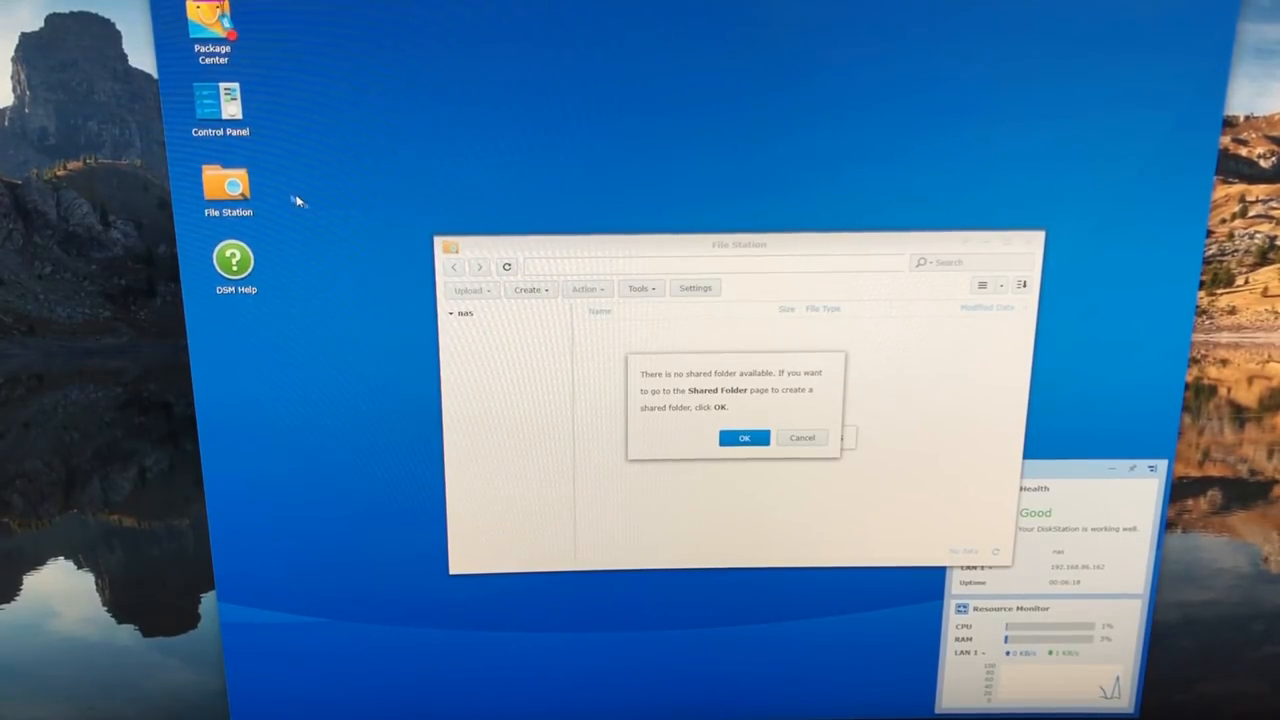
{"action": "mouse_move", "coordinate": [672, 525]}
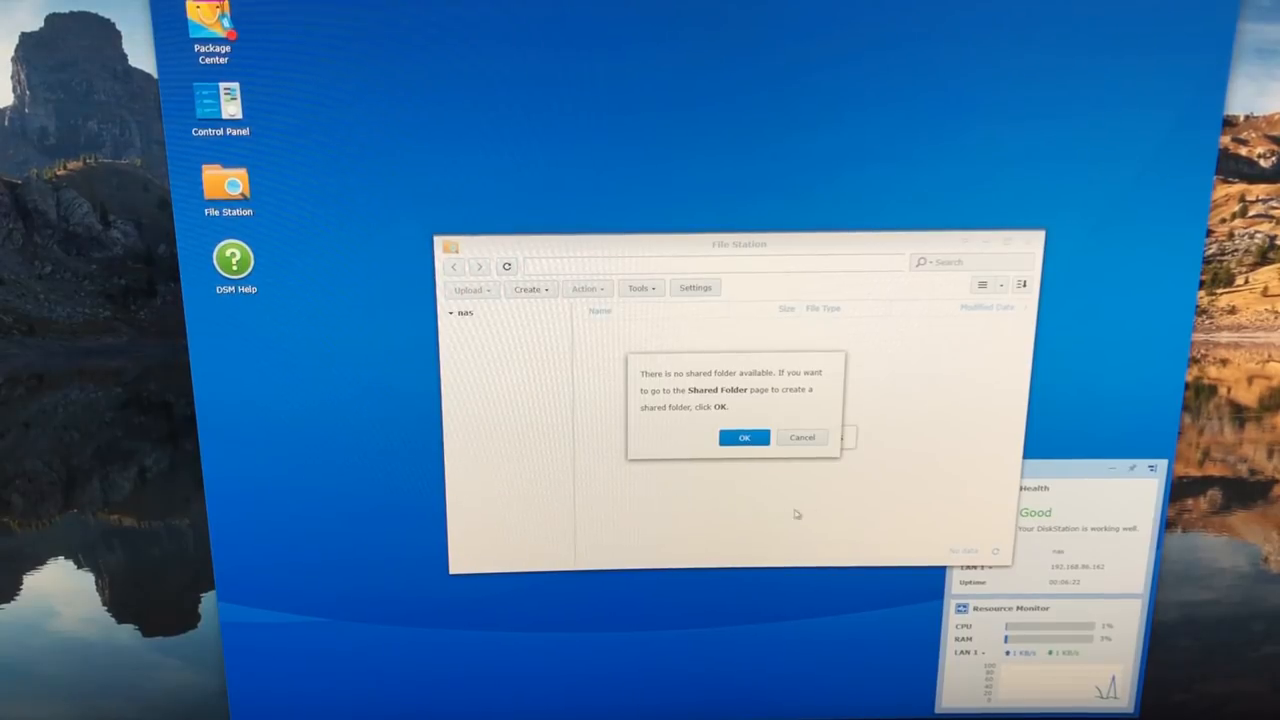
{"action": "mouse_move", "coordinate": [908, 385]}
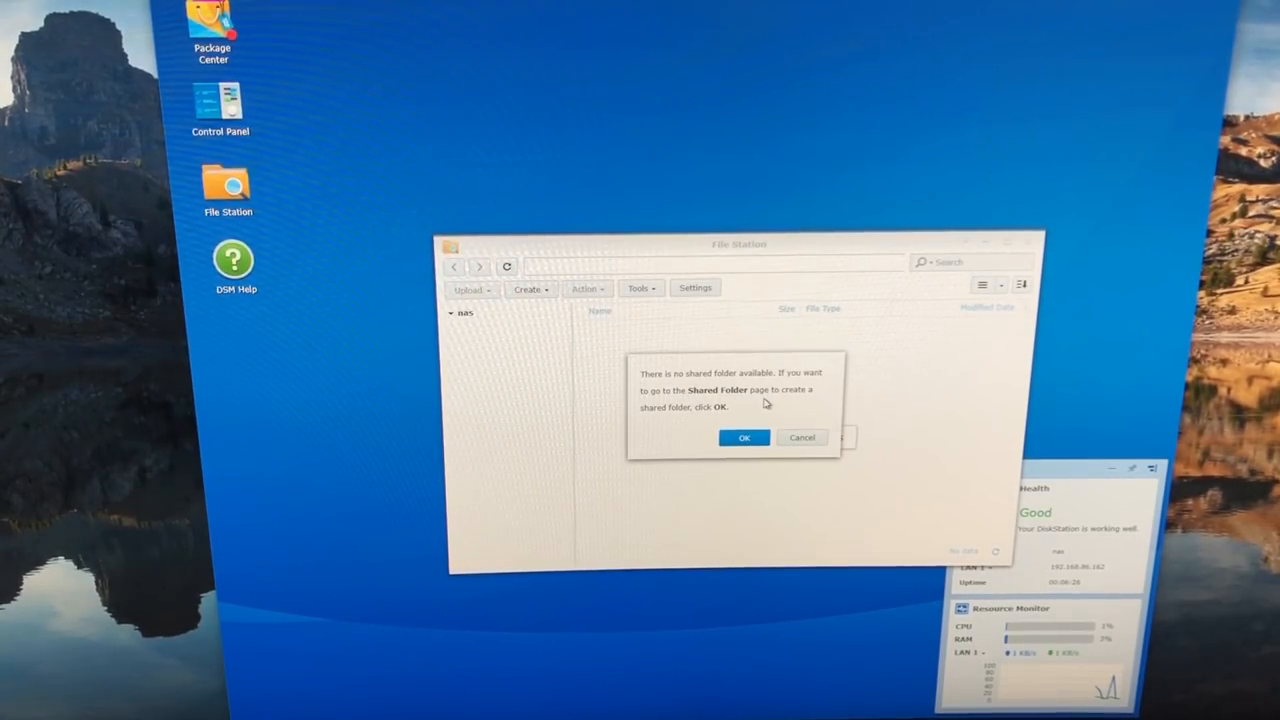
{"action": "left_click", "coordinate": [744, 437]}
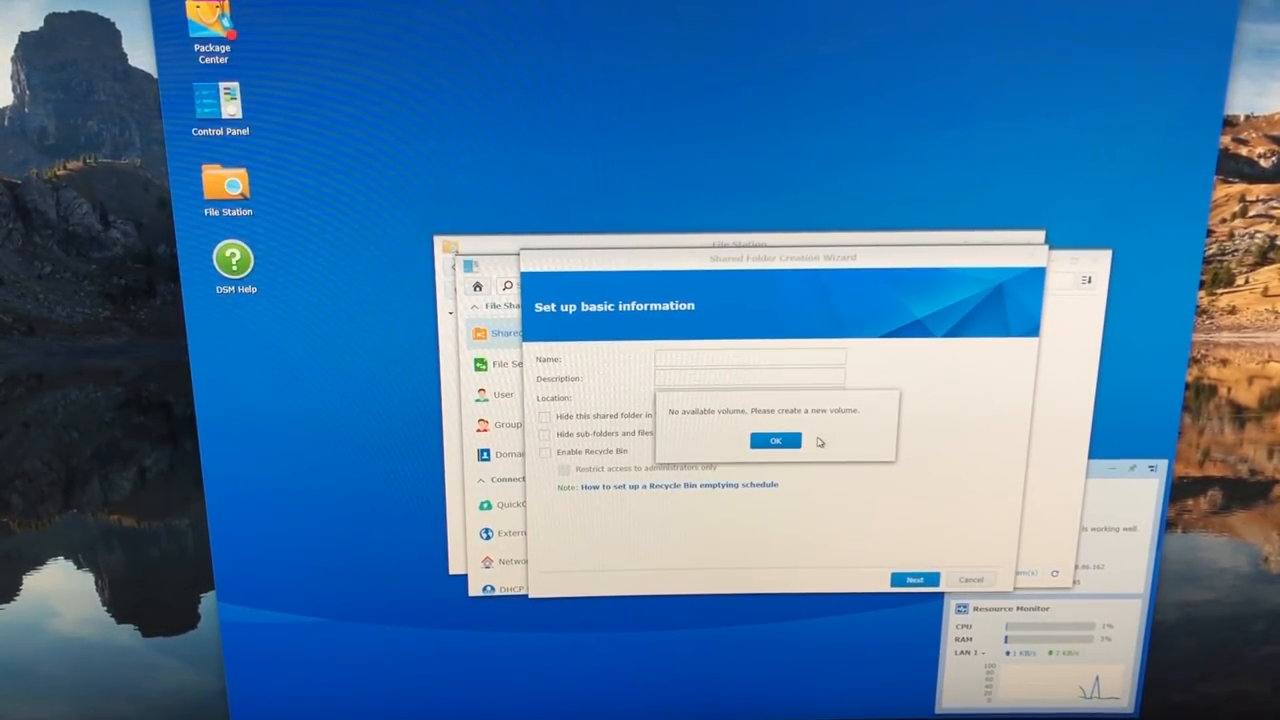
Dismiss the no-volume notice and view the HDD/SSD drive list, logs and warning settings
{"action": "left_click", "coordinate": [775, 441]}
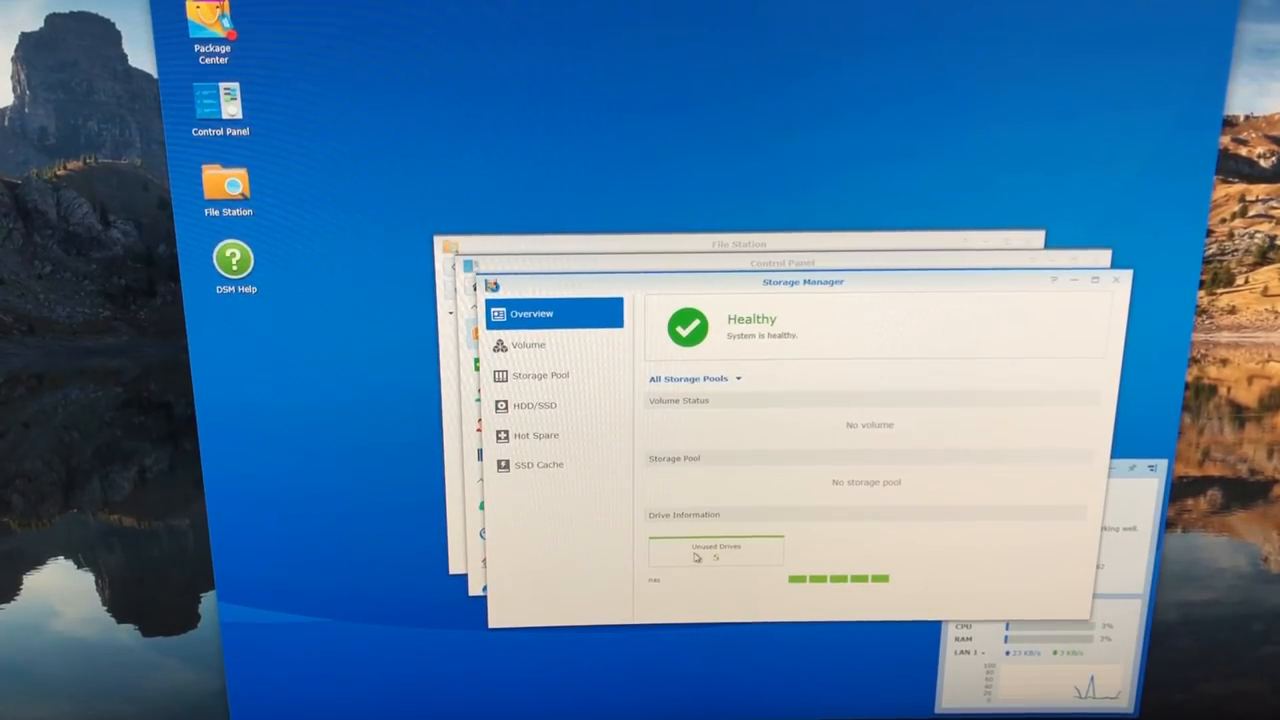
{"action": "mouse_move", "coordinate": [830, 458]}
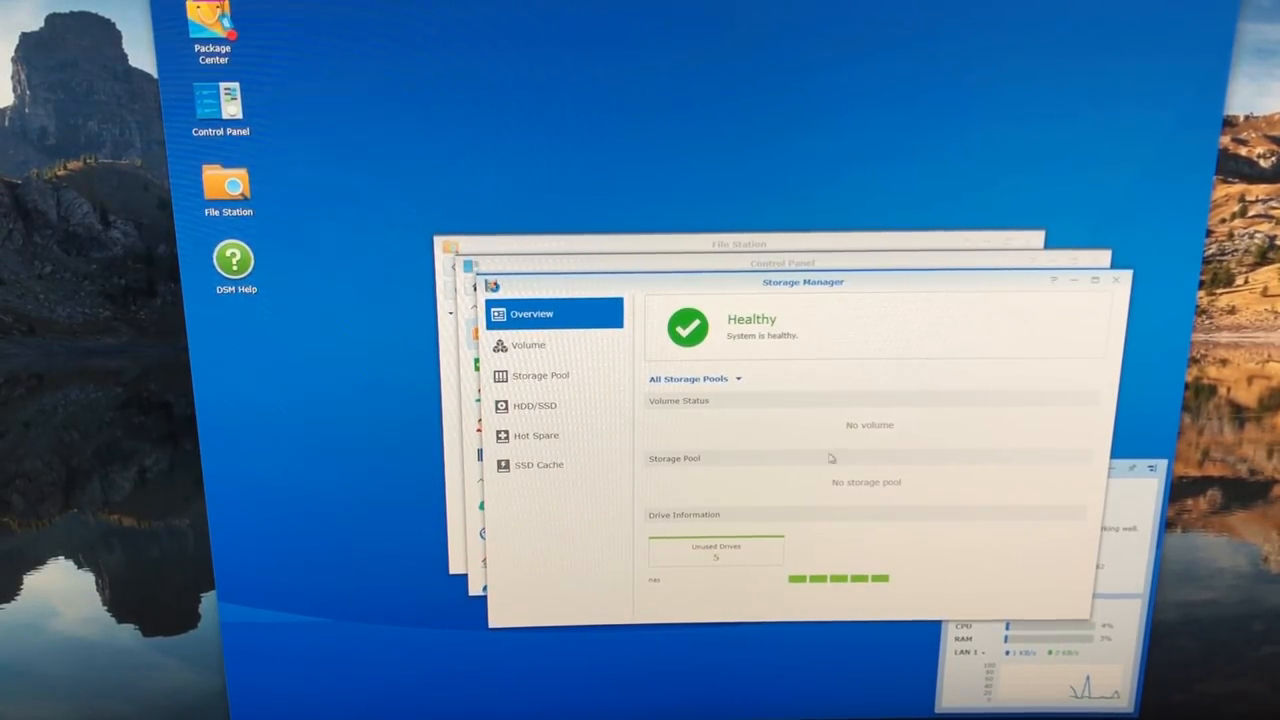
{"action": "left_click", "coordinate": [535, 405]}
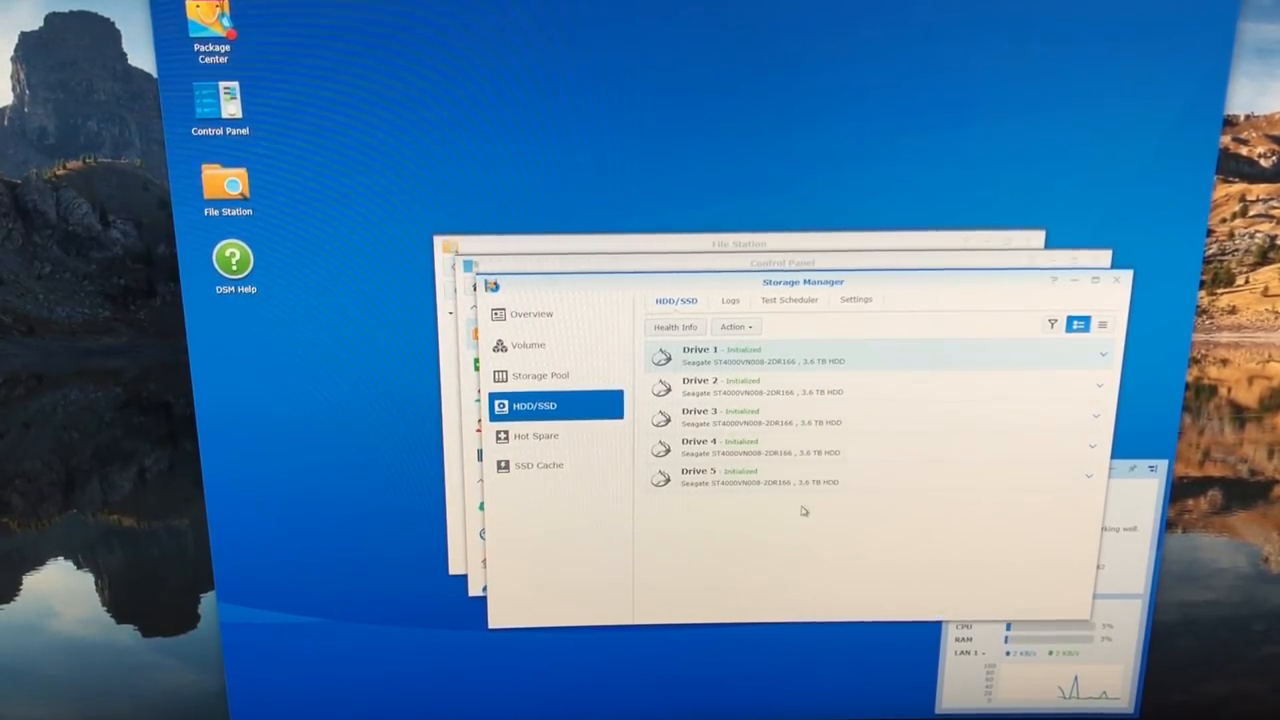
{"action": "left_click", "coordinate": [727, 300]}
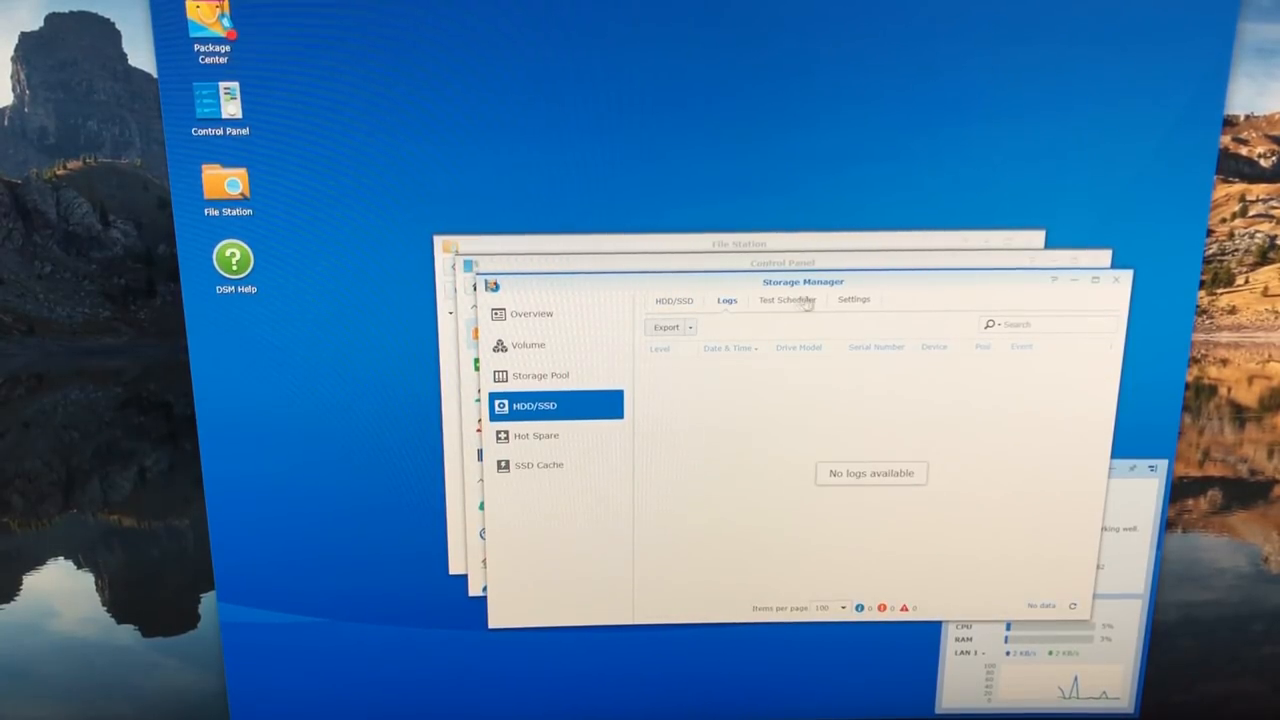
{"action": "left_click", "coordinate": [853, 299]}
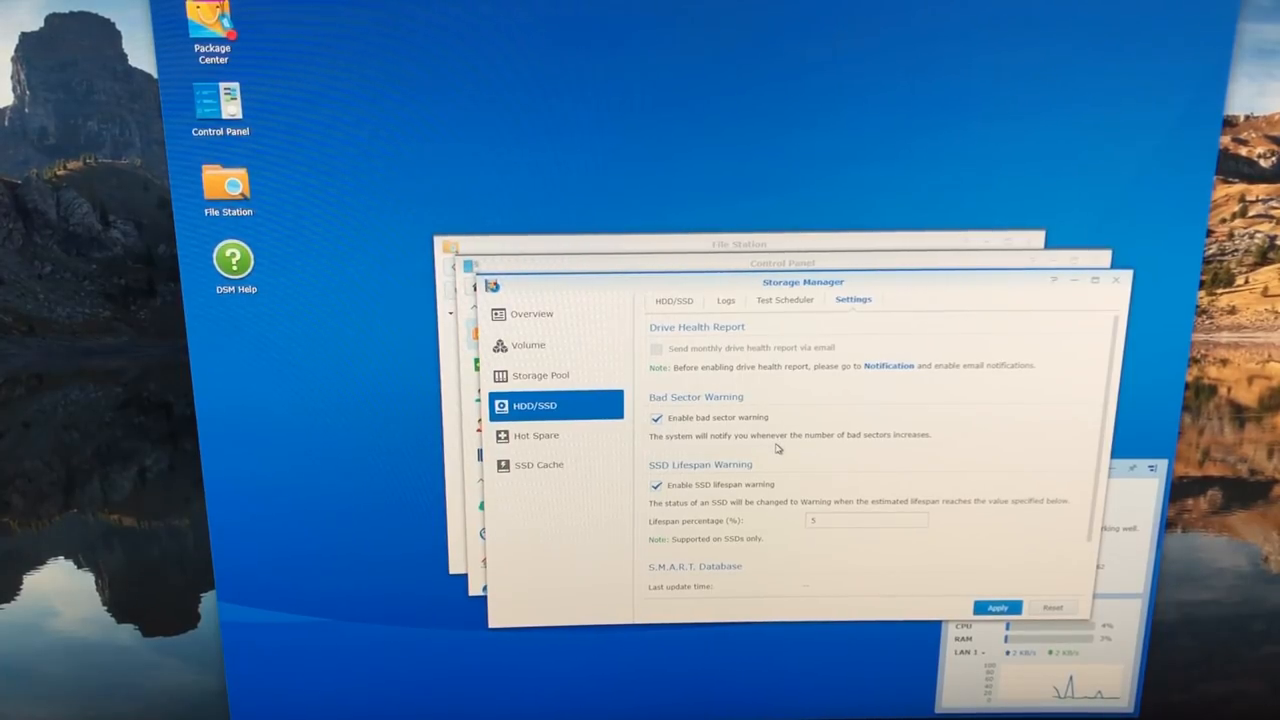
{"action": "scroll", "scroll_direction": "down", "scroll_amount": 3}
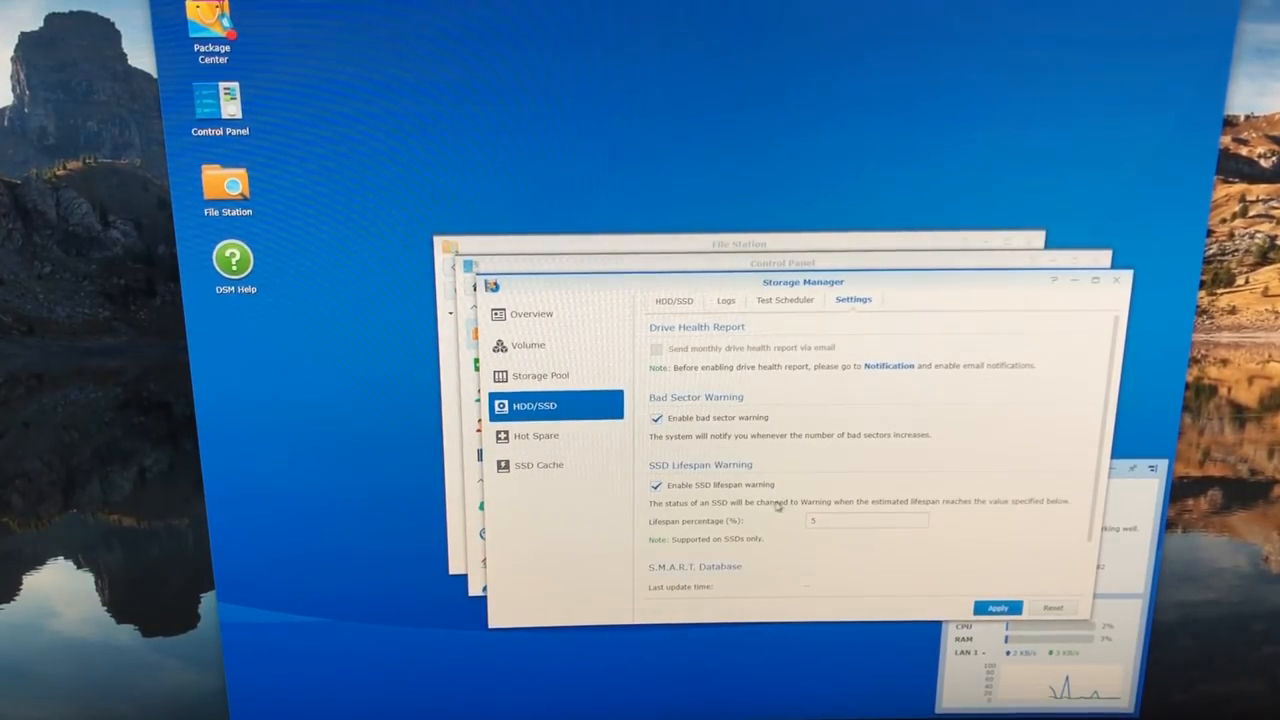
{"action": "mouse_move", "coordinate": [770, 432]}
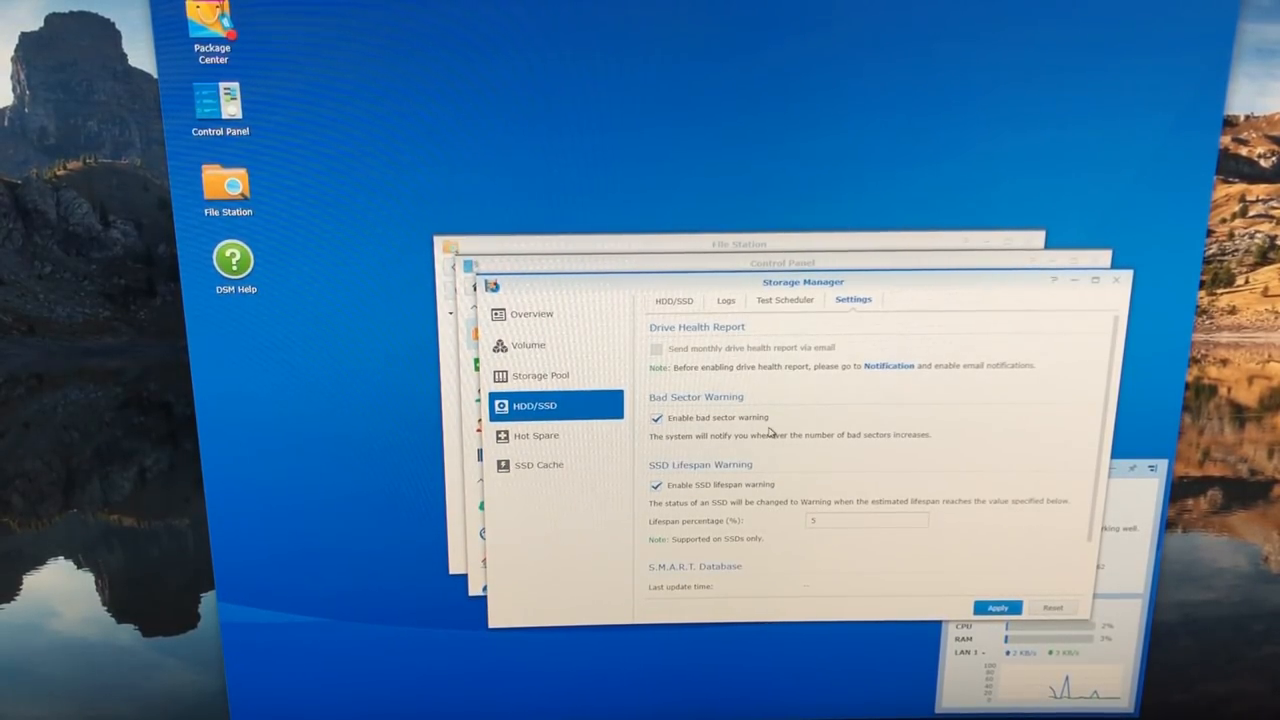
{"action": "mouse_move", "coordinate": [805, 435]}
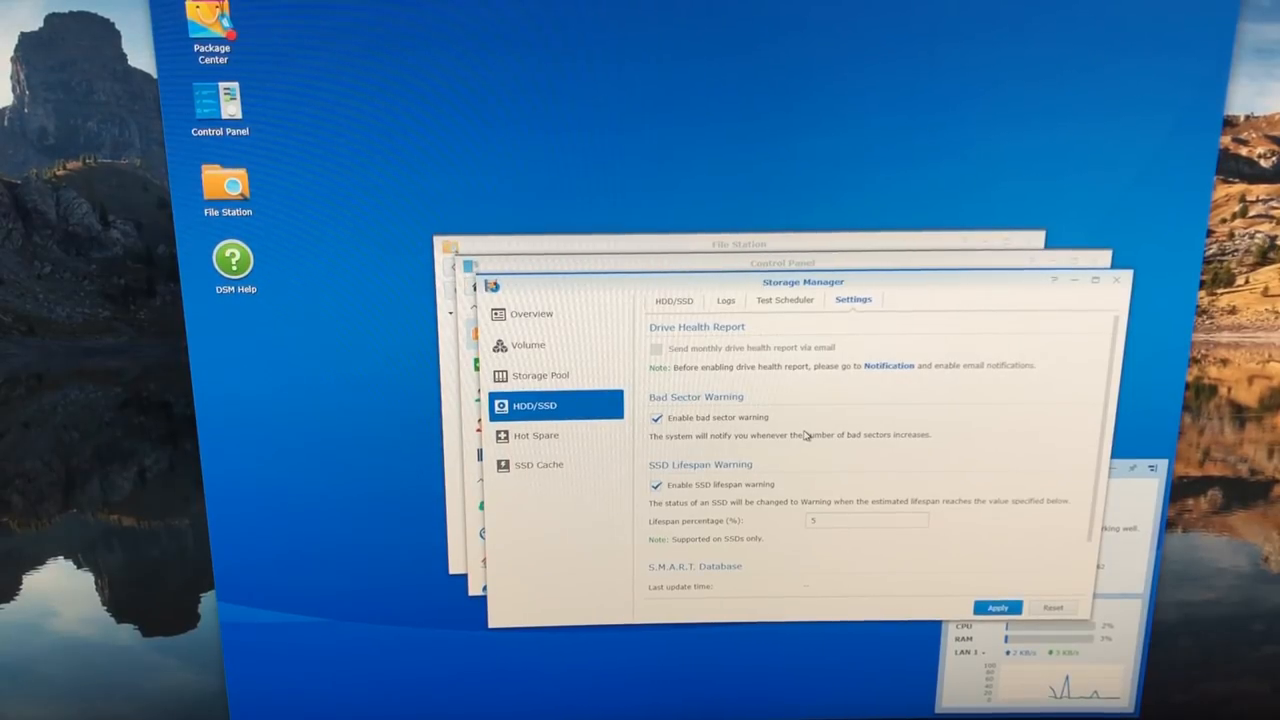
Check the Hot Spare and SSD Cache pages in Storage Manager
{"action": "left_click", "coordinate": [536, 435]}
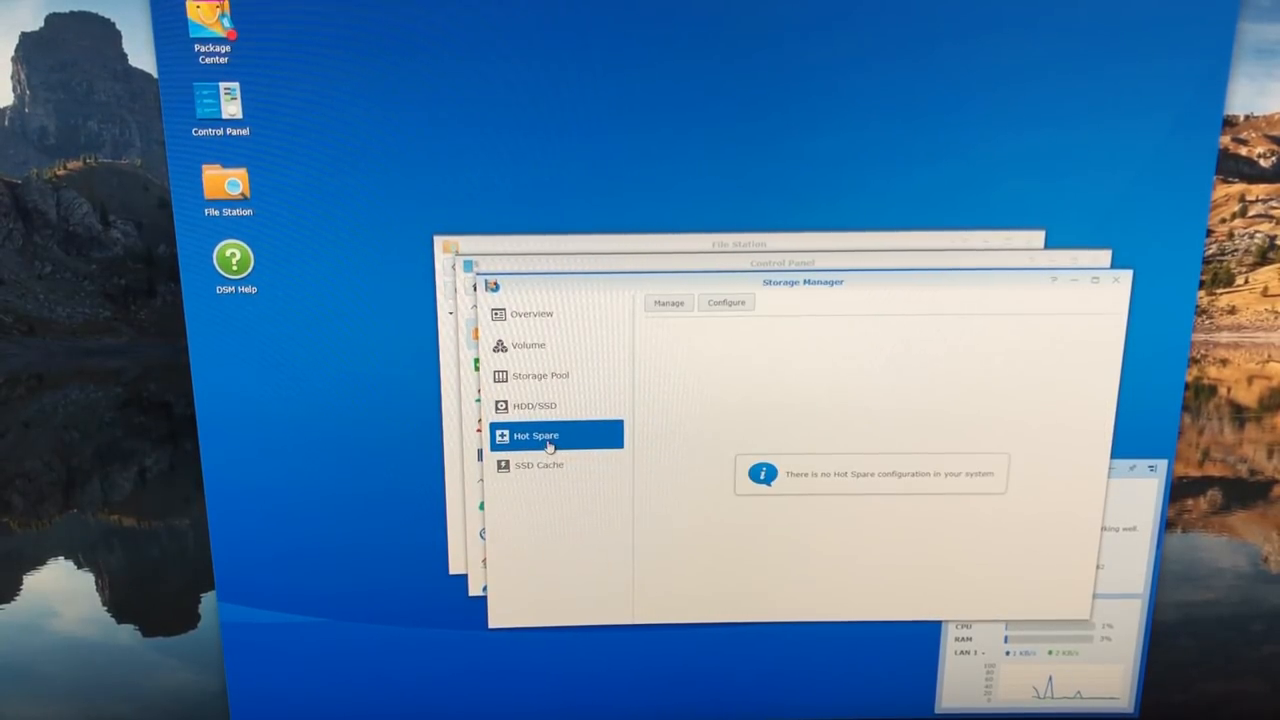
{"action": "mouse_move", "coordinate": [575, 440]}
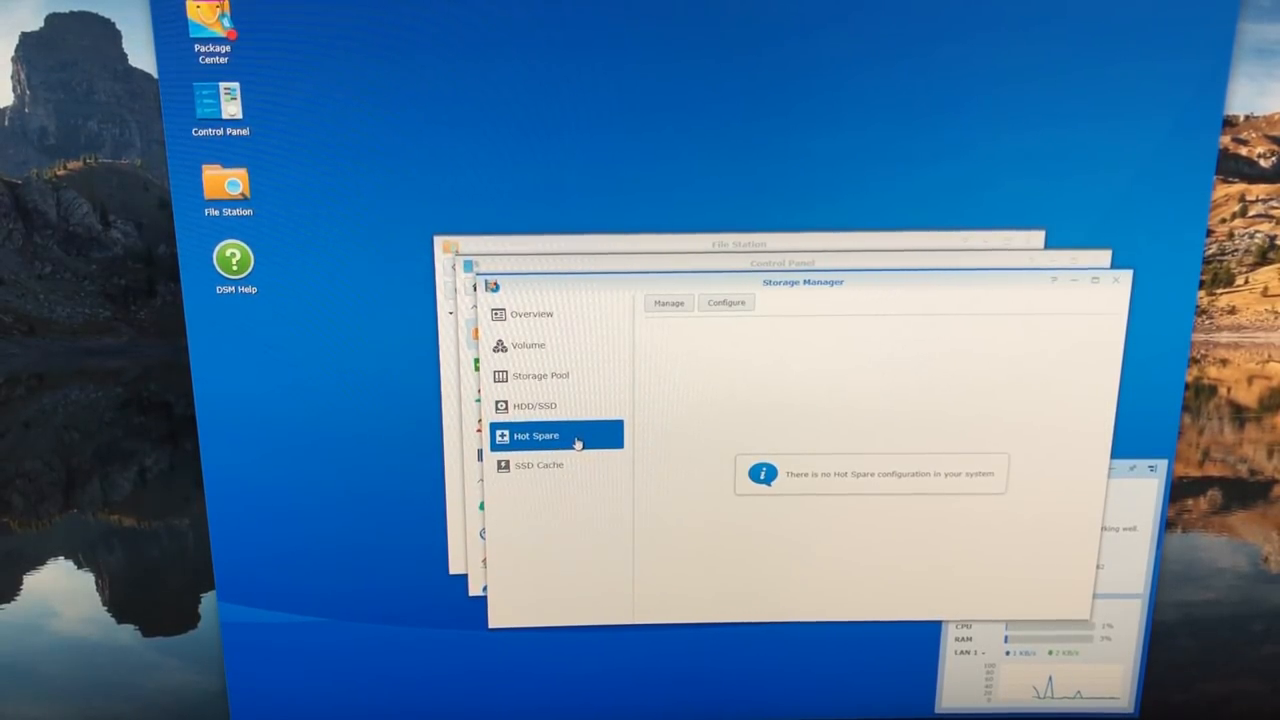
{"action": "mouse_move", "coordinate": [683, 438]}
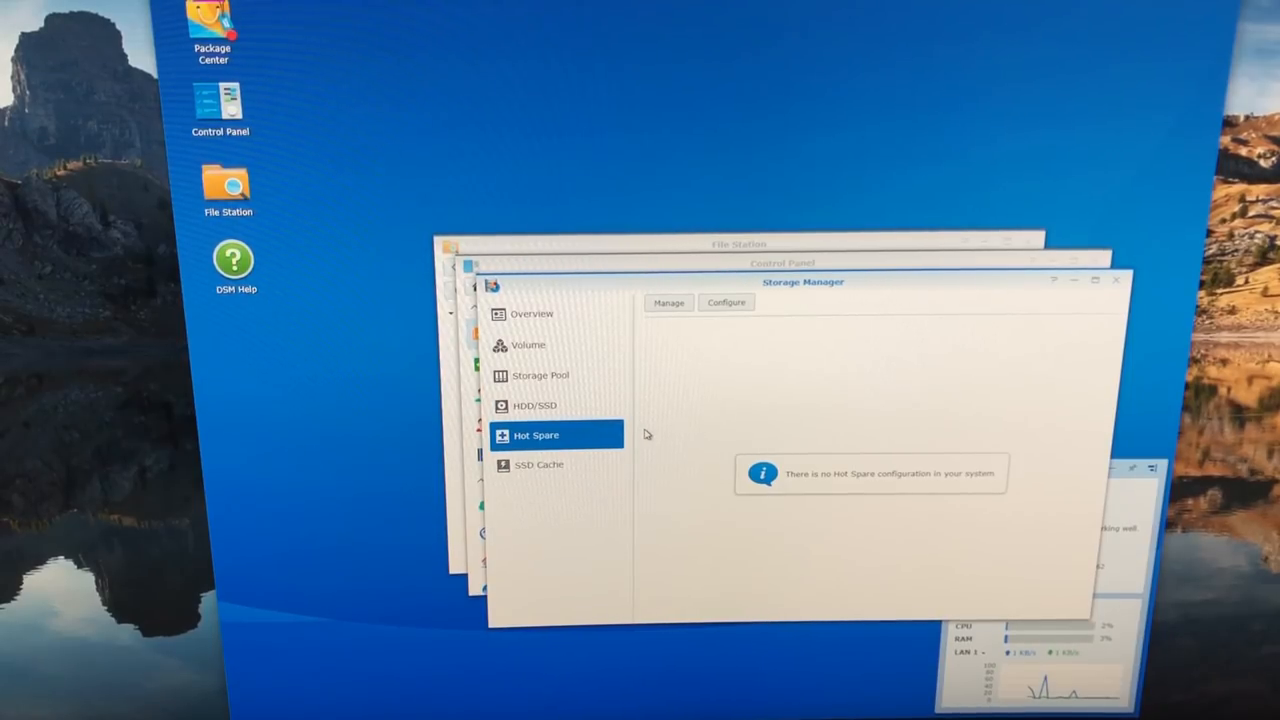
{"action": "mouse_move", "coordinate": [725, 430]}
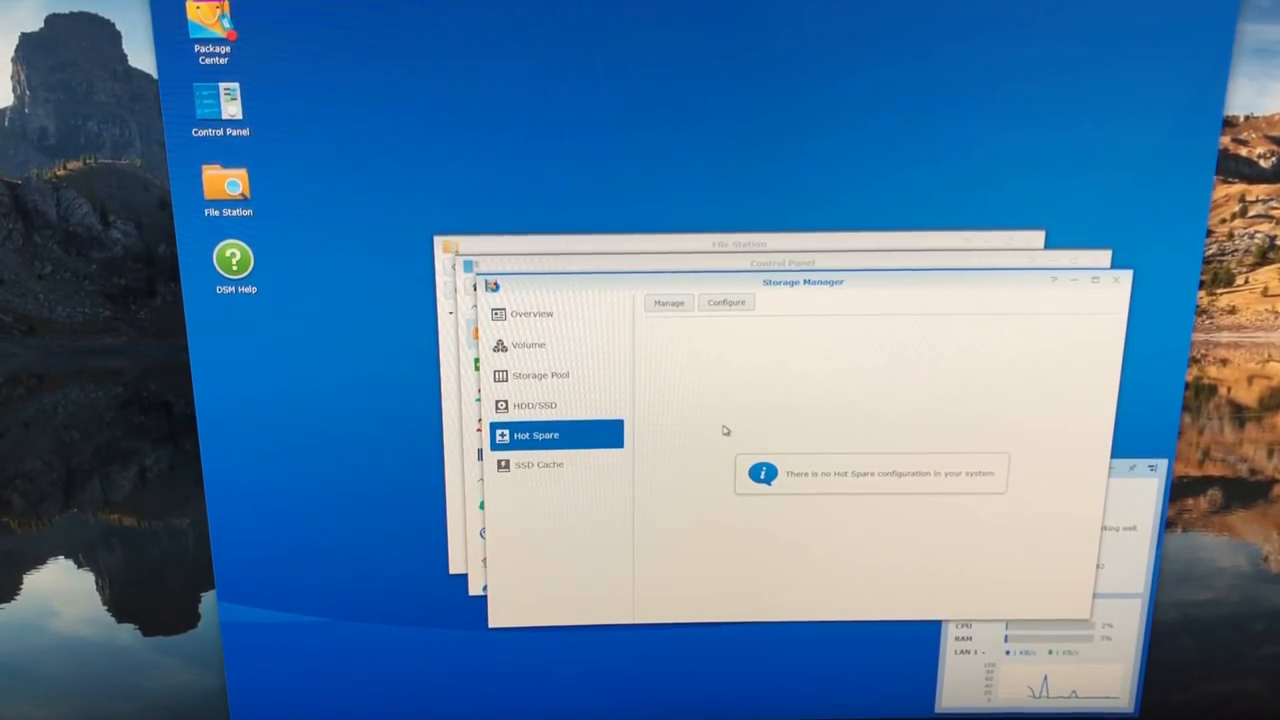
{"action": "mouse_move", "coordinate": [643, 437]}
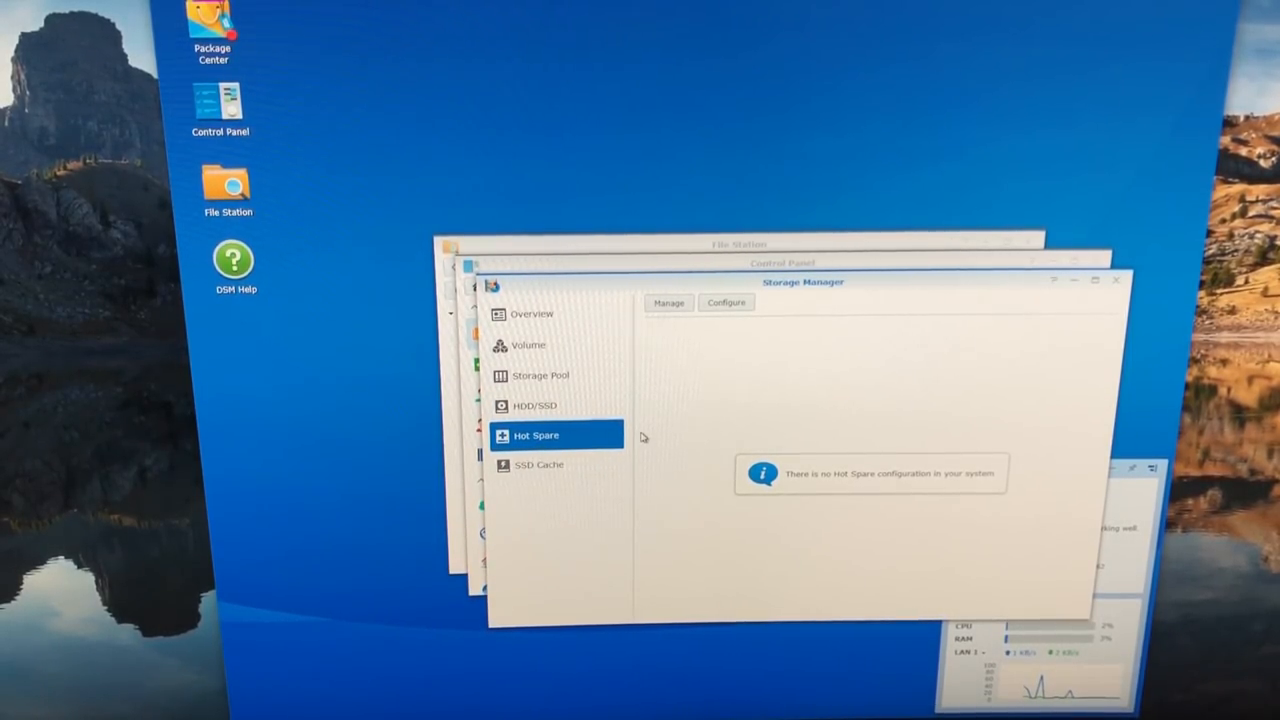
{"action": "mouse_move", "coordinate": [658, 434]}
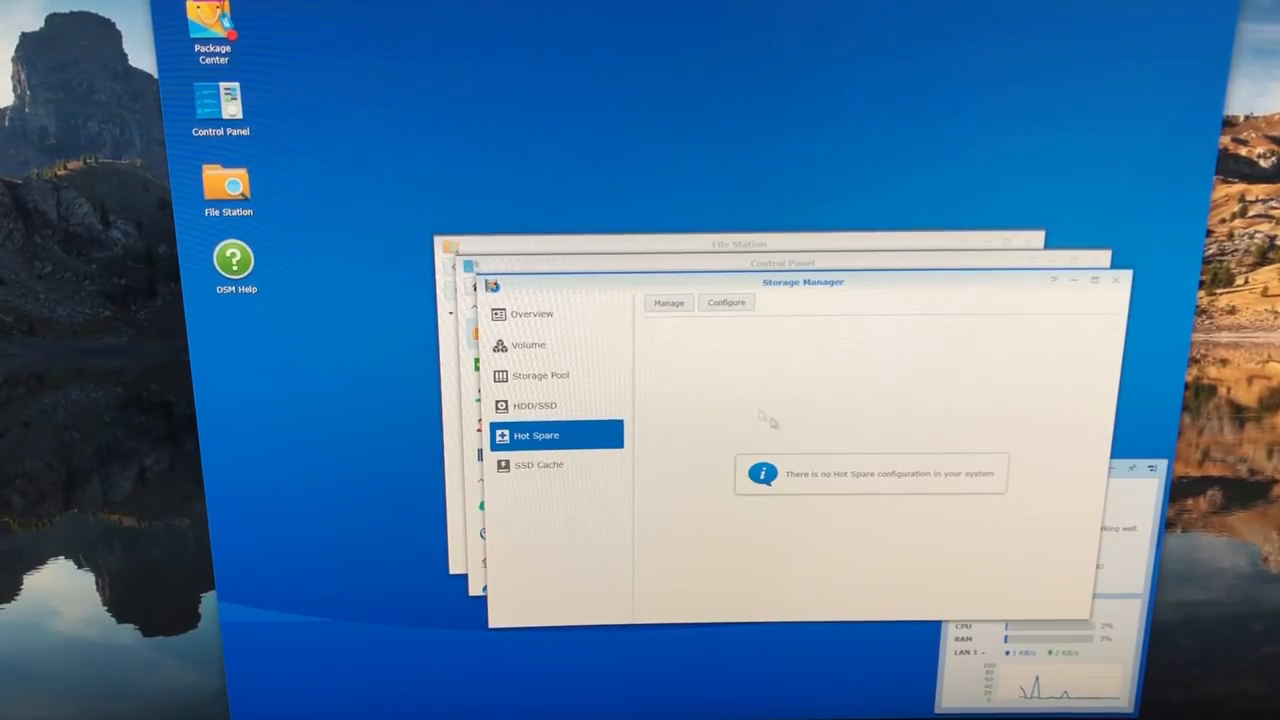
{"action": "mouse_move", "coordinate": [703, 424]}
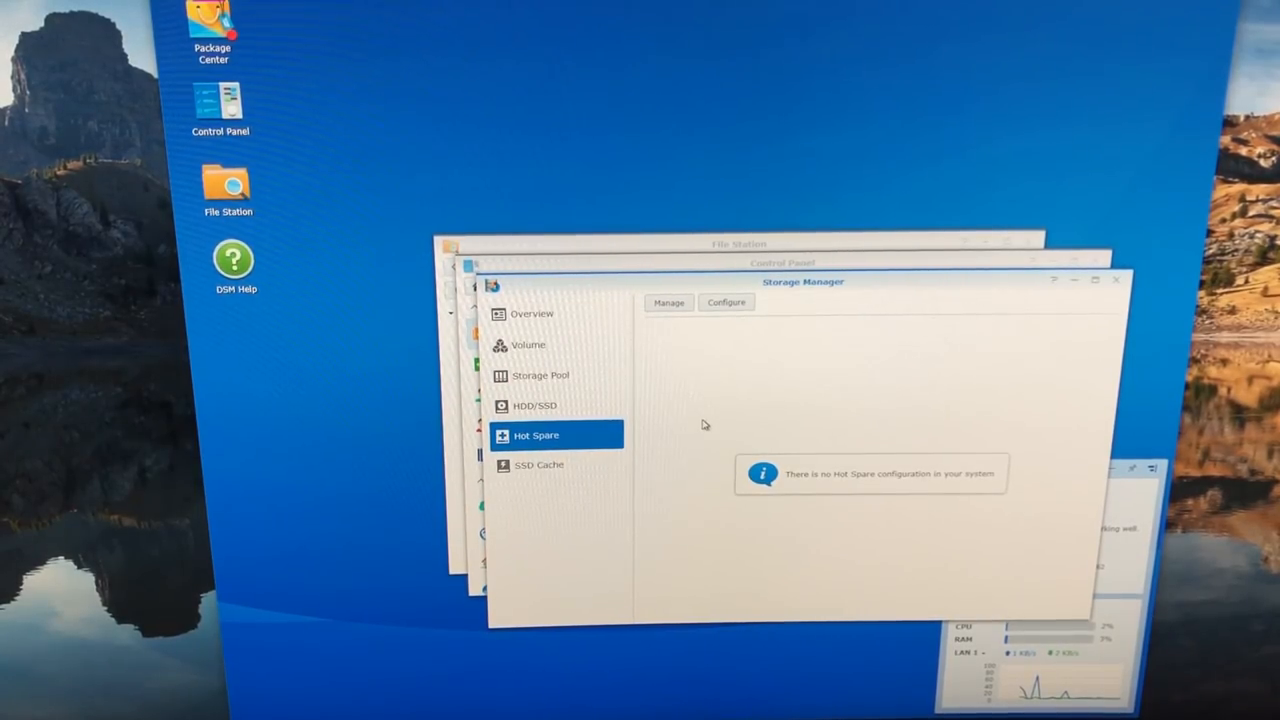
{"action": "mouse_move", "coordinate": [673, 432]}
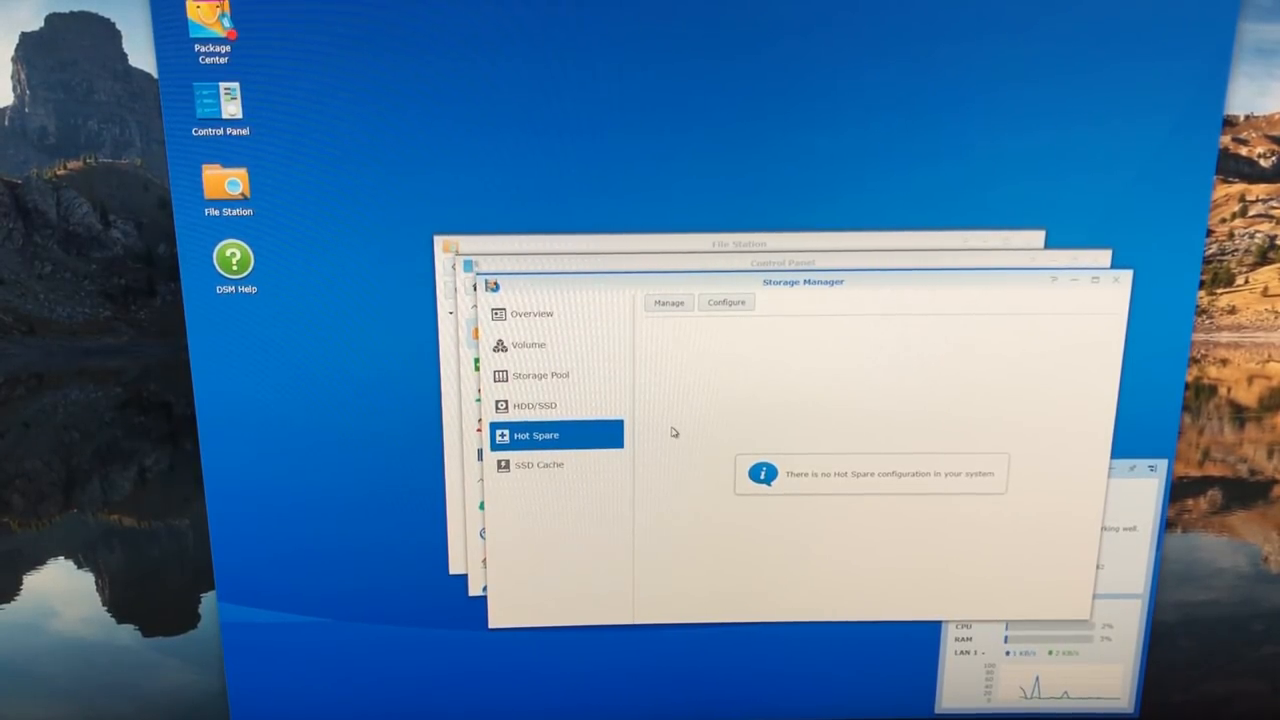
{"action": "mouse_move", "coordinate": [692, 425]}
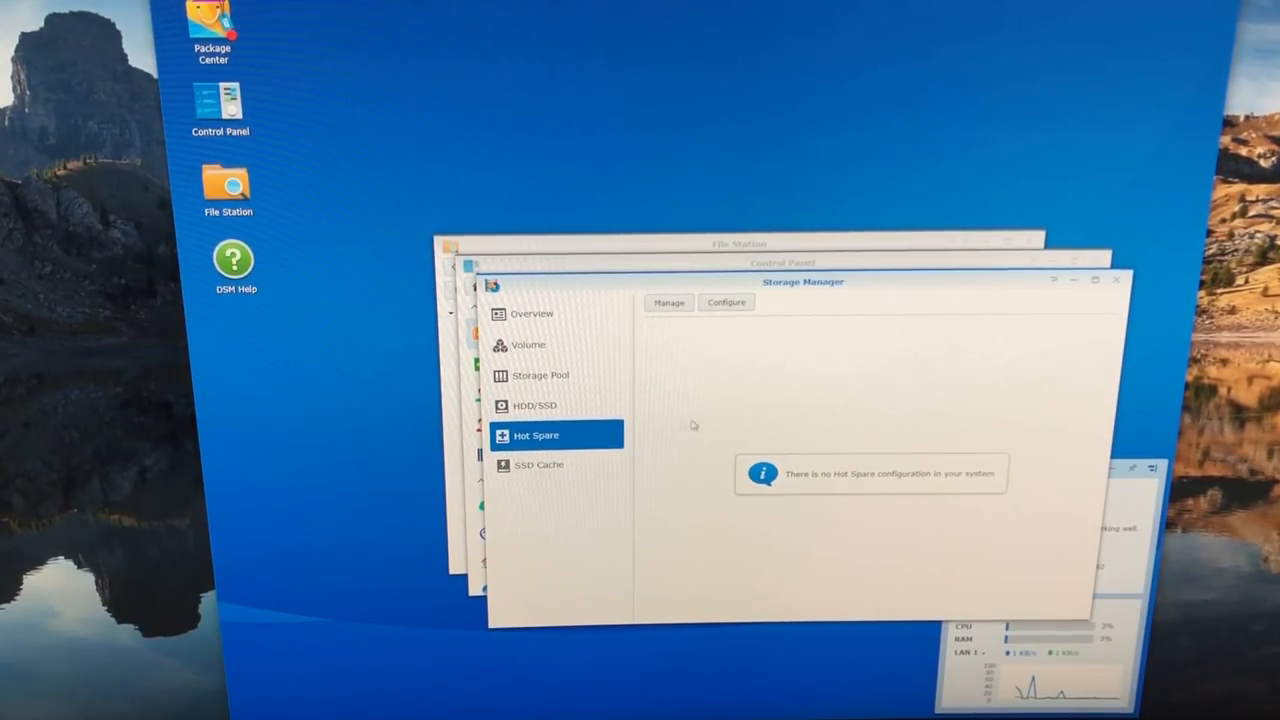
{"action": "left_click", "coordinate": [539, 465]}
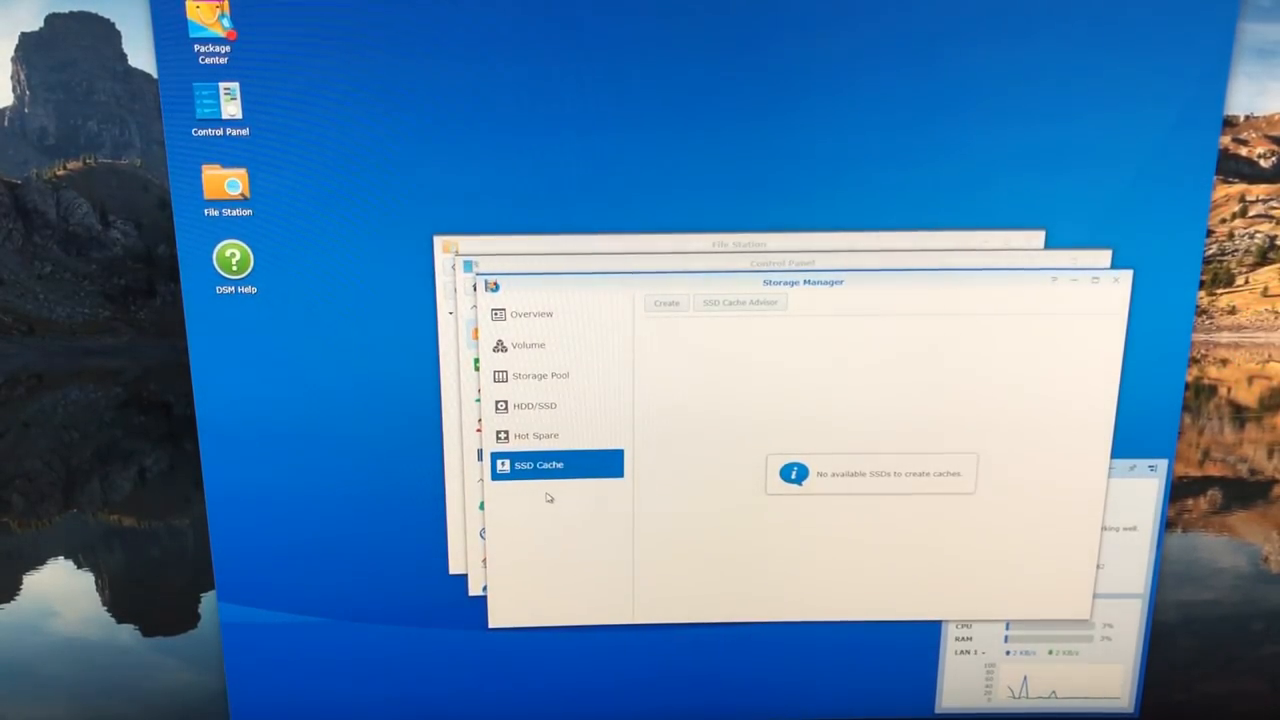
{"action": "mouse_move", "coordinate": [675, 483]}
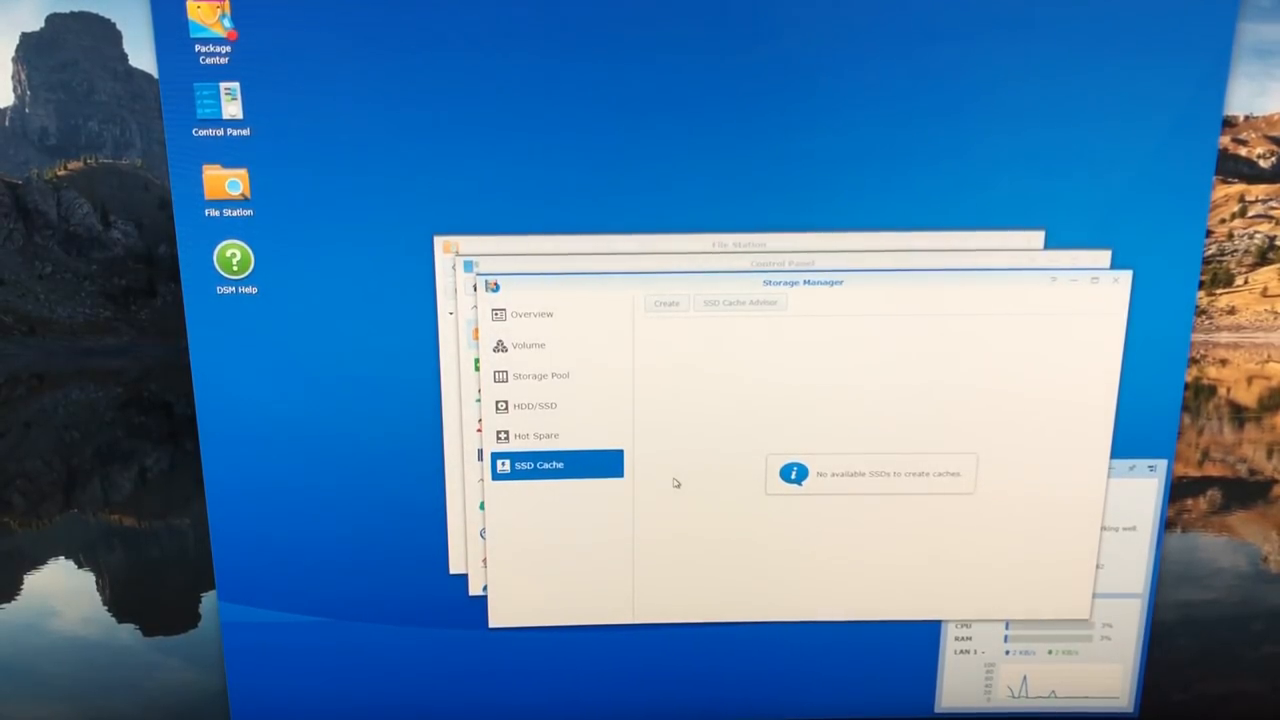
{"action": "mouse_move", "coordinate": [655, 494]}
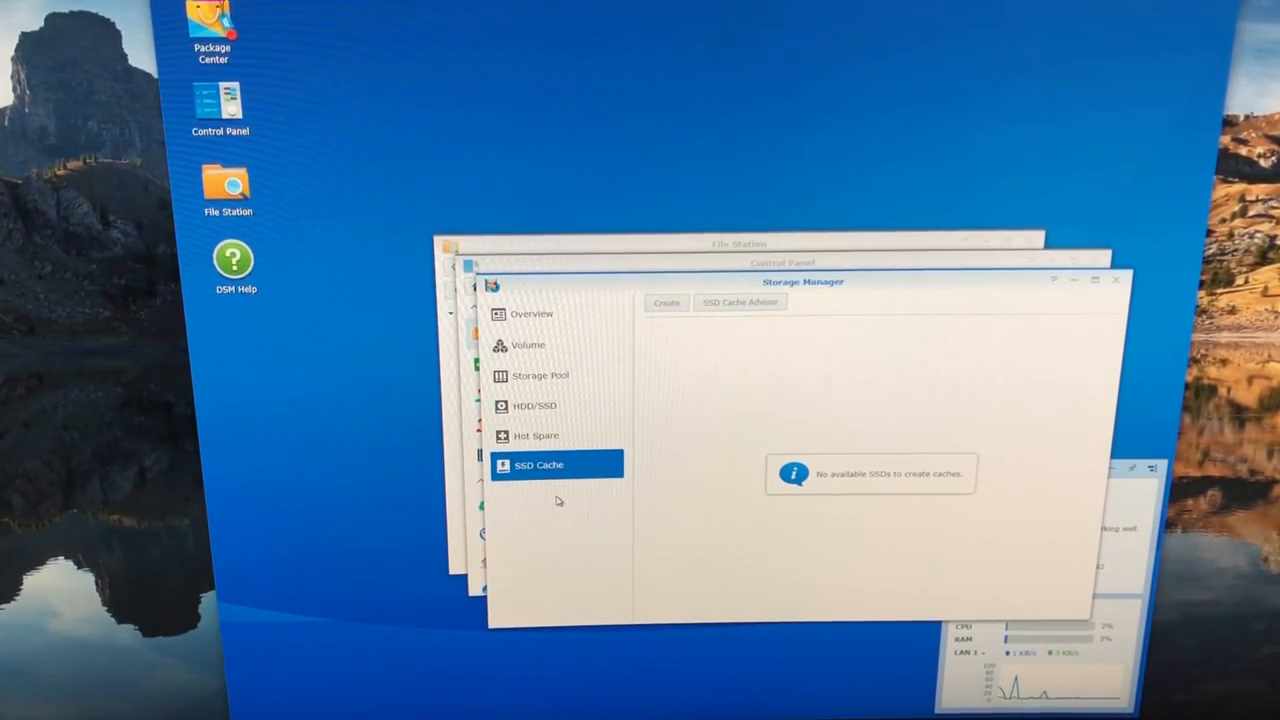
Start a new storage pool with Better performance and choose RAID 5 as its type
{"action": "left_click", "coordinate": [540, 375]}
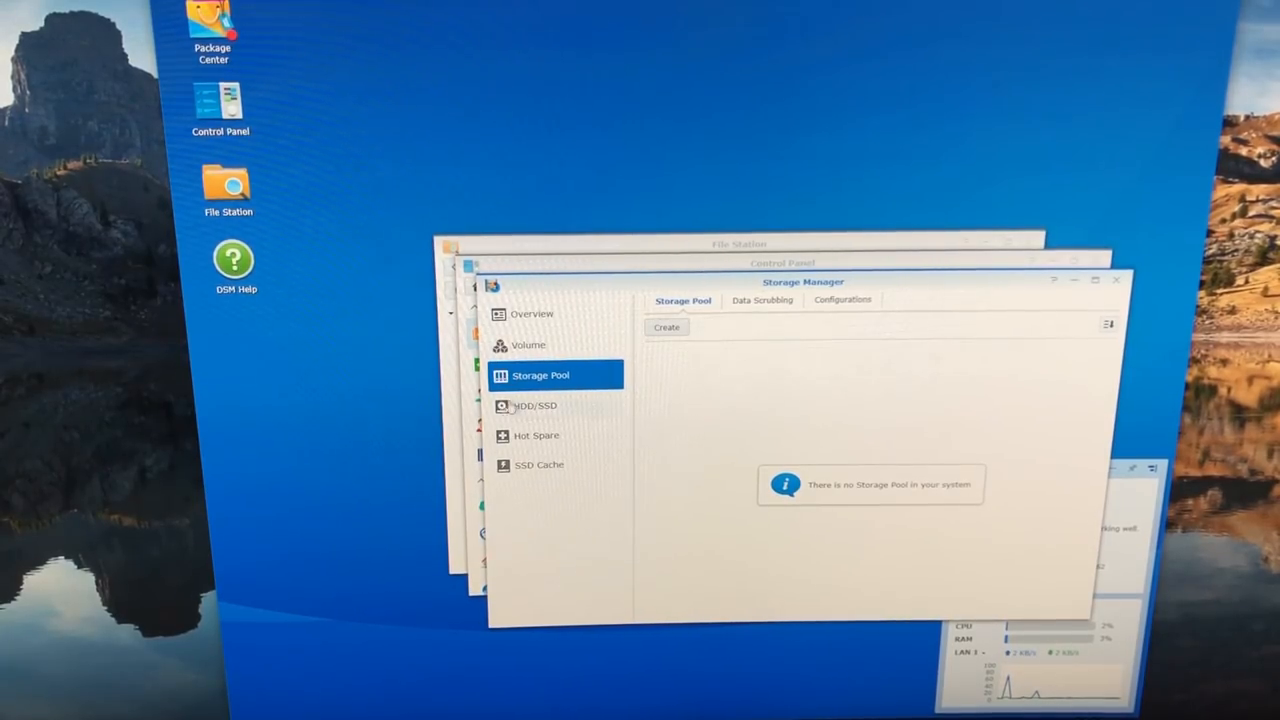
{"action": "left_click", "coordinate": [666, 327]}
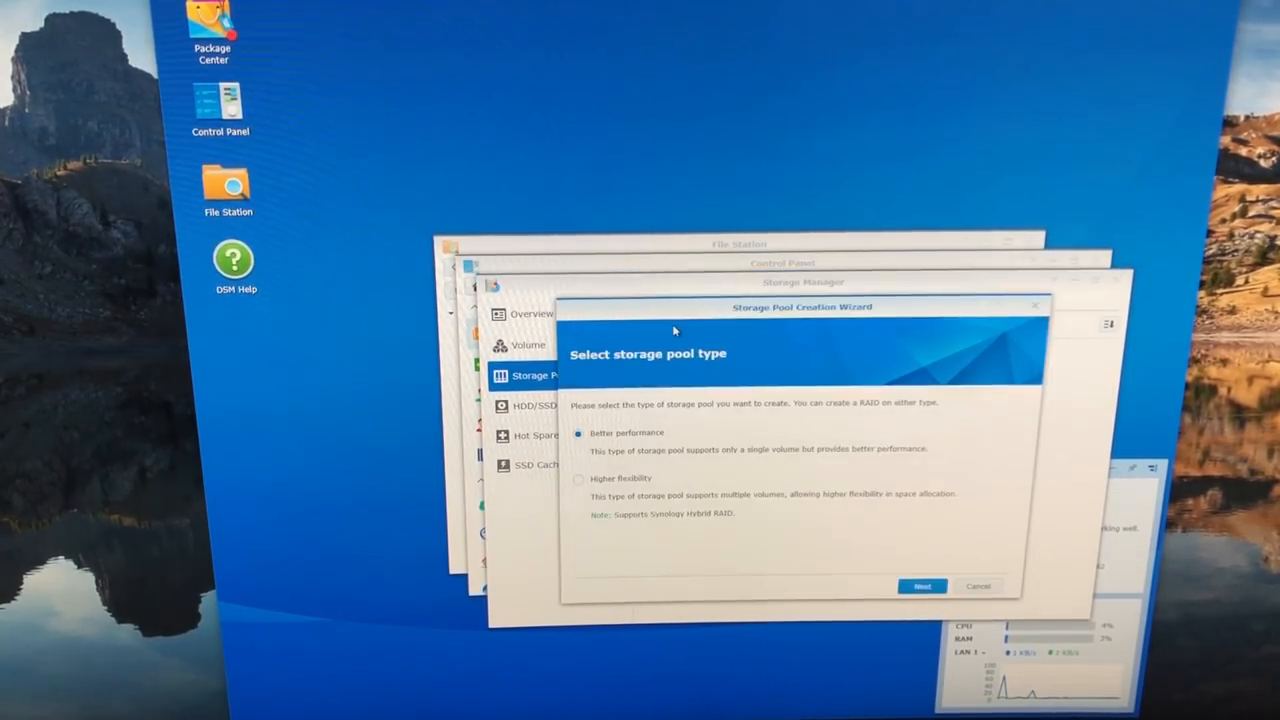
{"action": "mouse_move", "coordinate": [708, 372]}
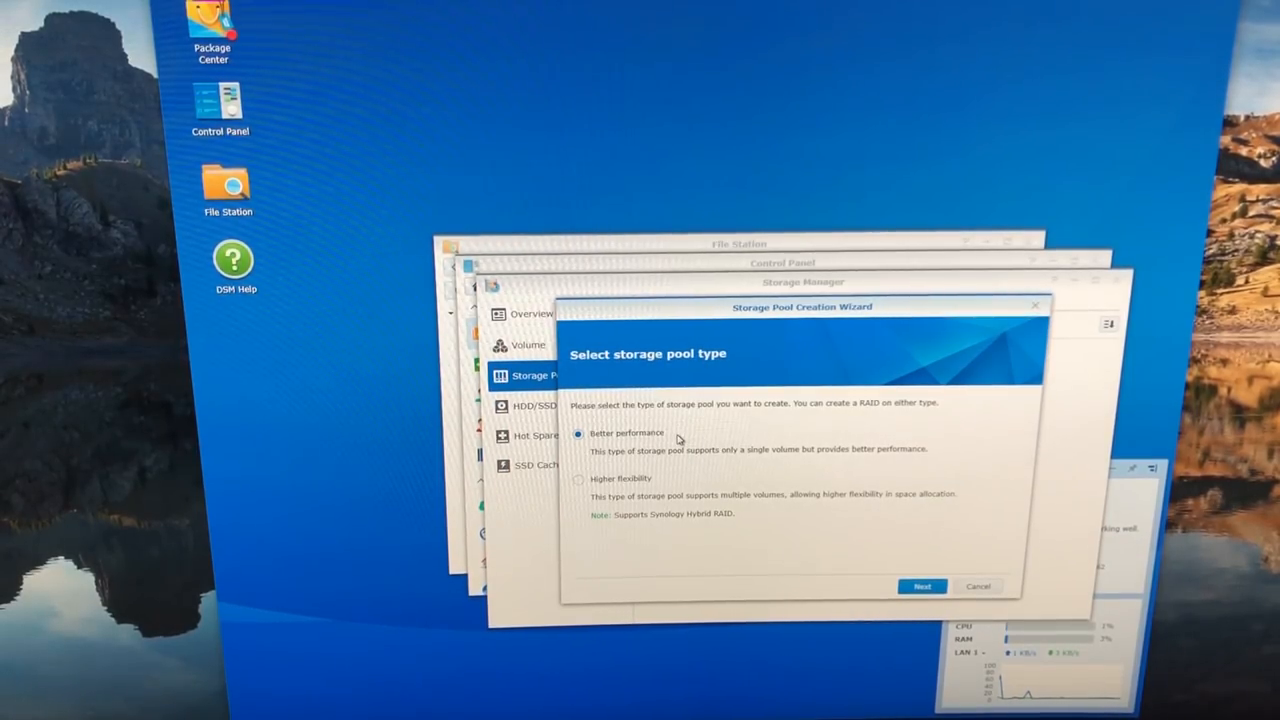
{"action": "left_click", "coordinate": [920, 586]}
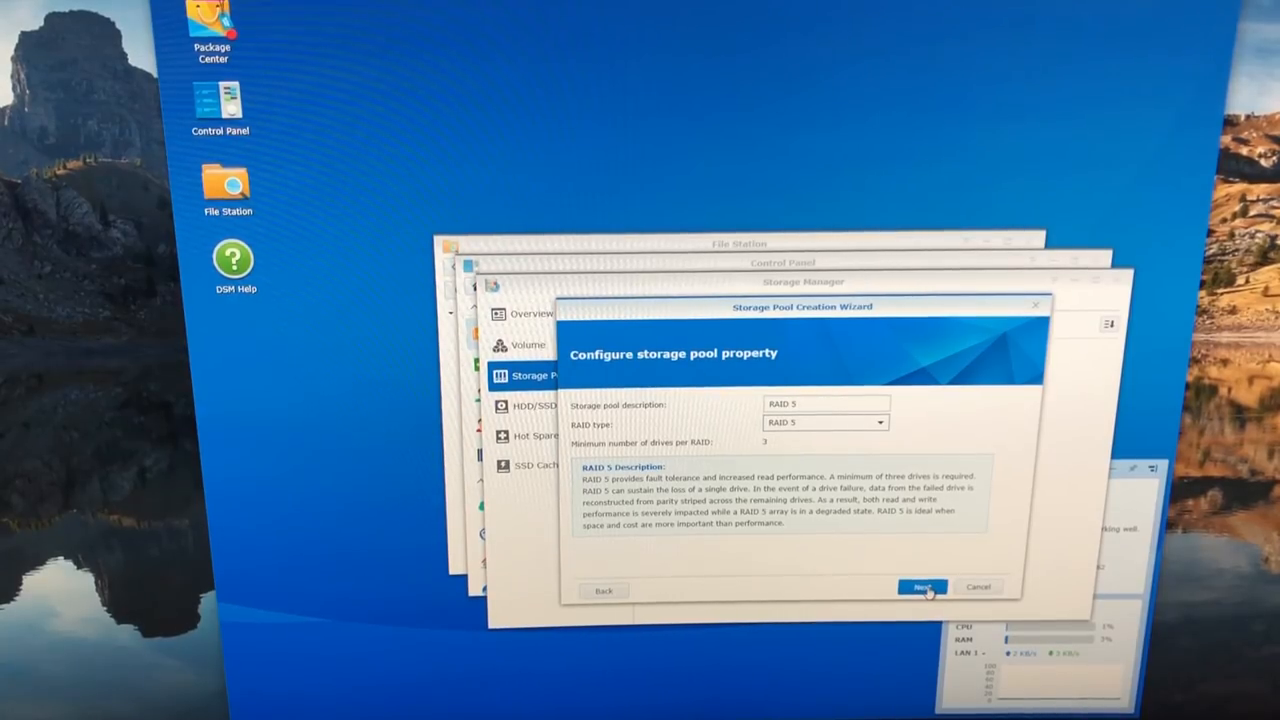
Confirm RAID 5 across all five drives, accept the erase warning, and apply
{"action": "left_click", "coordinate": [920, 587]}
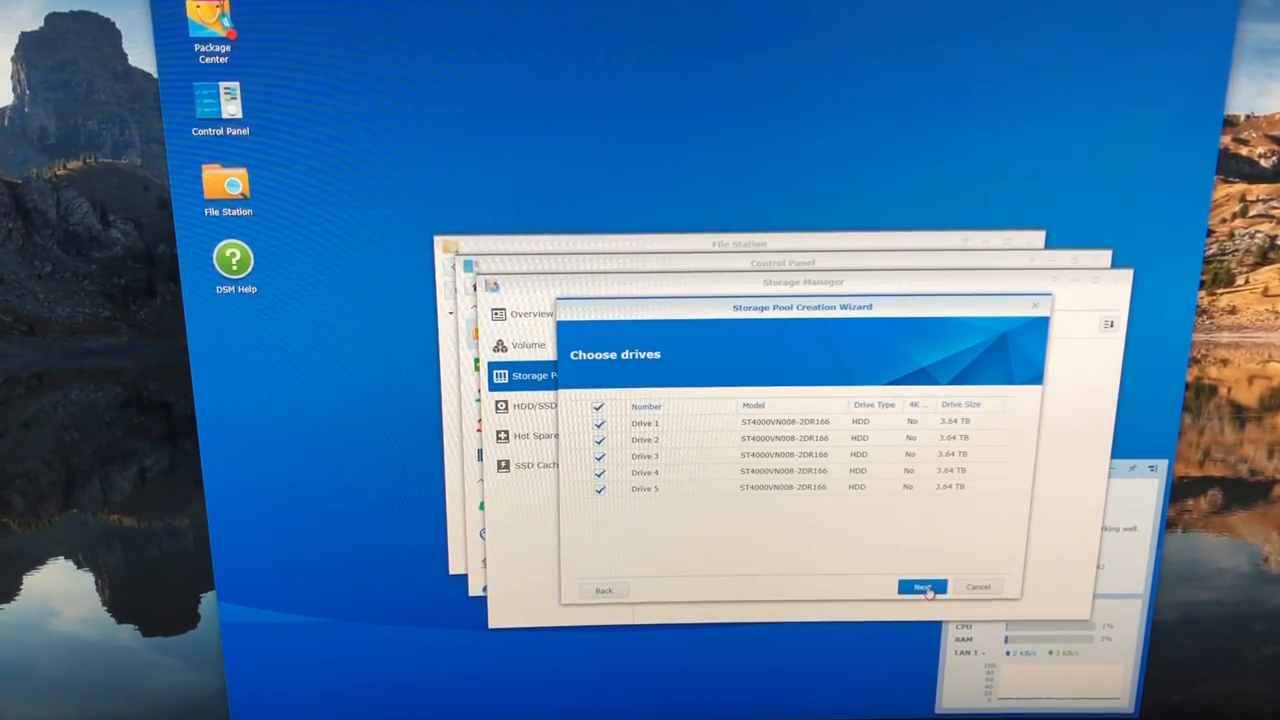
{"action": "left_click", "coordinate": [920, 587]}
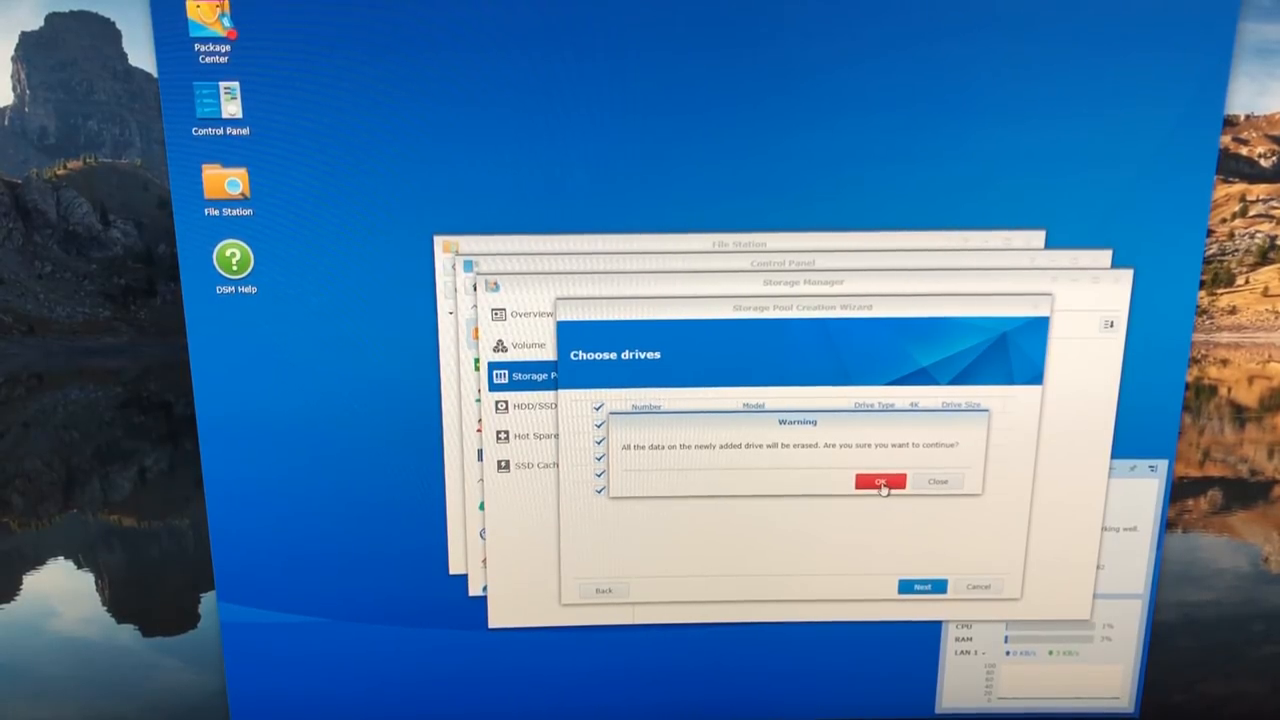
{"action": "left_click", "coordinate": [879, 482]}
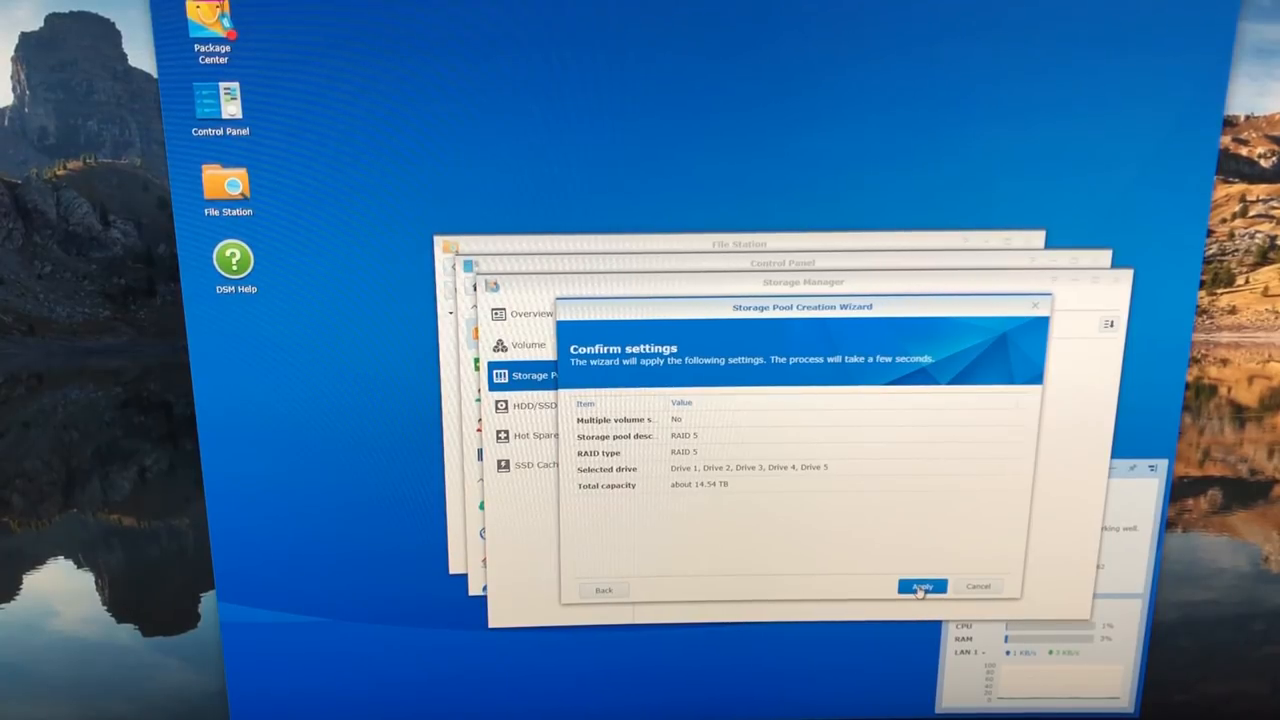
{"action": "left_click", "coordinate": [920, 586]}
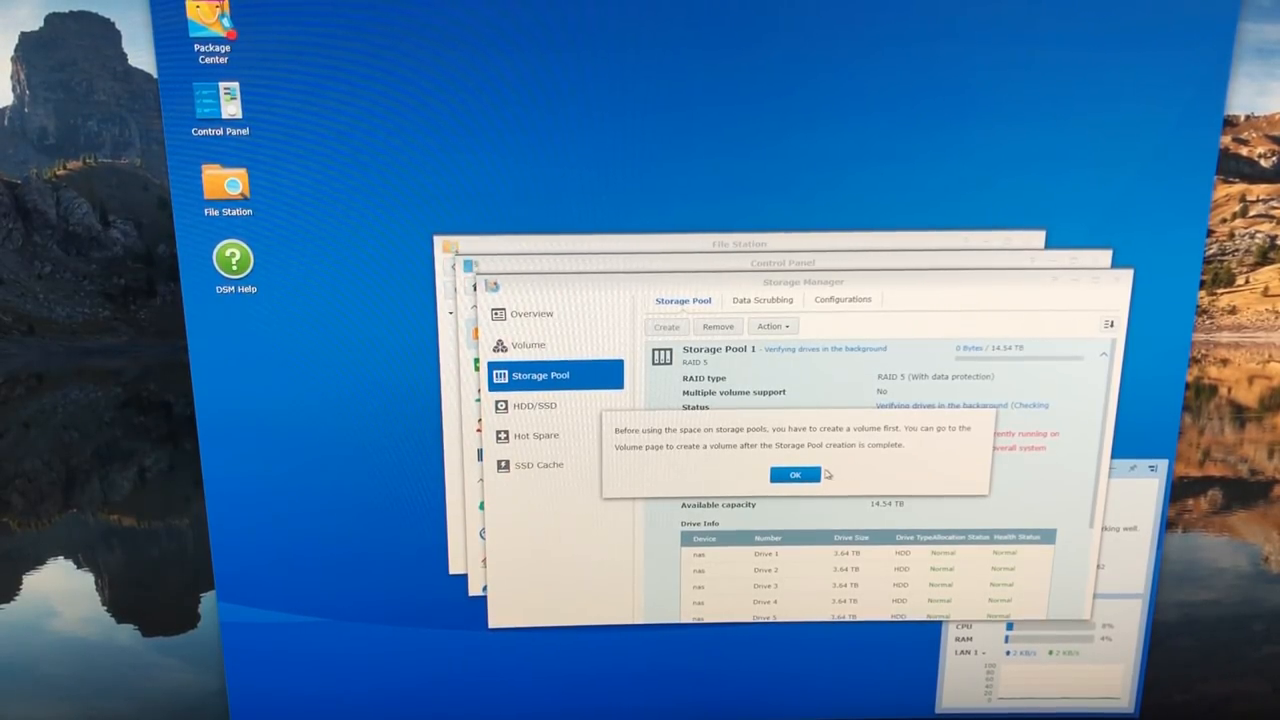
{"action": "left_click", "coordinate": [795, 474]}
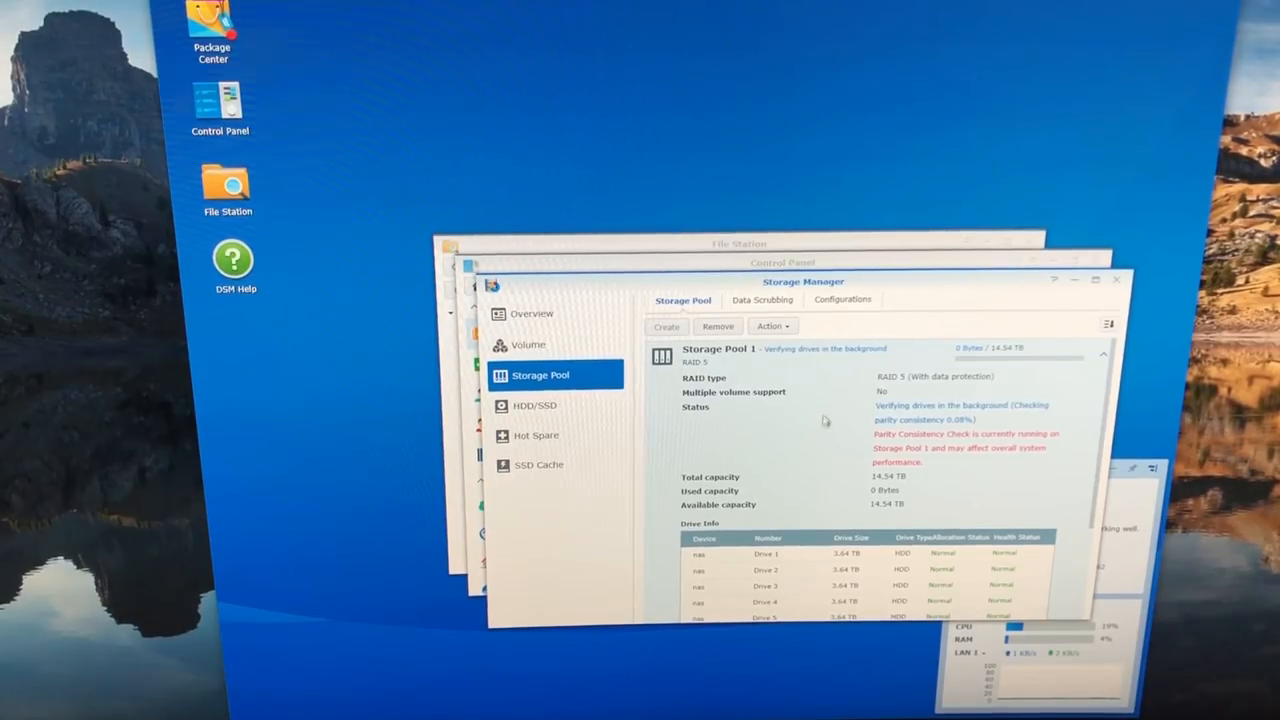
{"action": "mouse_move", "coordinate": [870, 357]}
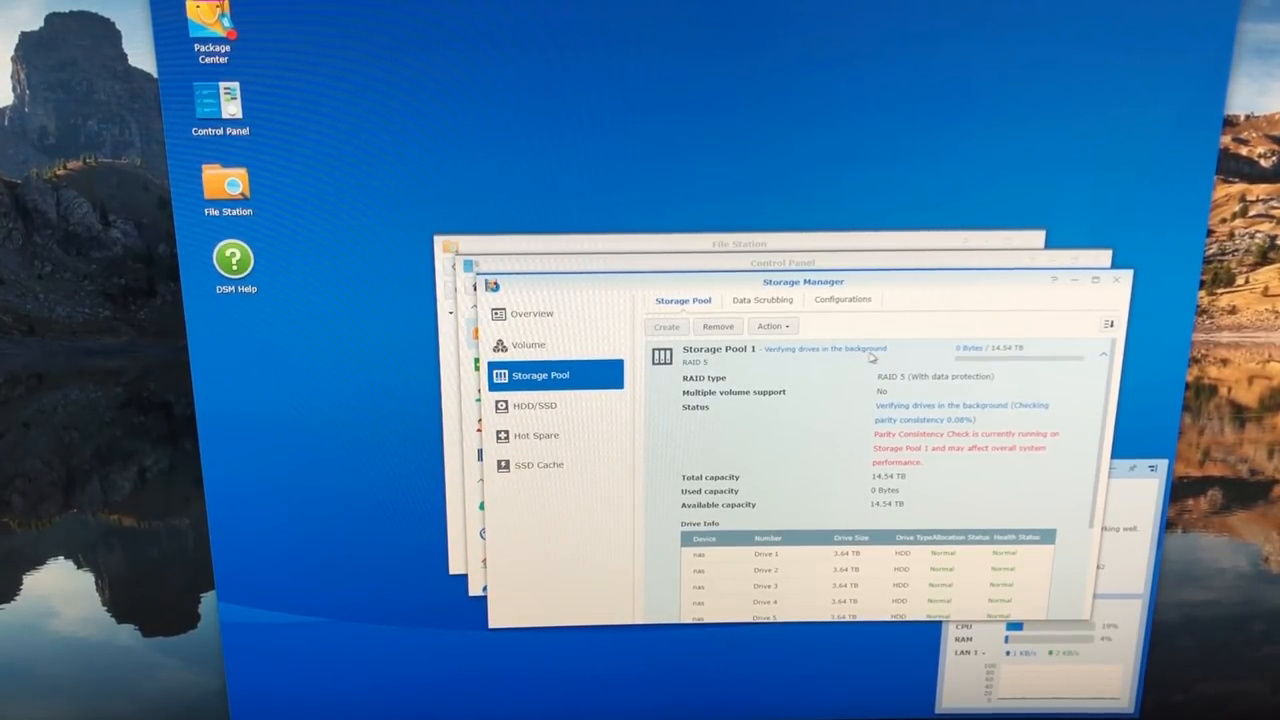
{"action": "mouse_move", "coordinate": [850, 370]}
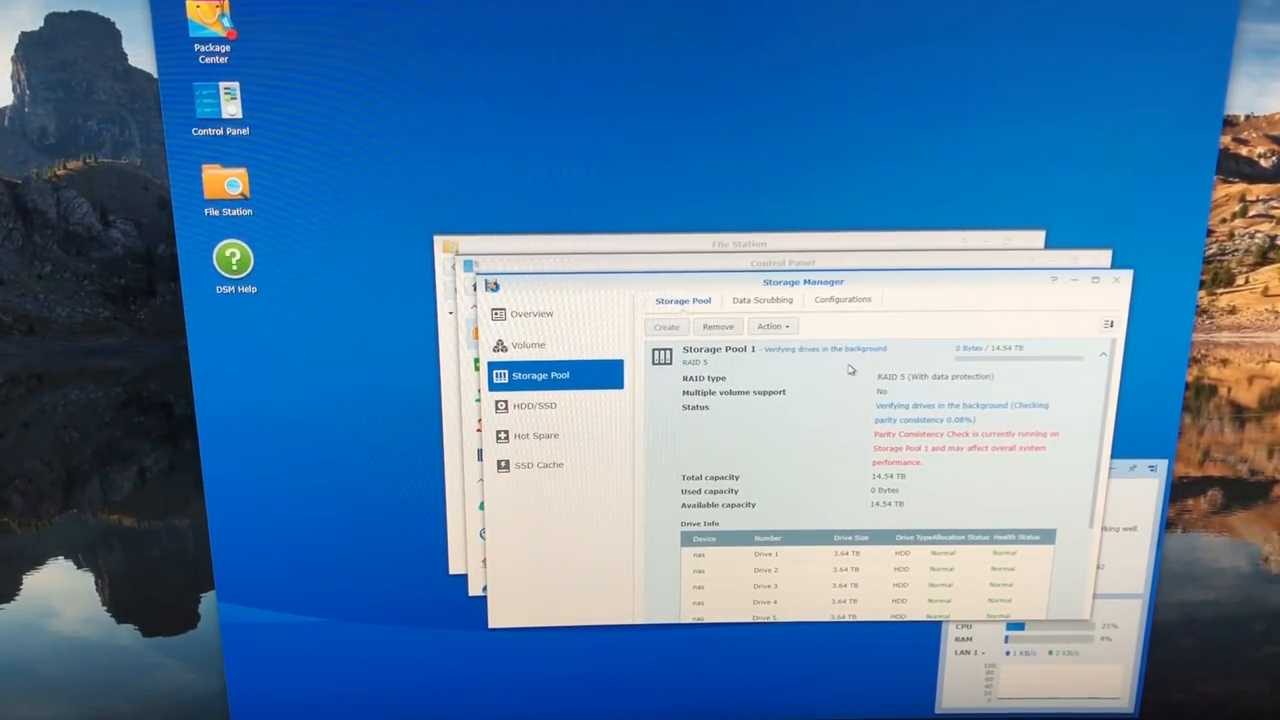
Start creating a new volume on Storage Pool 1
{"action": "left_click", "coordinate": [528, 345]}
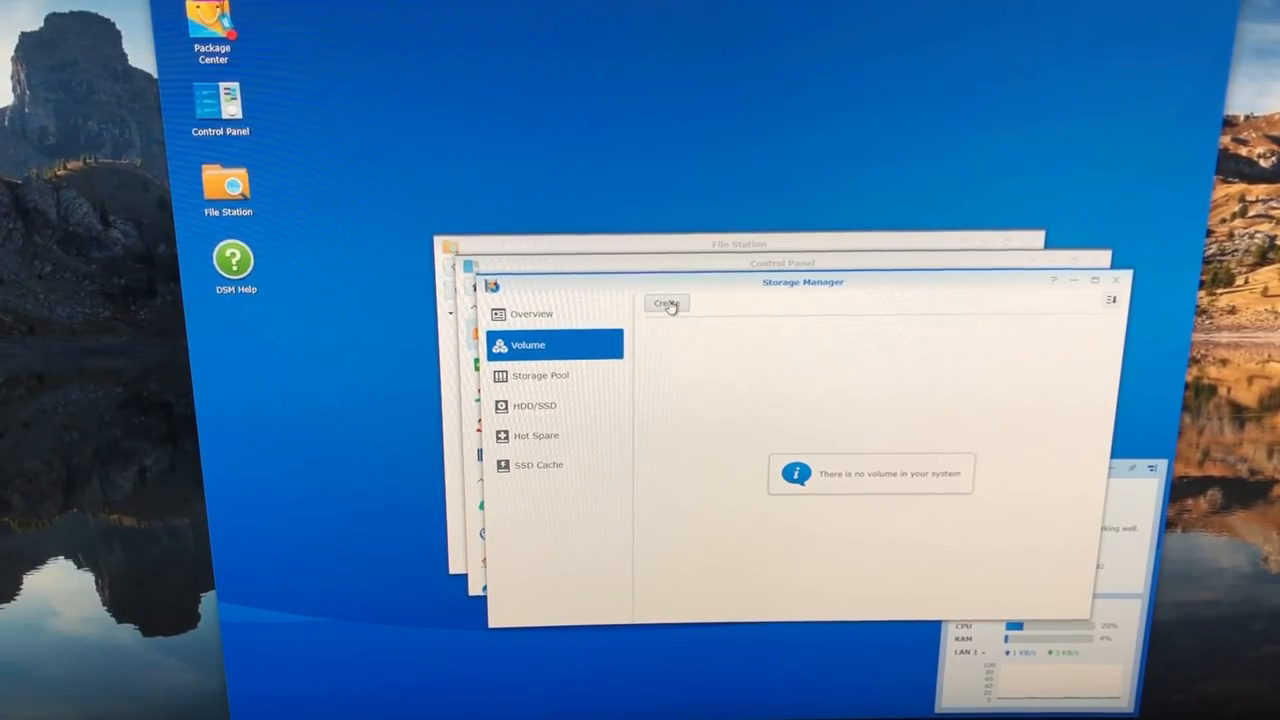
{"action": "left_click", "coordinate": [666, 303]}
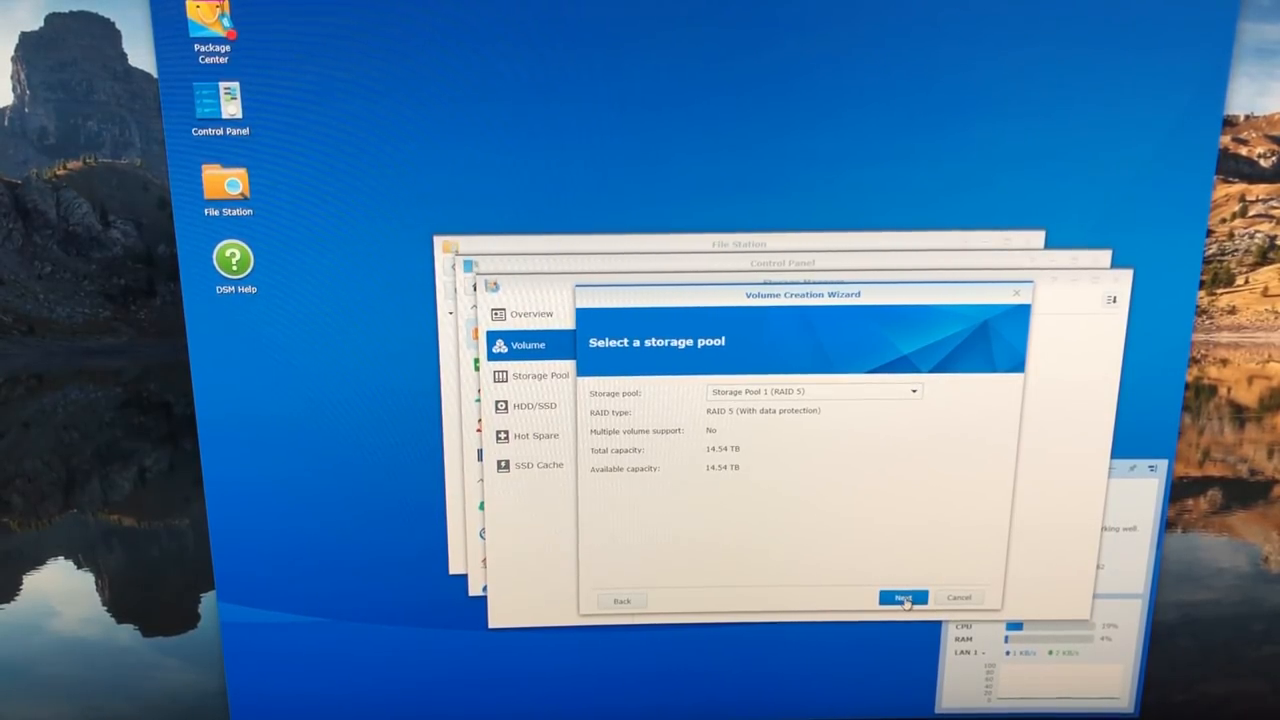
{"action": "left_click", "coordinate": [902, 597]}
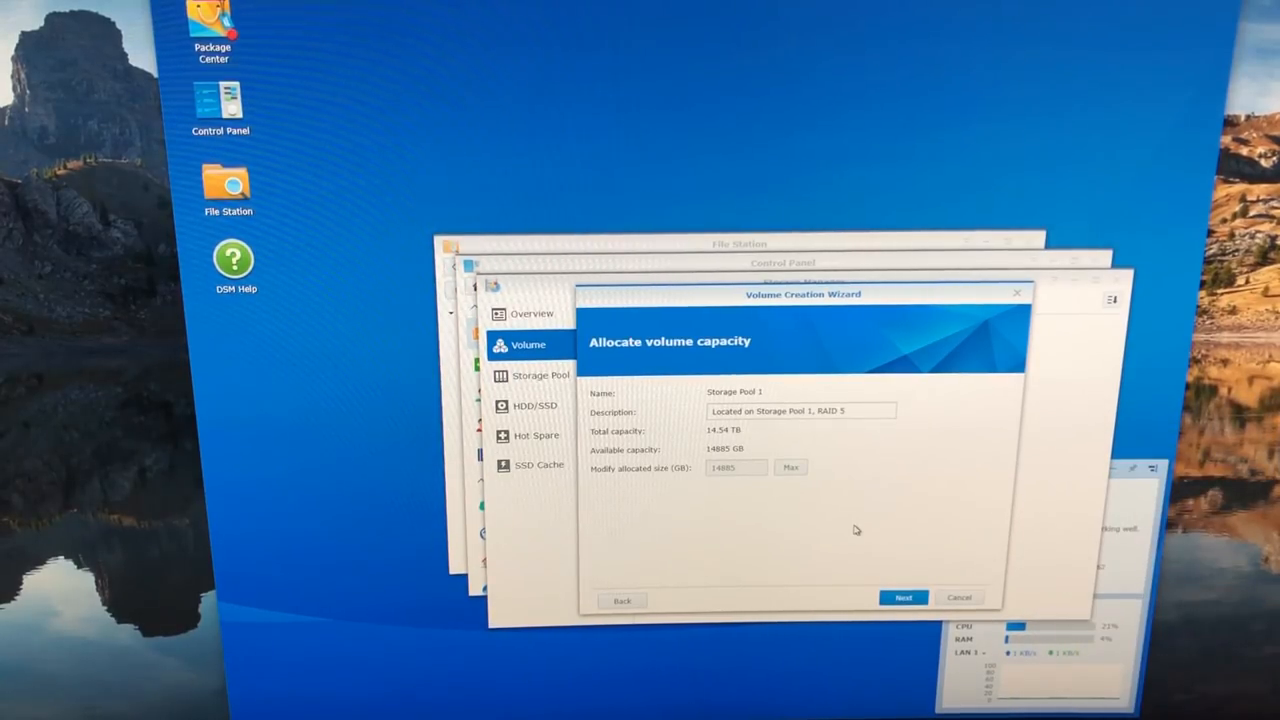
Set the volume description to 'nas', keep Btrfs, and create the volume
{"action": "double_click", "coordinate": [820, 411]}
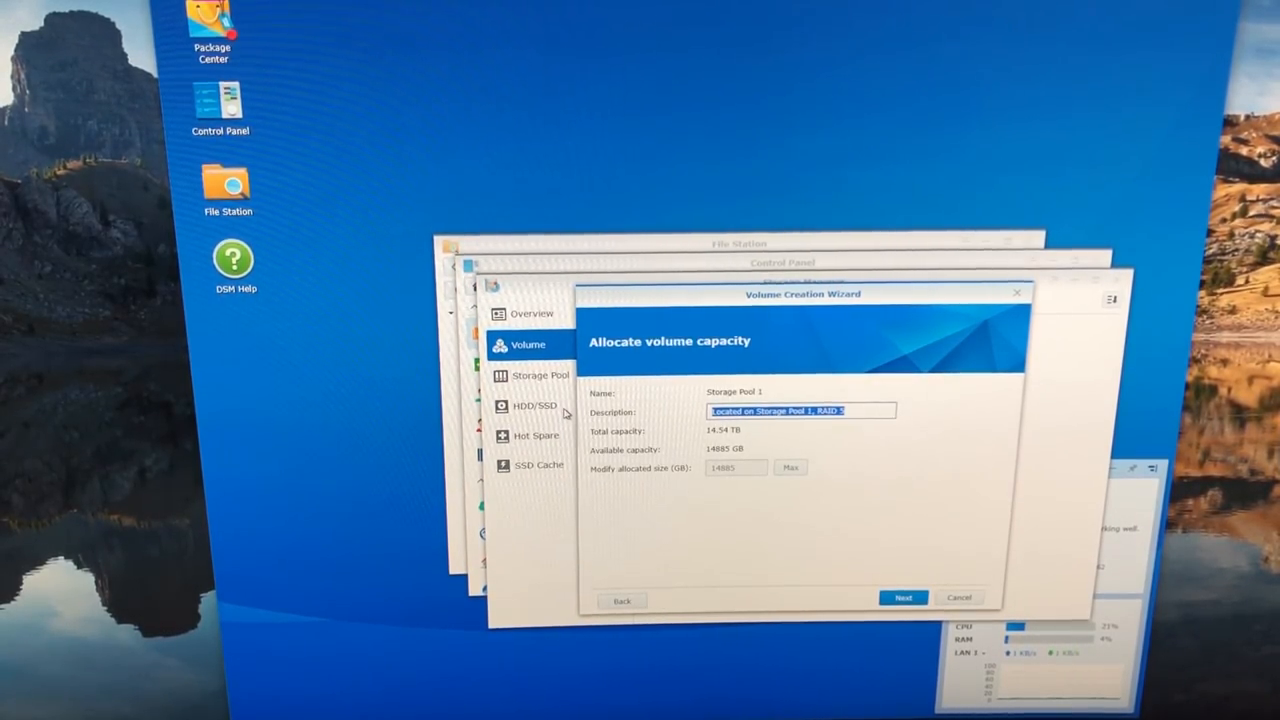
{"action": "type", "text": "movi"}
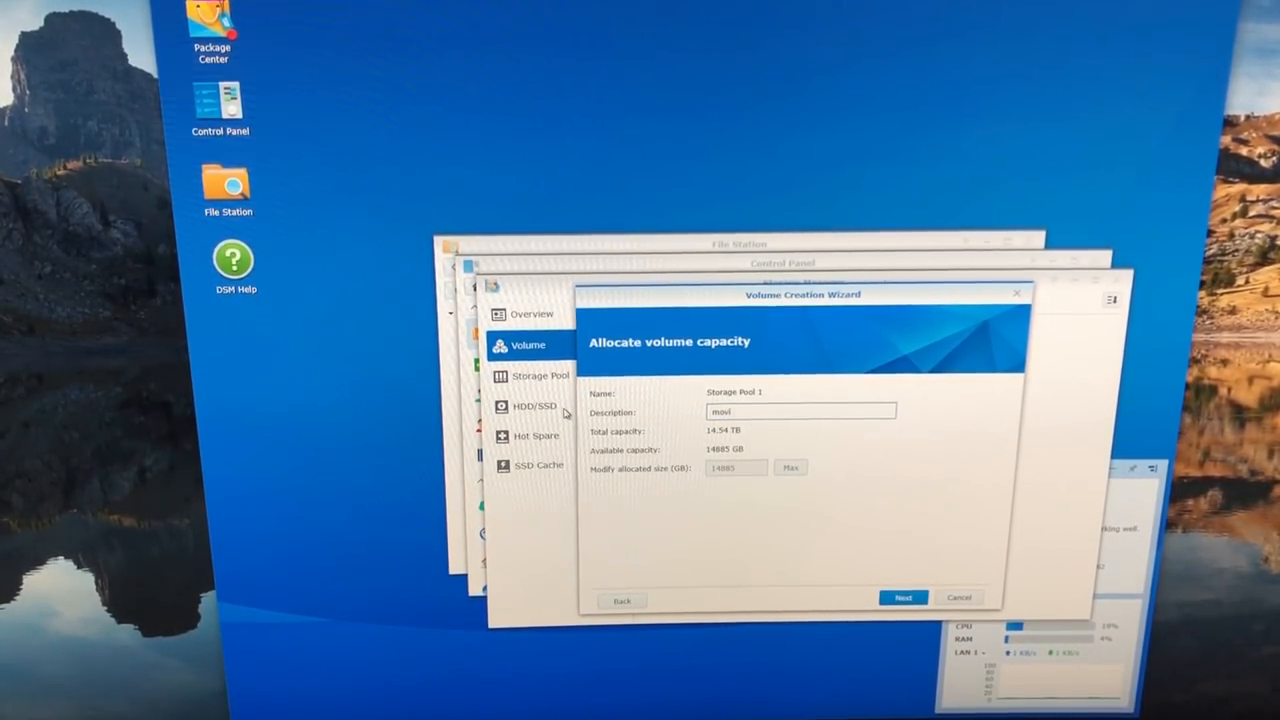
{"action": "left_click", "coordinate": [800, 411]}
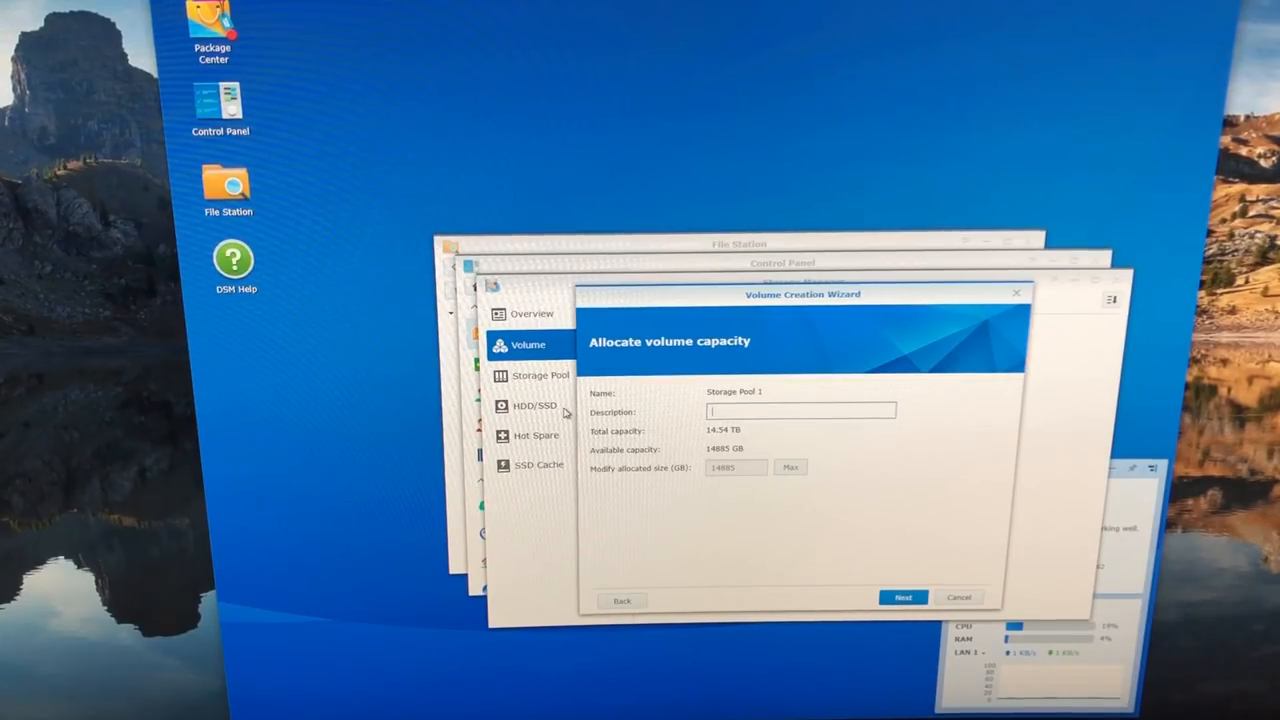
{"action": "type", "text": "nas"}
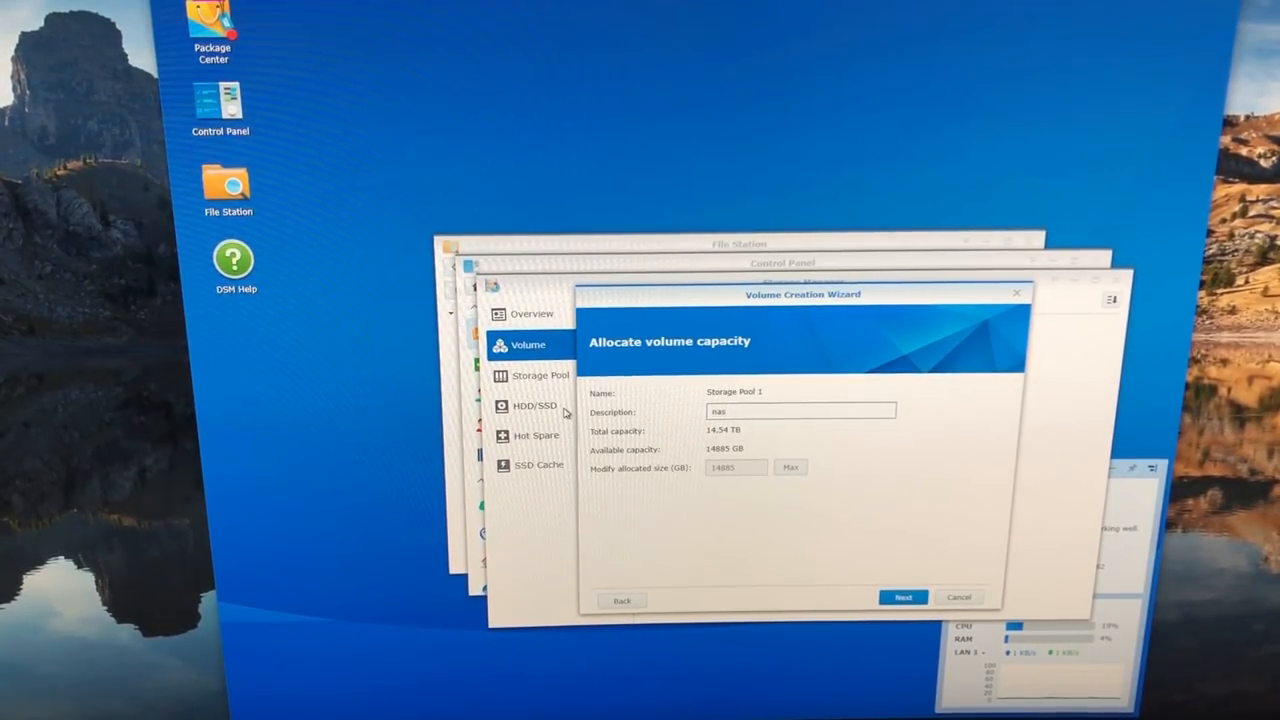
{"action": "left_click", "coordinate": [902, 597]}
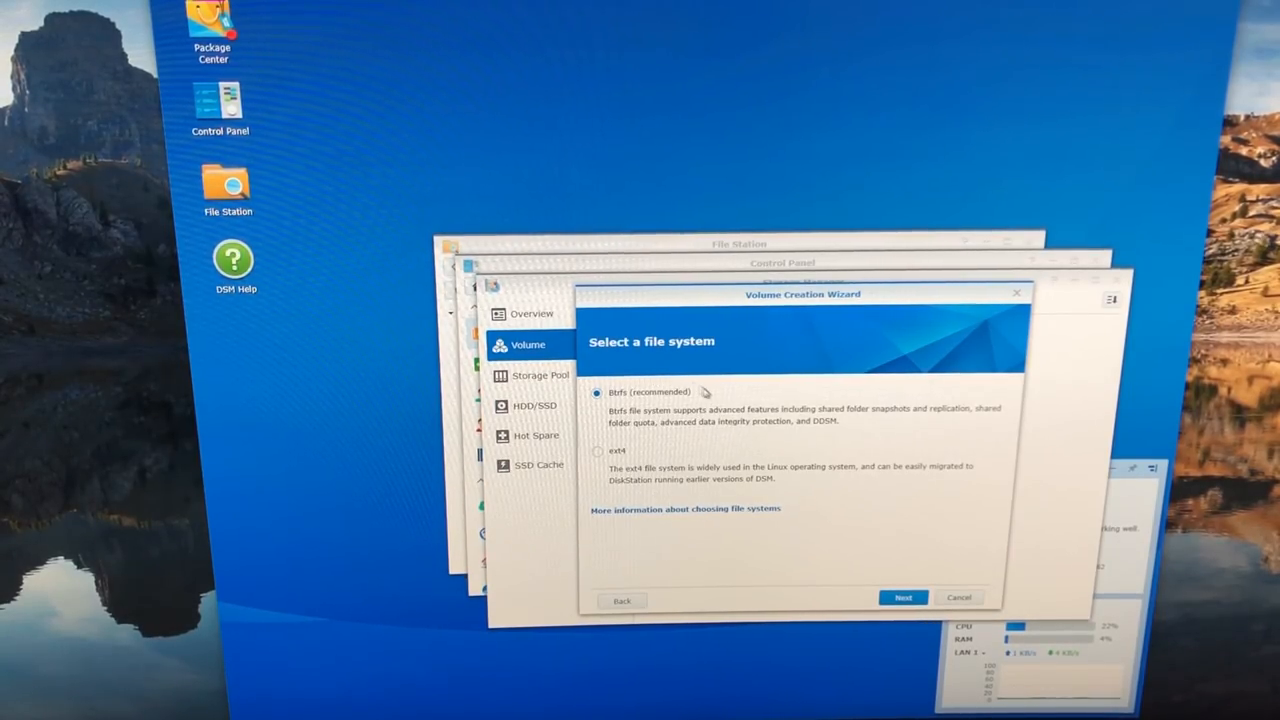
{"action": "mouse_move", "coordinate": [975, 420]}
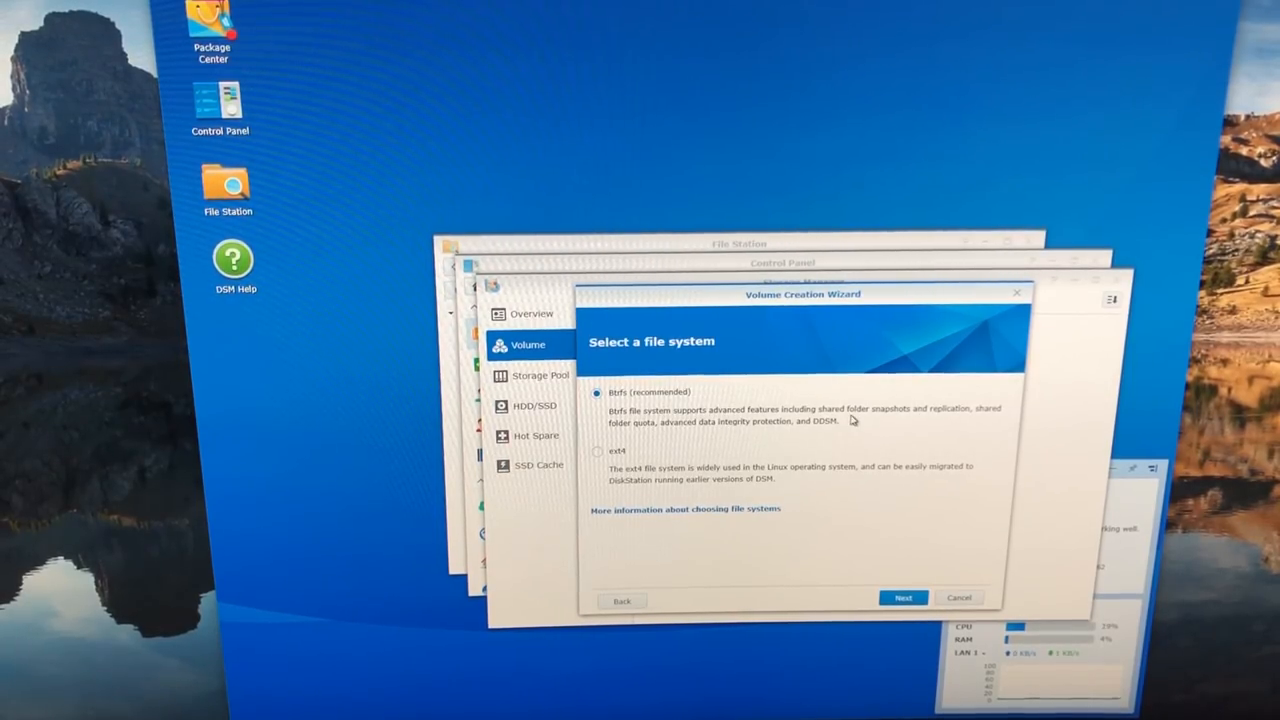
{"action": "mouse_move", "coordinate": [877, 575]}
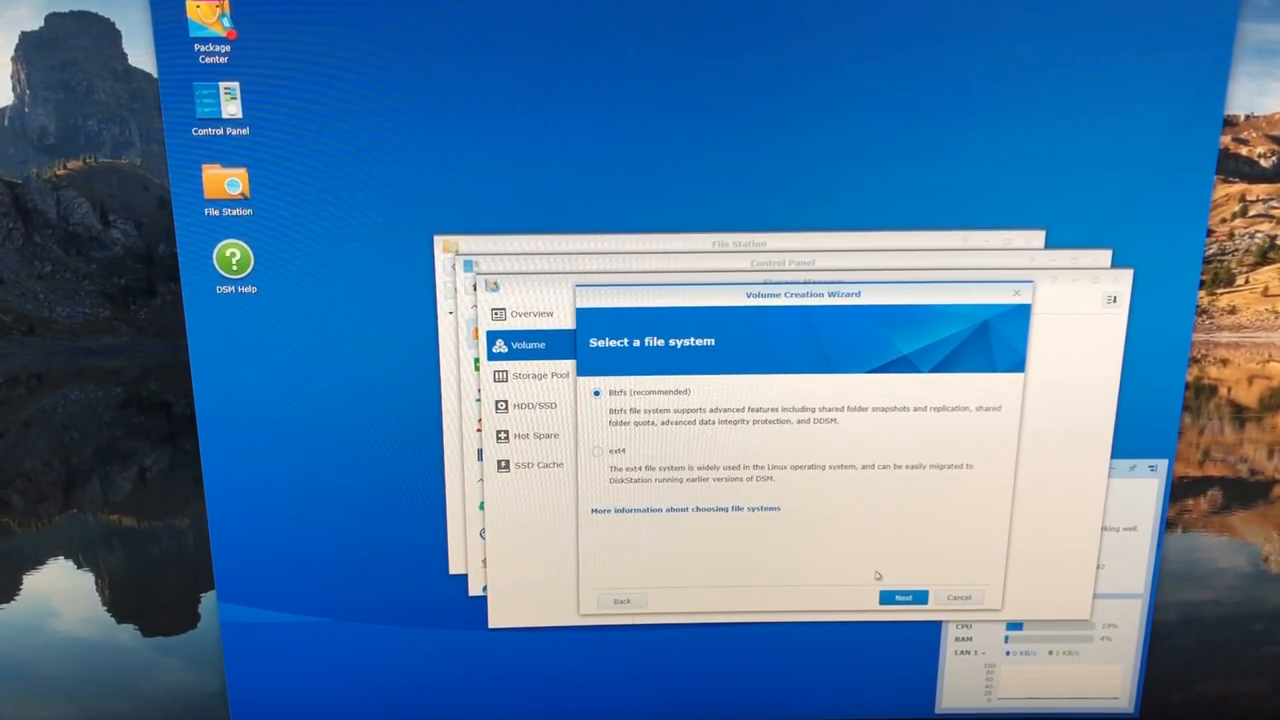
{"action": "left_click", "coordinate": [902, 597]}
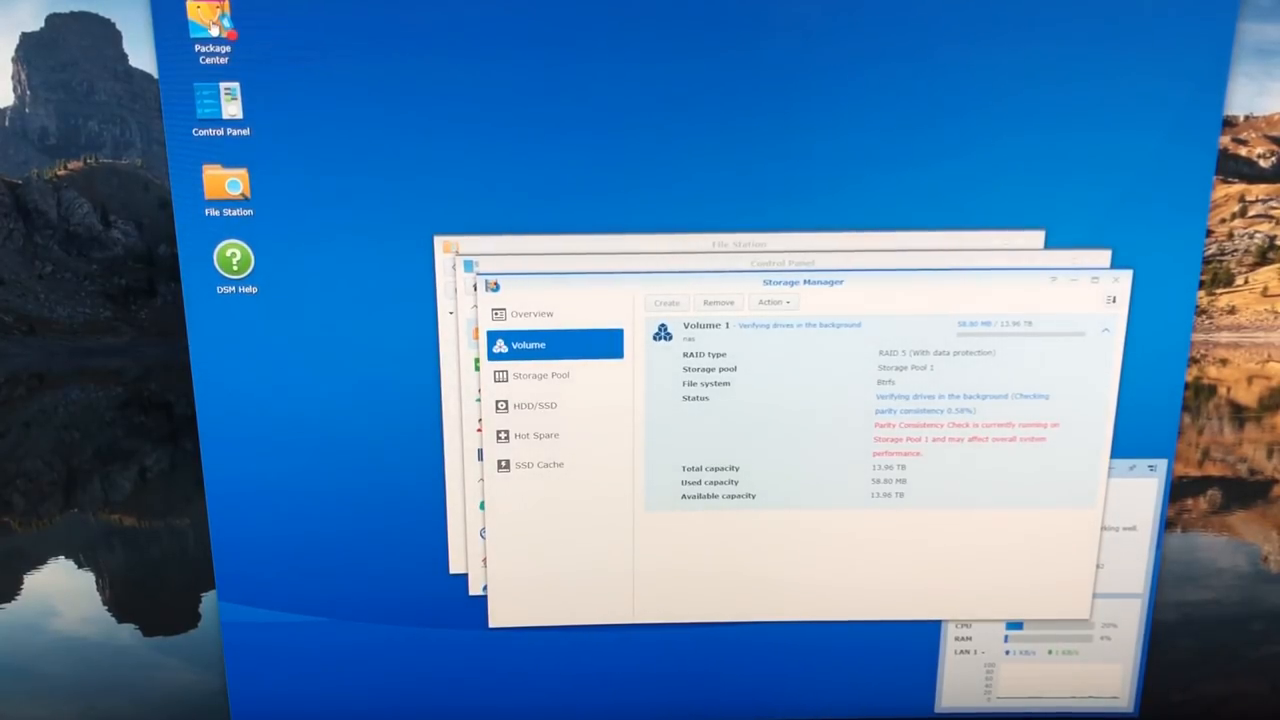
Open Package Center and accept the Terms of Service and Privacy Statement
{"action": "left_click", "coordinate": [212, 25]}
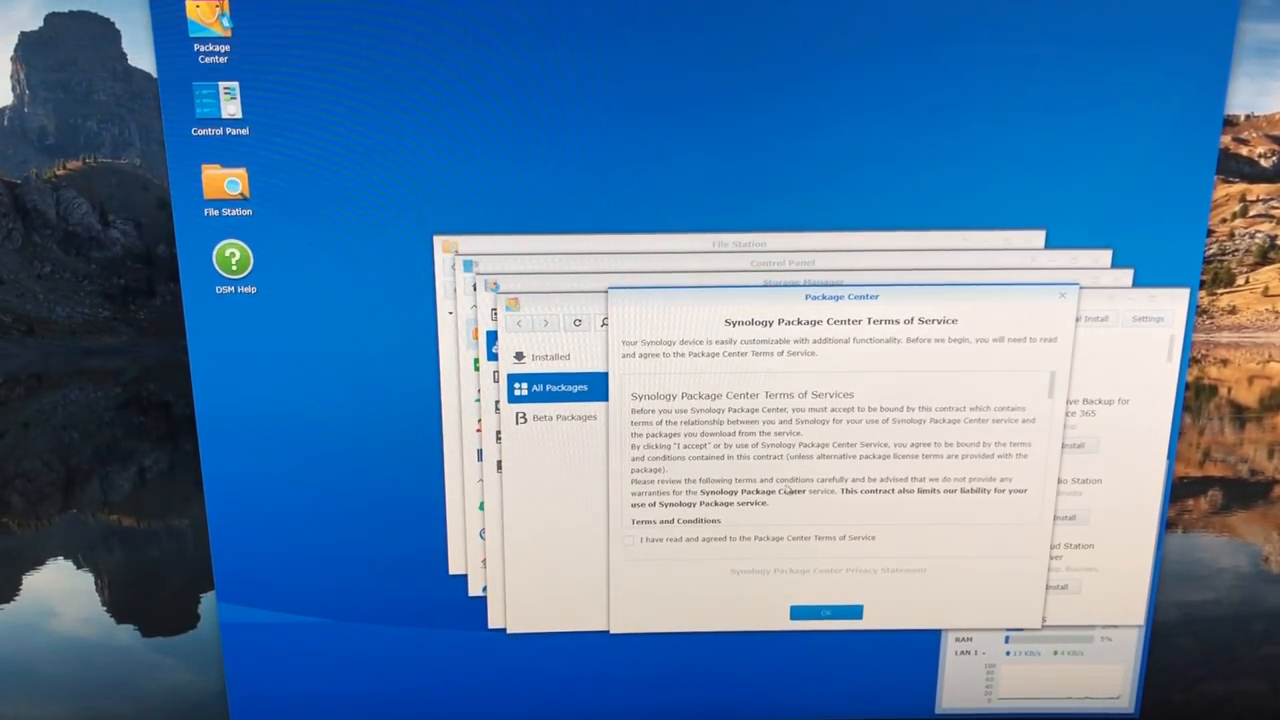
{"action": "left_click", "coordinate": [825, 611]}
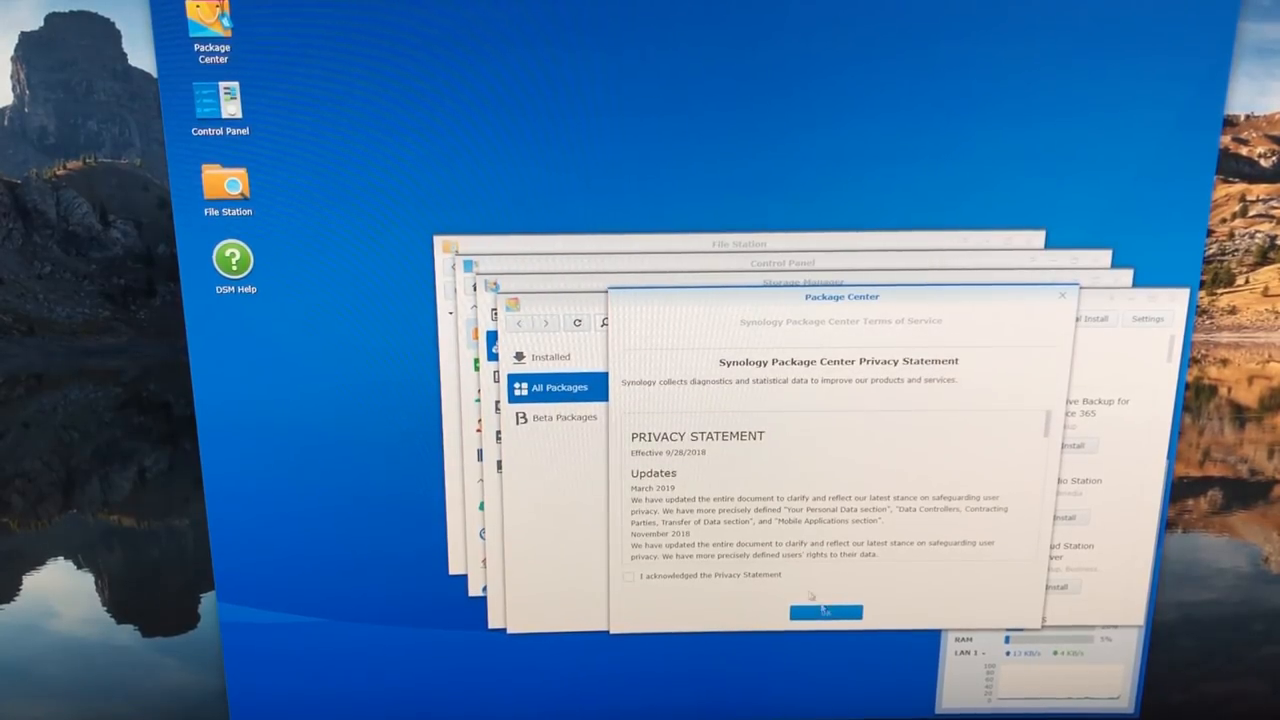
{"action": "left_click", "coordinate": [826, 611]}
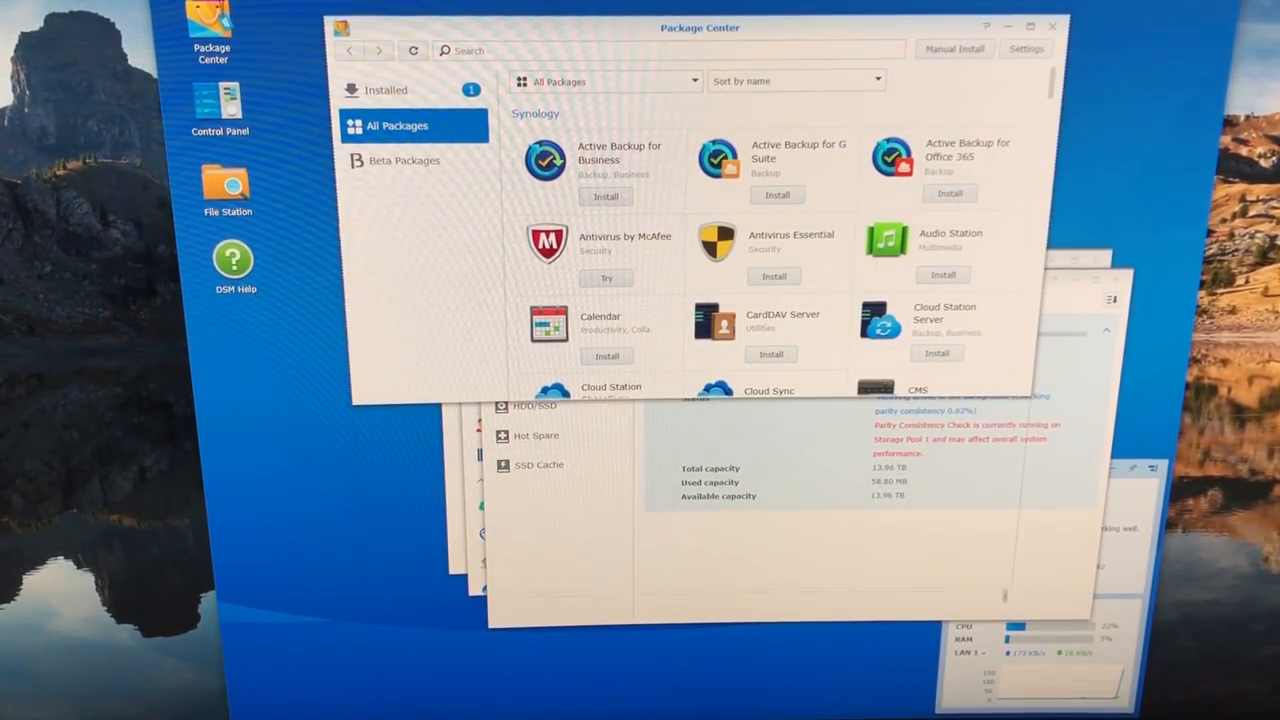
Scroll through All Packages, from Active Backup down to WebDAV Server
{"action": "scroll", "scroll_direction": "down", "scroll_amount": 3}
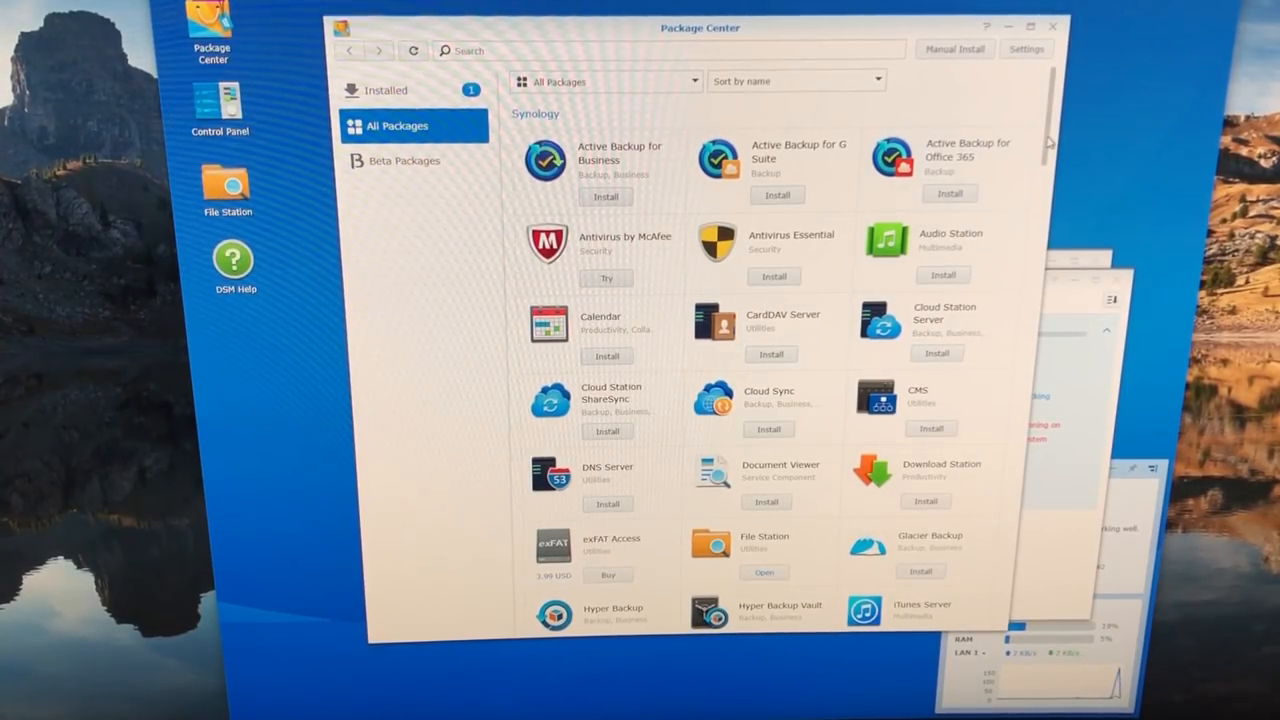
{"action": "scroll", "scroll_direction": "down", "scroll_amount": 3}
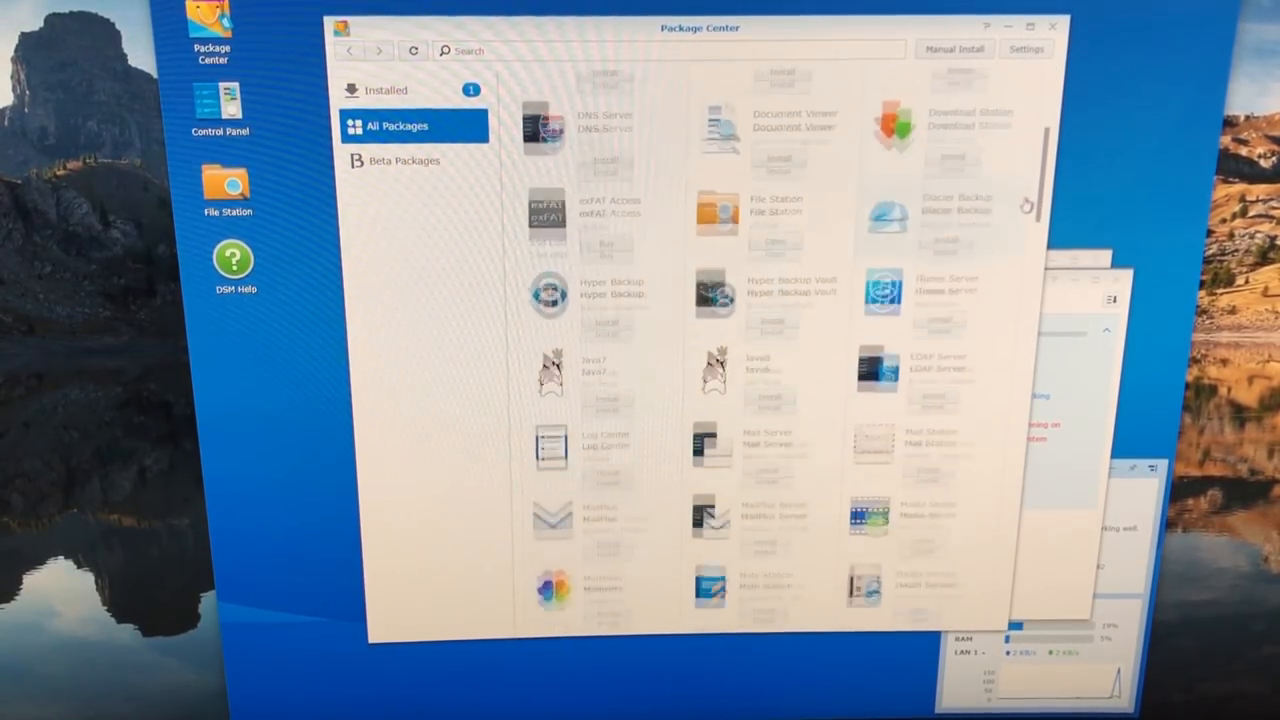
{"action": "scroll", "scroll_direction": "down", "scroll_amount": 3}
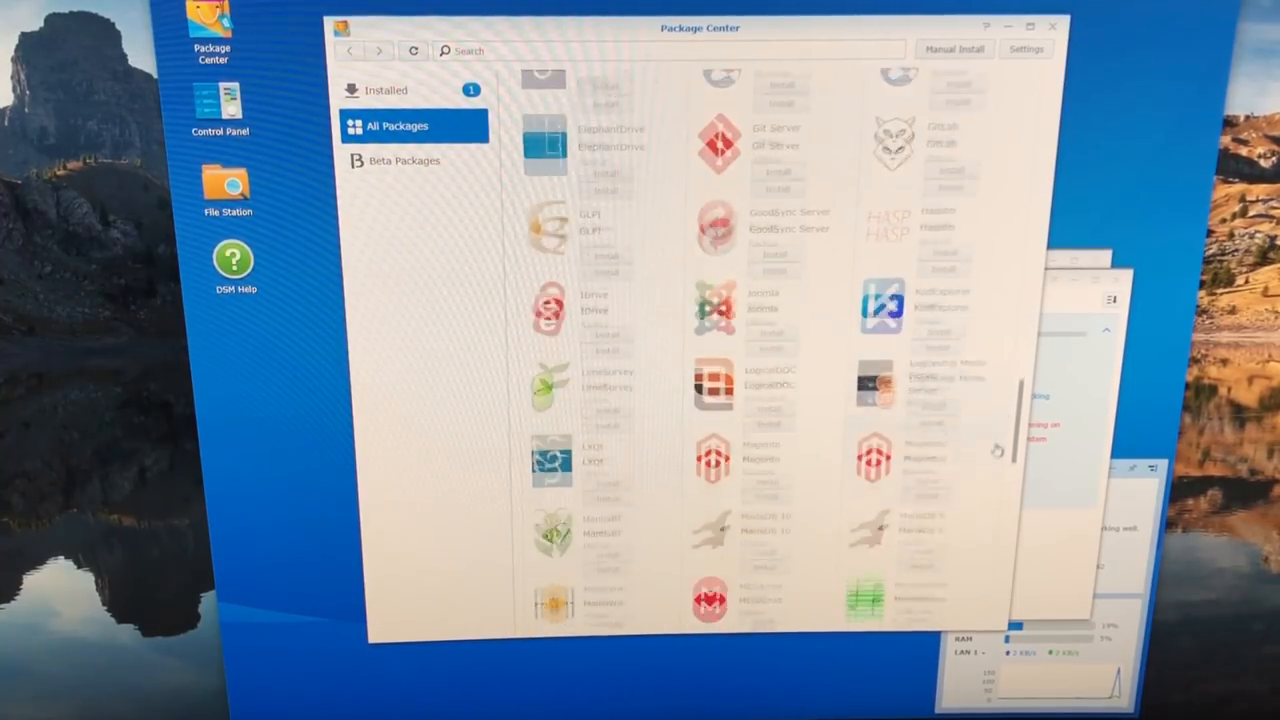
{"action": "scroll", "scroll_direction": "down", "scroll_amount": 3}
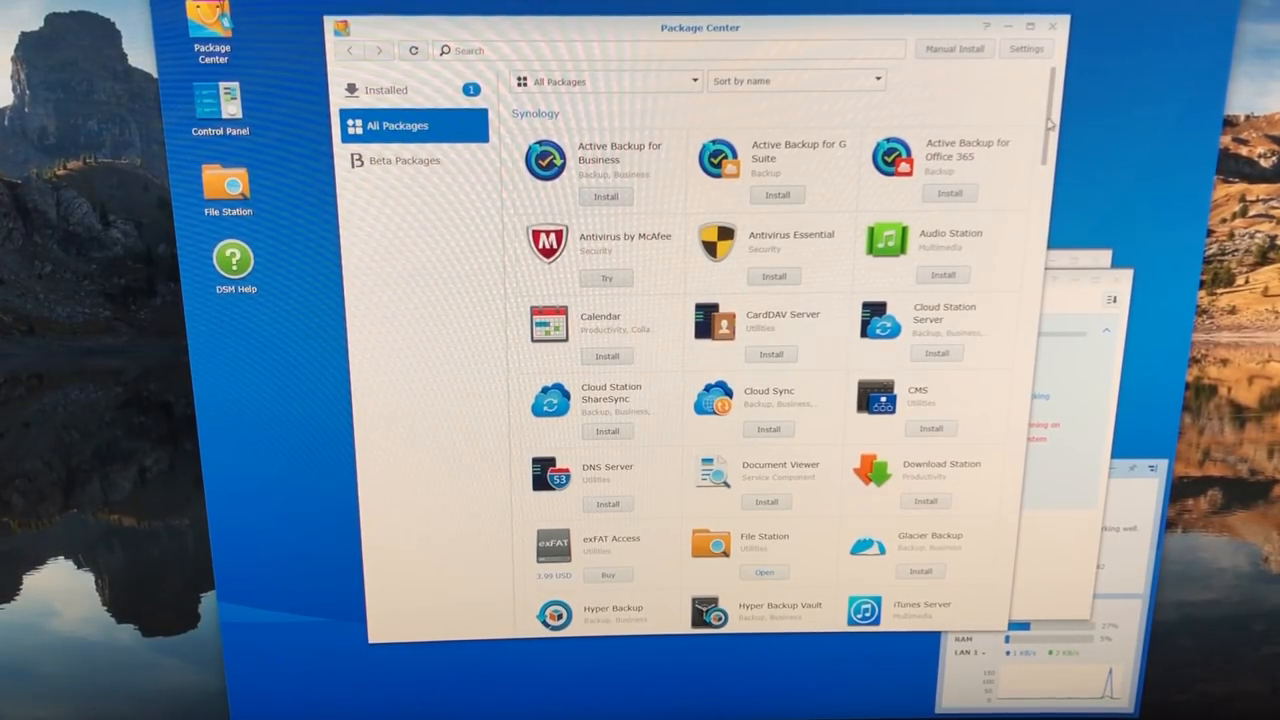
{"action": "mouse_move", "coordinate": [1113, 116]}
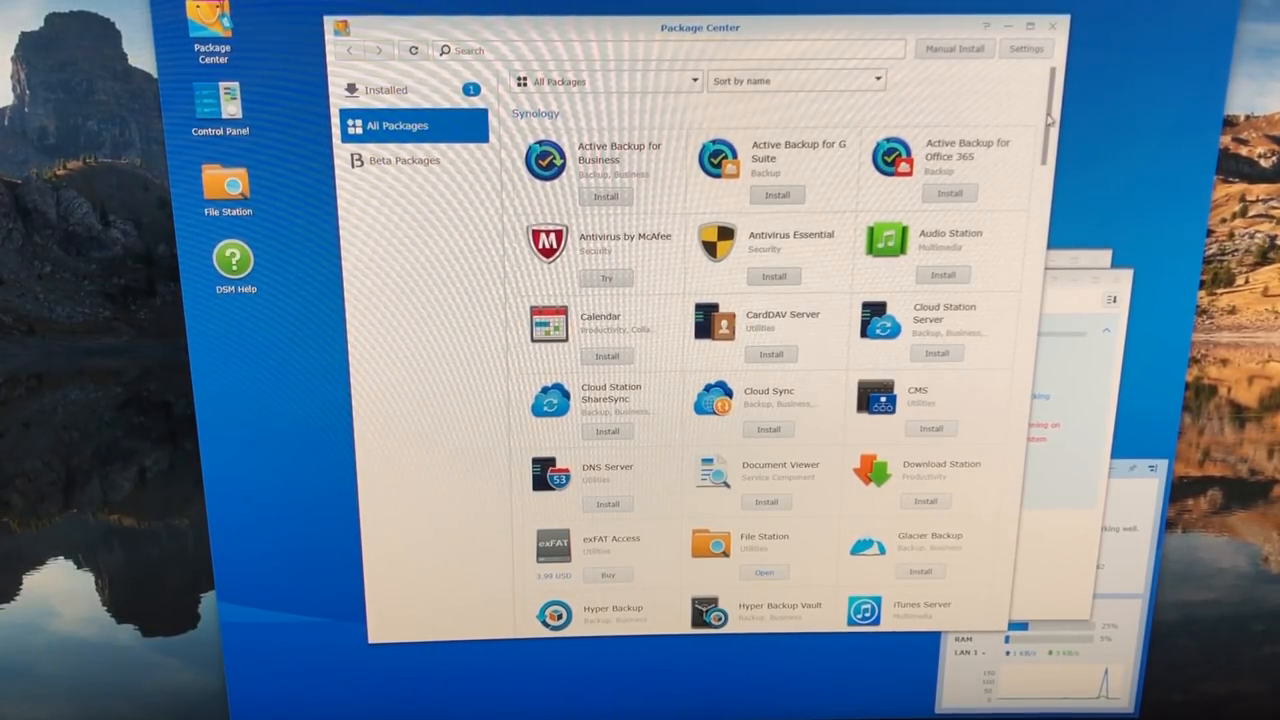
{"action": "scroll", "scroll_direction": "down", "scroll_amount": 3}
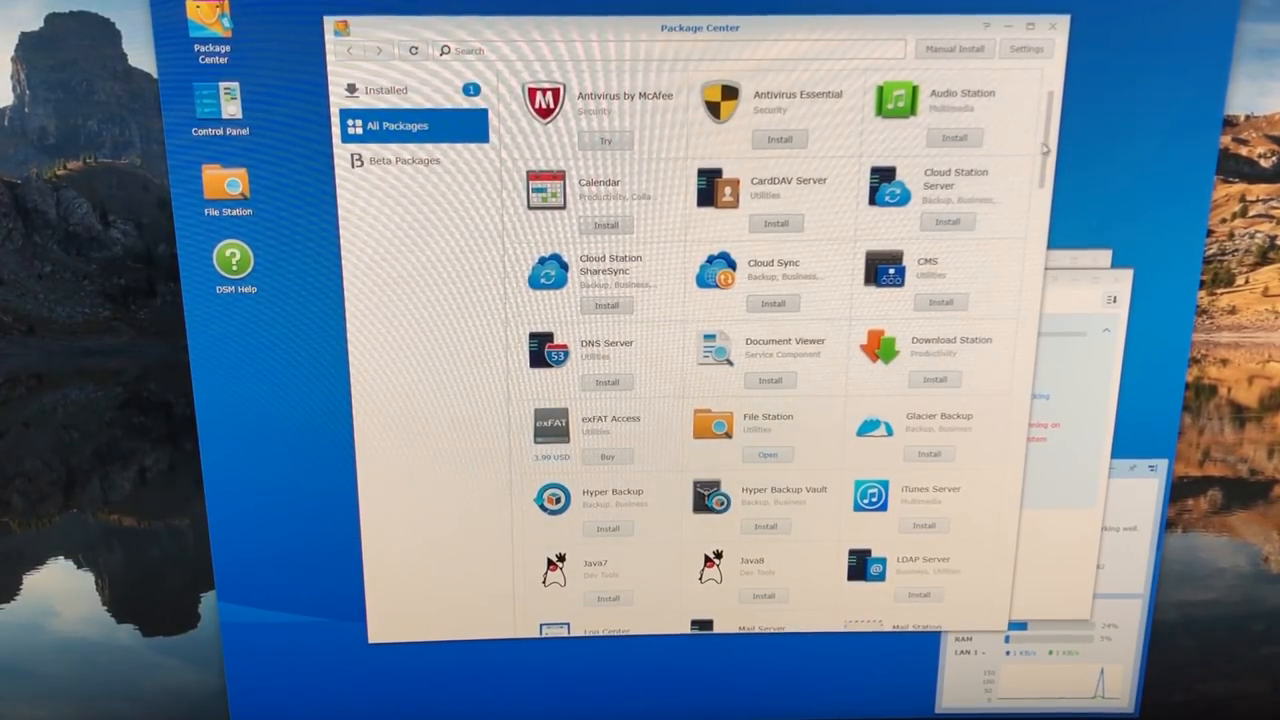
{"action": "scroll", "scroll_direction": "down", "scroll_amount": 3}
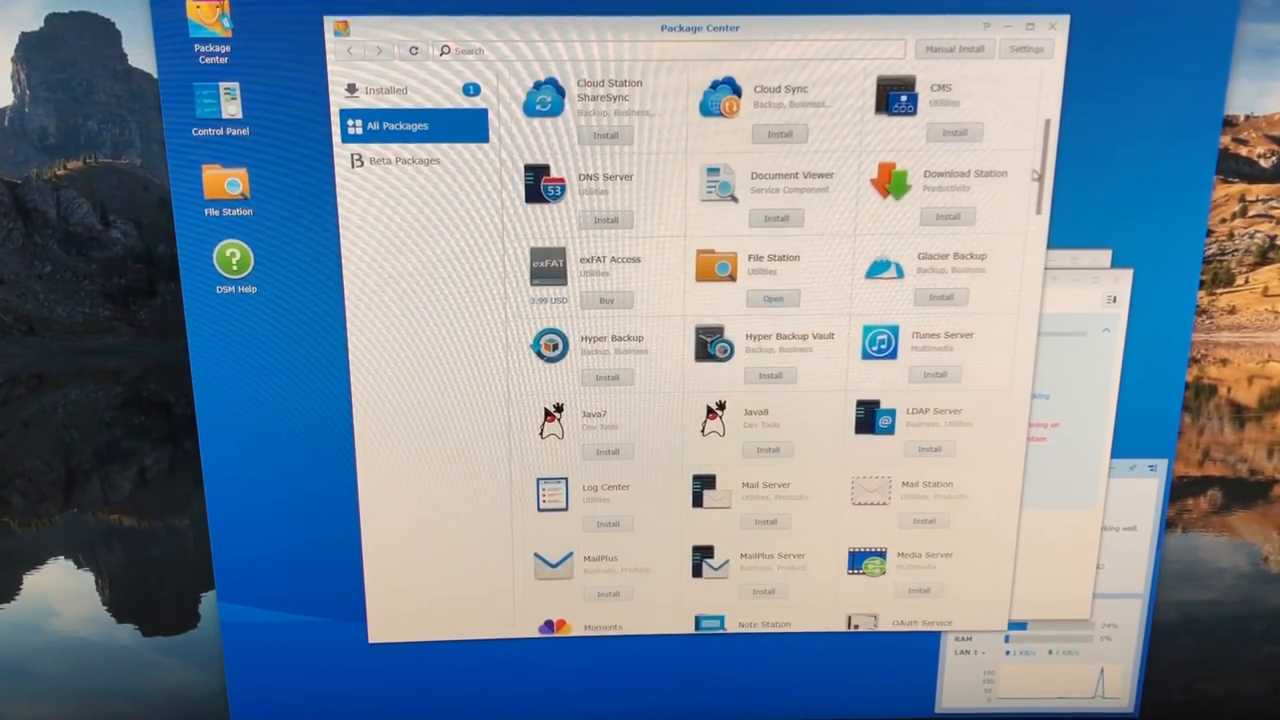
{"action": "scroll", "scroll_direction": "down", "scroll_amount": 3}
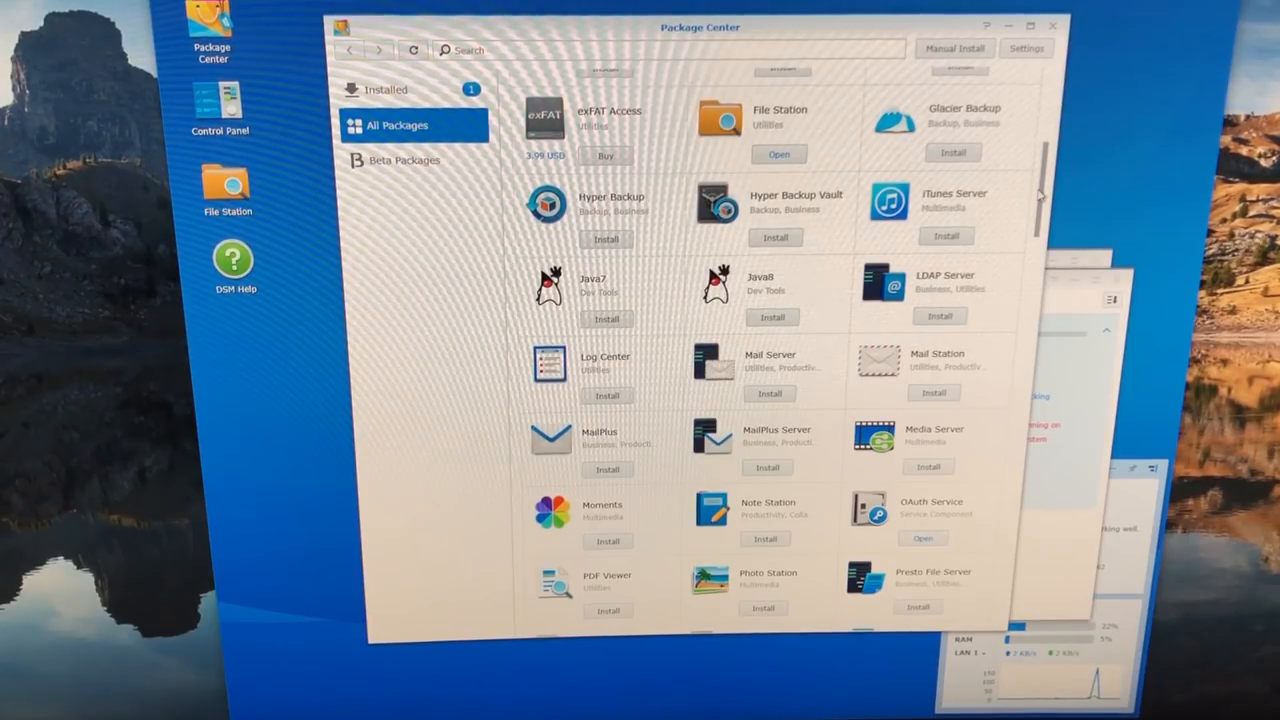
{"action": "scroll", "scroll_direction": "down", "scroll_amount": 3}
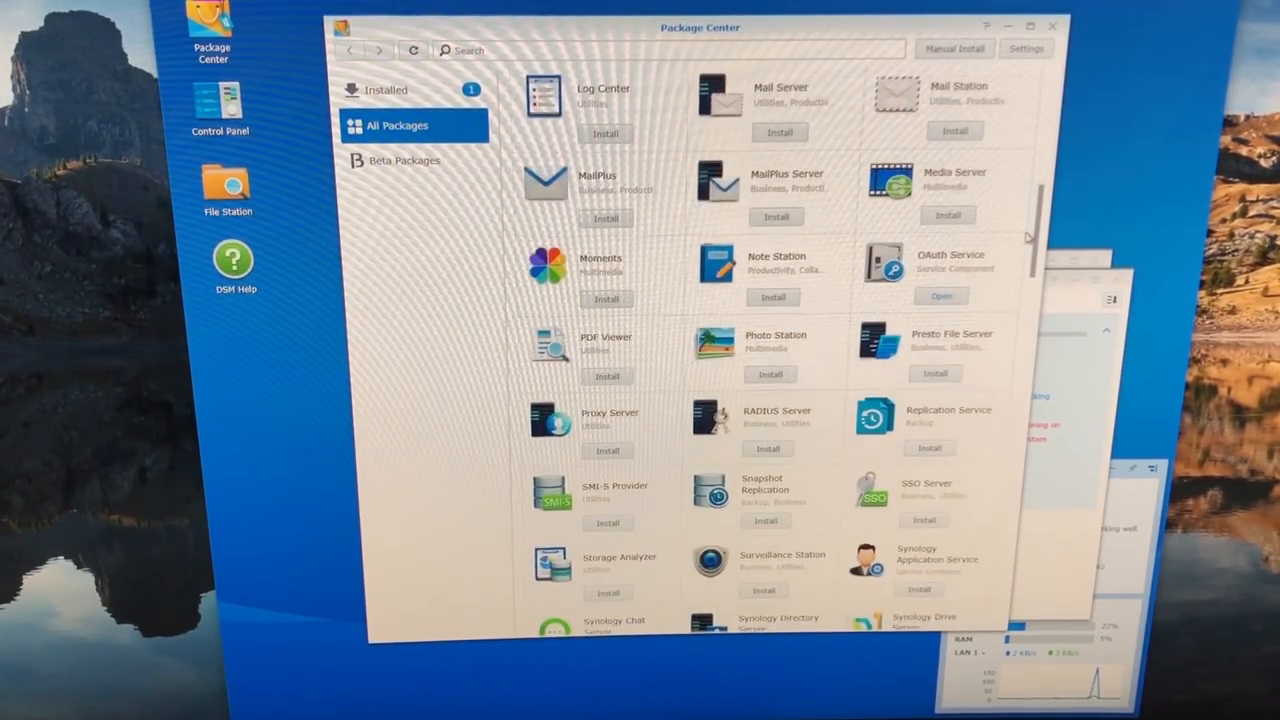
{"action": "scroll", "scroll_direction": "down", "scroll_amount": 3}
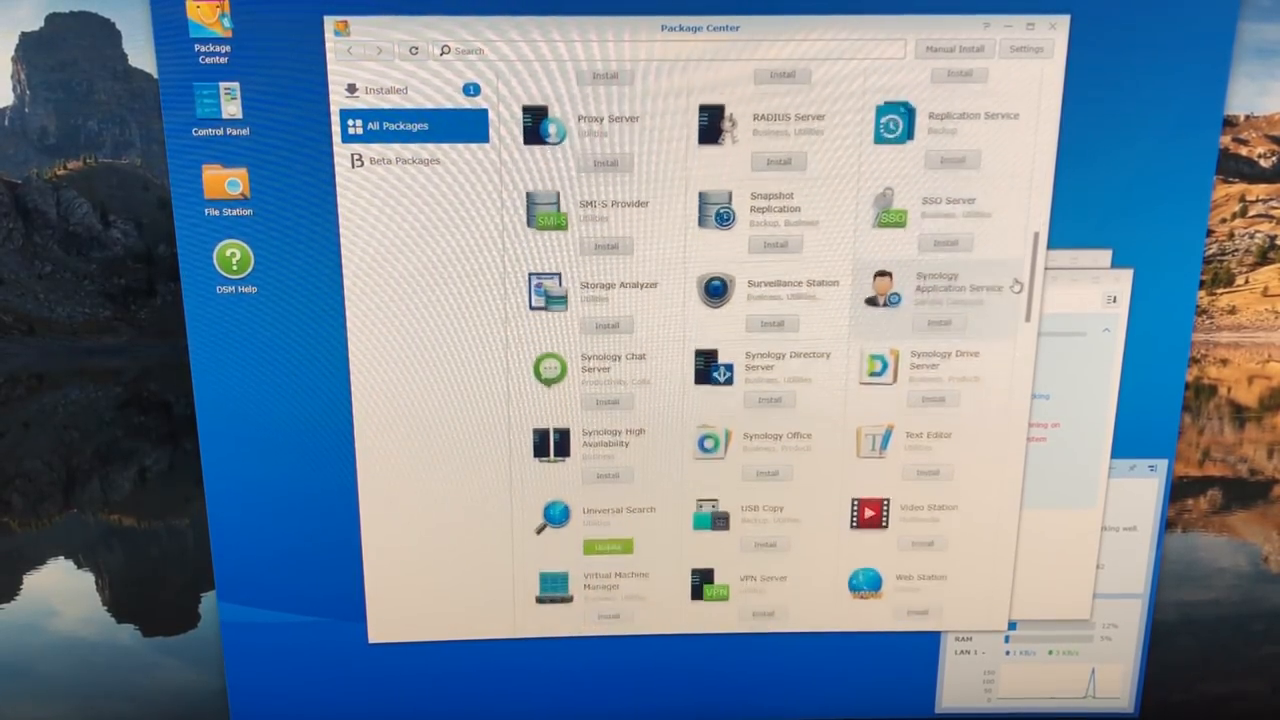
{"action": "scroll", "scroll_direction": "down", "scroll_amount": 3}
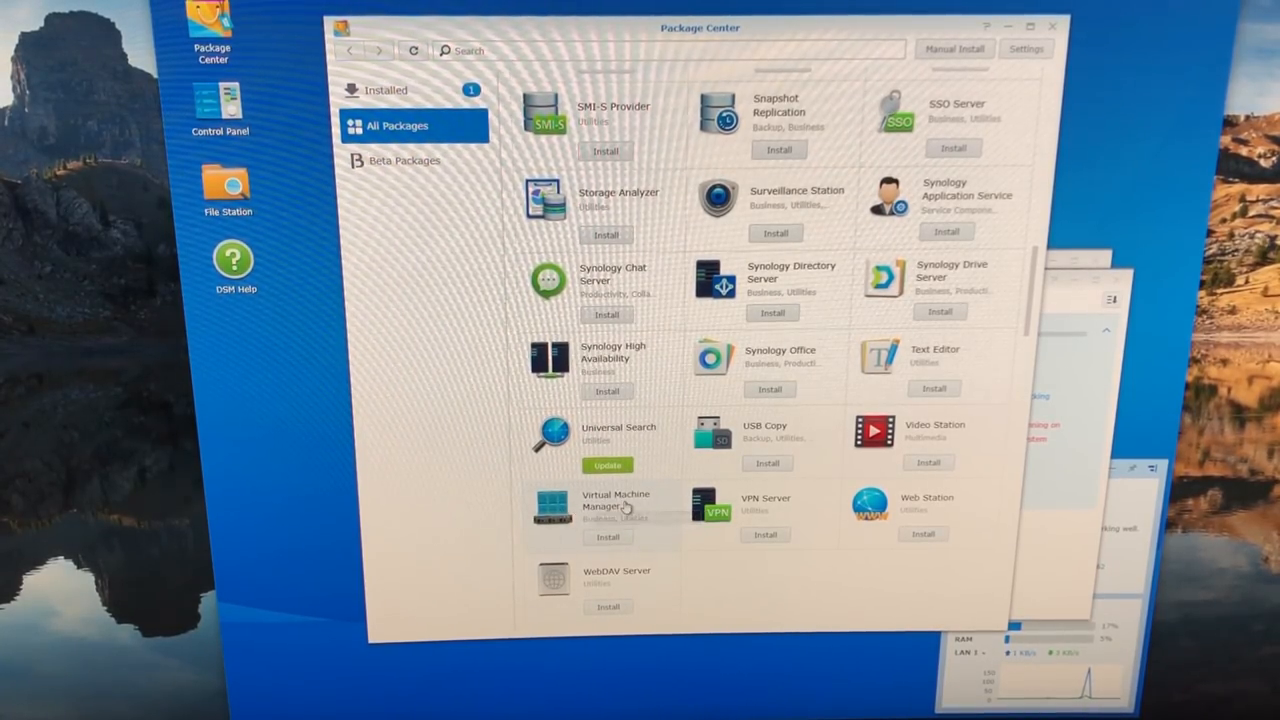
{"action": "mouse_move", "coordinate": [445, 477]}
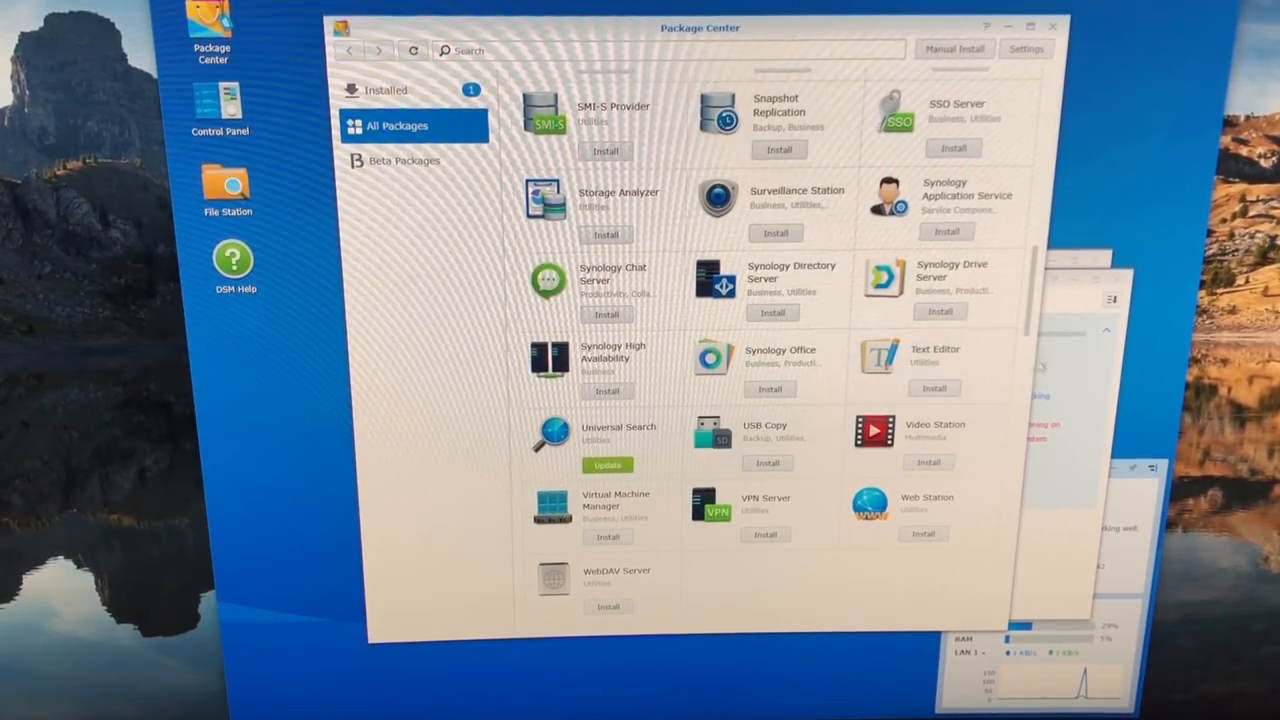
Update the Universal Search package from Package Center's Installed packages list
{"action": "scroll", "scroll_direction": "down", "scroll_amount": 3}
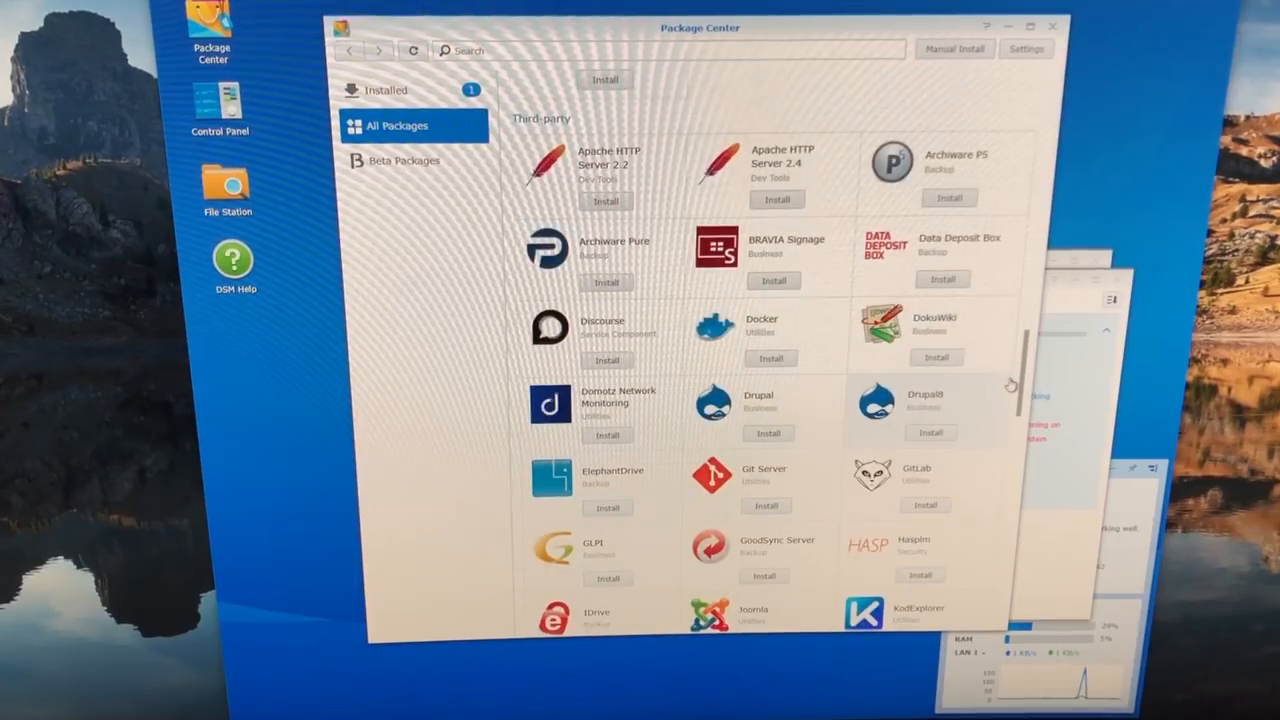
{"action": "scroll", "scroll_direction": "down", "scroll_amount": 3}
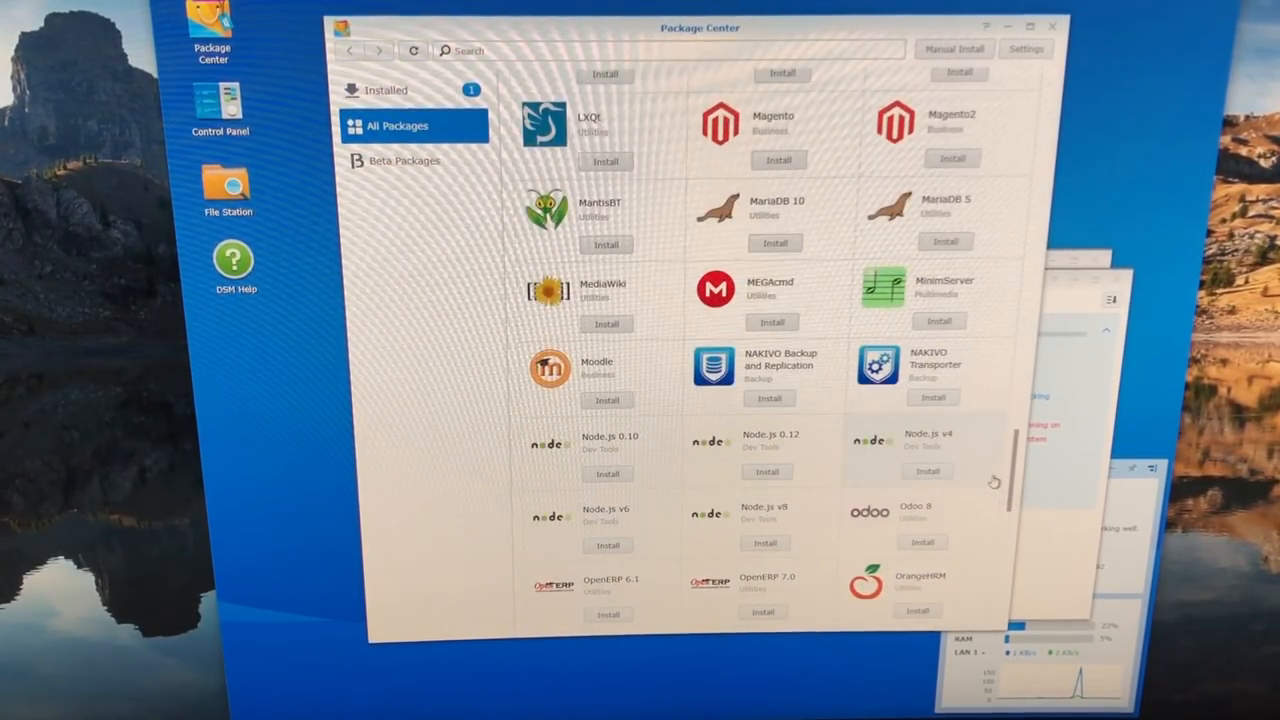
{"action": "scroll", "scroll_direction": "down", "scroll_amount": 3}
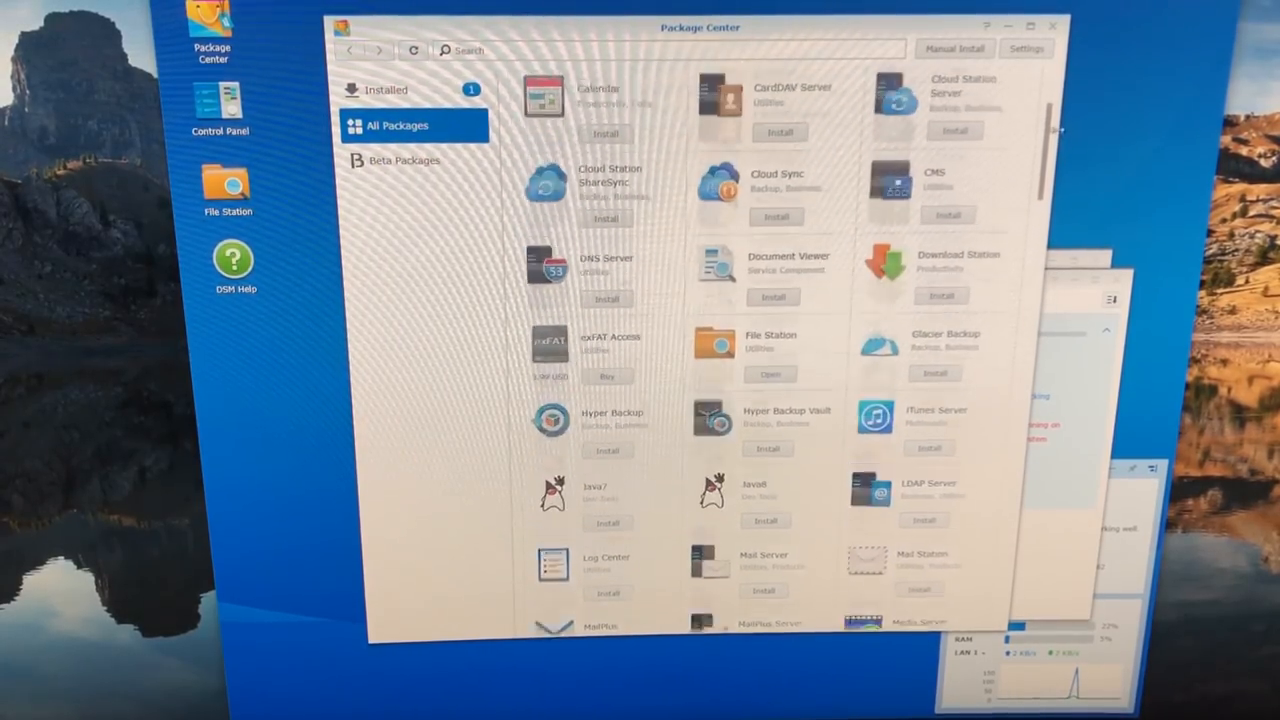
{"action": "scroll", "scroll_direction": "up", "scroll_amount": 3}
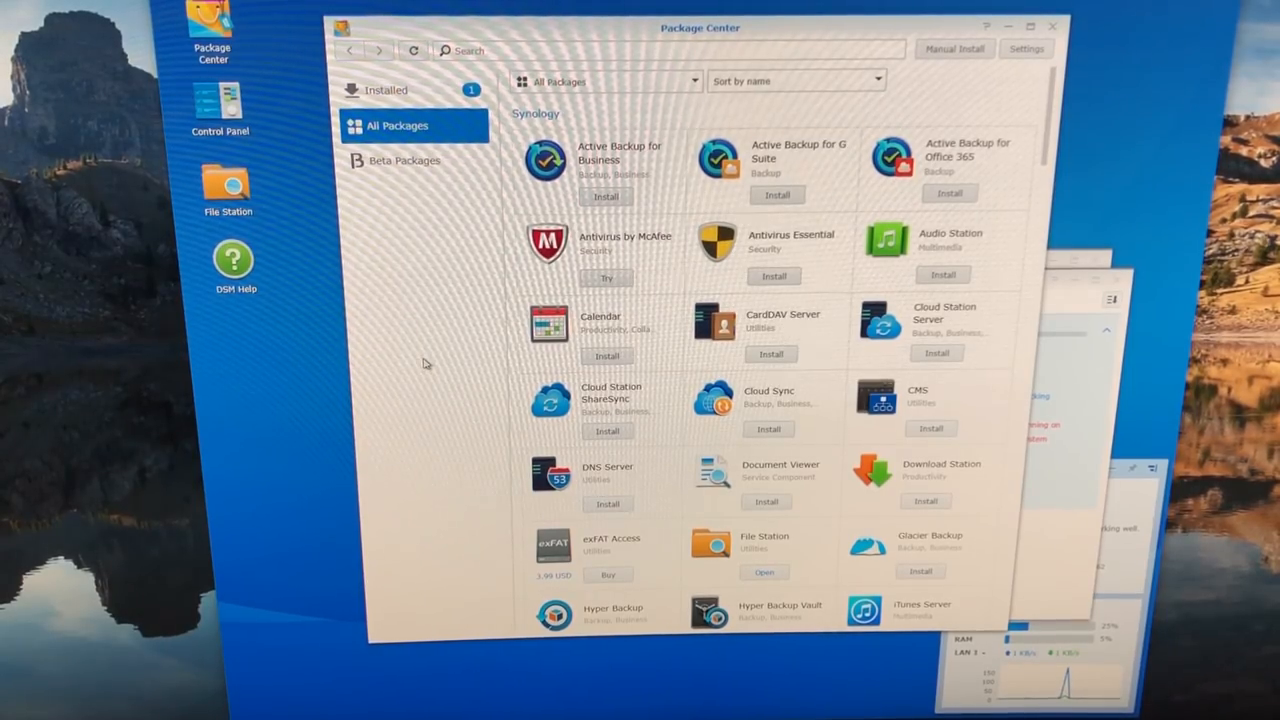
{"action": "left_click", "coordinate": [388, 90]}
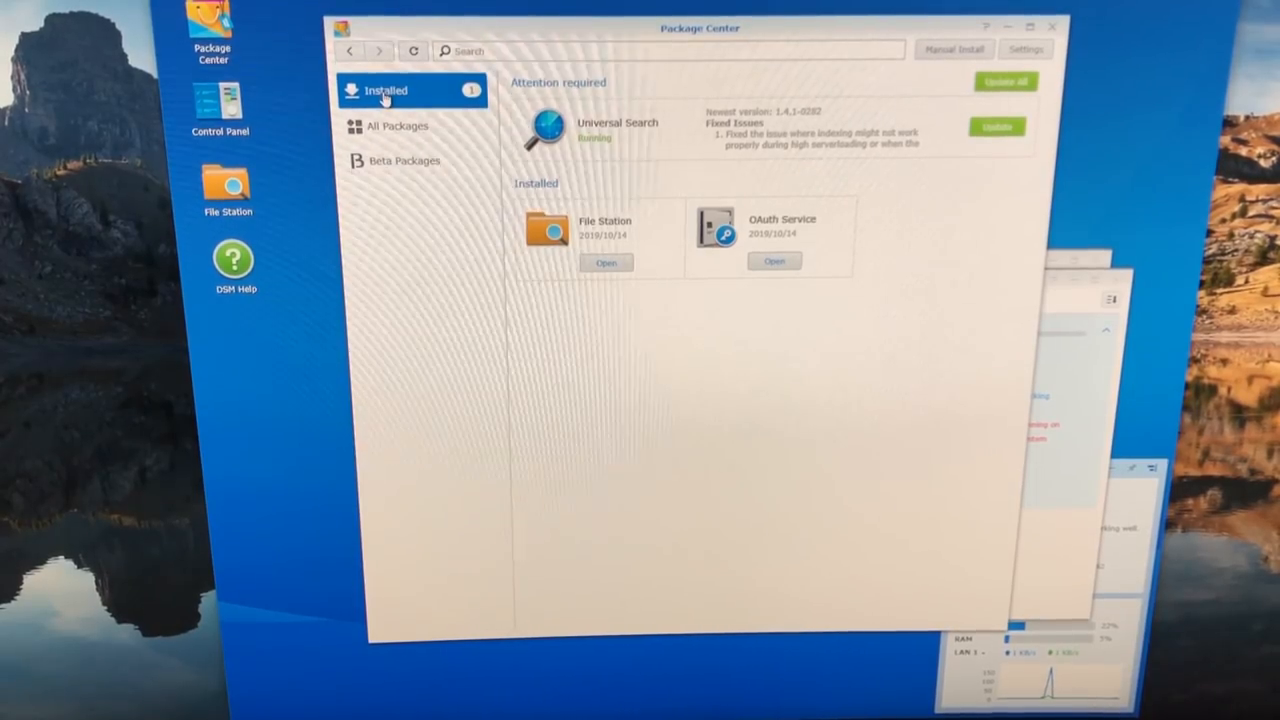
{"action": "mouse_move", "coordinate": [925, 155]}
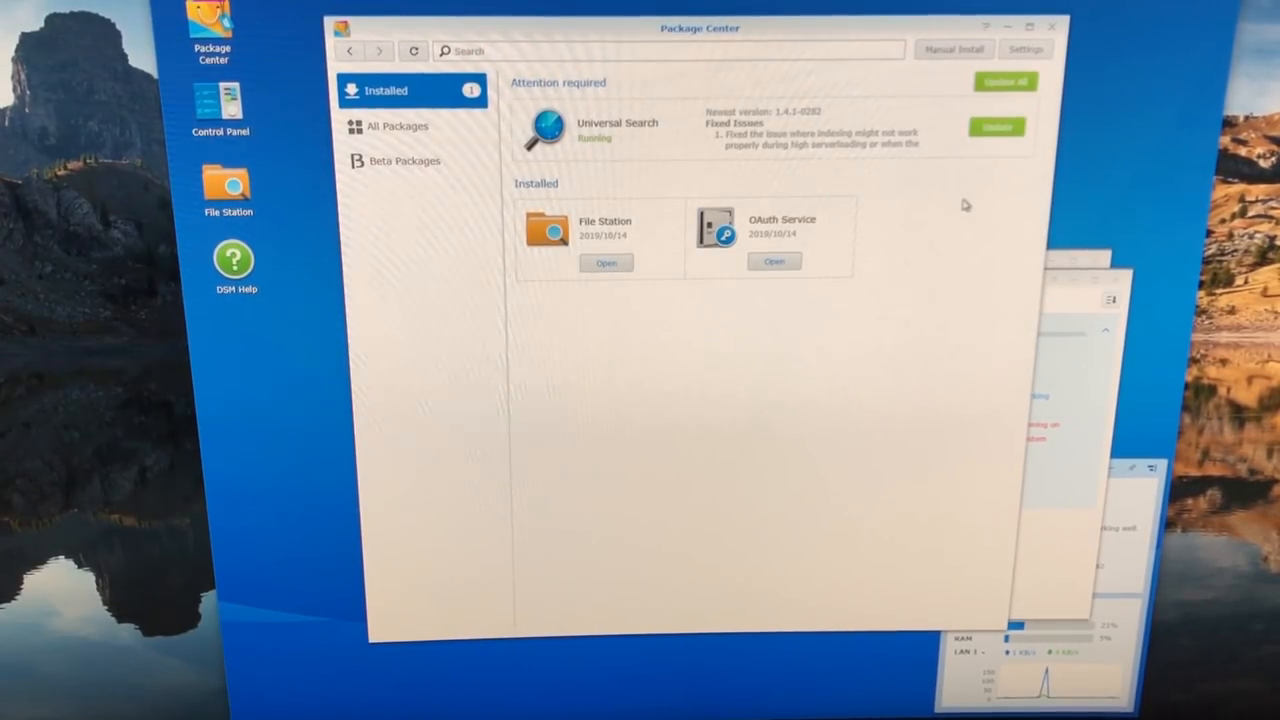
{"action": "left_click", "coordinate": [996, 126]}
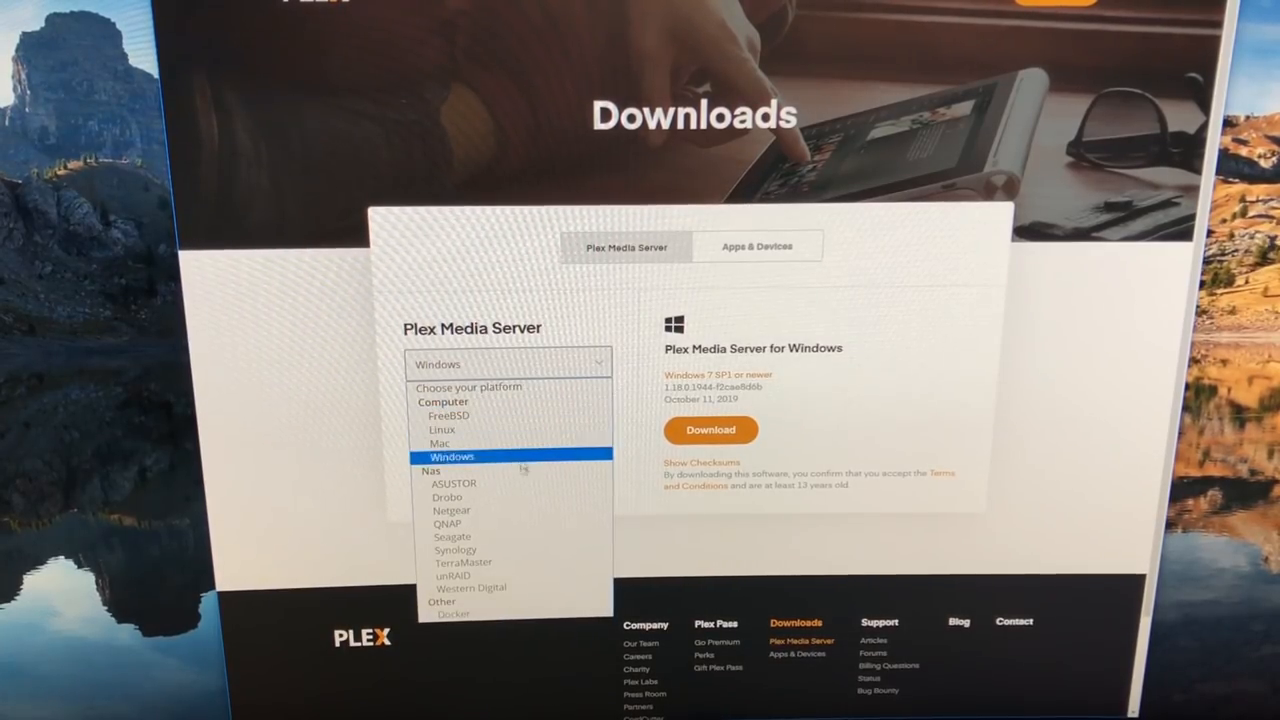
Switch the Plex Media Server download platform from Windows to Synology under NAS
{"action": "left_click", "coordinate": [455, 549]}
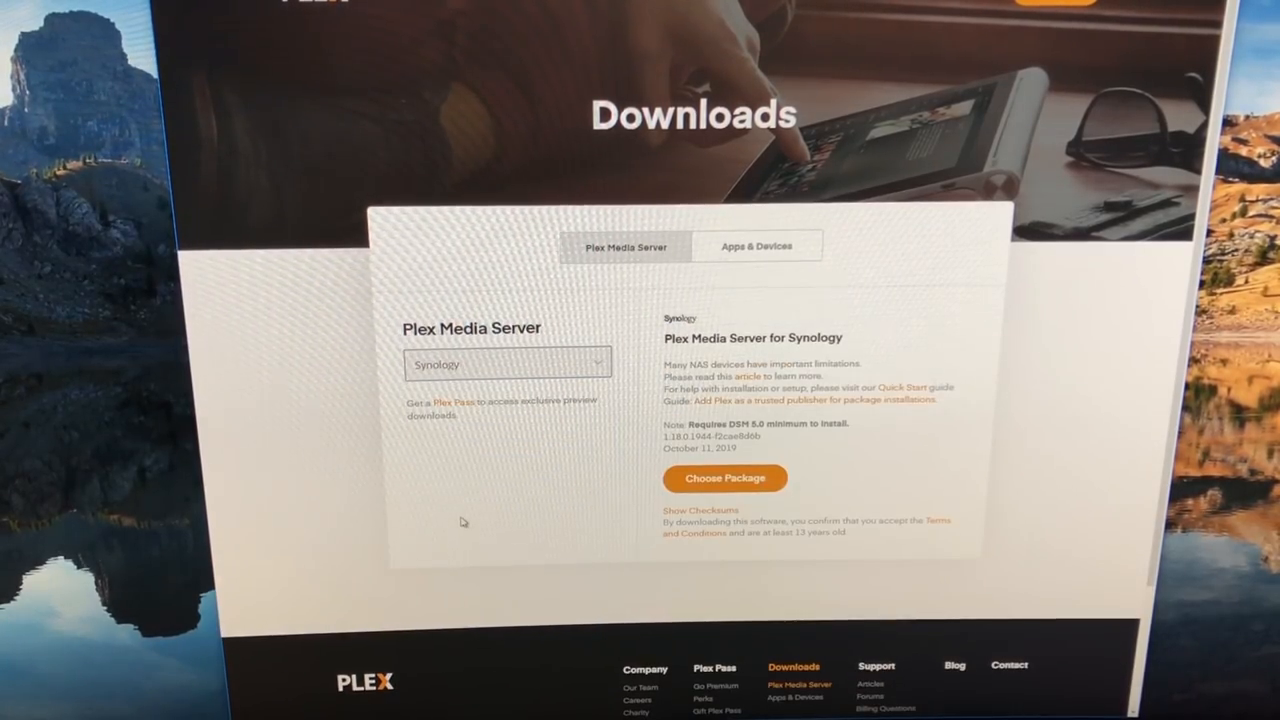
{"action": "left_click", "coordinate": [725, 477]}
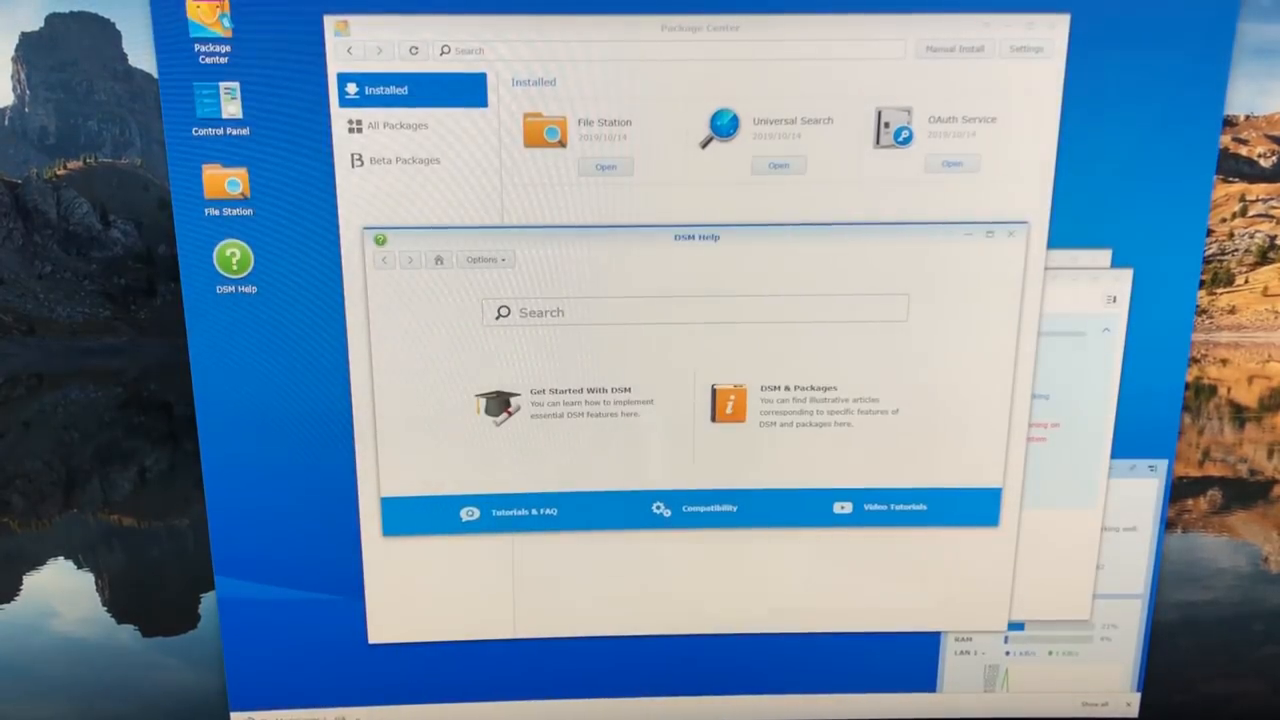
Manually install the Plex Media Server package file, accepting the publisher warning, without running it afterwards
{"action": "left_click", "coordinate": [1009, 233]}
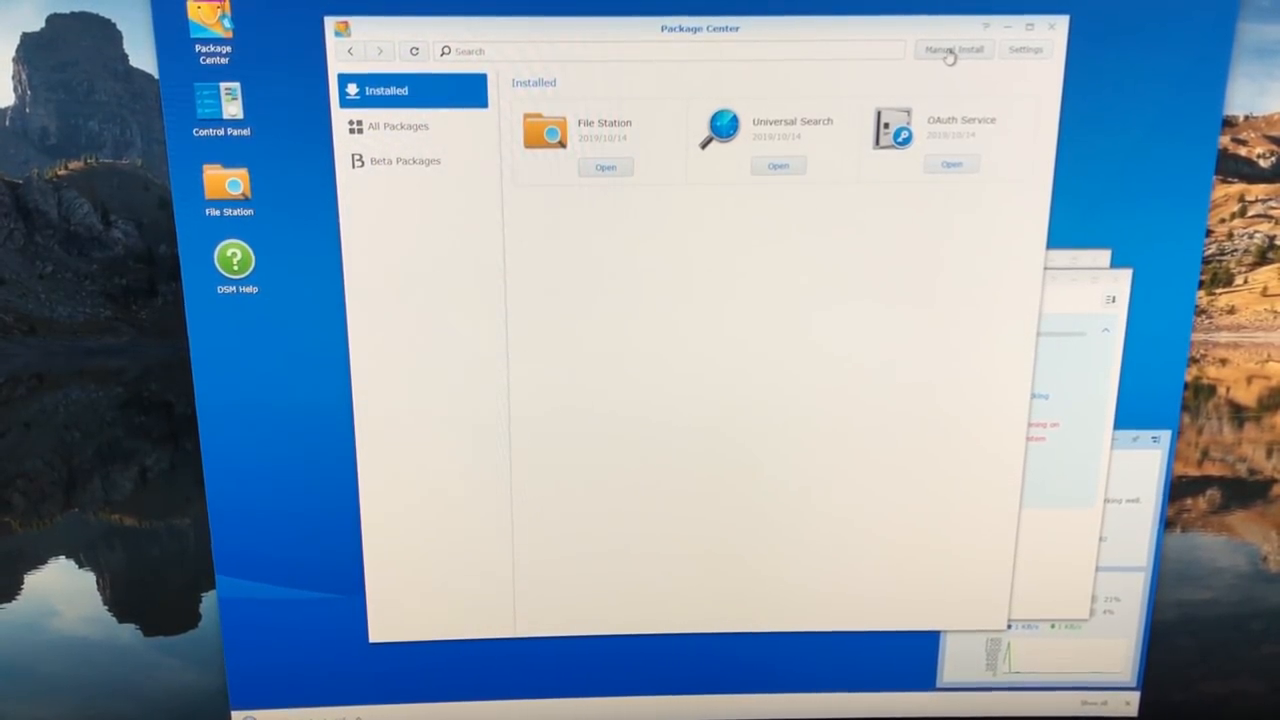
{"action": "left_click", "coordinate": [953, 48]}
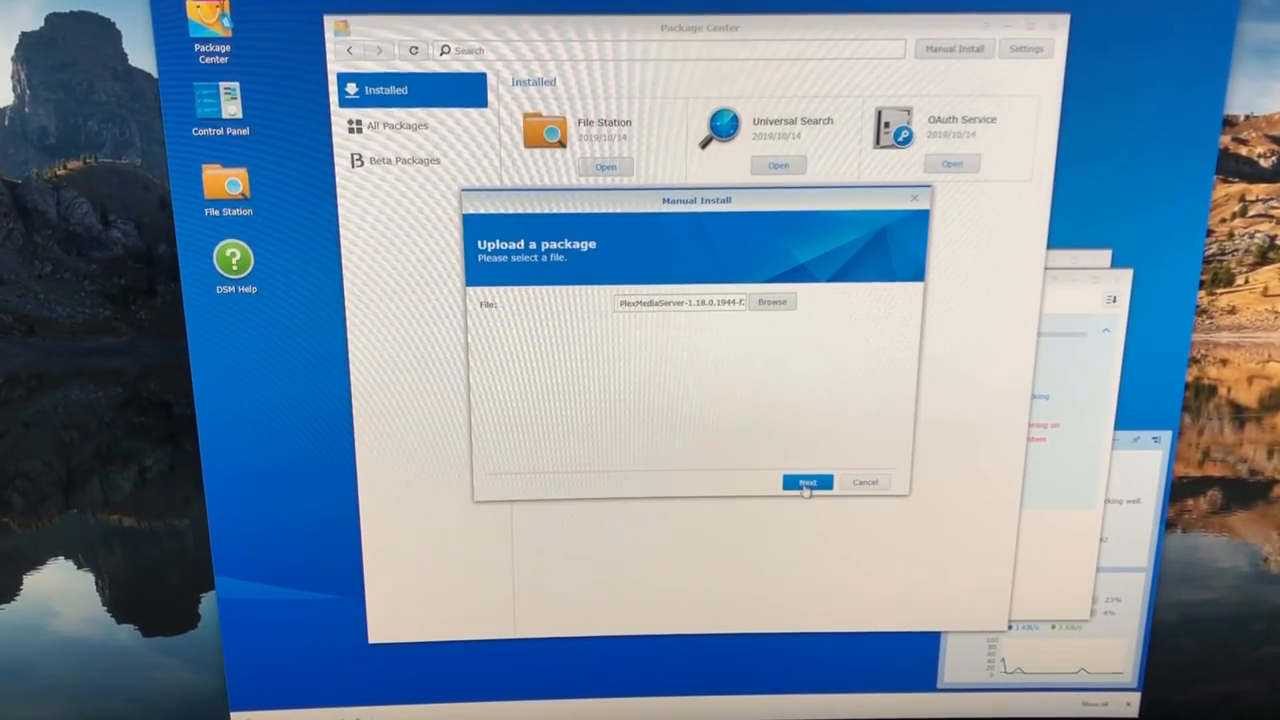
{"action": "left_click", "coordinate": [807, 482]}
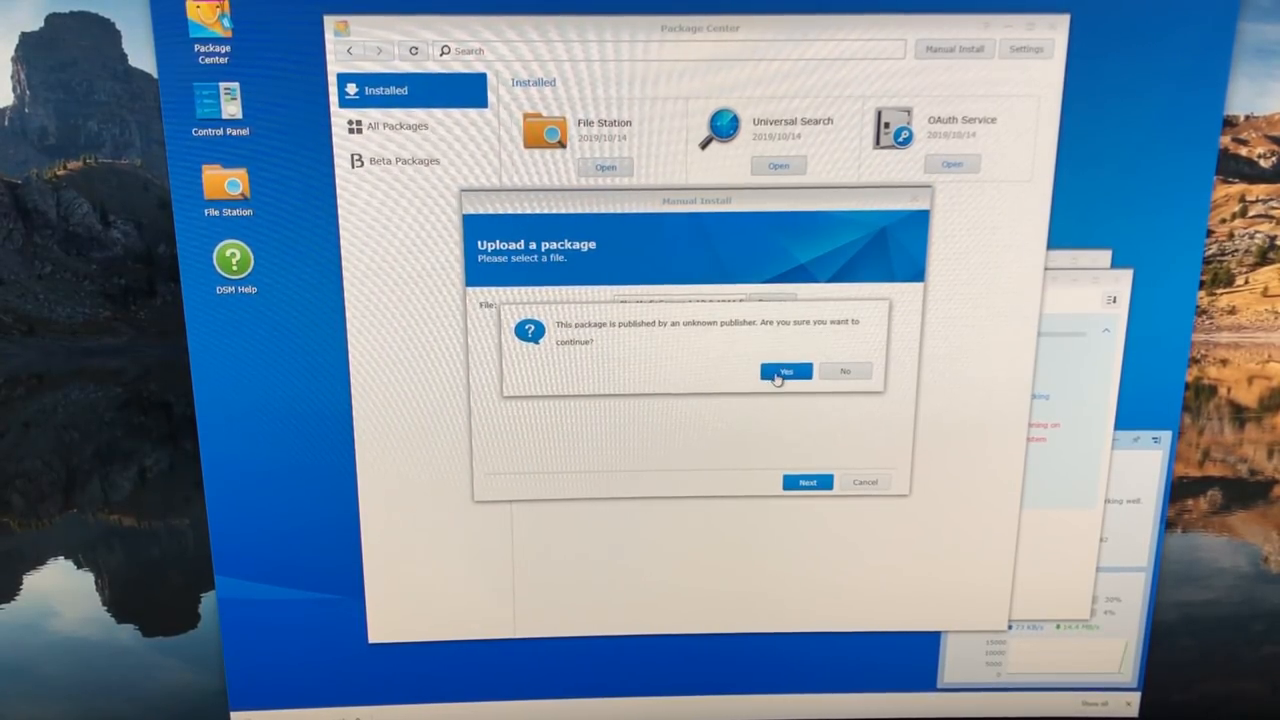
{"action": "left_click", "coordinate": [786, 371]}
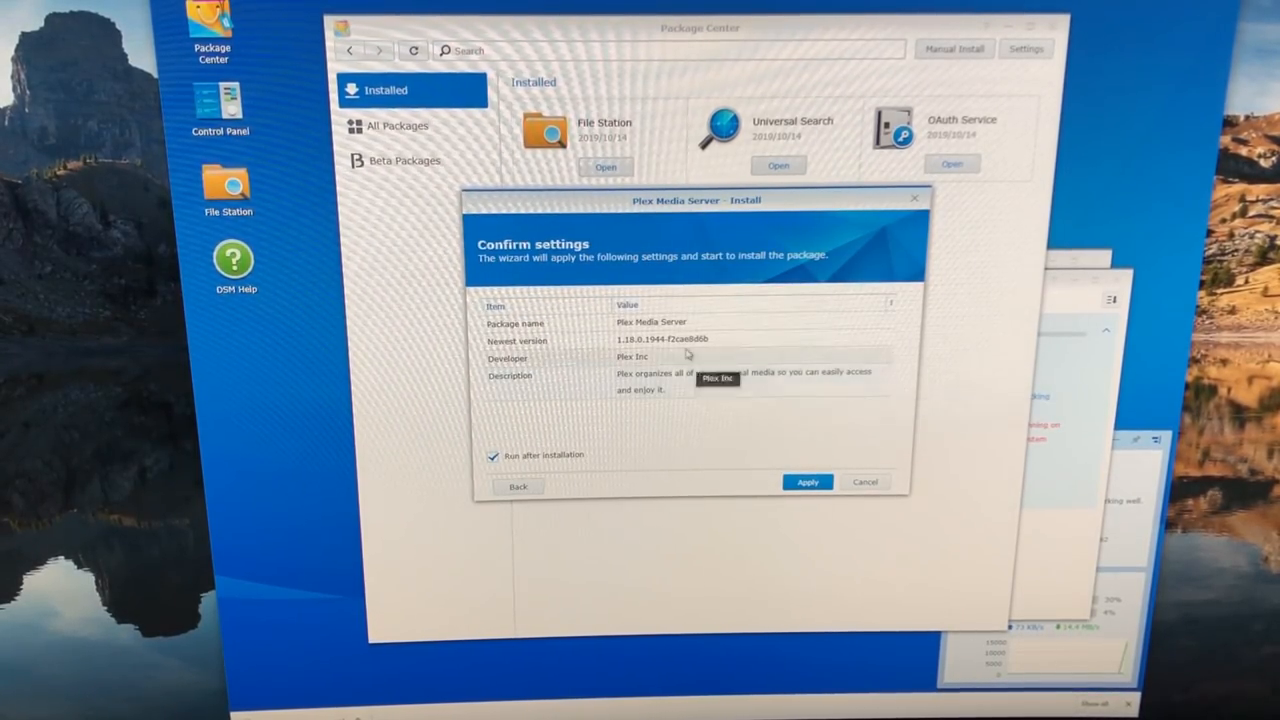
{"action": "mouse_move", "coordinate": [702, 425]}
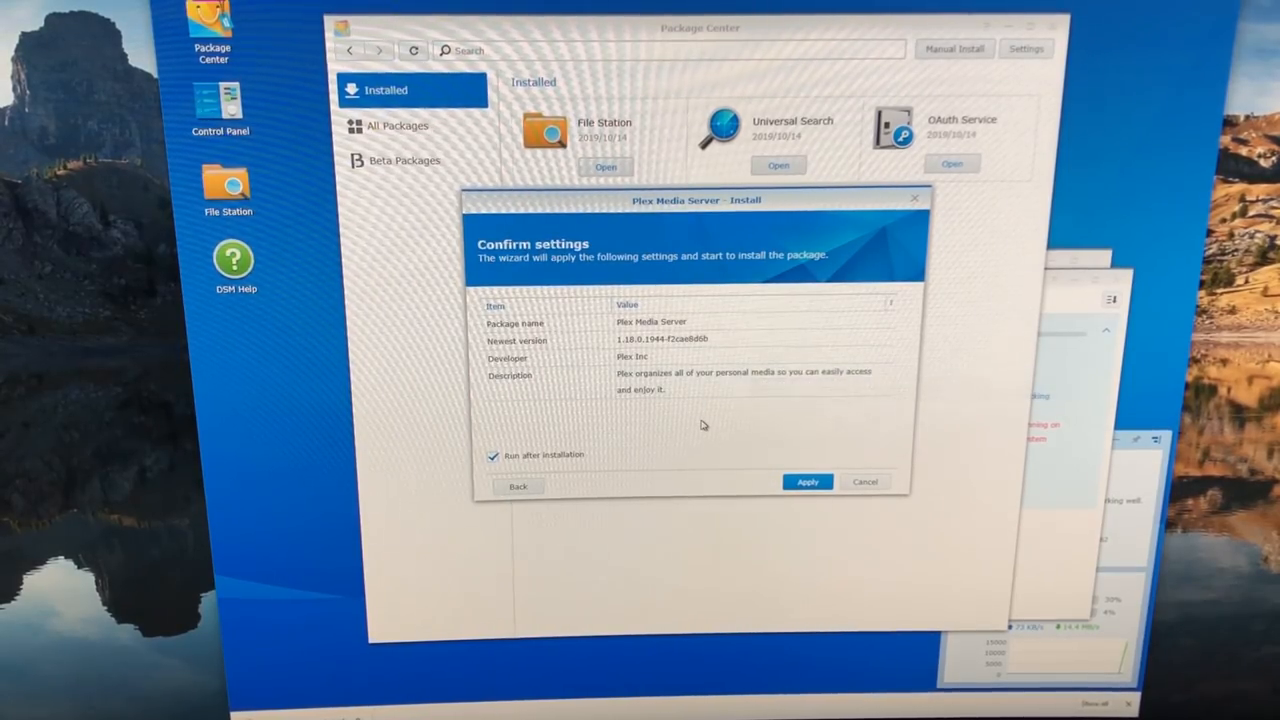
{"action": "left_click", "coordinate": [492, 455]}
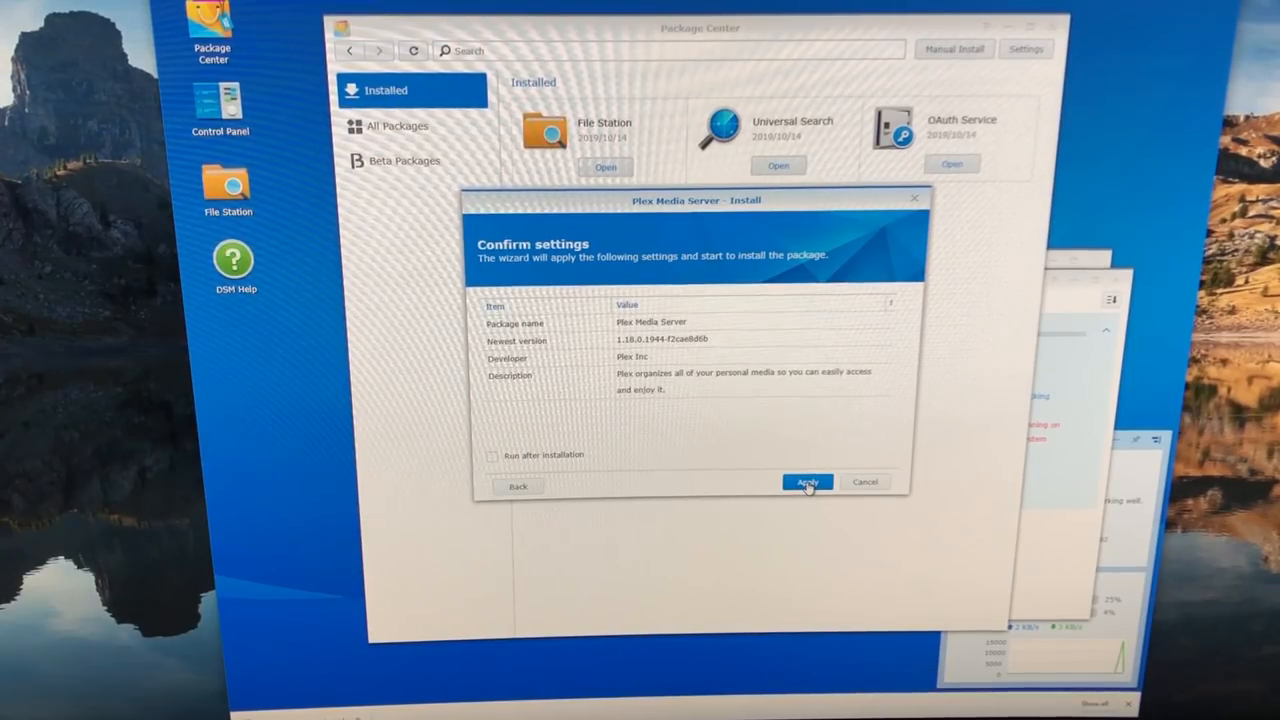
{"action": "left_click", "coordinate": [806, 481]}
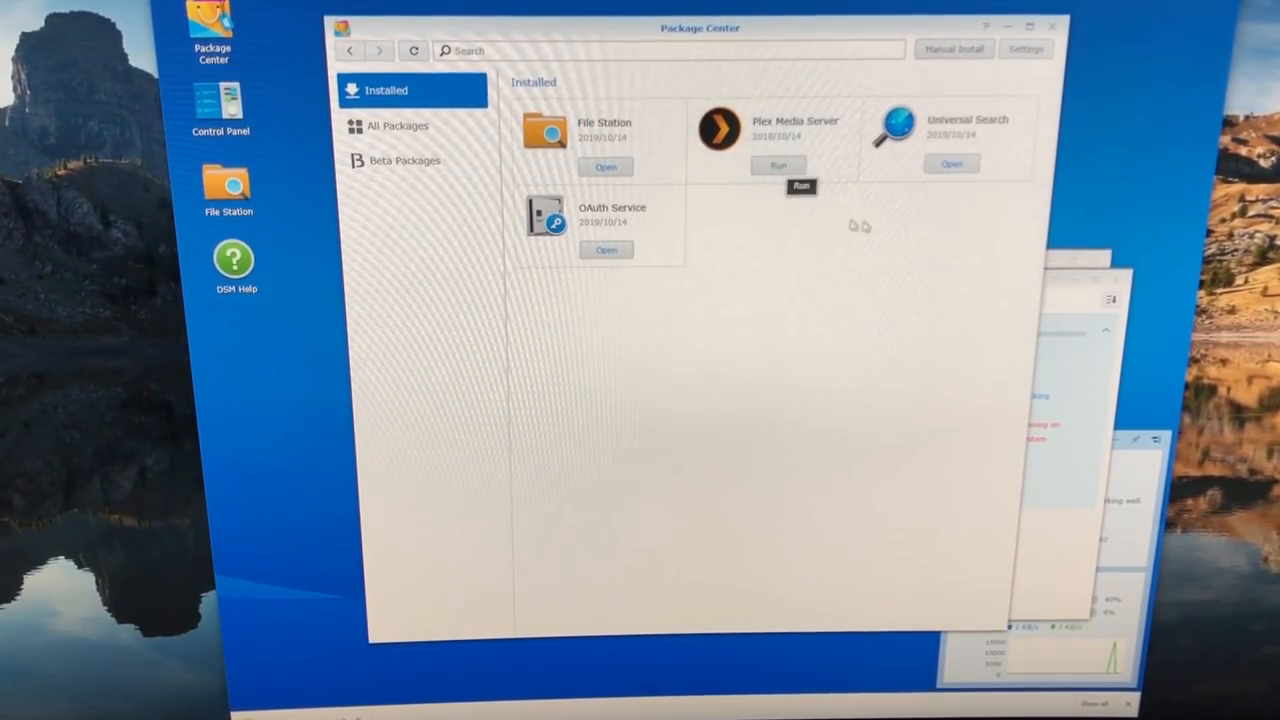
{"action": "mouse_move", "coordinate": [850, 383]}
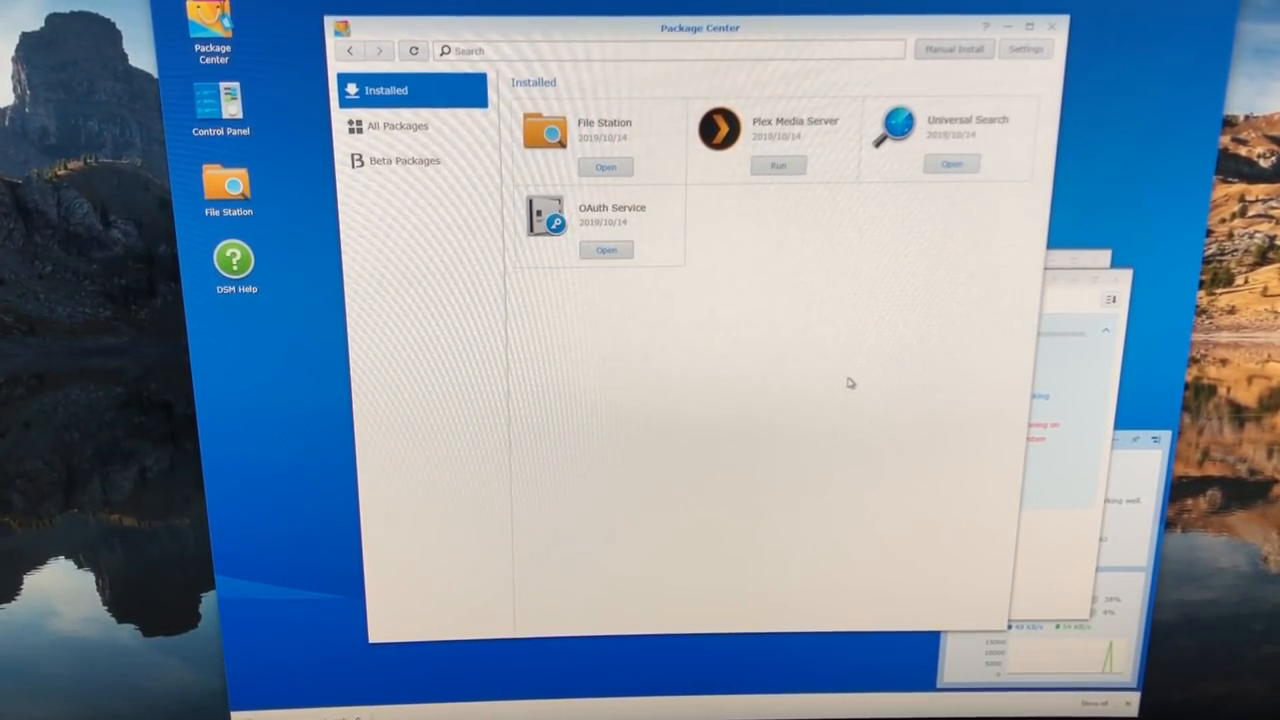
{"action": "mouse_move", "coordinate": [897, 378]}
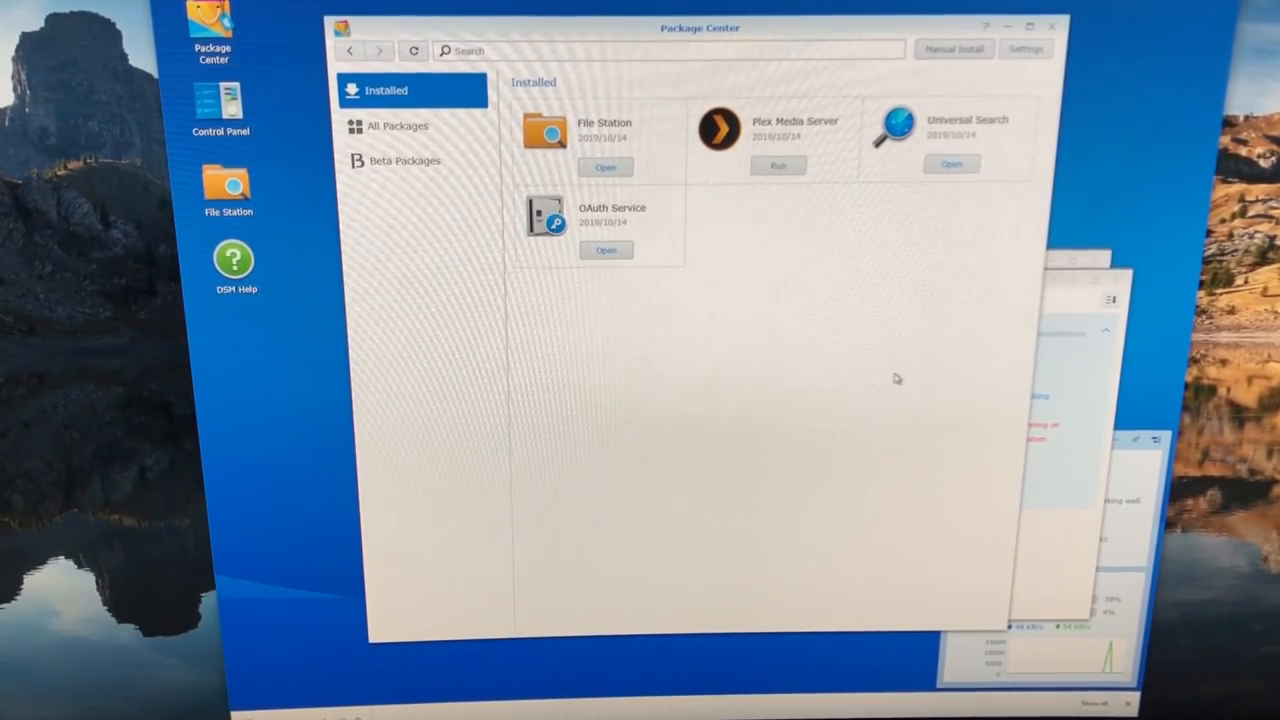
{"action": "mouse_move", "coordinate": [843, 322]}
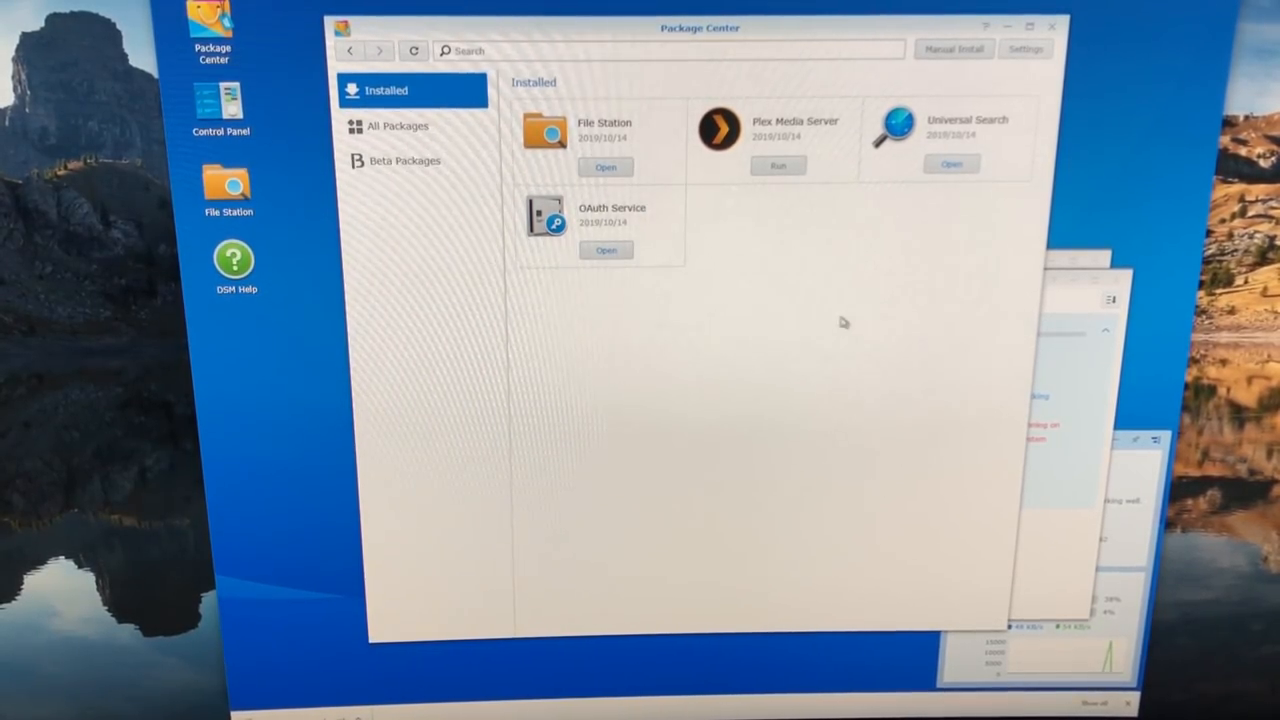
{"action": "mouse_move", "coordinate": [830, 238]}
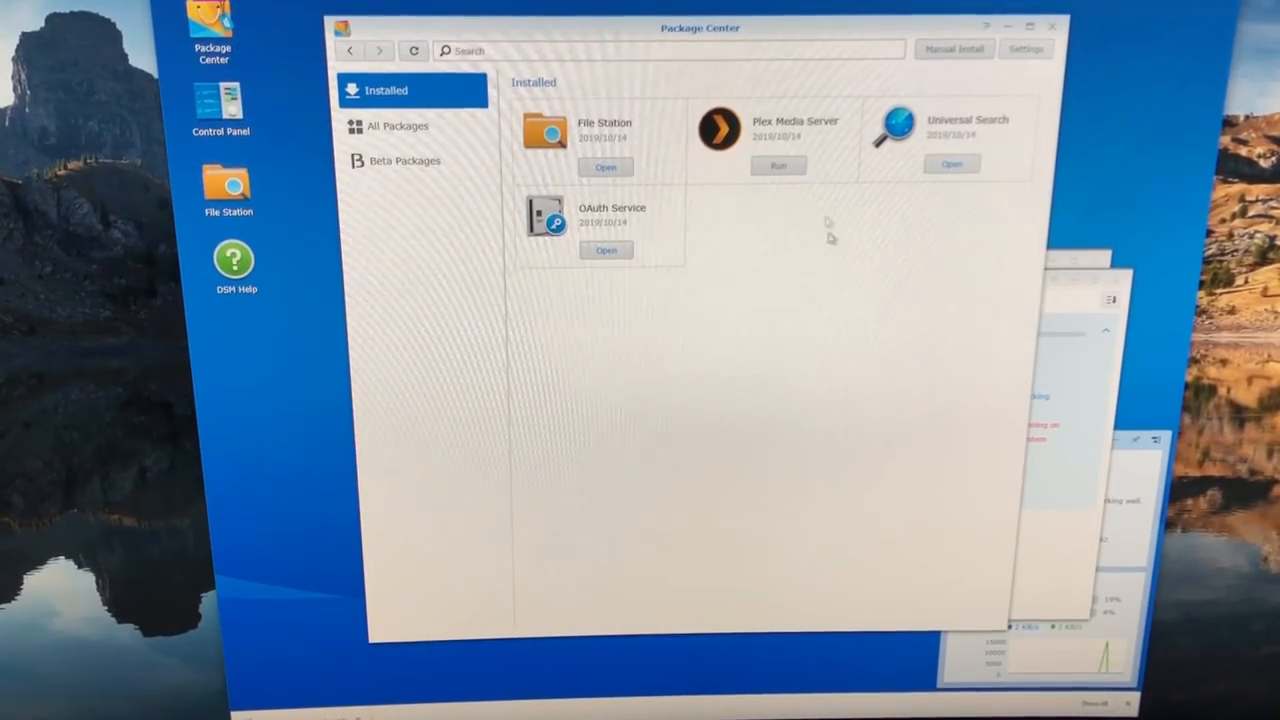
{"action": "mouse_move", "coordinate": [790, 203]}
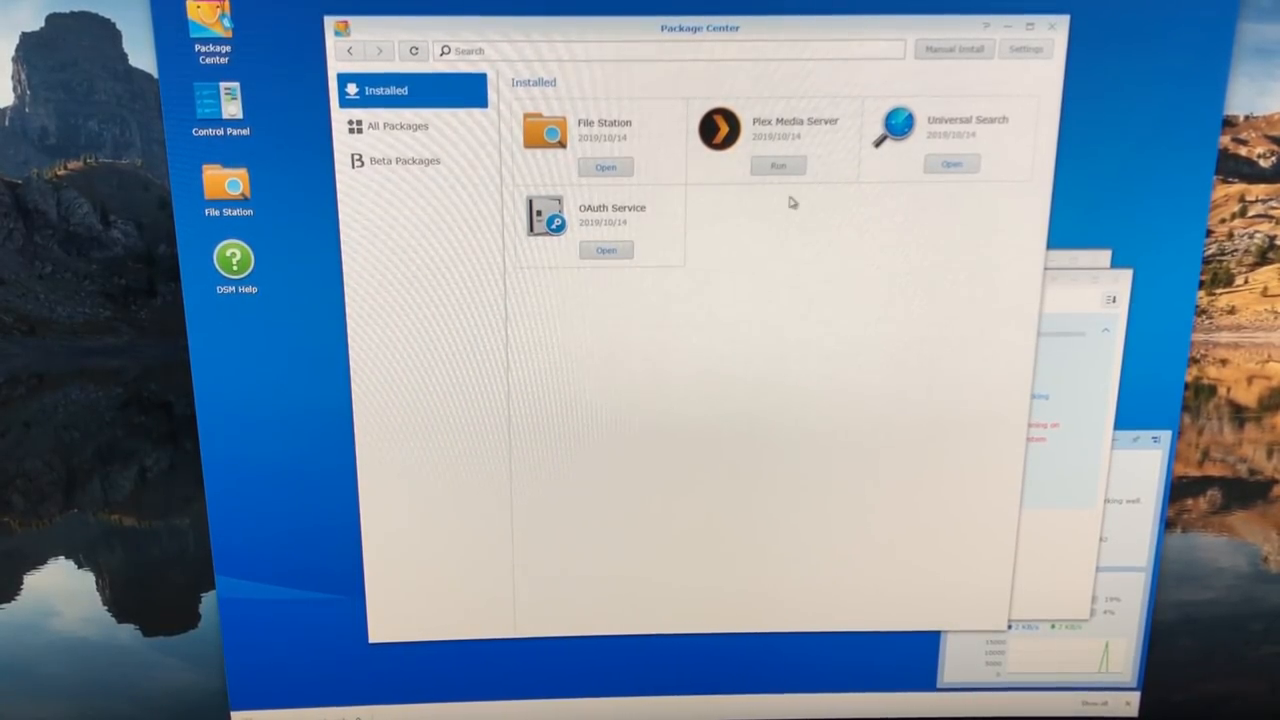
Close Package Center, then add and remove an OAuth Service desktop shortcut
{"action": "left_click", "coordinate": [1051, 26]}
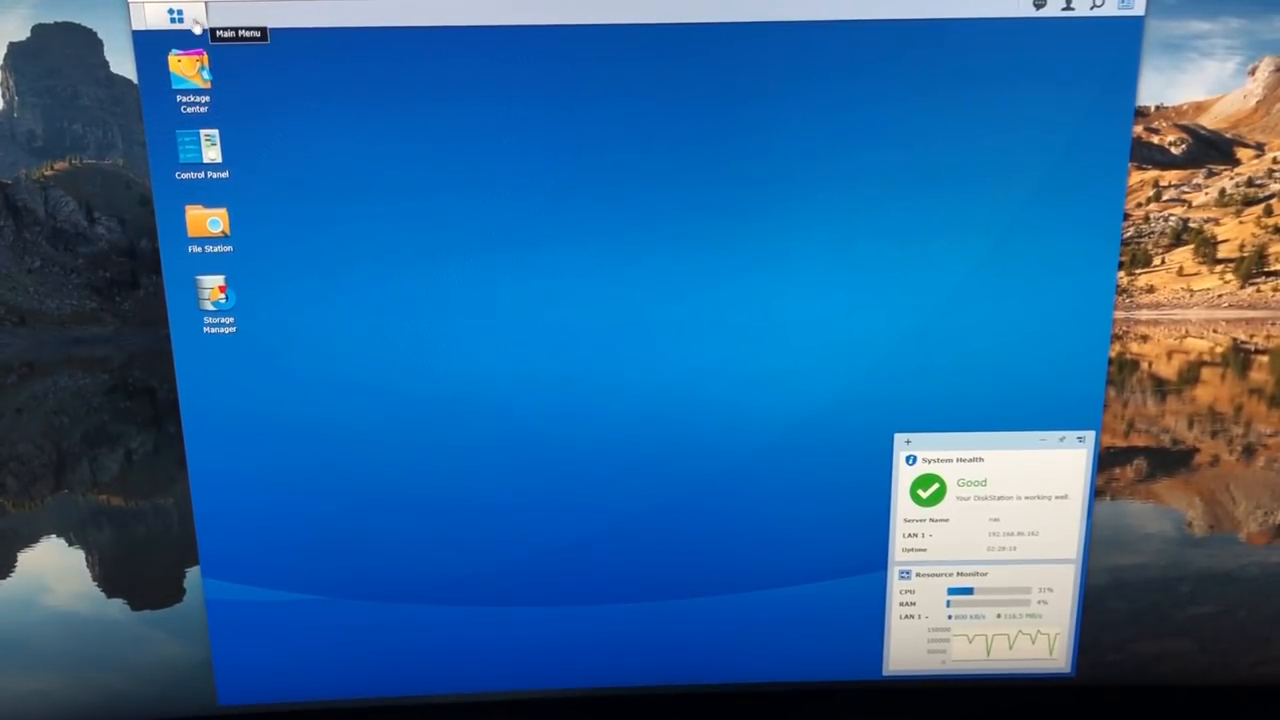
{"action": "left_click", "coordinate": [174, 15]}
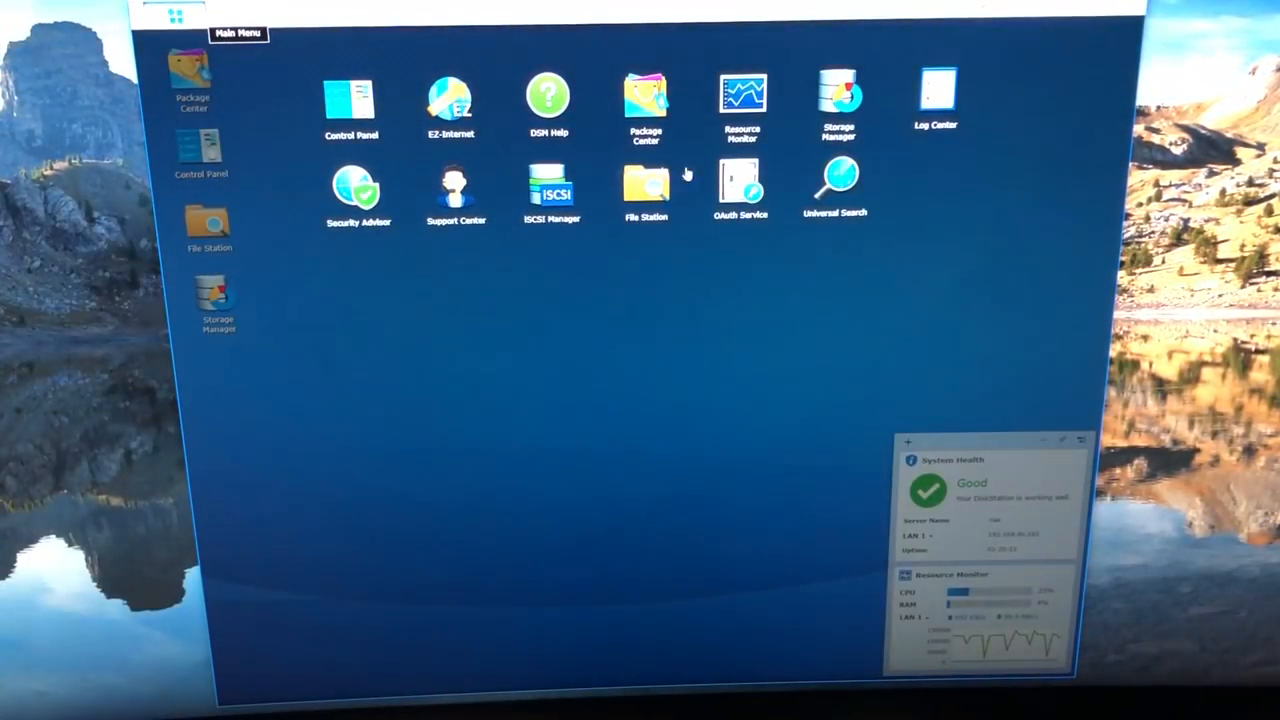
{"action": "mouse_move", "coordinate": [930, 222]}
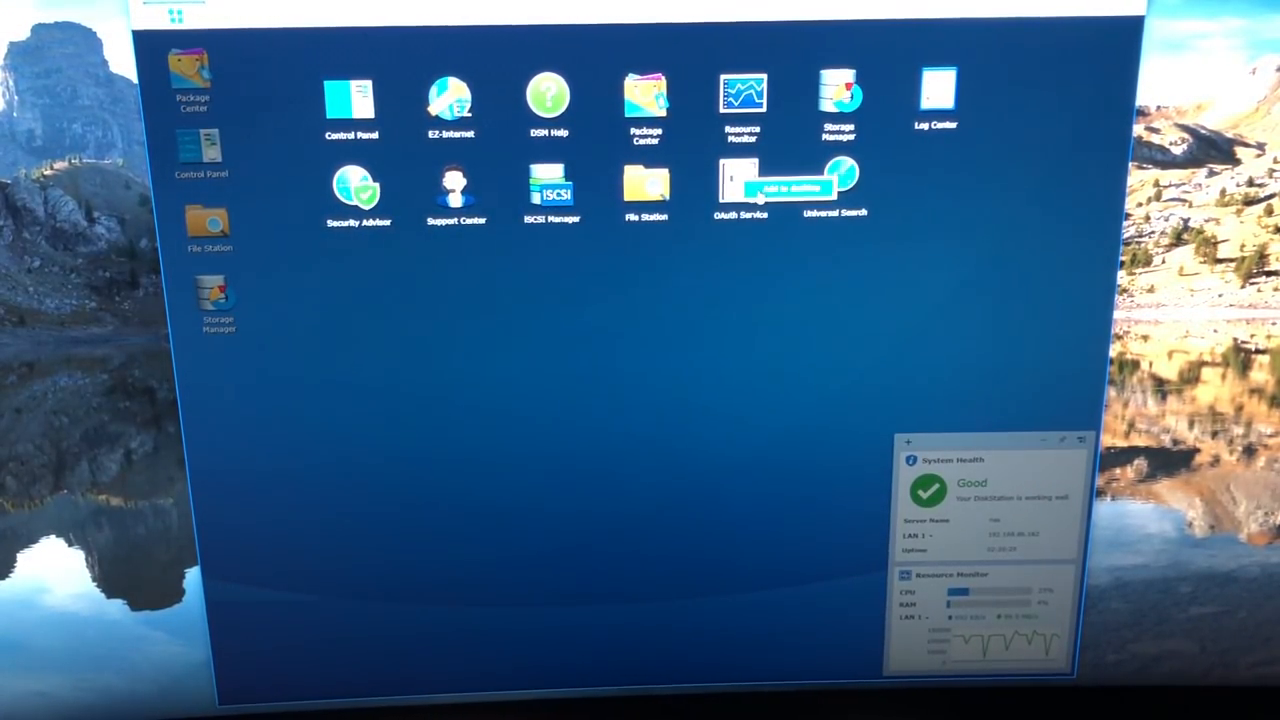
{"action": "left_click", "coordinate": [177, 14]}
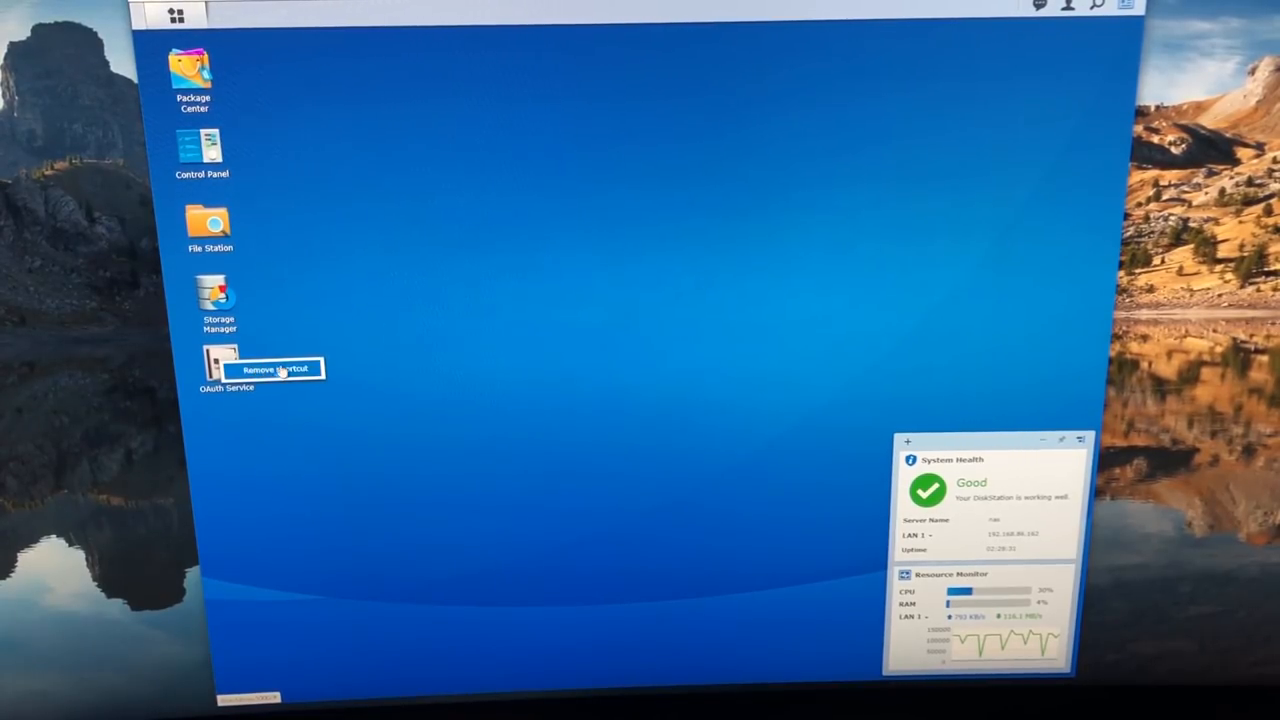
{"action": "left_click", "coordinate": [273, 369]}
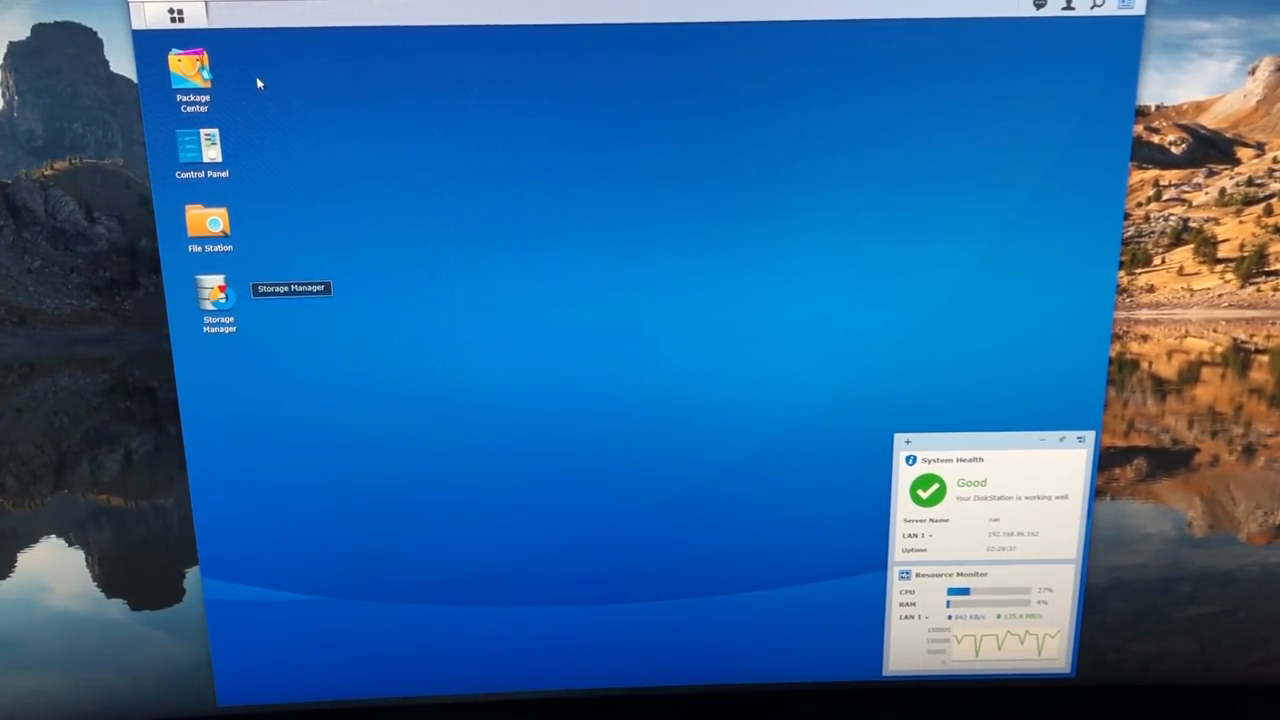
{"action": "mouse_move", "coordinate": [327, 291]}
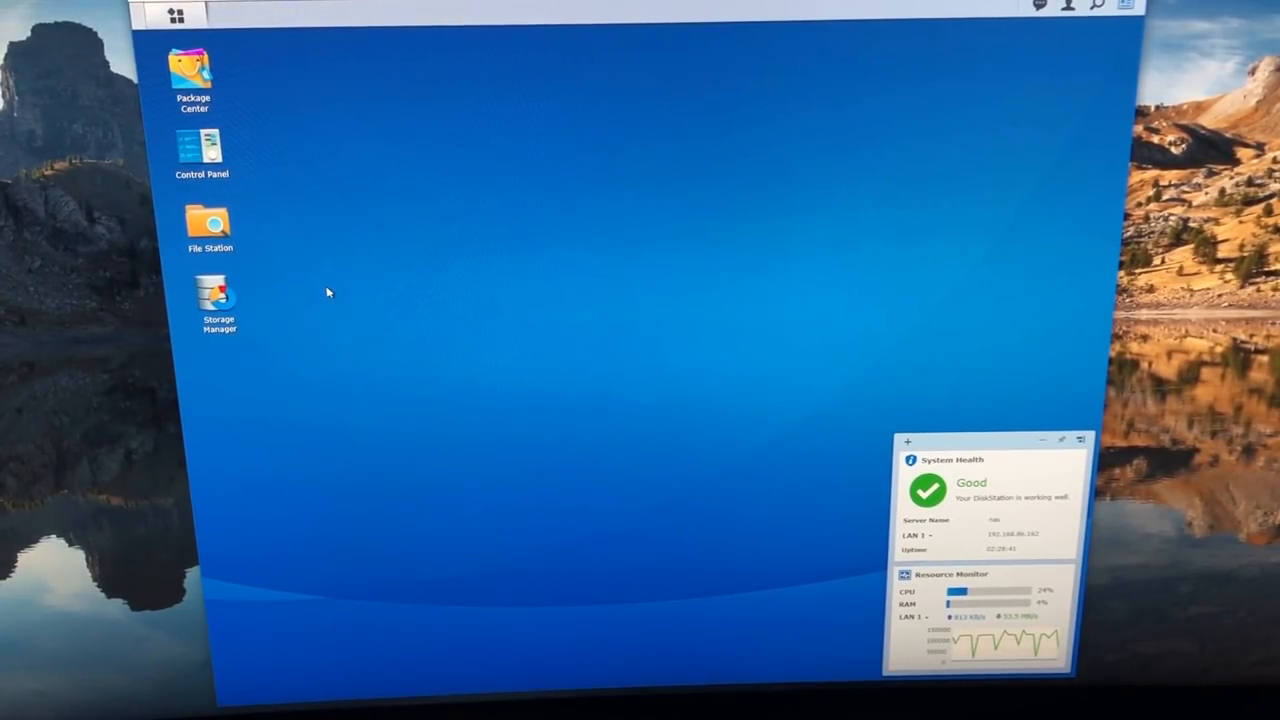
{"action": "mouse_move", "coordinate": [217, 295]}
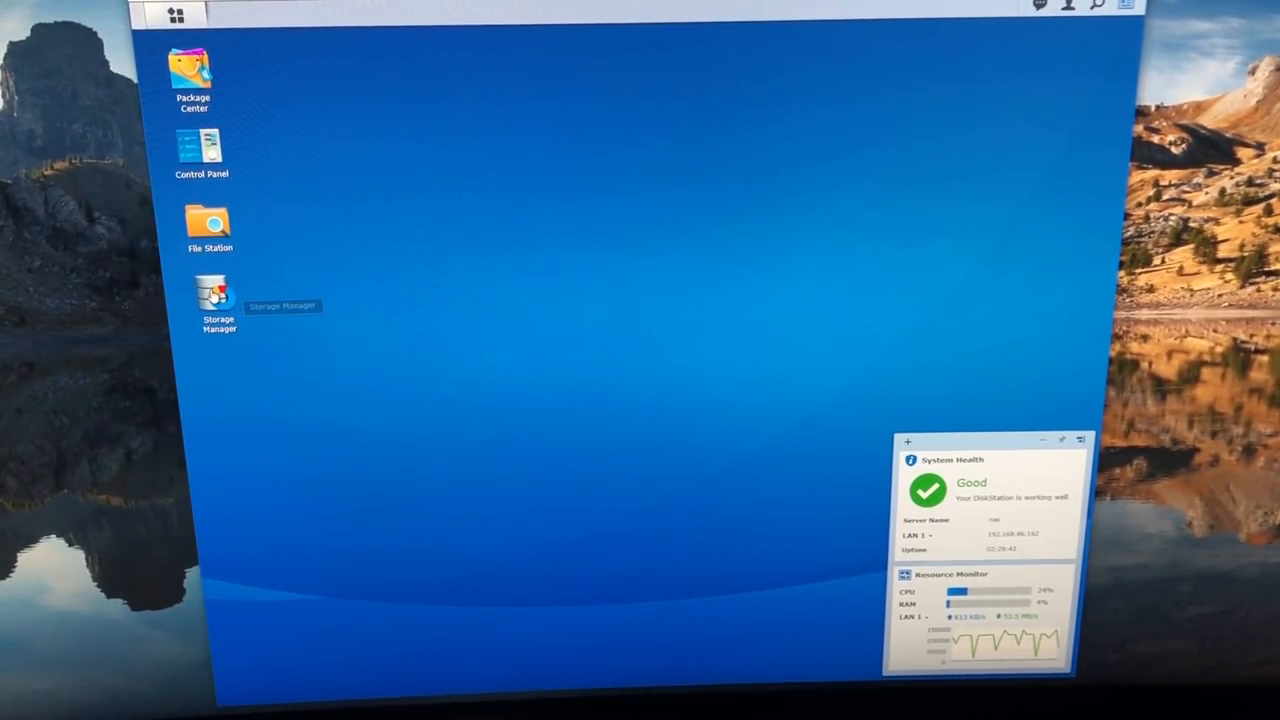
{"action": "double_click", "coordinate": [218, 295]}
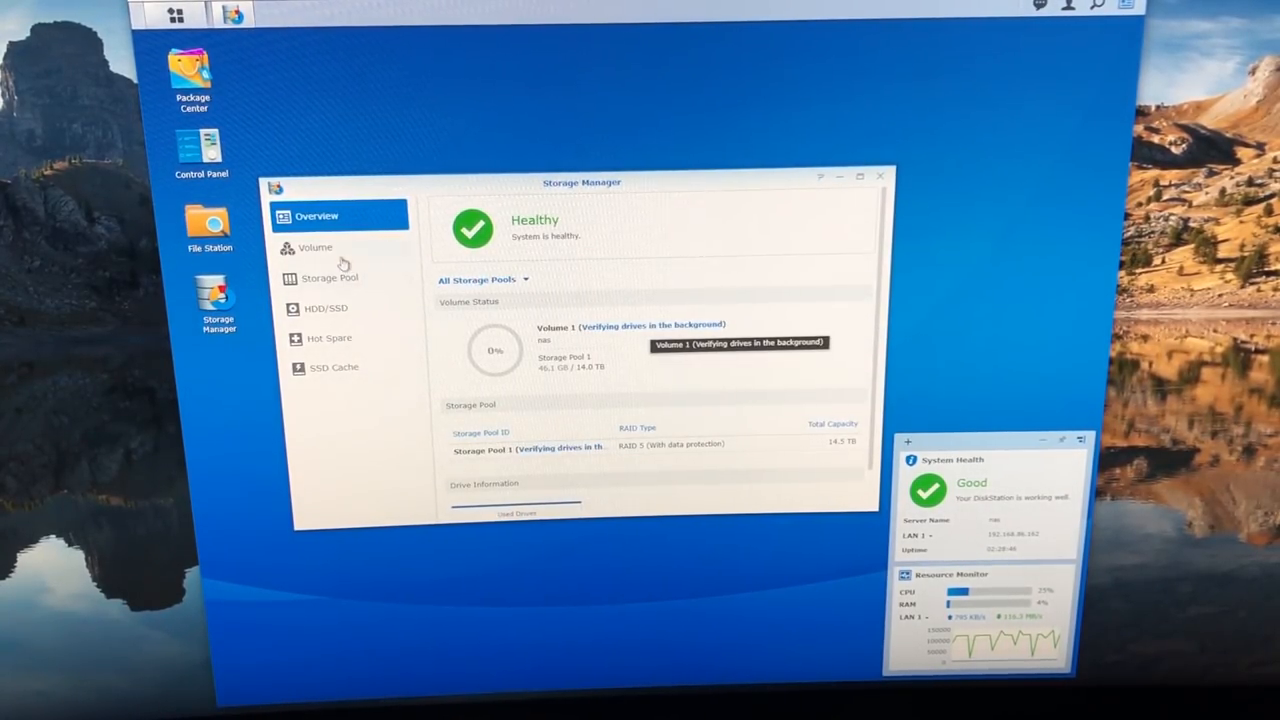
{"action": "left_click", "coordinate": [314, 247]}
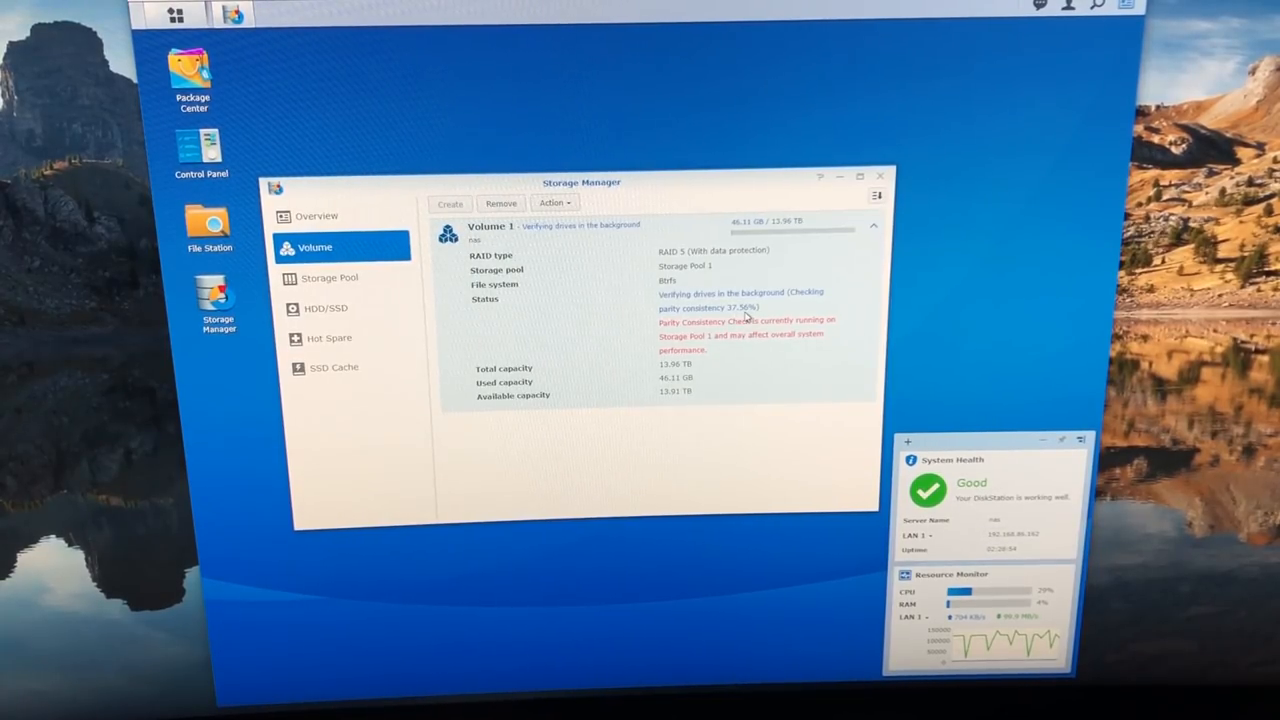
{"action": "mouse_move", "coordinate": [558, 382]}
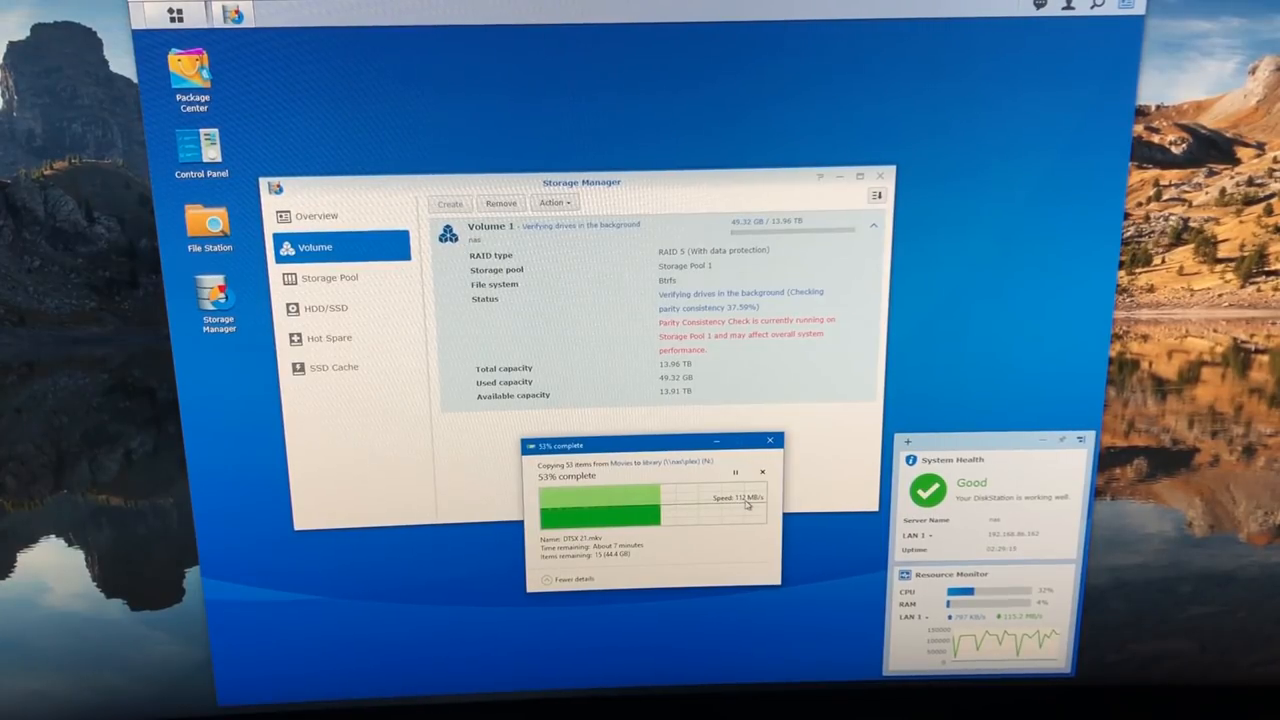
{"action": "left_click_drag", "start_coordinate": [655, 445], "coordinate": [330, 350]}
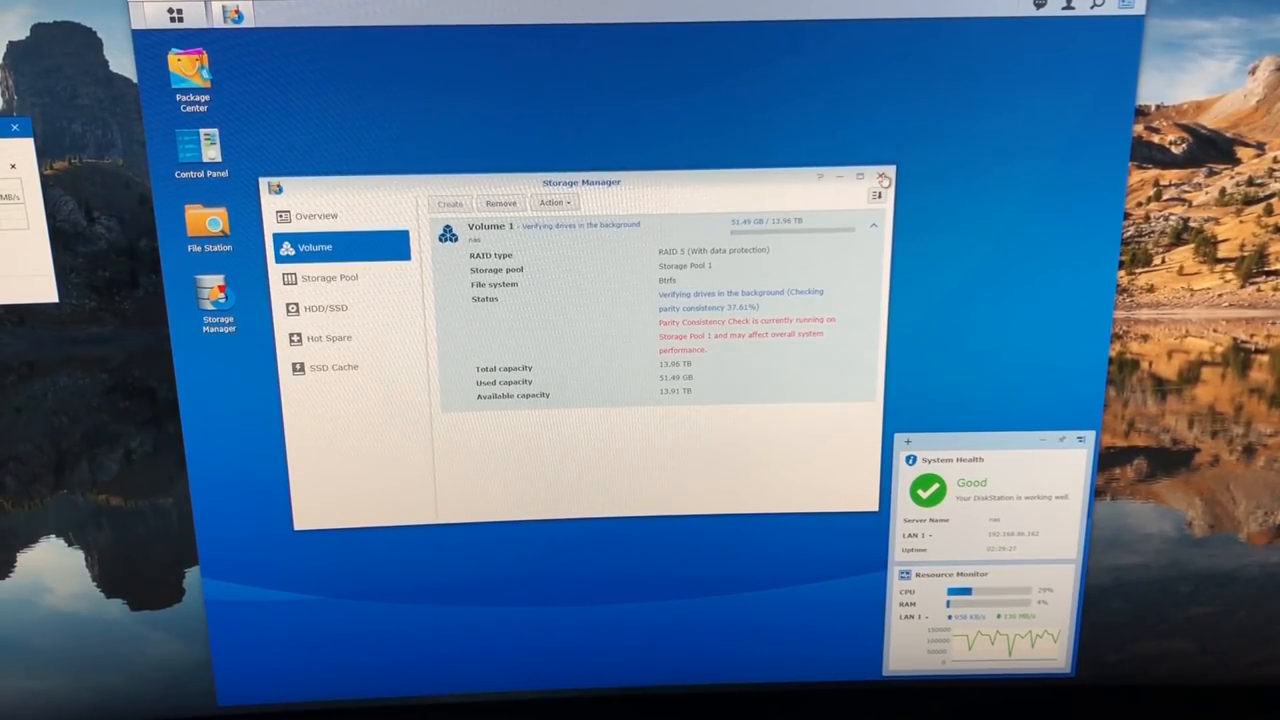
{"action": "left_click", "coordinate": [884, 177]}
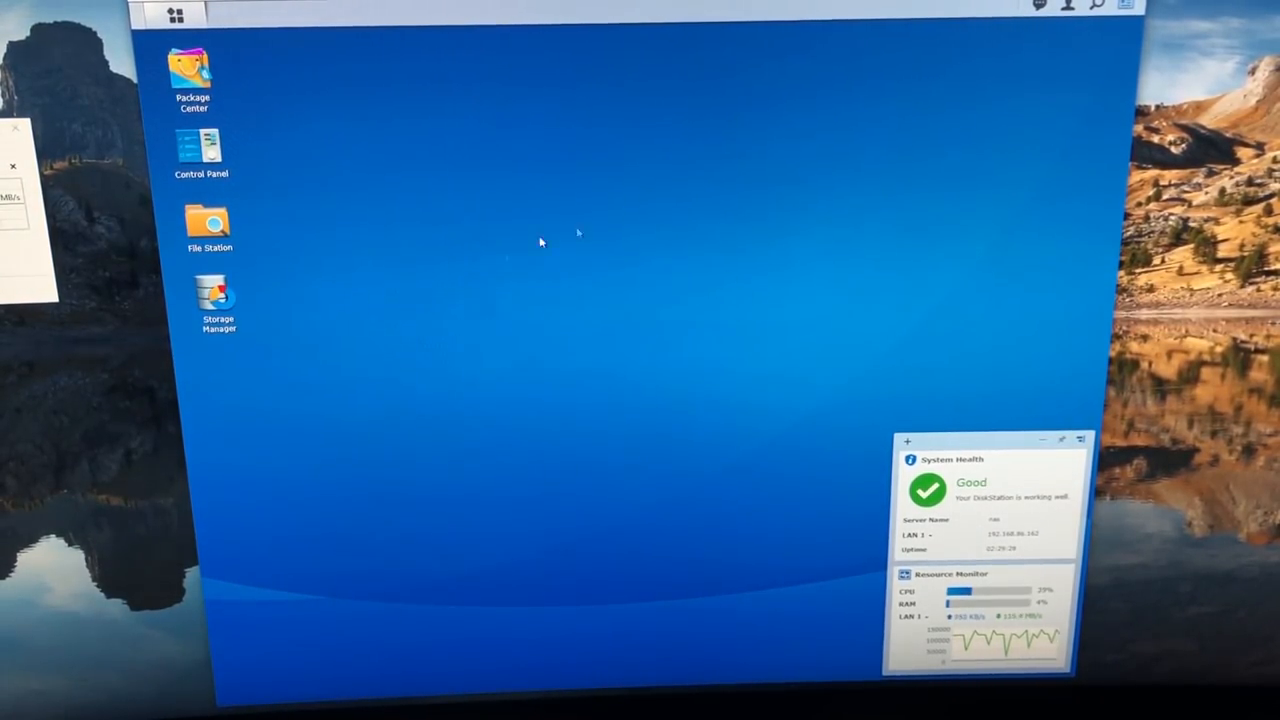
{"action": "mouse_move", "coordinate": [710, 322]}
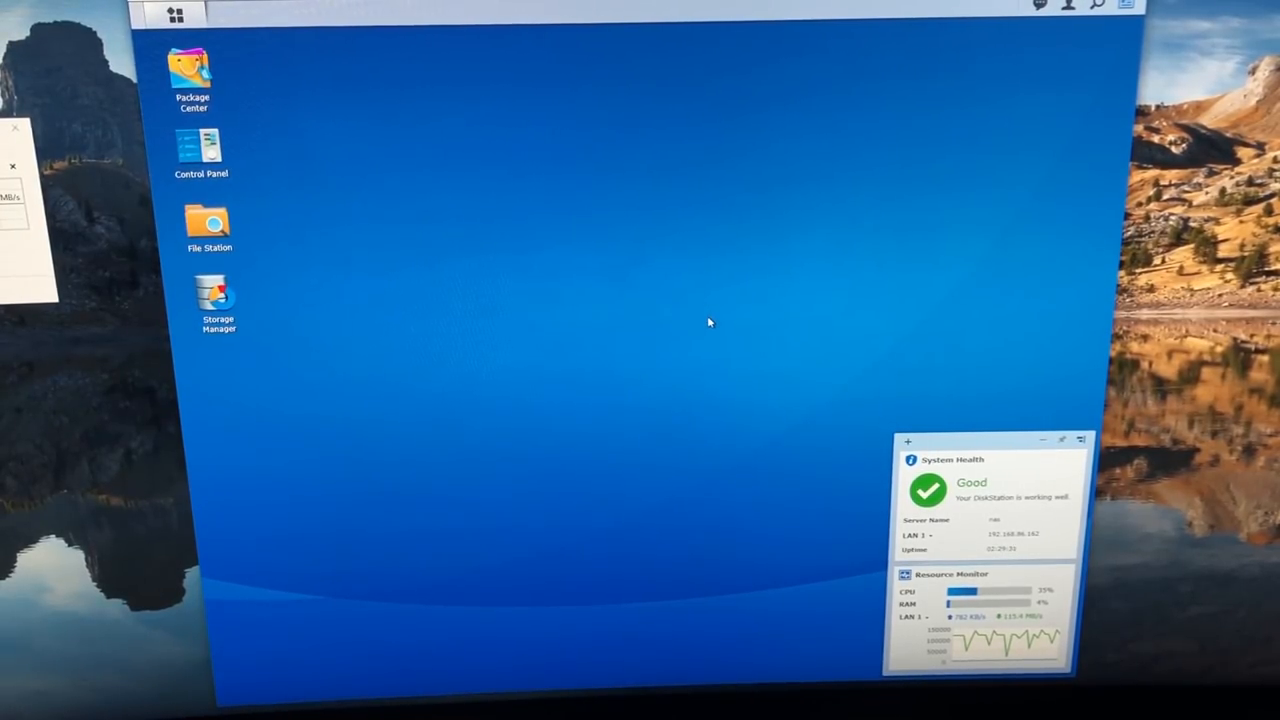
{"action": "mouse_move", "coordinate": [500, 360]}
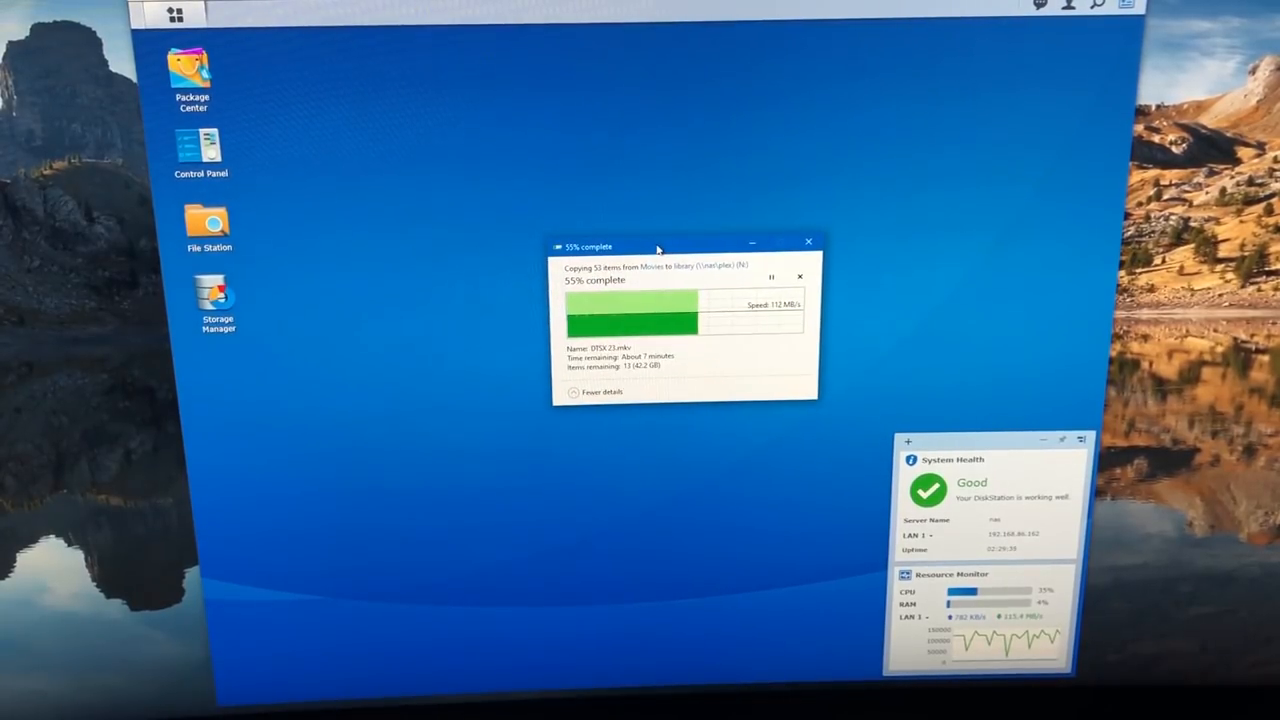
Bring up This PC showing the Movies (\\nas\media) (N:) network location
{"action": "left_click", "coordinate": [808, 242]}
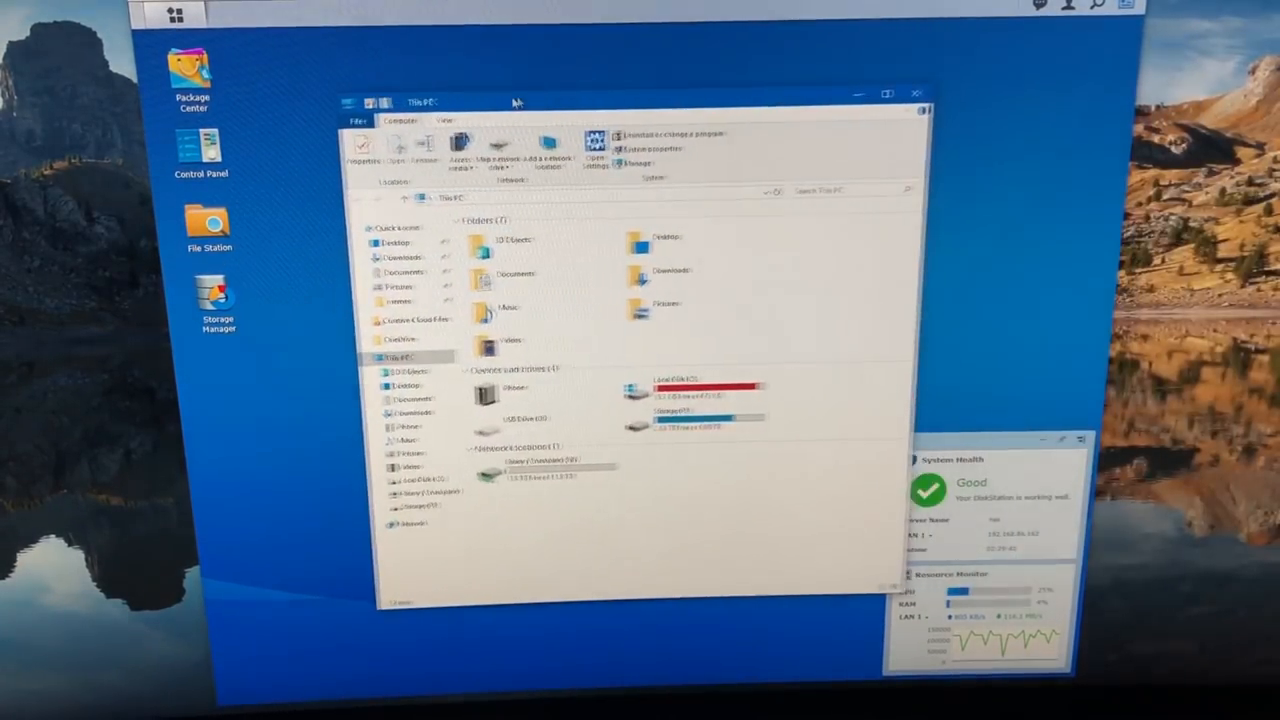
{"action": "left_click", "coordinate": [915, 93]}
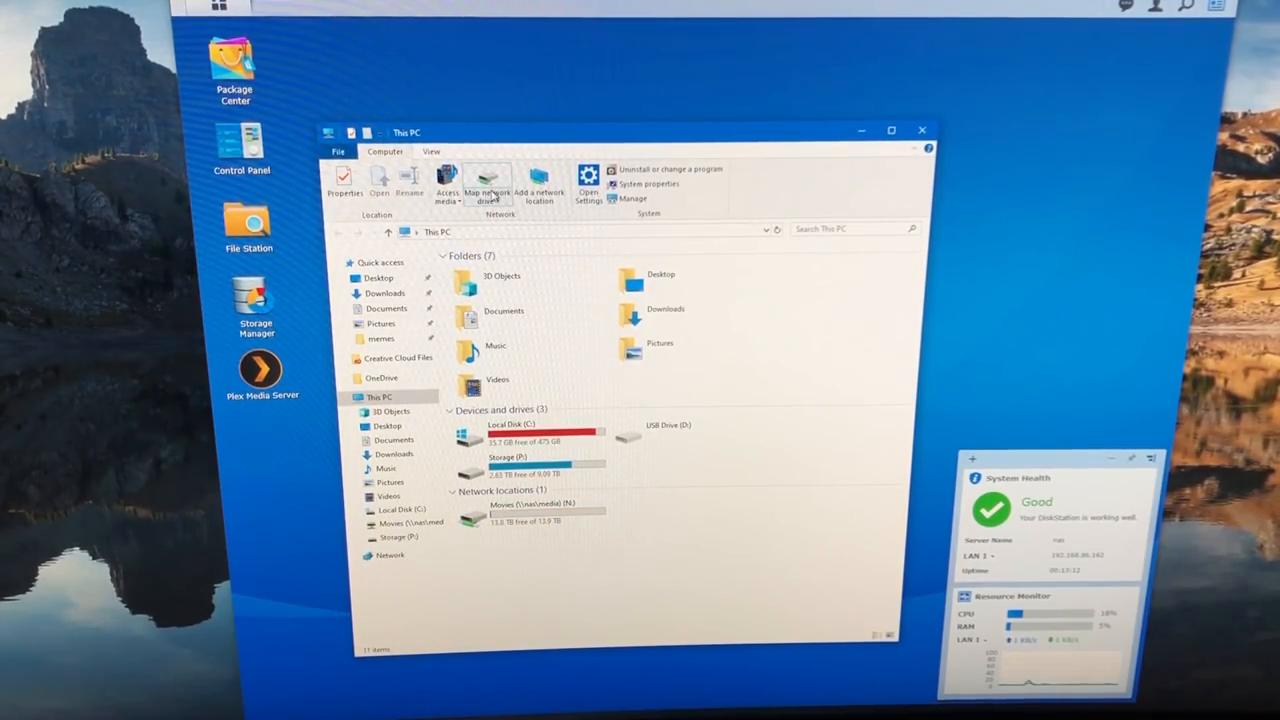
{"action": "left_click", "coordinate": [487, 185]}
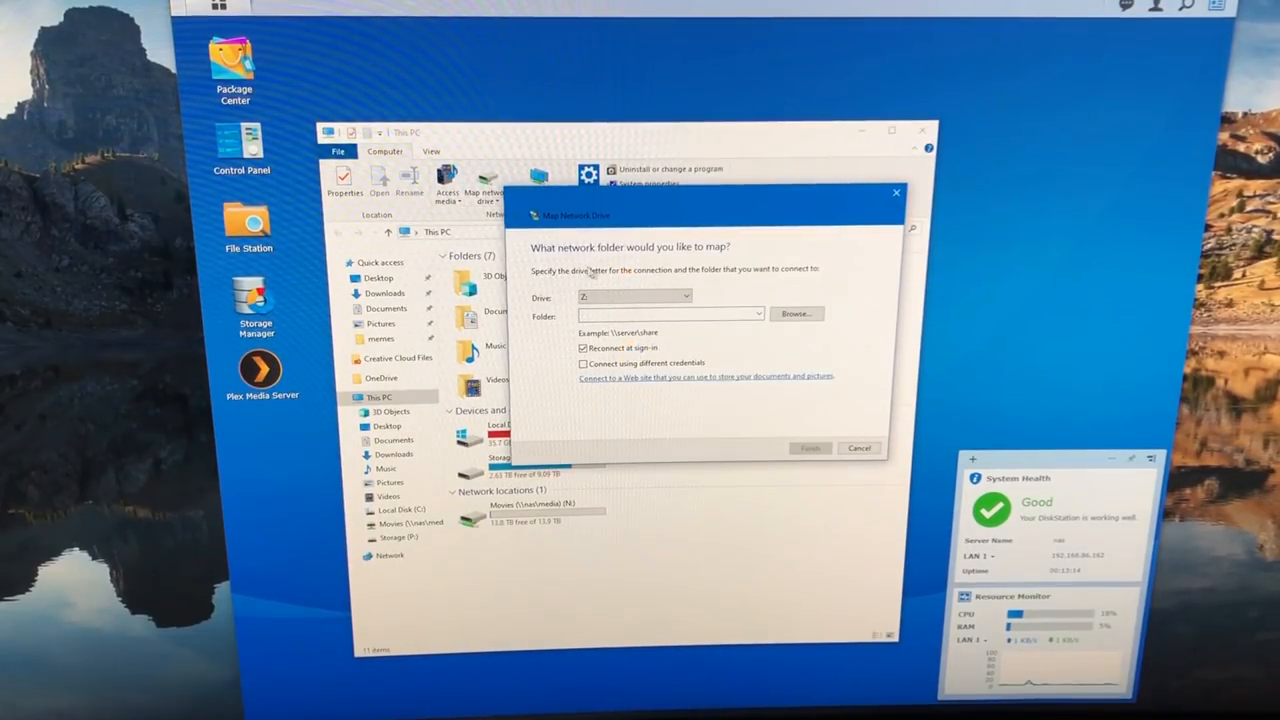
{"action": "left_click", "coordinate": [665, 313]}
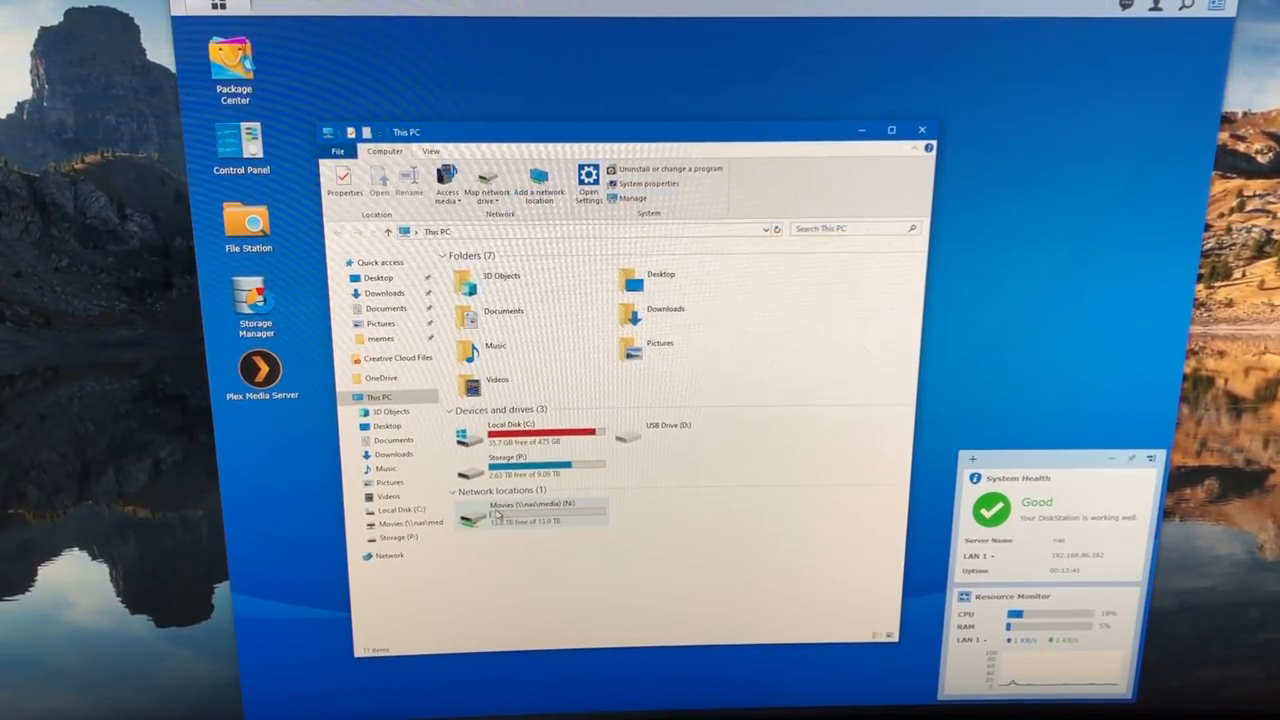
Open the Movies N: network drive and select the 2012.m4v movie file
{"action": "double_click", "coordinate": [530, 510]}
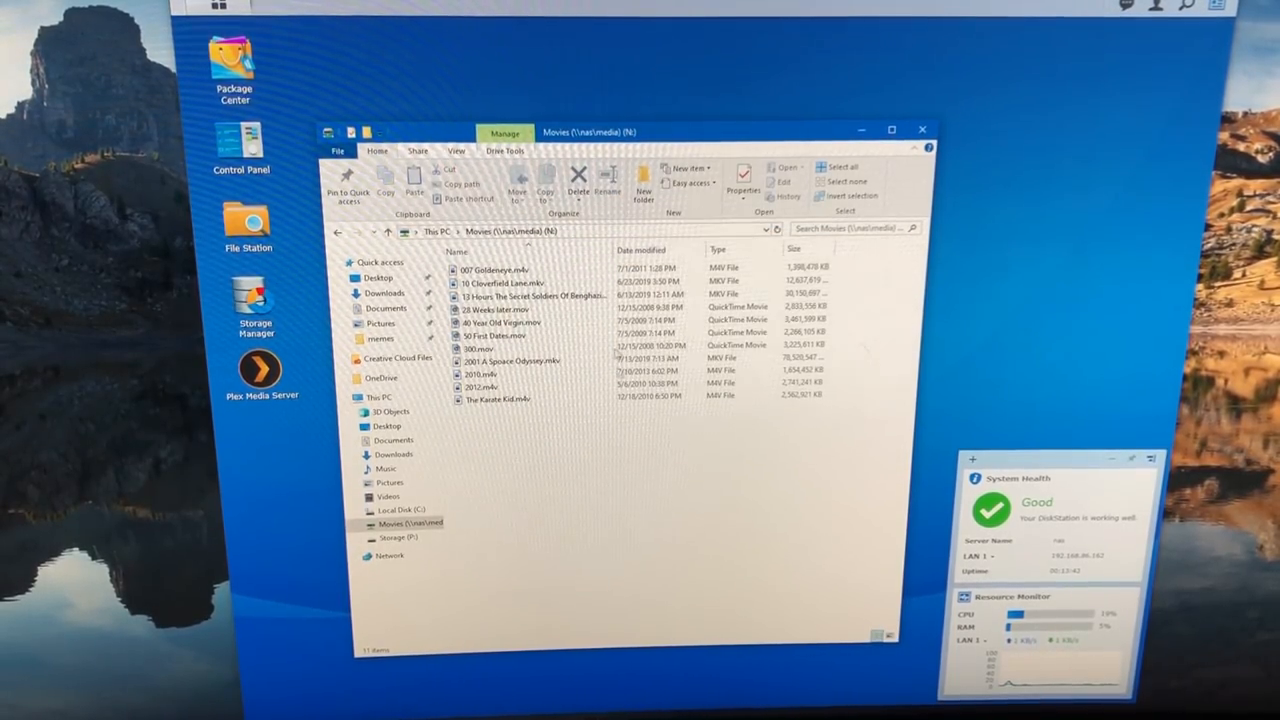
{"action": "left_click", "coordinate": [490, 384]}
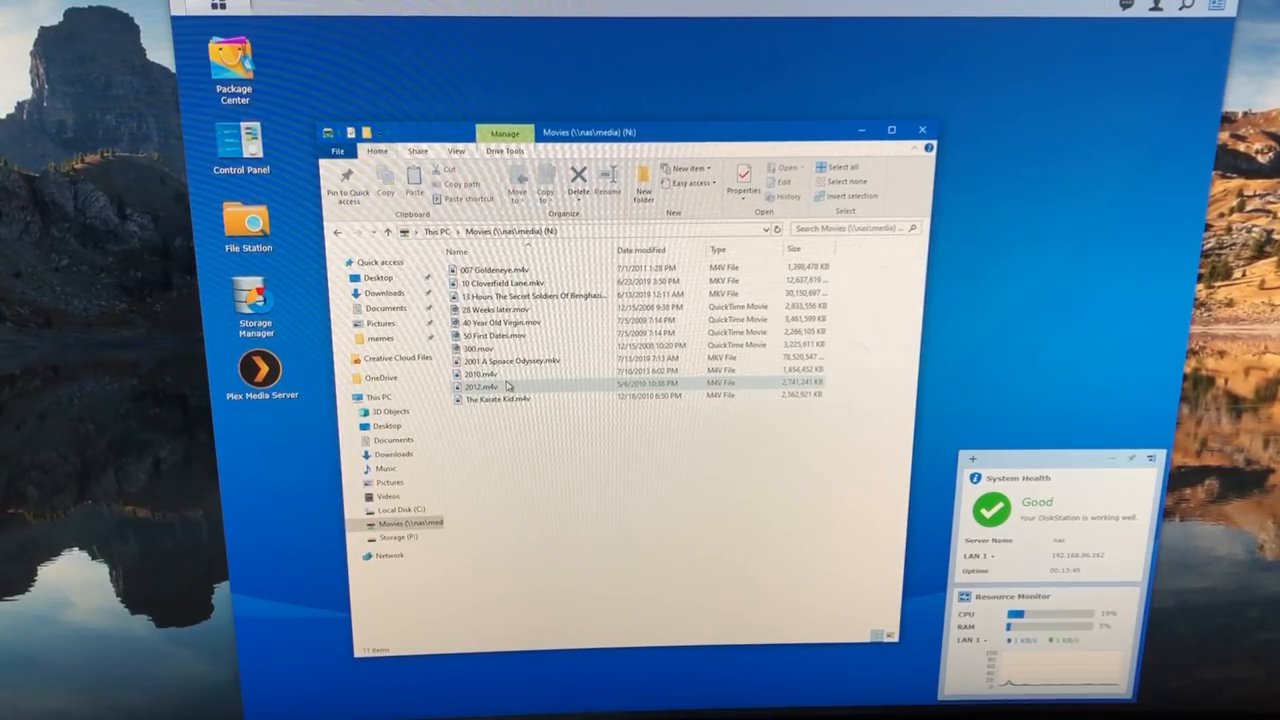
{"action": "left_click", "coordinate": [565, 442]}
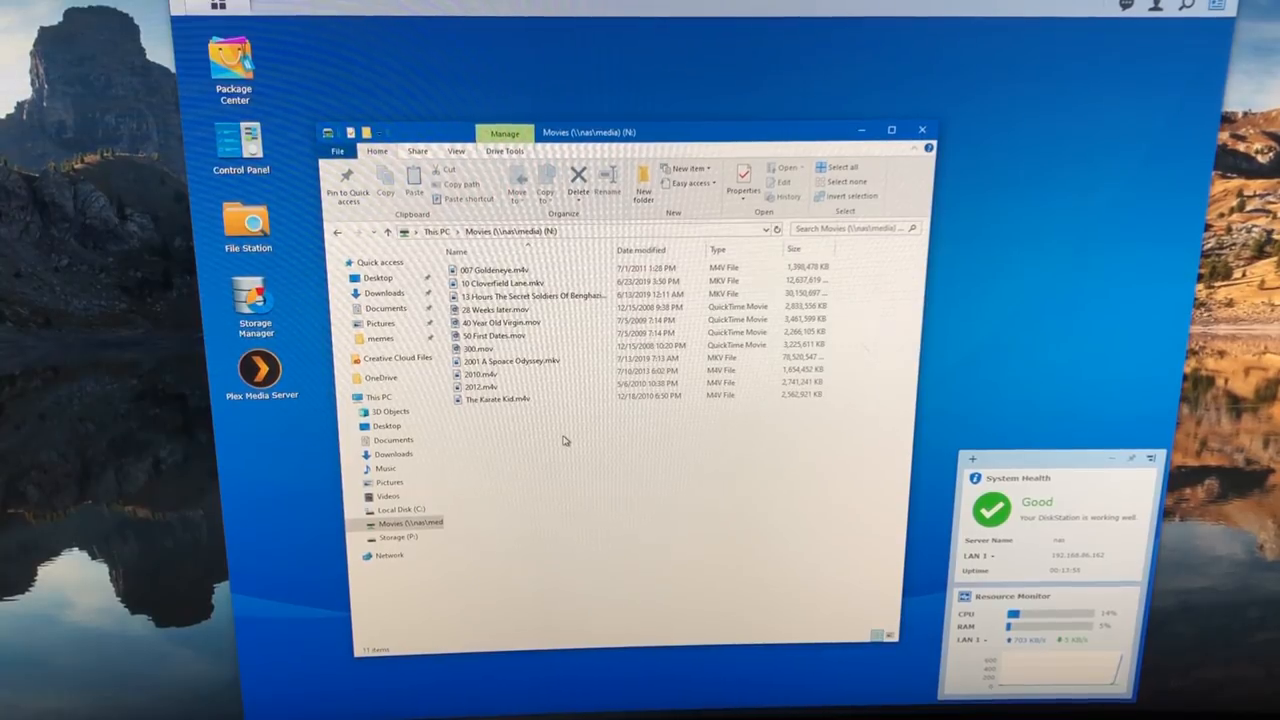
{"action": "mouse_move", "coordinate": [510, 240]}
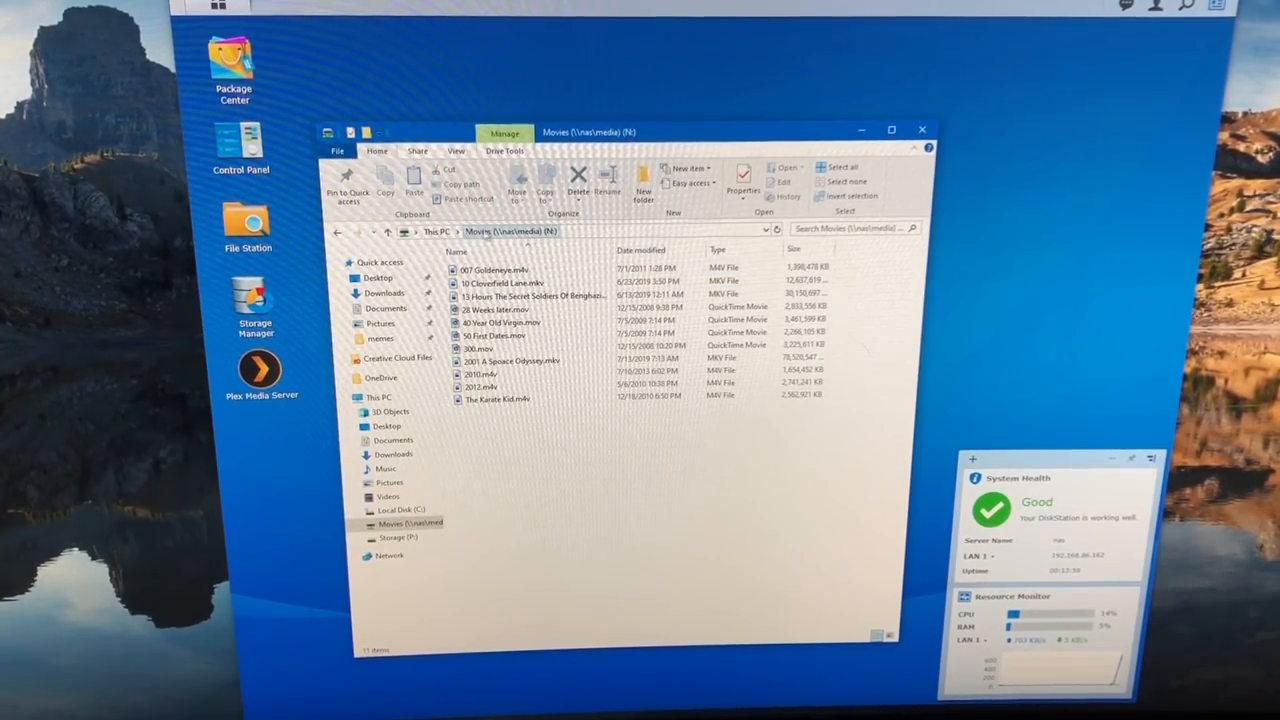
{"action": "mouse_move", "coordinate": [245, 222]}
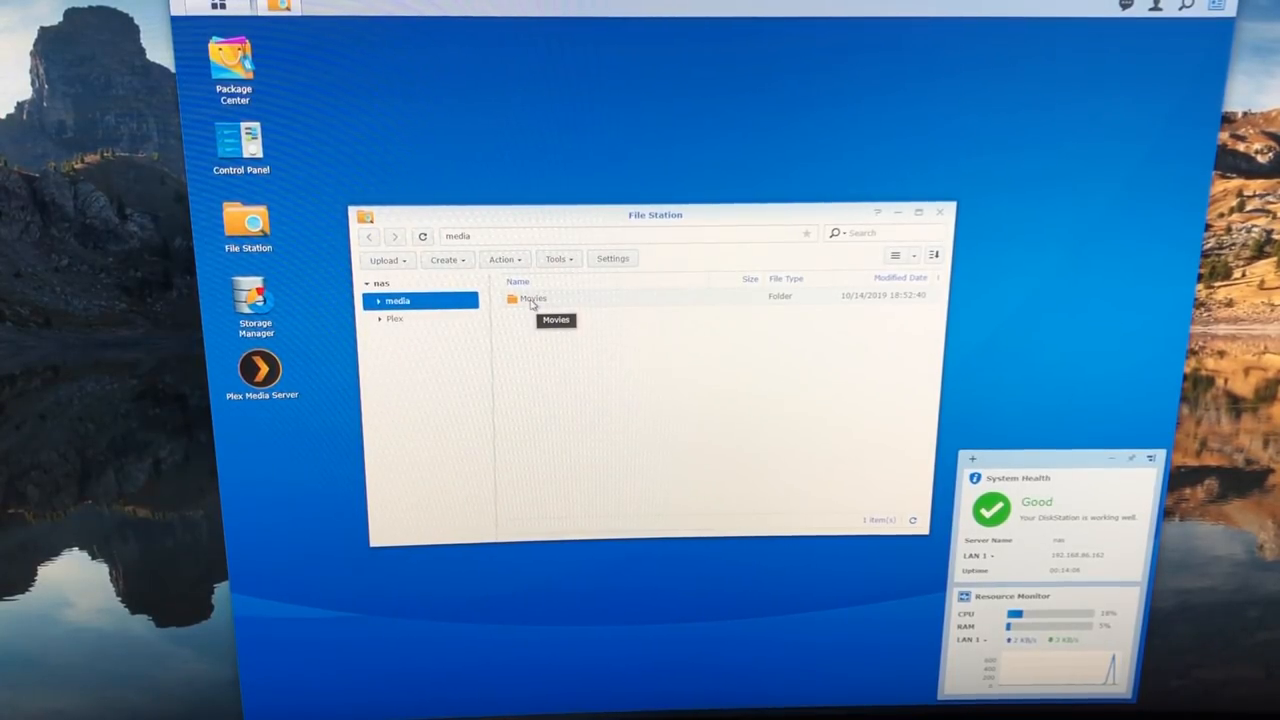
Create a new folder named test inside the media share in File Station
{"action": "left_click", "coordinate": [447, 259]}
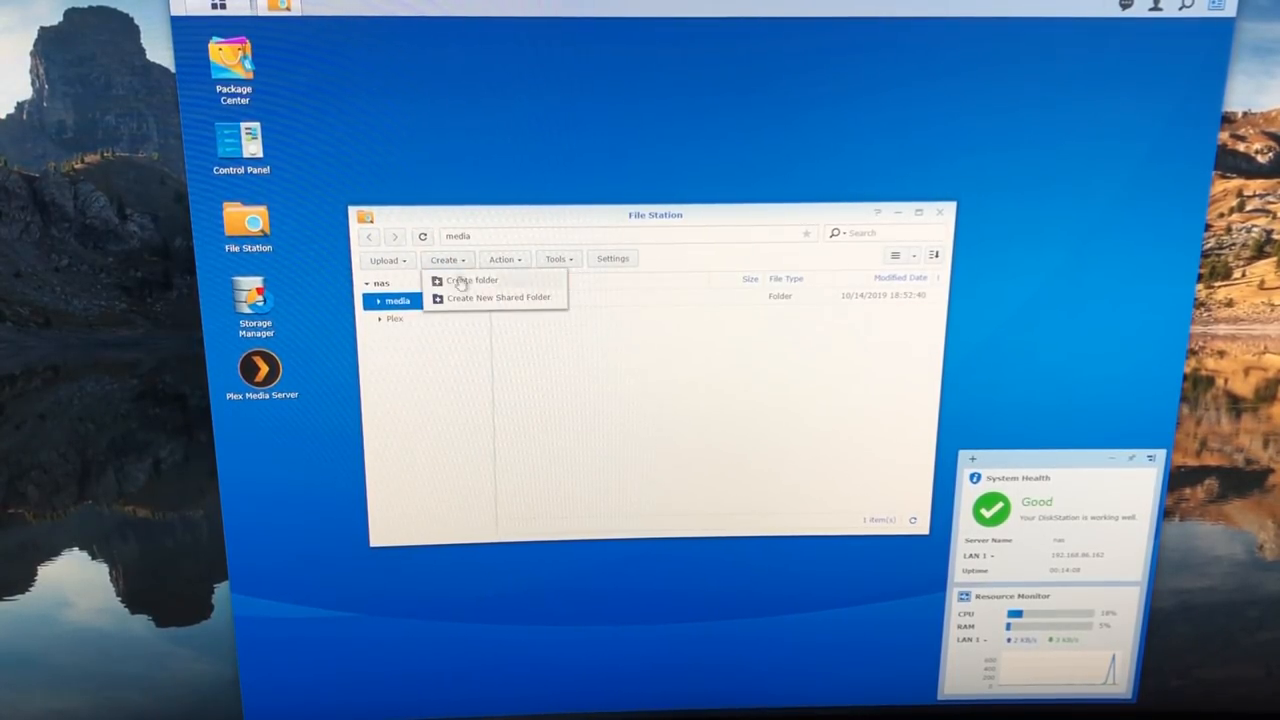
{"action": "left_click", "coordinate": [470, 280]}
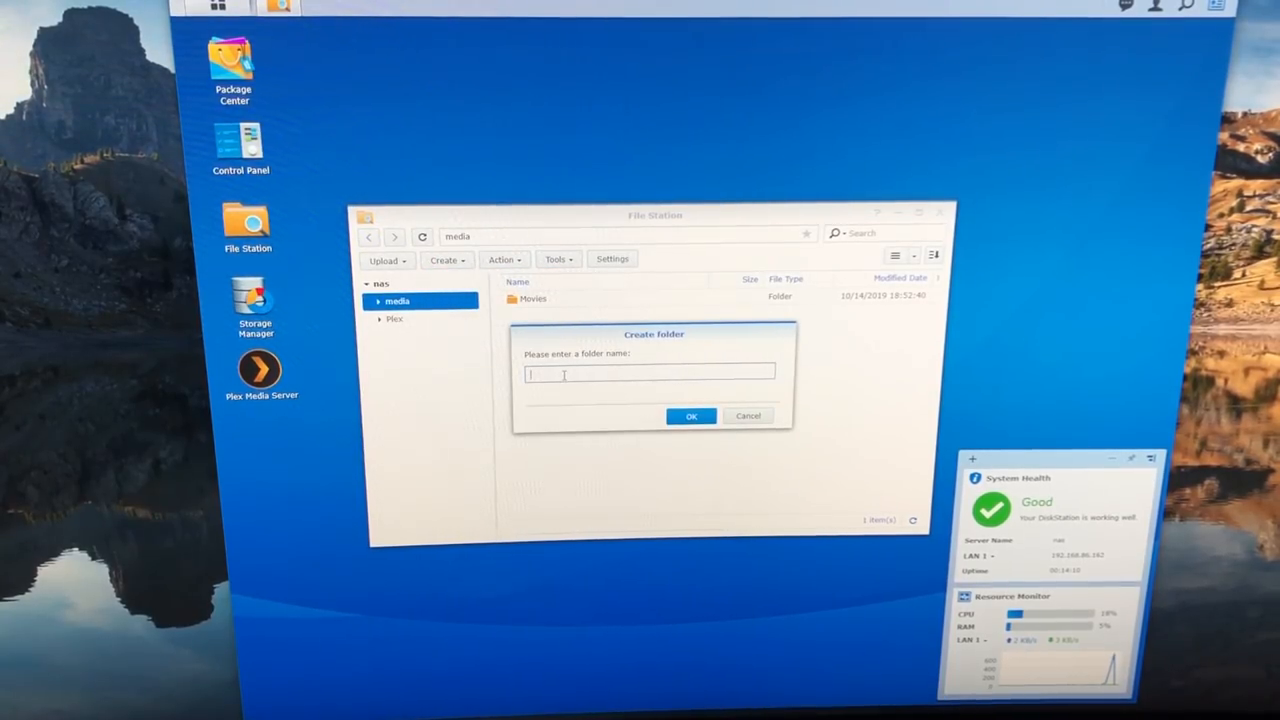
{"action": "left_click", "coordinate": [691, 416]}
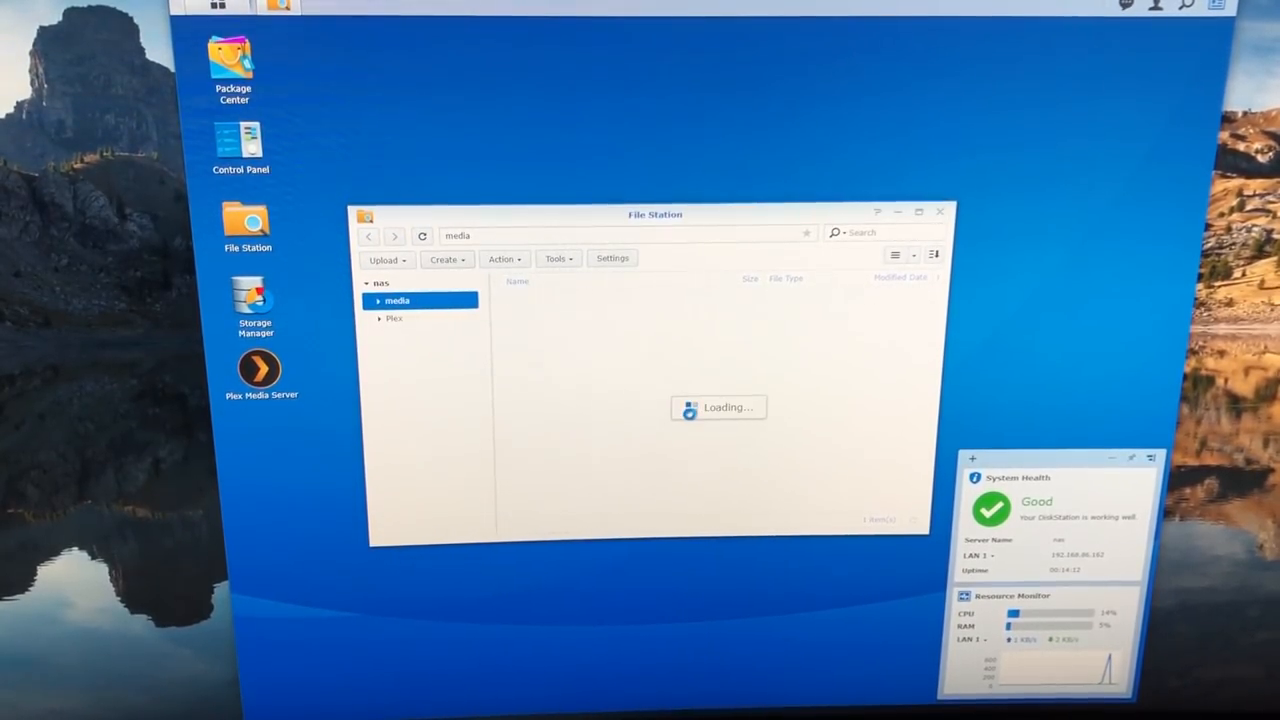
Review the plex user's detailed permissions on the test folder's Properties Permission tab
{"action": "right_click", "coordinate": [527, 314]}
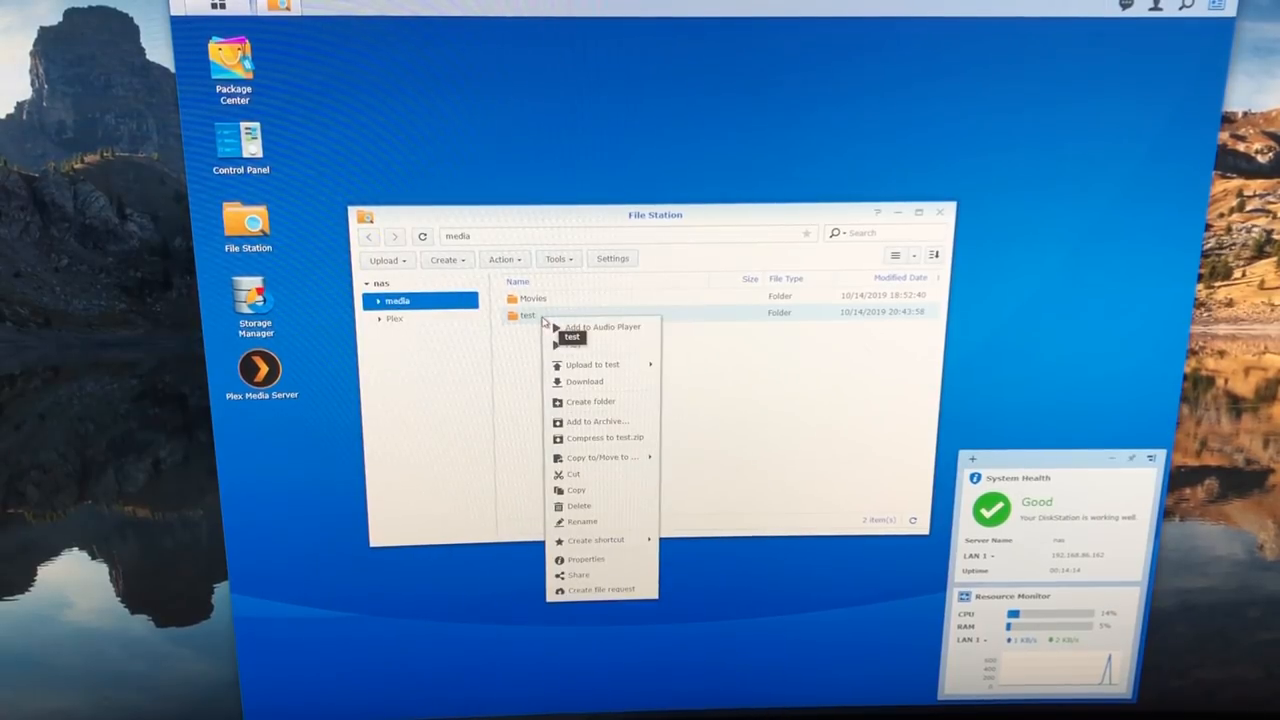
{"action": "mouse_move", "coordinate": [587, 559]}
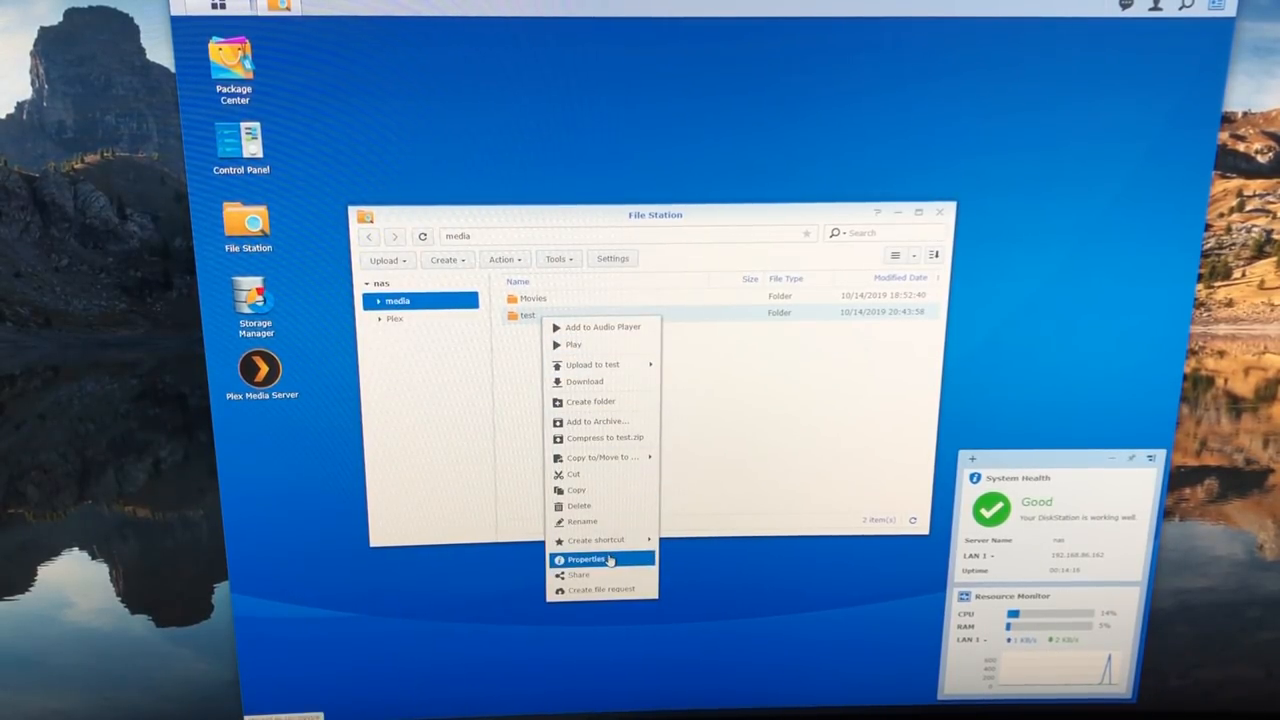
{"action": "left_click", "coordinate": [586, 558]}
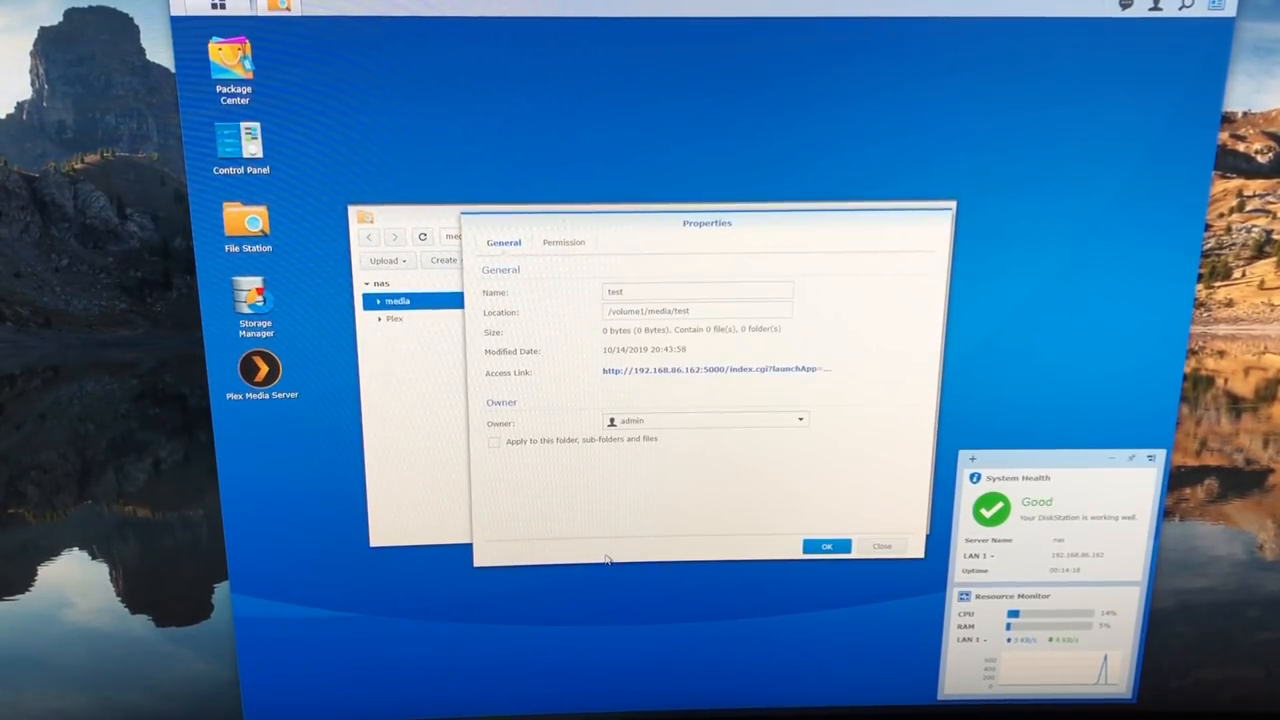
{"action": "left_click", "coordinate": [563, 242]}
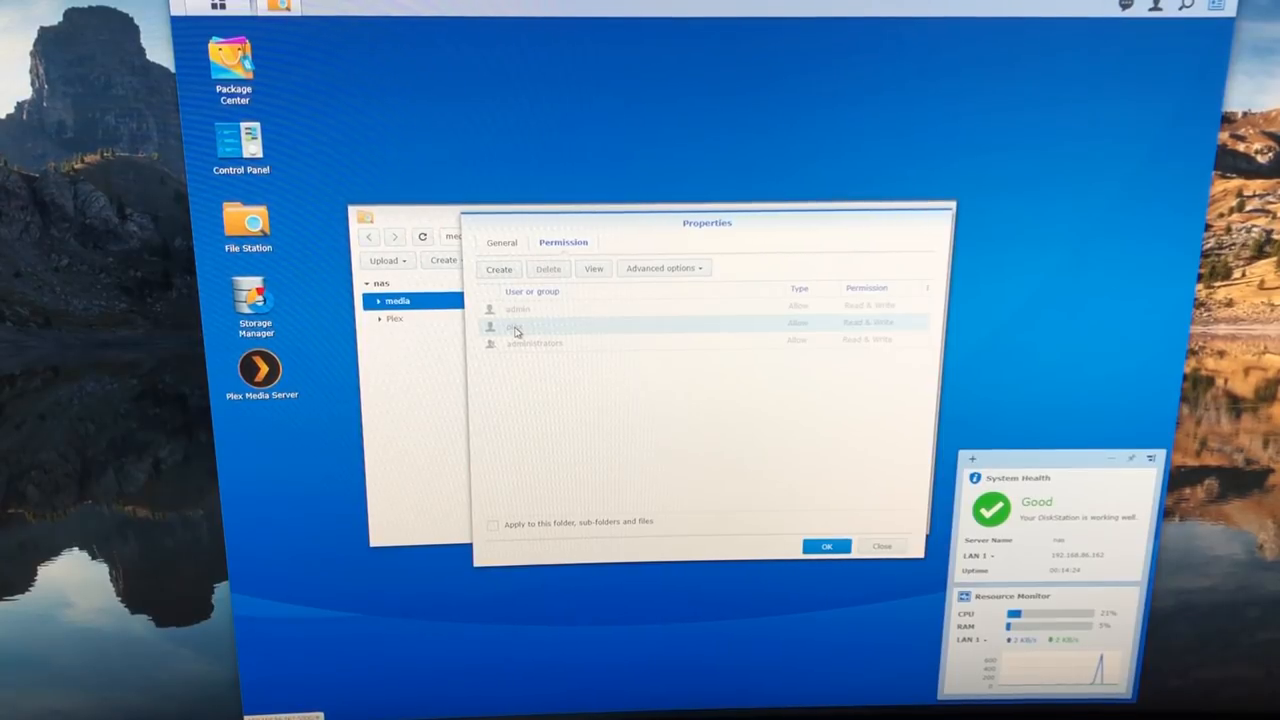
{"action": "double_click", "coordinate": [516, 325]}
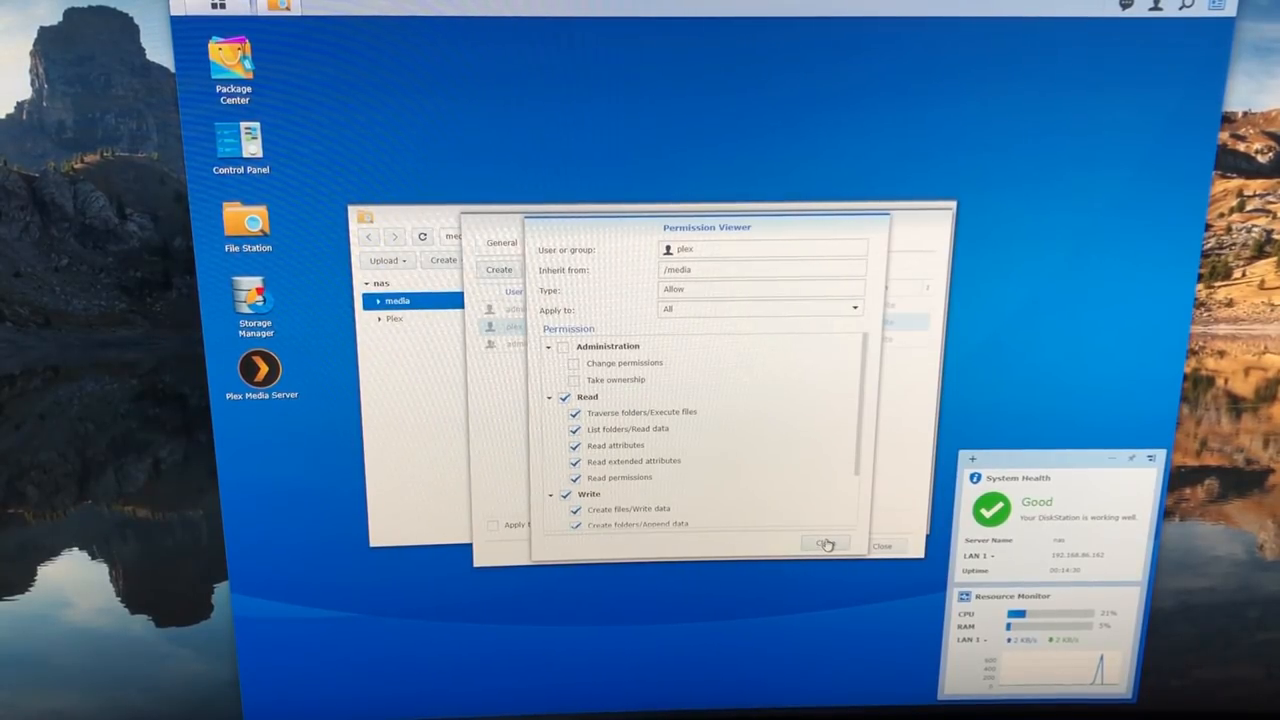
{"action": "left_click", "coordinate": [824, 545]}
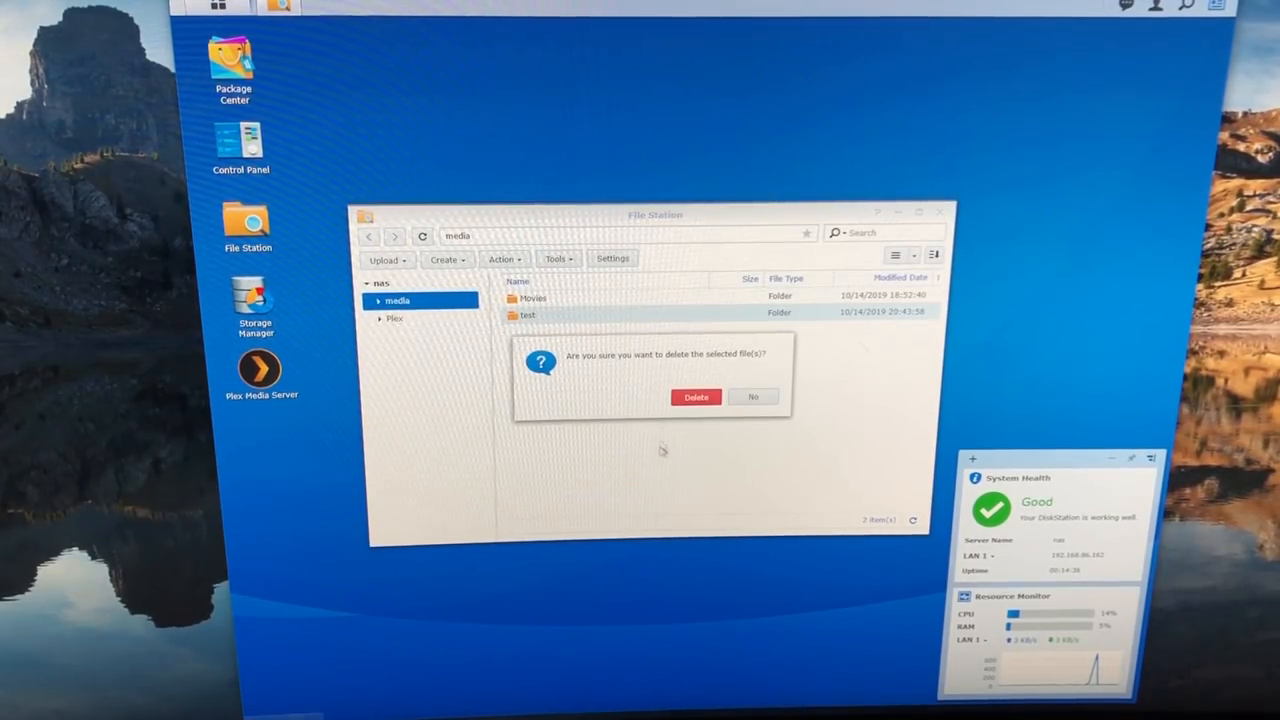
Delete the test folder, browse the Movies folder, and close File Station
{"action": "left_click", "coordinate": [696, 397]}
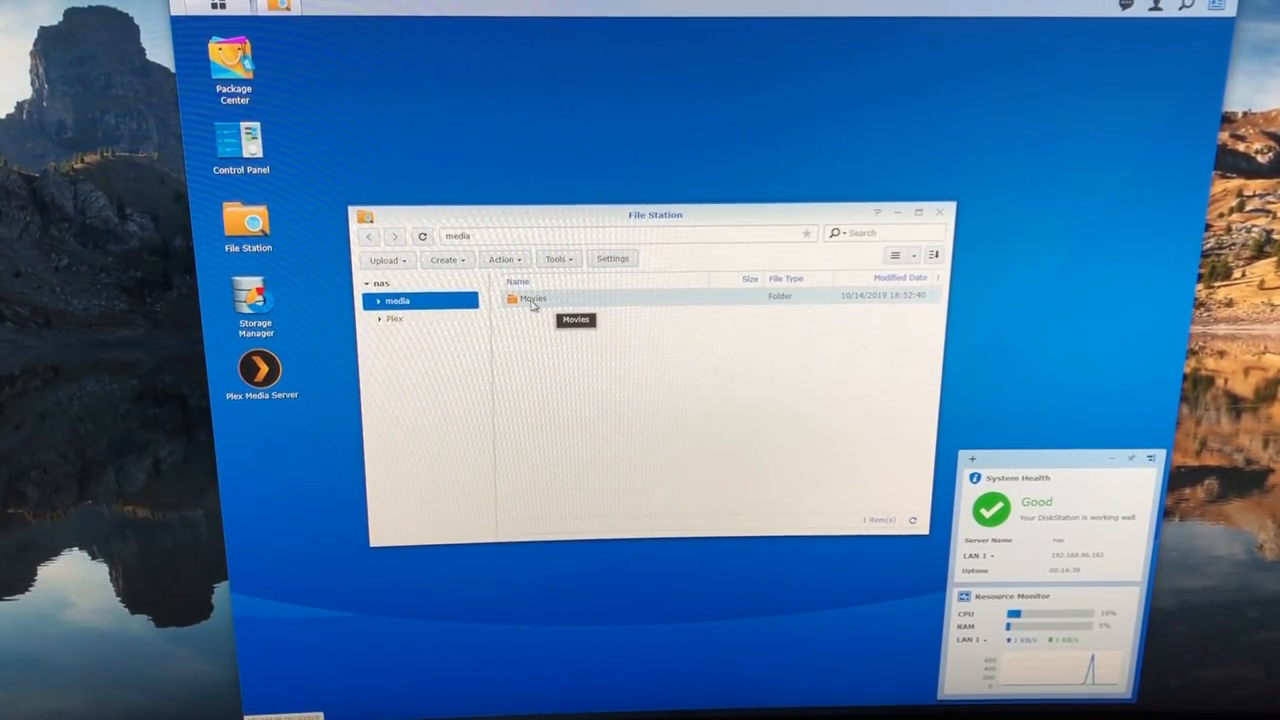
{"action": "double_click", "coordinate": [532, 298]}
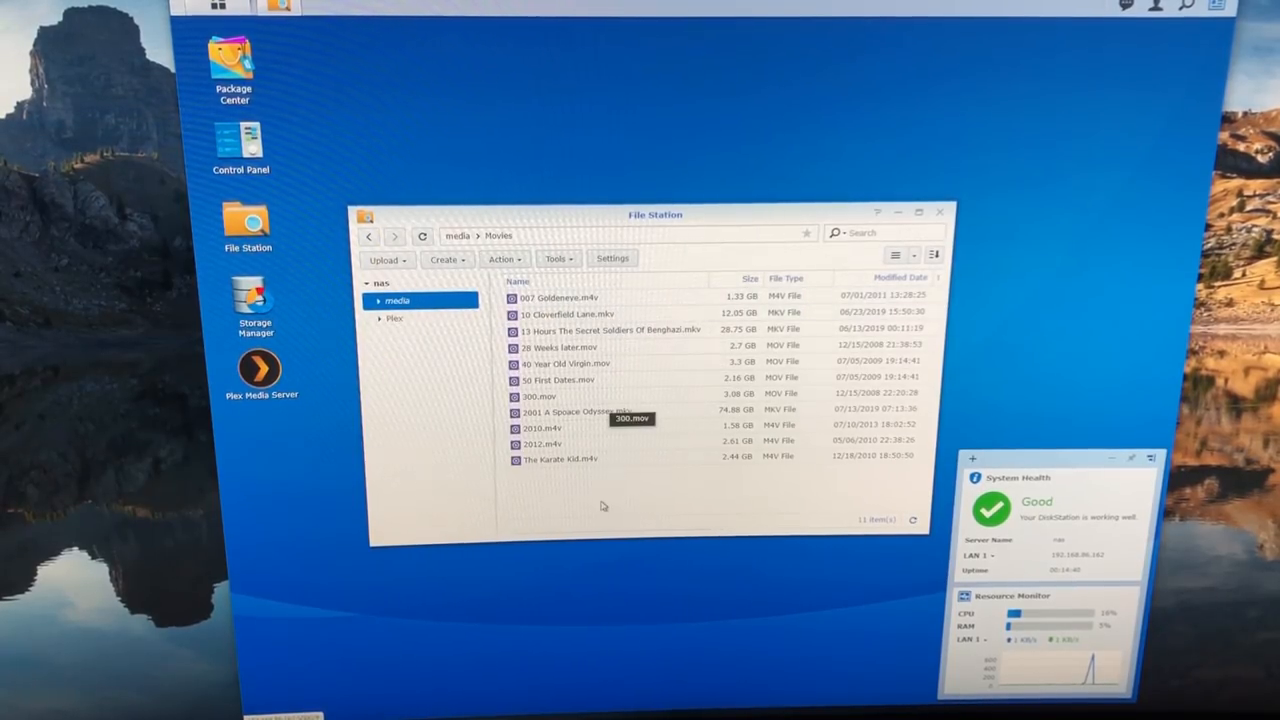
{"action": "left_click", "coordinate": [380, 300]}
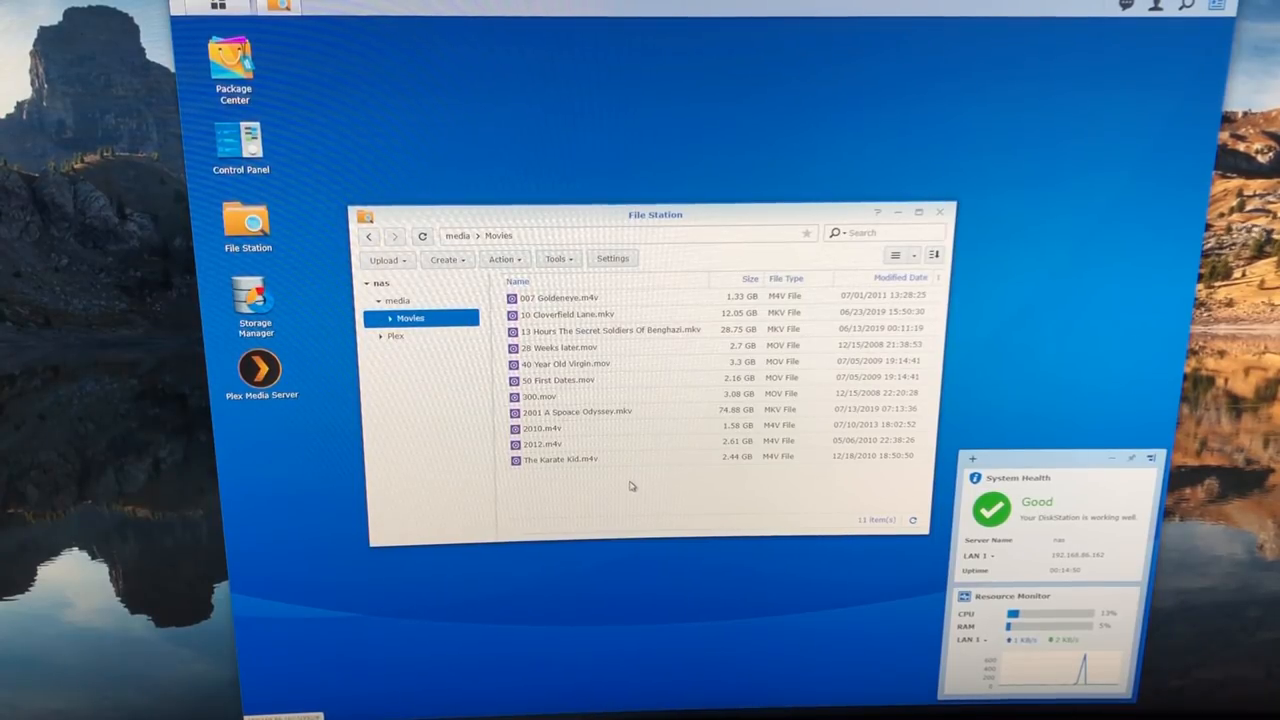
{"action": "mouse_move", "coordinate": [583, 314]}
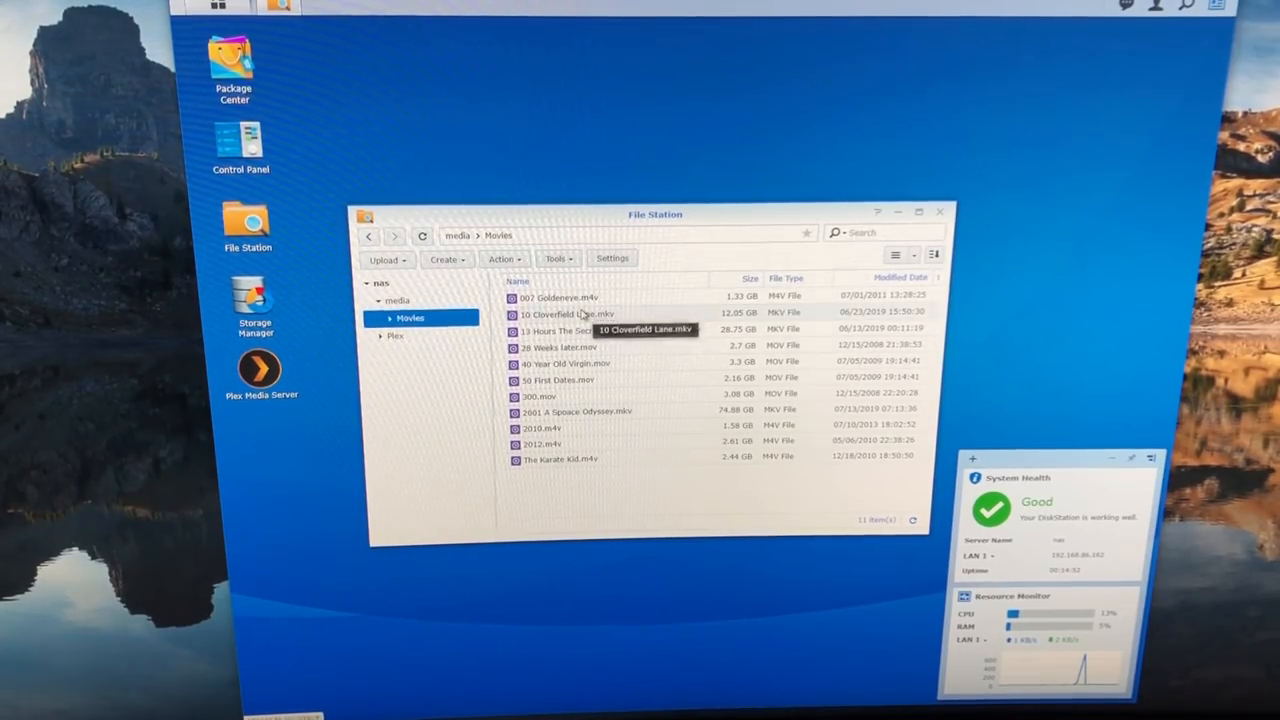
{"action": "left_click", "coordinate": [939, 211]}
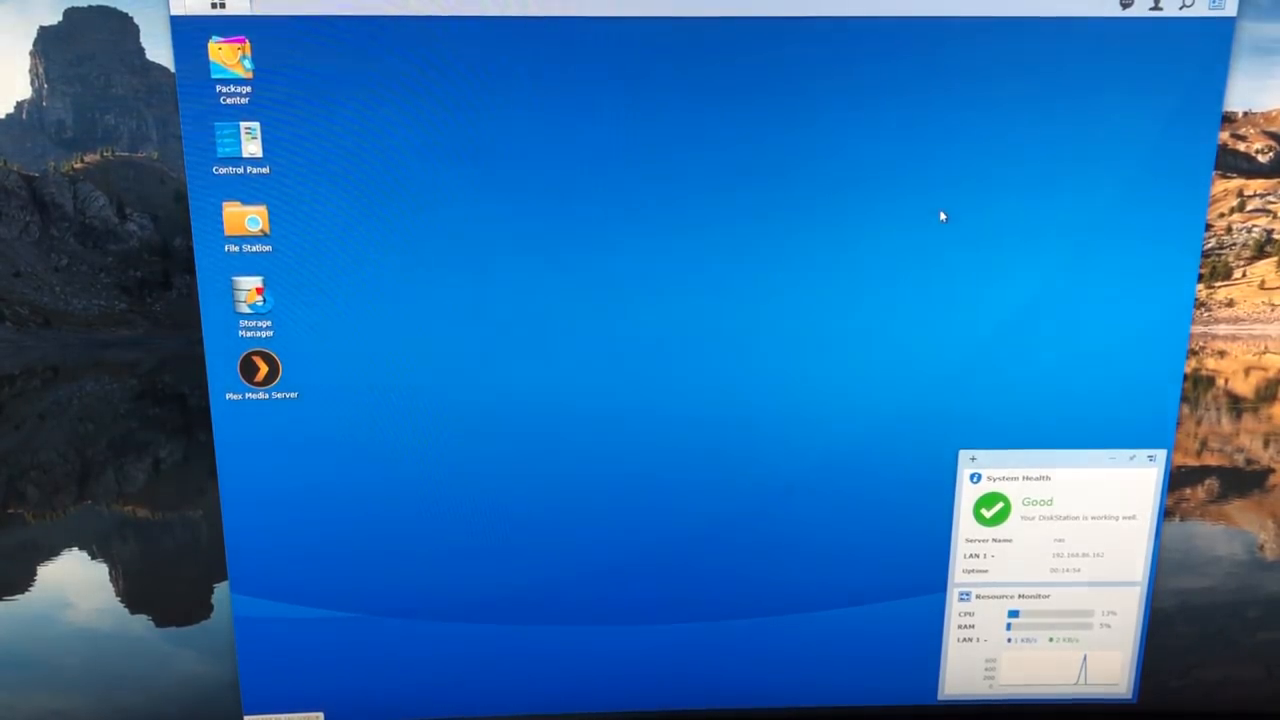
{"action": "mouse_move", "coordinate": [787, 423]}
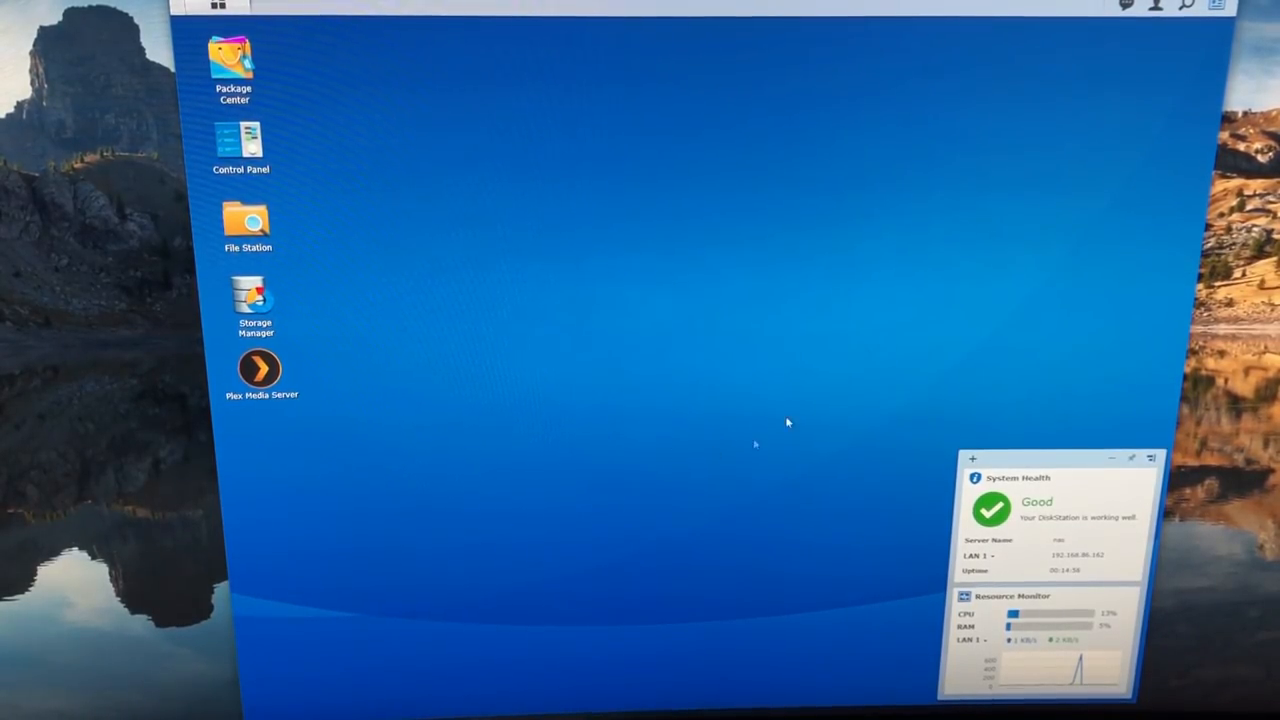
{"action": "mouse_move", "coordinate": [570, 370]}
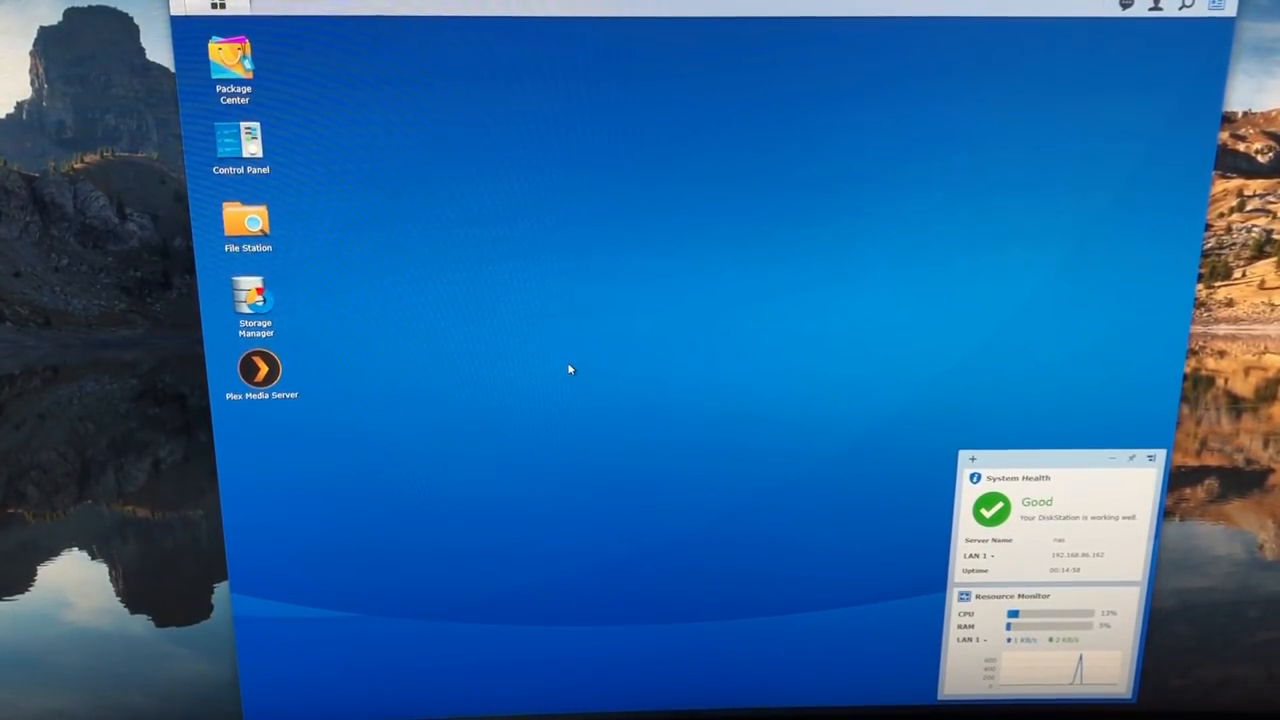
{"action": "mouse_move", "coordinate": [620, 315]}
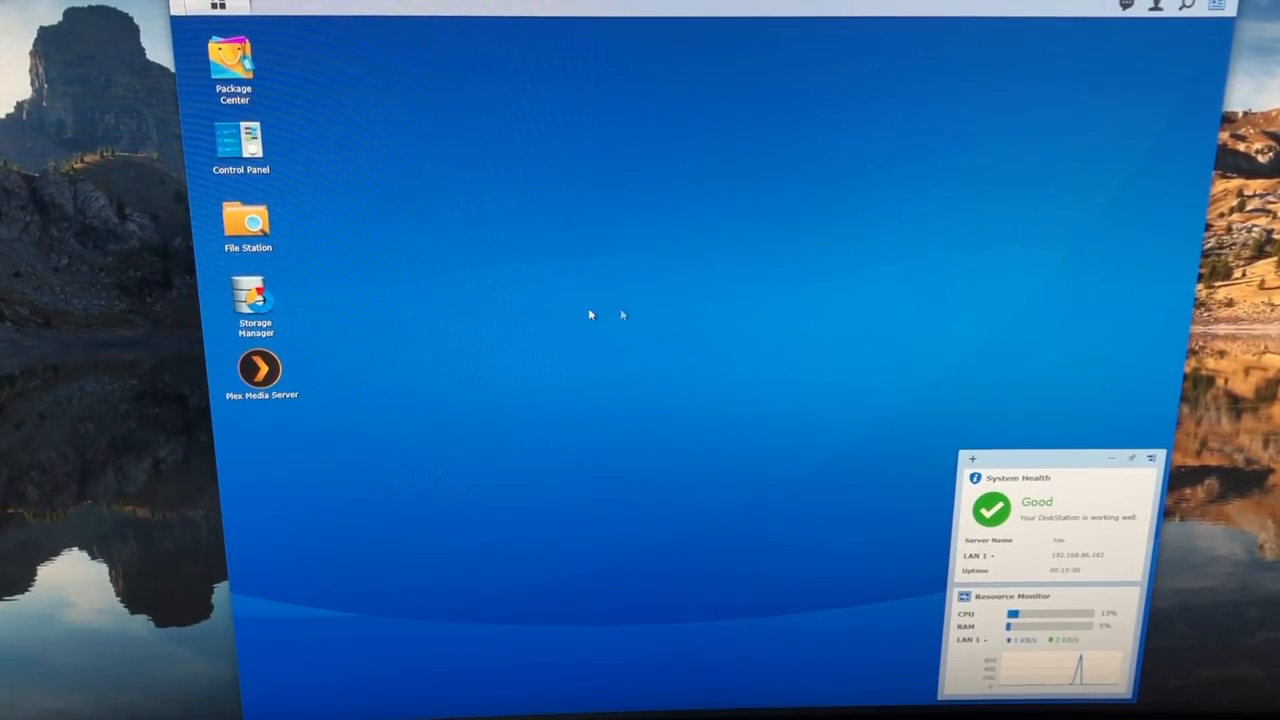
{"action": "mouse_move", "coordinate": [260, 372]}
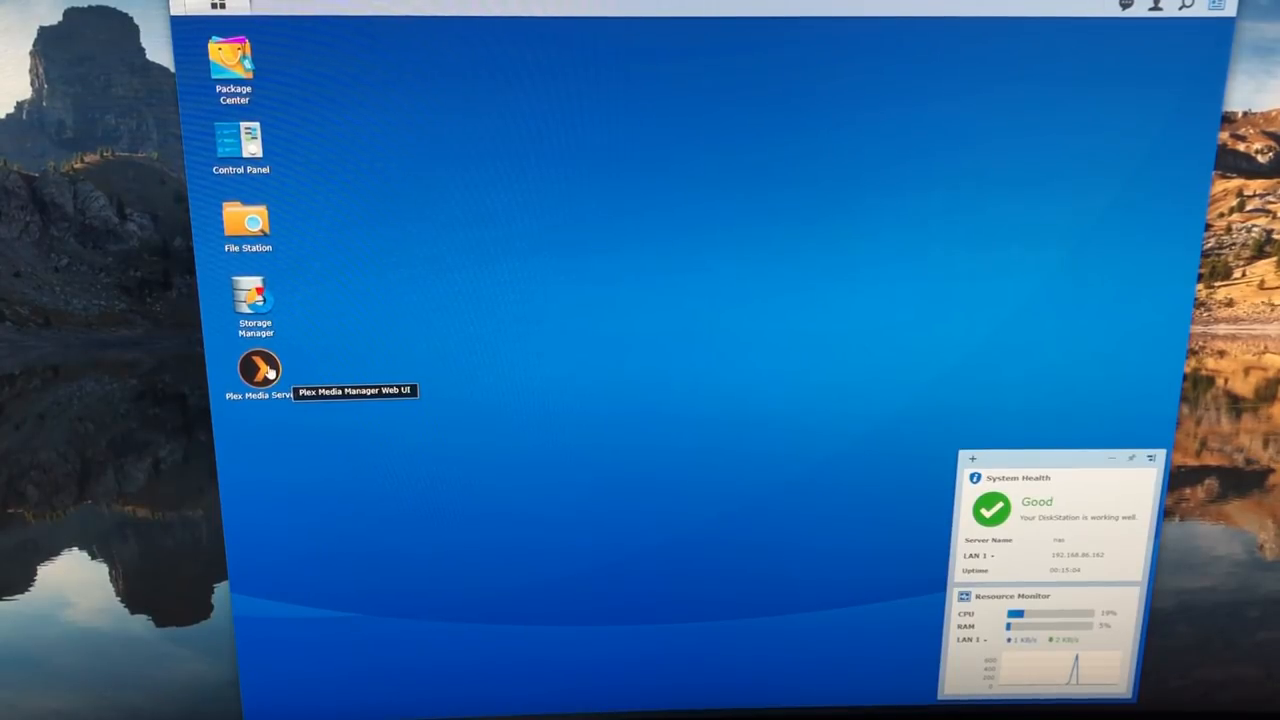
{"action": "mouse_move", "coordinate": [362, 372]}
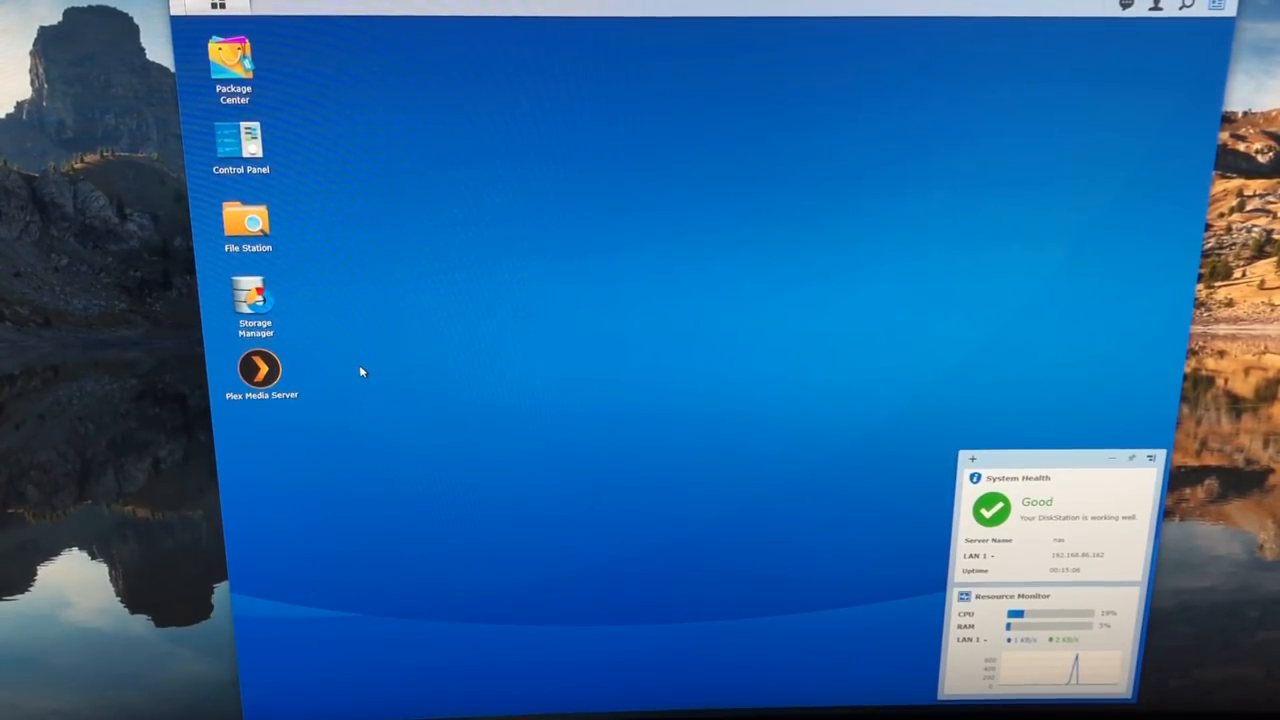
{"action": "mouse_move", "coordinate": [259, 370]}
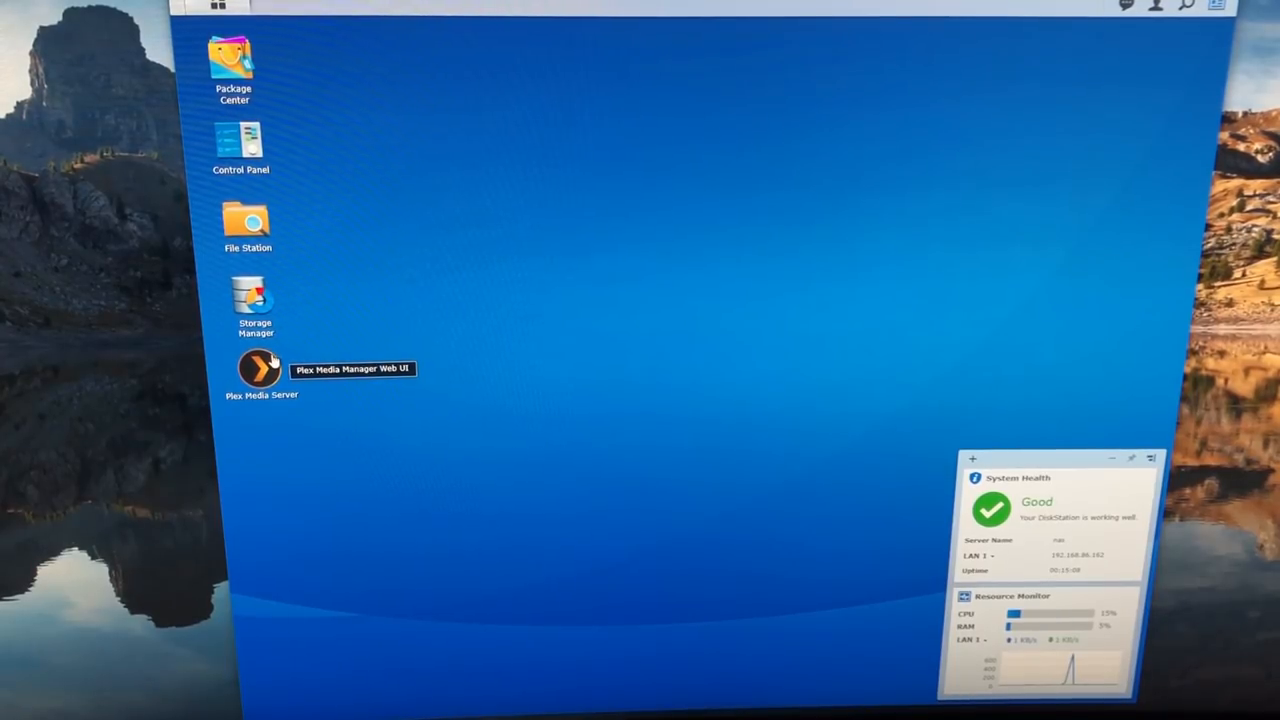
Launch Plex Media Server from the DSM desktop, finish setup, sign in, and open the nas server
{"action": "double_click", "coordinate": [258, 370]}
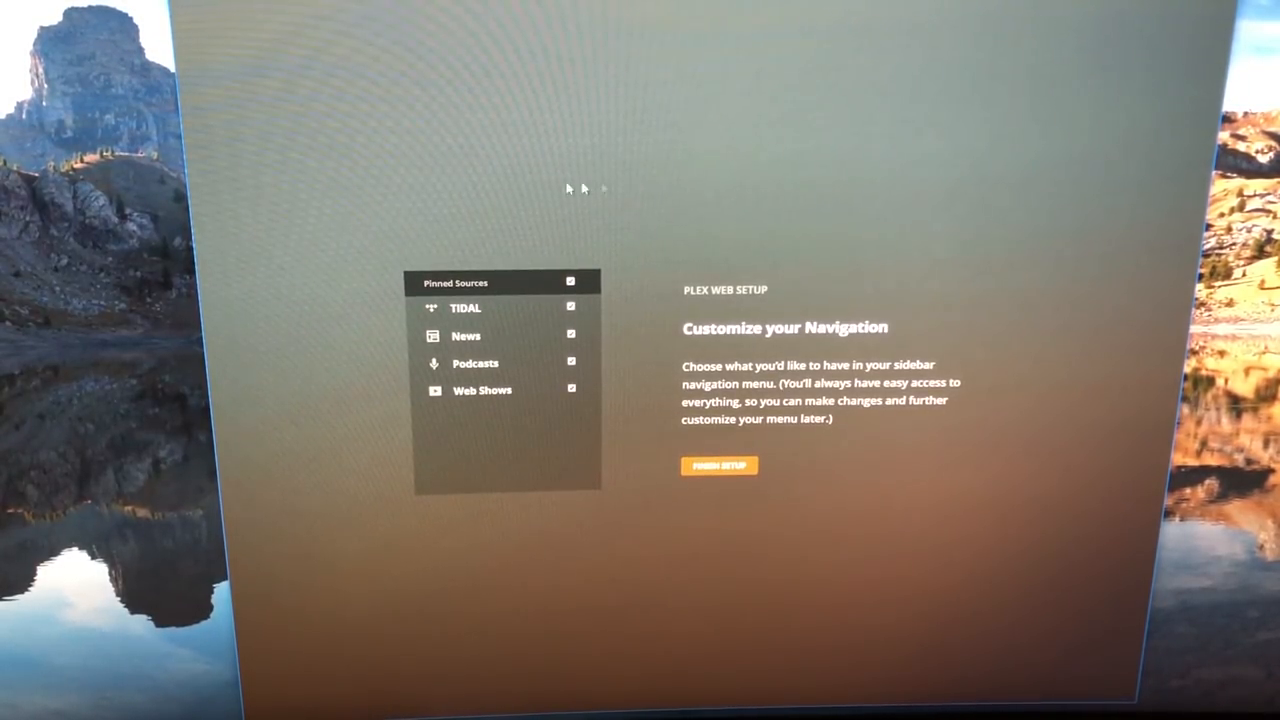
{"action": "mouse_move", "coordinate": [952, 237]}
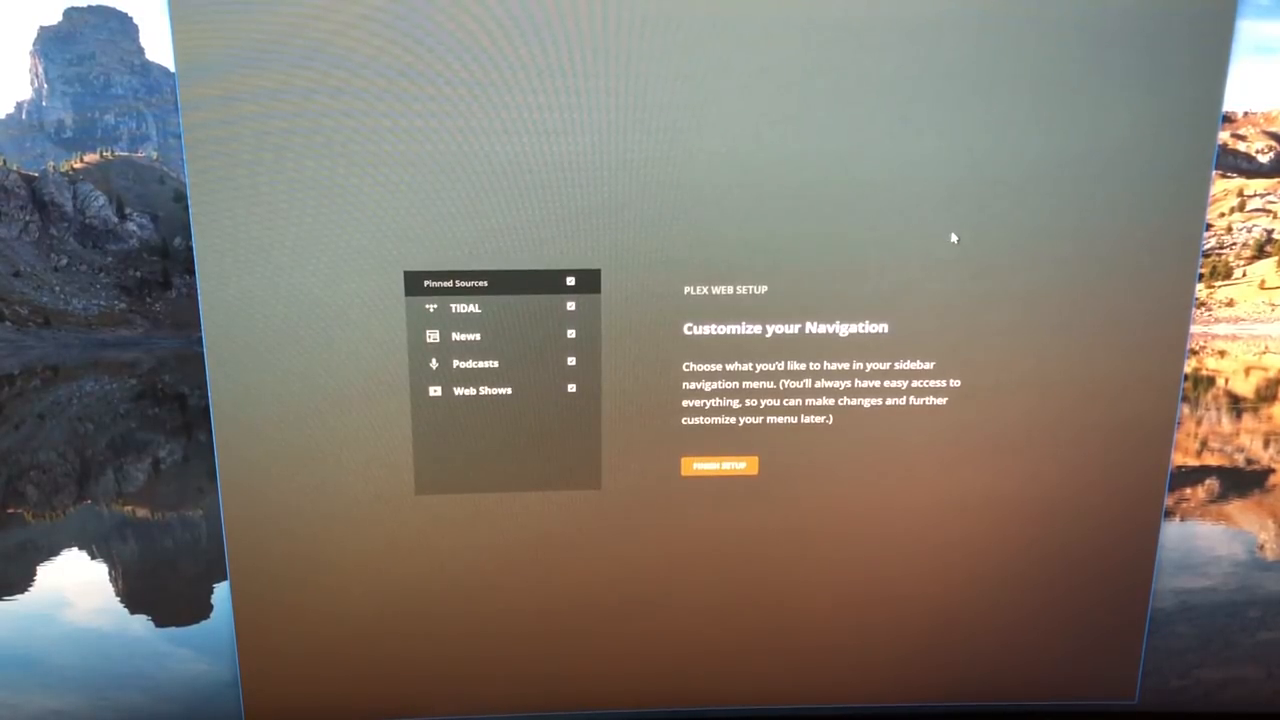
{"action": "mouse_move", "coordinate": [910, 303]}
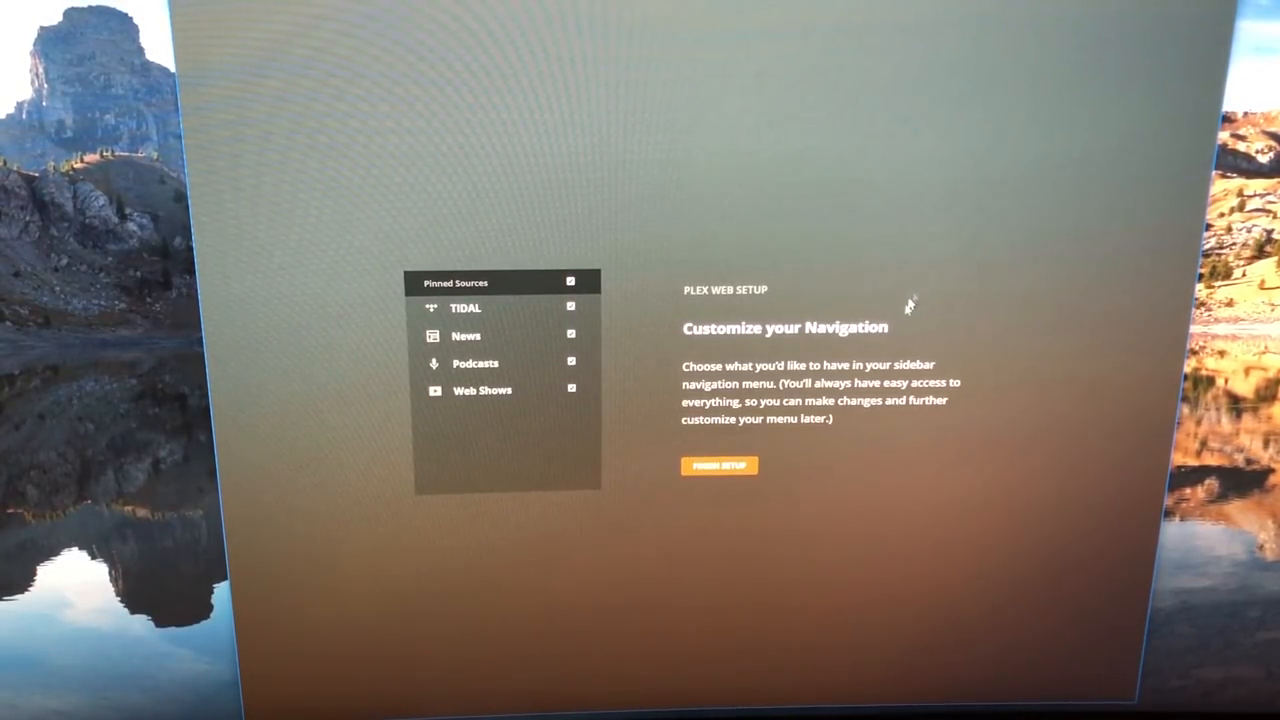
{"action": "left_click", "coordinate": [719, 465]}
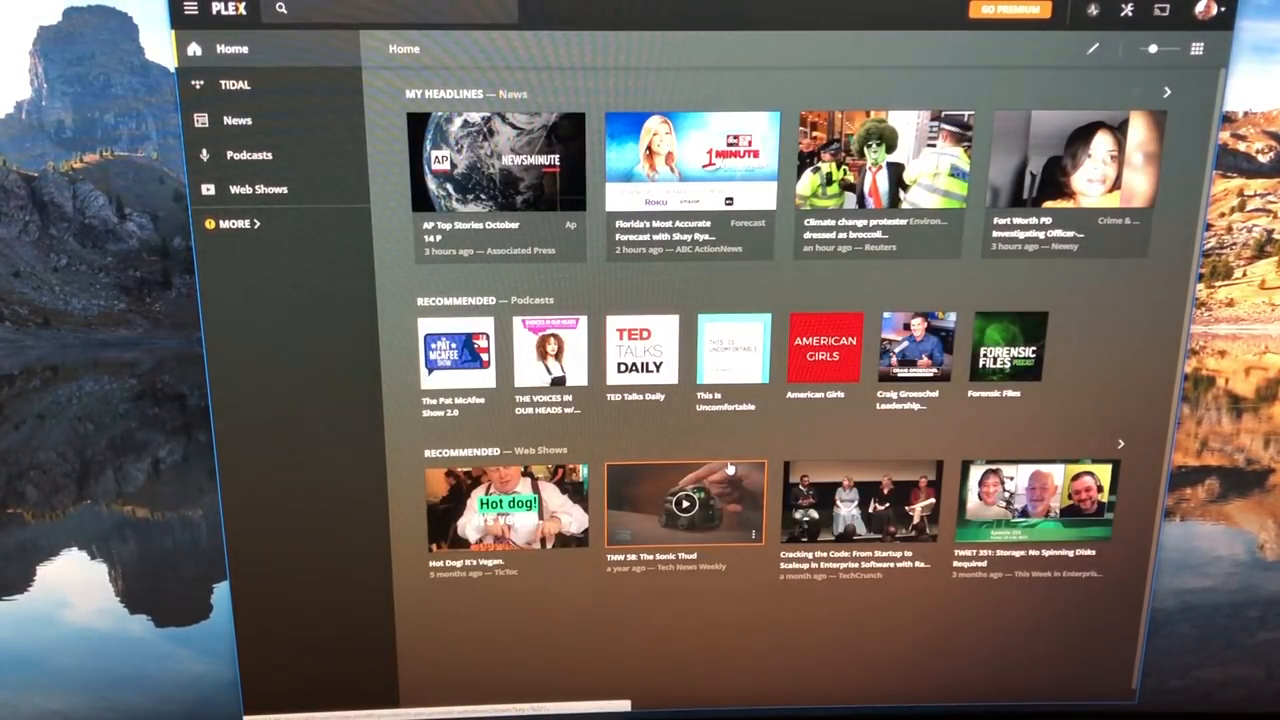
{"action": "mouse_move", "coordinate": [318, 306]}
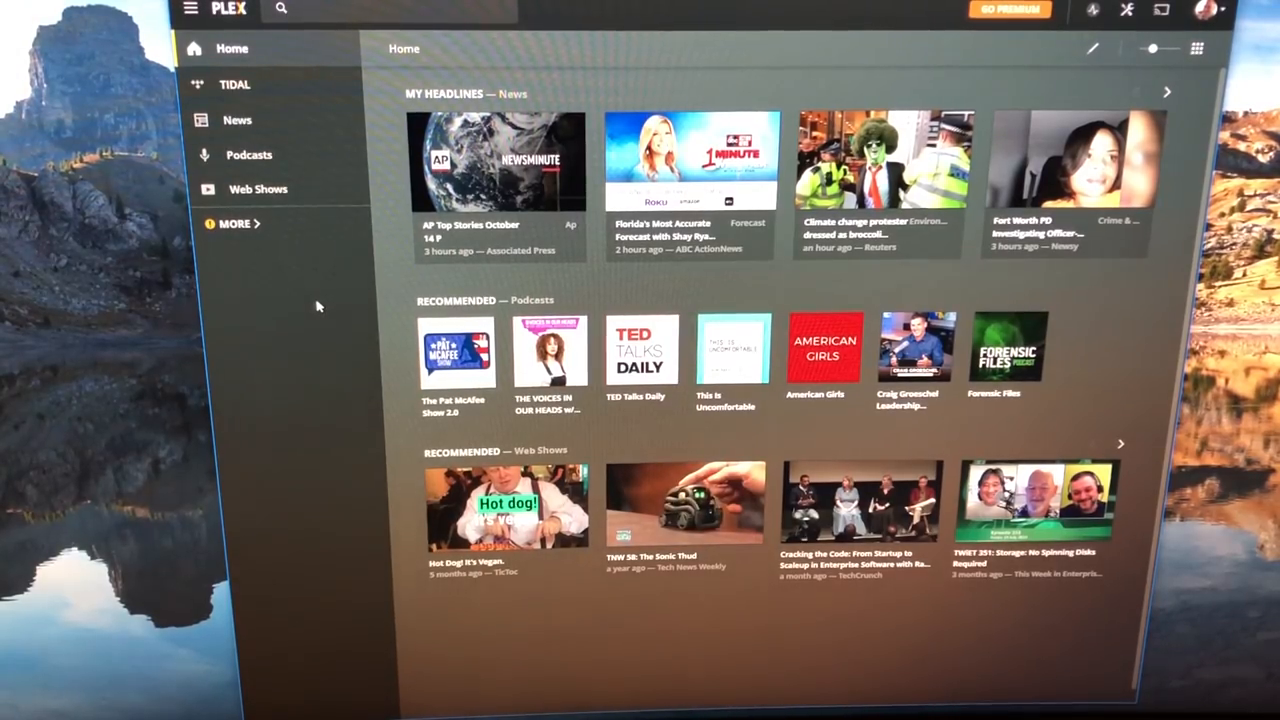
{"action": "left_click", "coordinate": [1207, 10]}
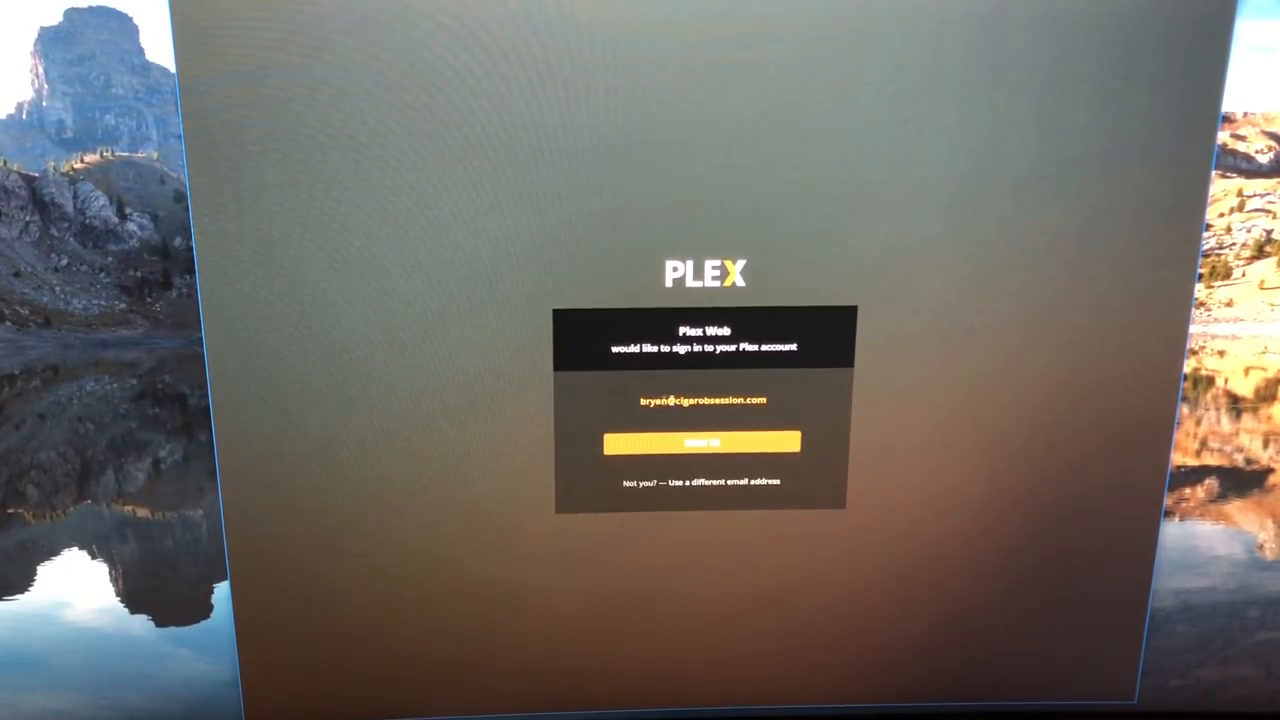
{"action": "left_click", "coordinate": [702, 443]}
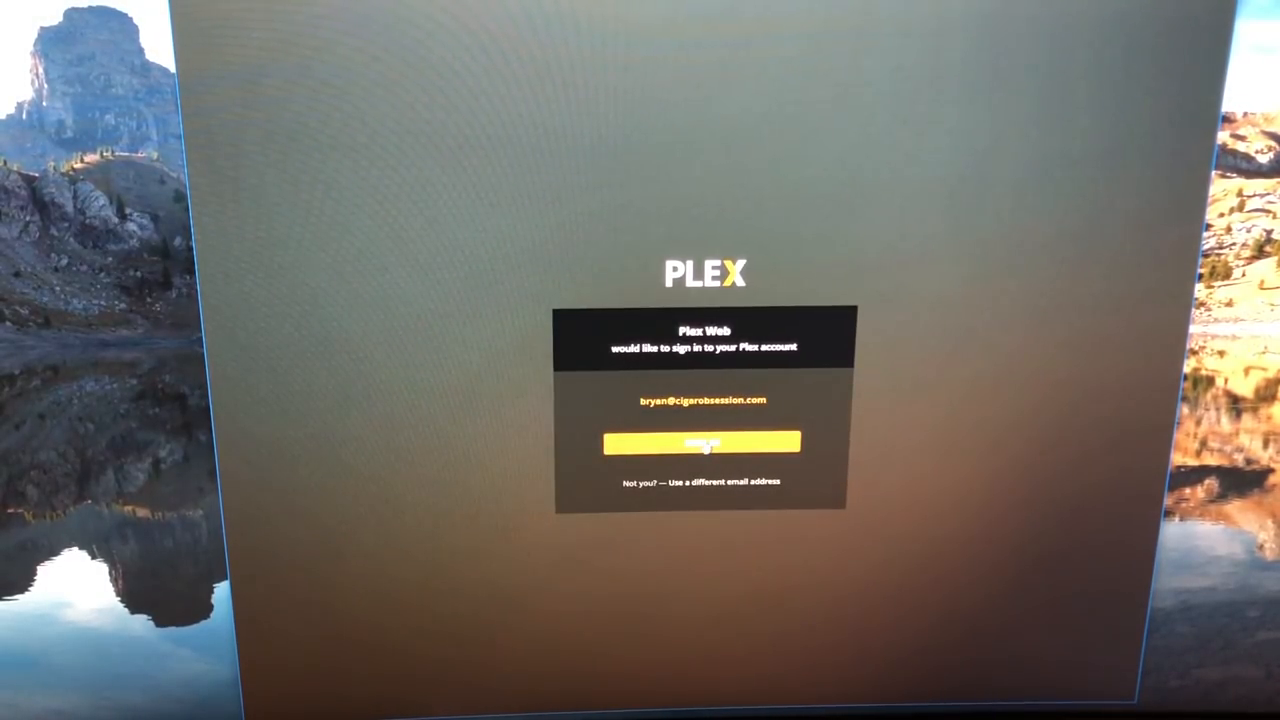
{"action": "left_click", "coordinate": [703, 444]}
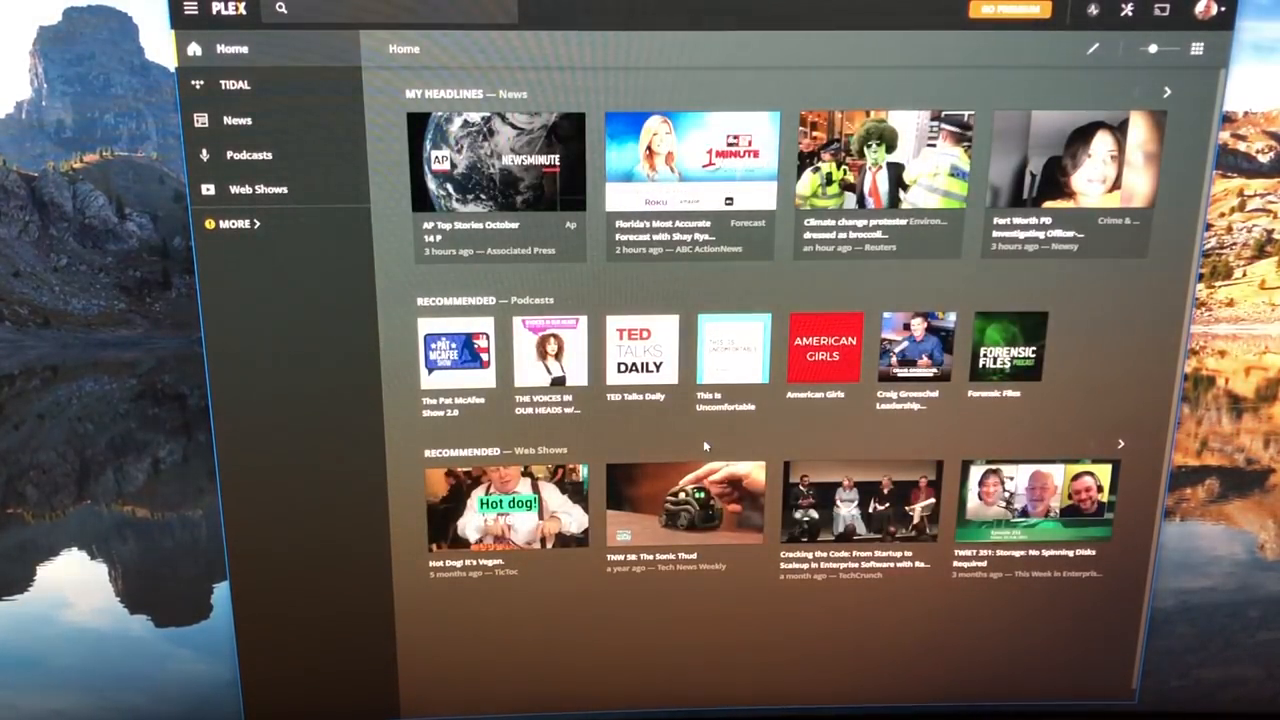
{"action": "left_click", "coordinate": [234, 223]}
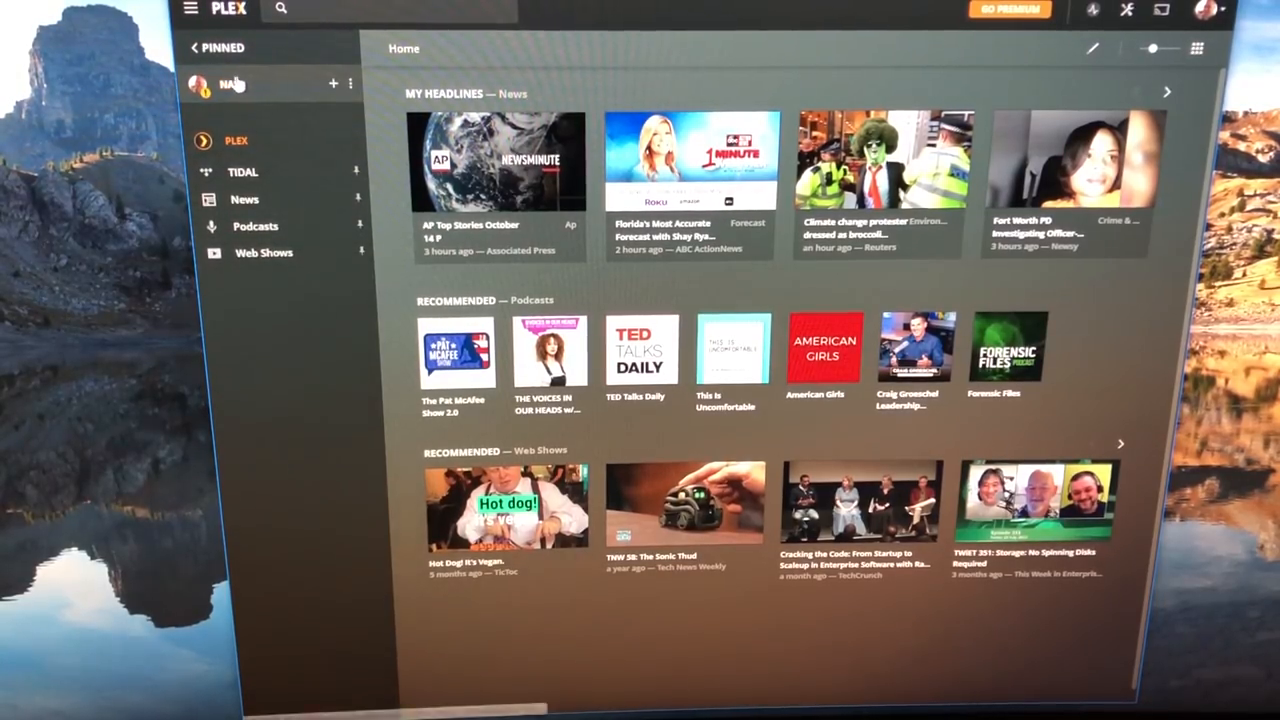
{"action": "left_click", "coordinate": [230, 84]}
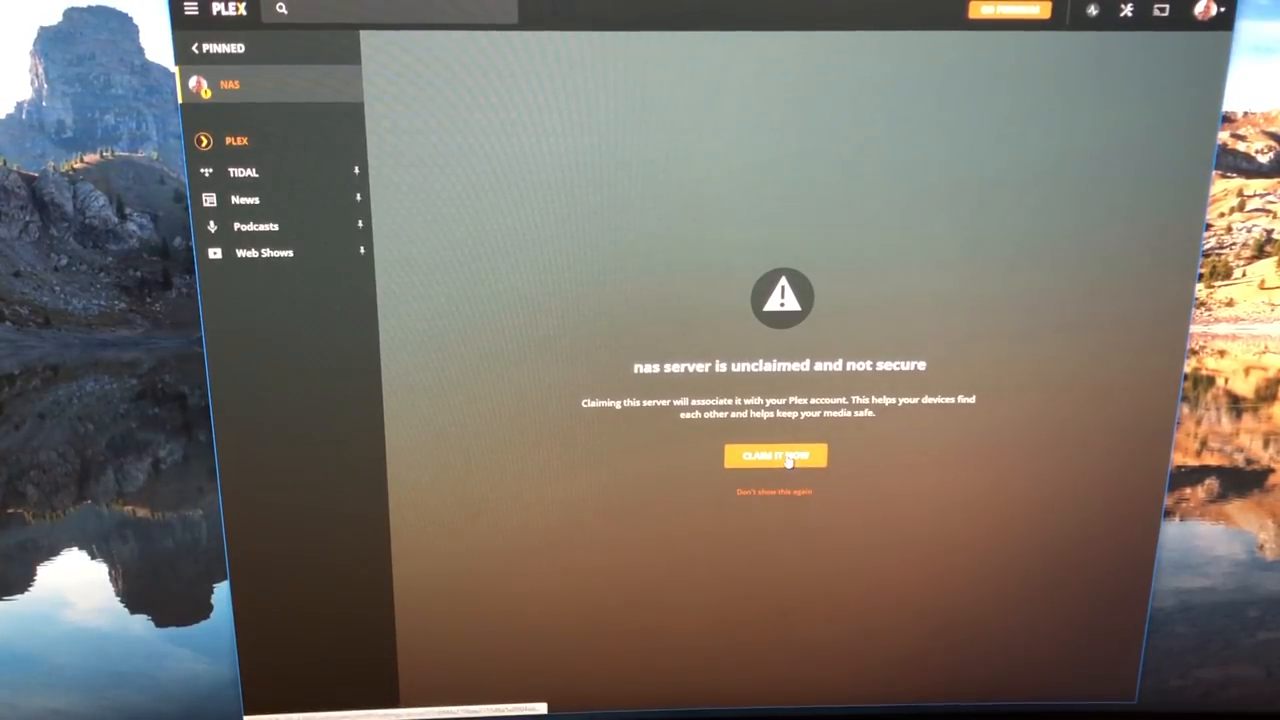
Claim the nas server for the Plex account and review its signed-in General settings
{"action": "left_click", "coordinate": [775, 455]}
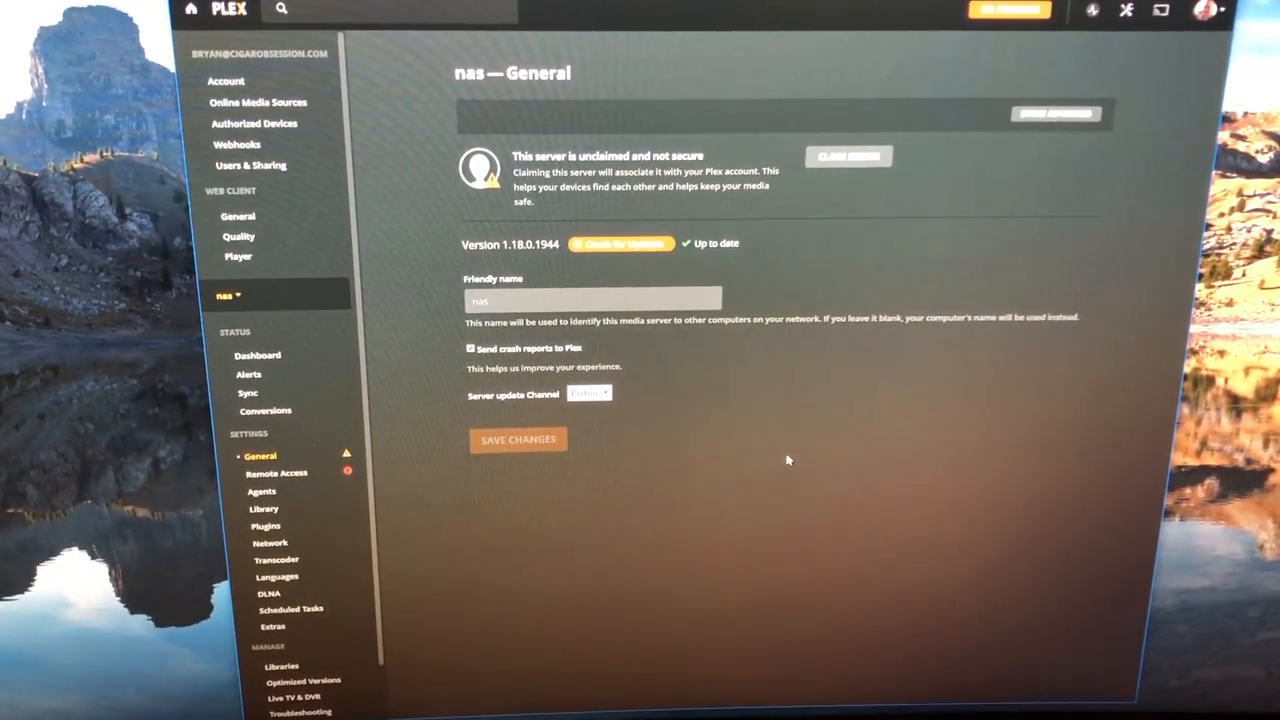
{"action": "mouse_move", "coordinate": [668, 267]}
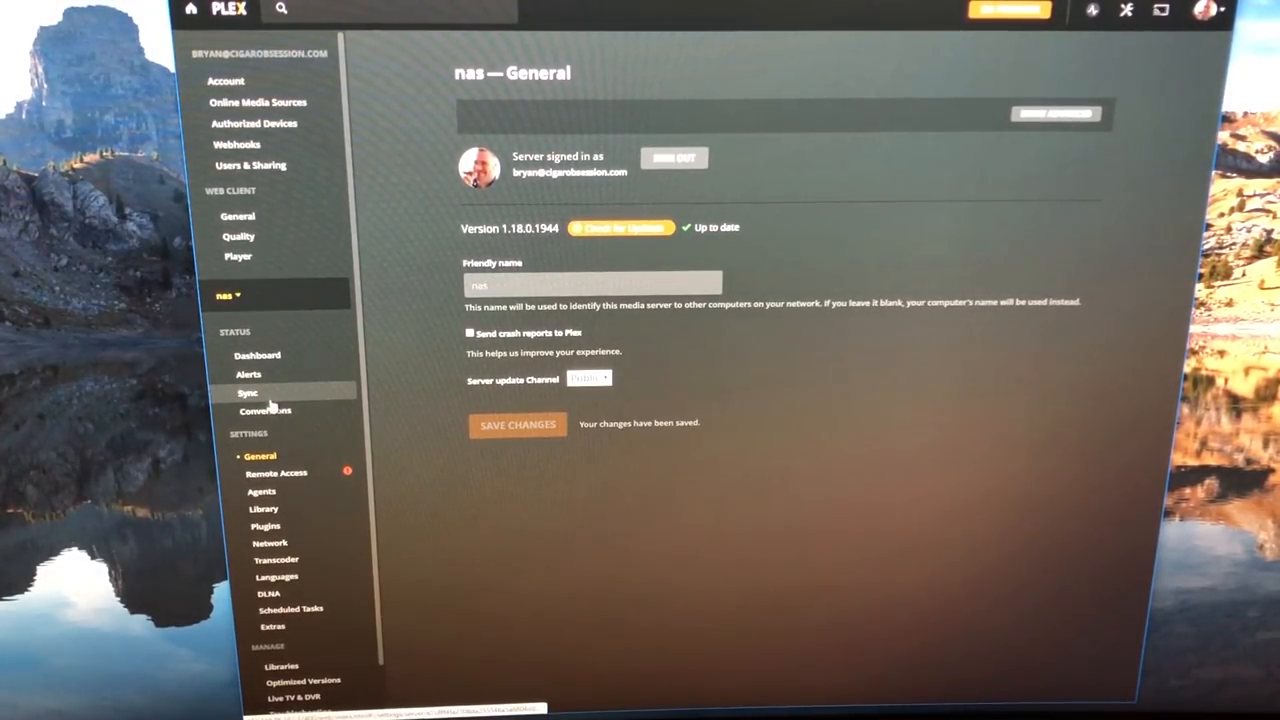
{"action": "scroll", "scroll_direction": "down", "scroll_amount": 3}
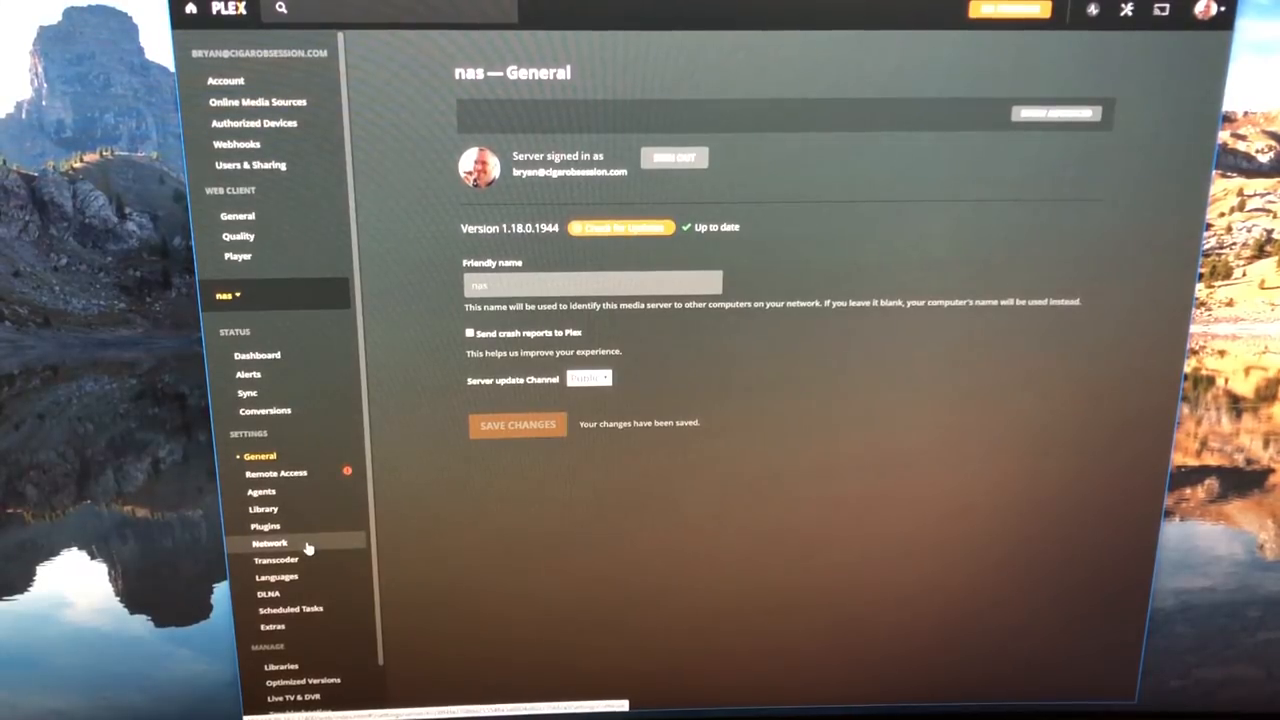
{"action": "mouse_move", "coordinate": [330, 330]}
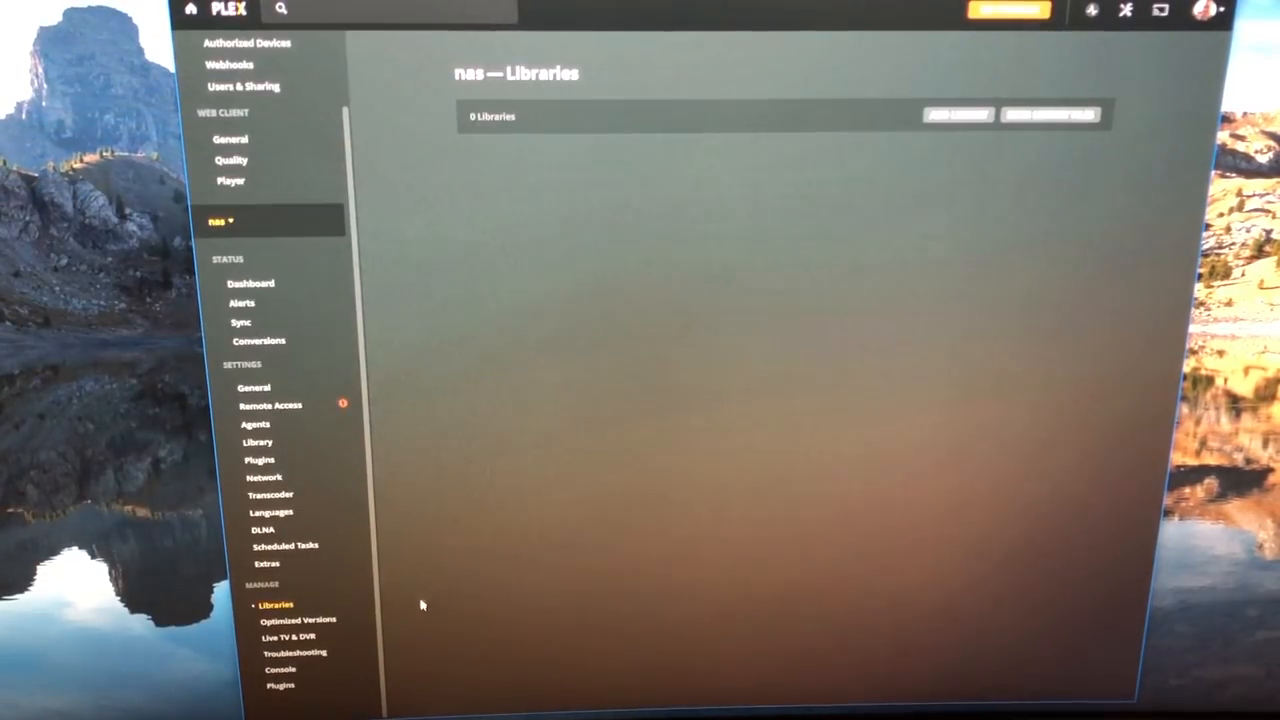
{"action": "mouse_move", "coordinate": [530, 598]}
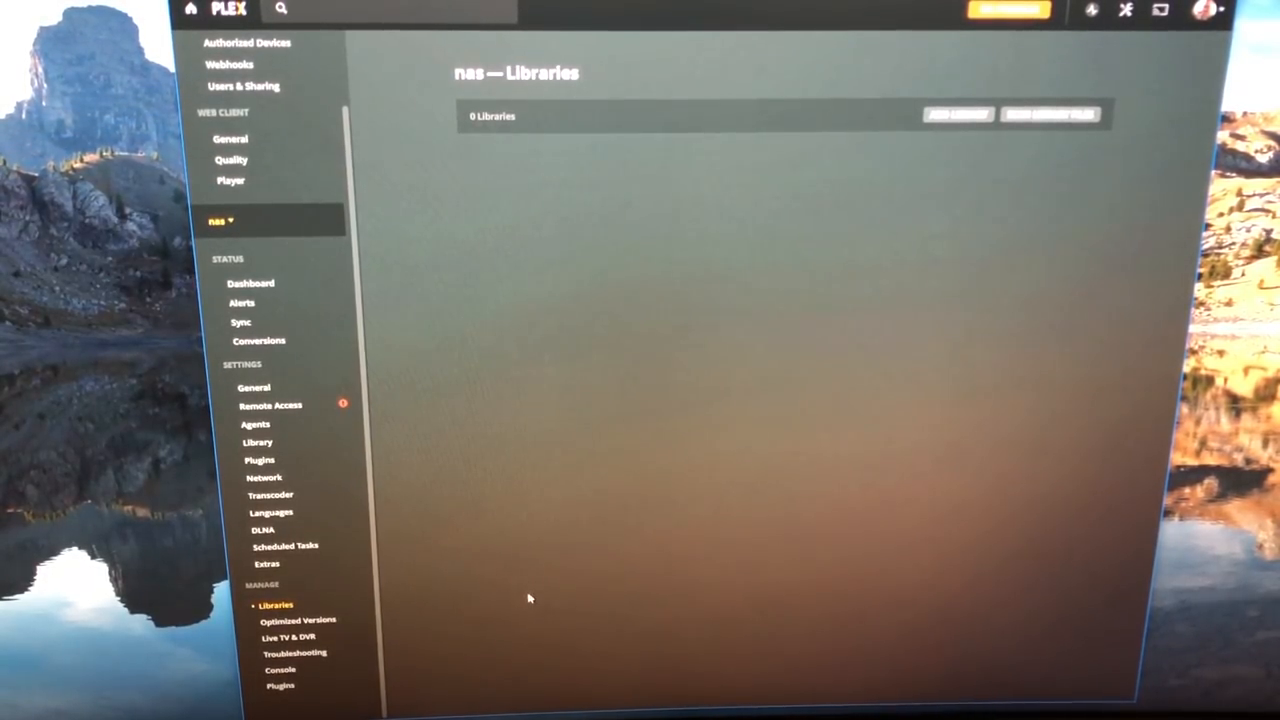
{"action": "mouse_move", "coordinate": [600, 301]}
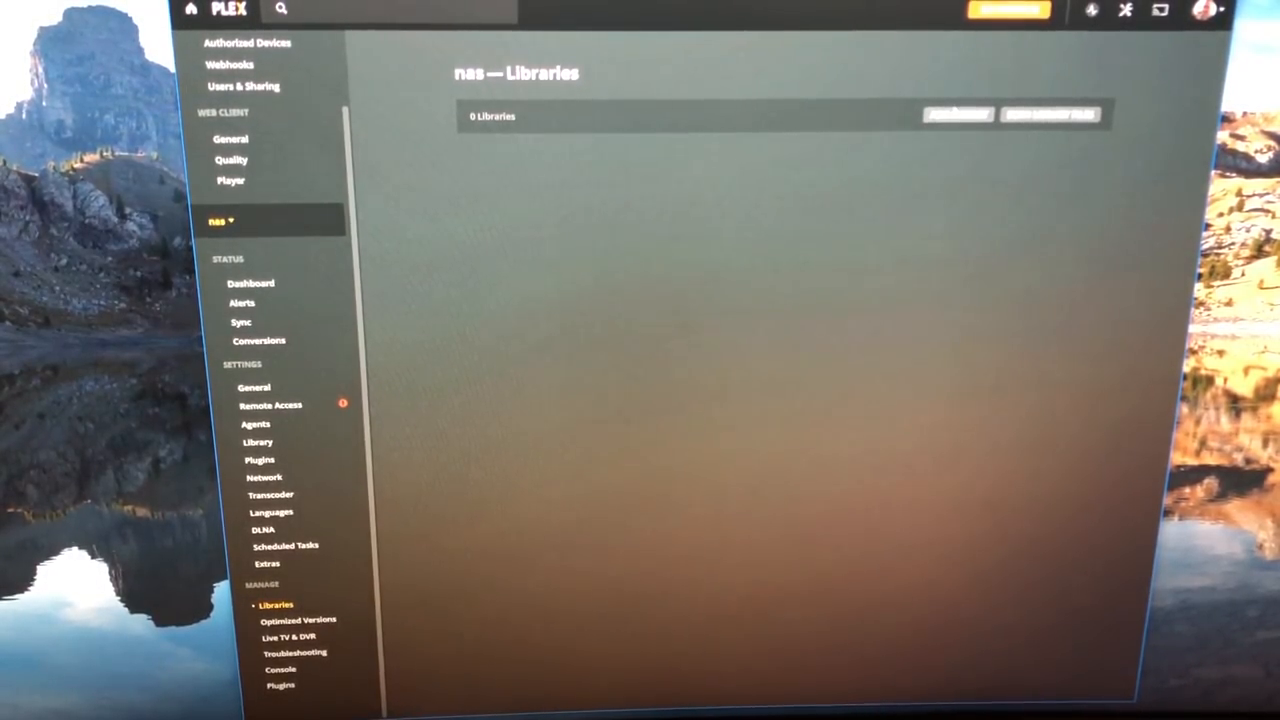
Add a Movies-type library sourced from the volume1 > Movies folder
{"action": "left_click", "coordinate": [956, 114]}
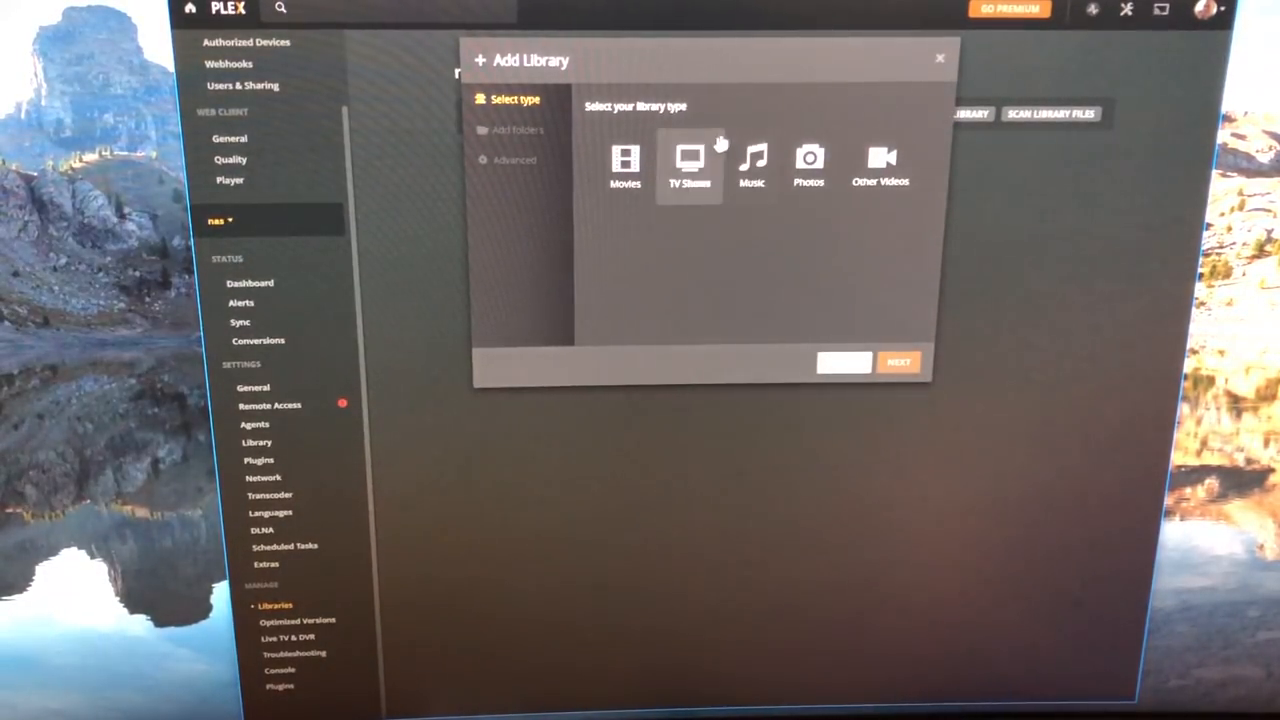
{"action": "left_click", "coordinate": [625, 165]}
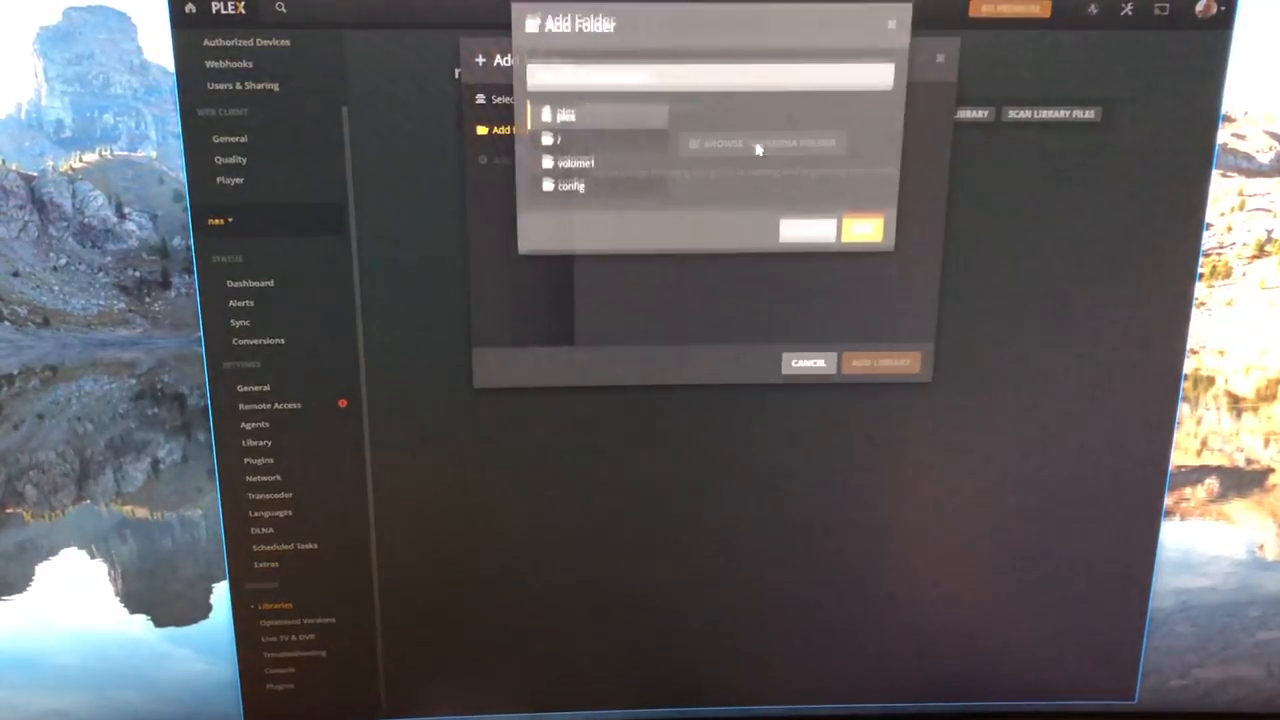
{"action": "left_click", "coordinate": [575, 195]}
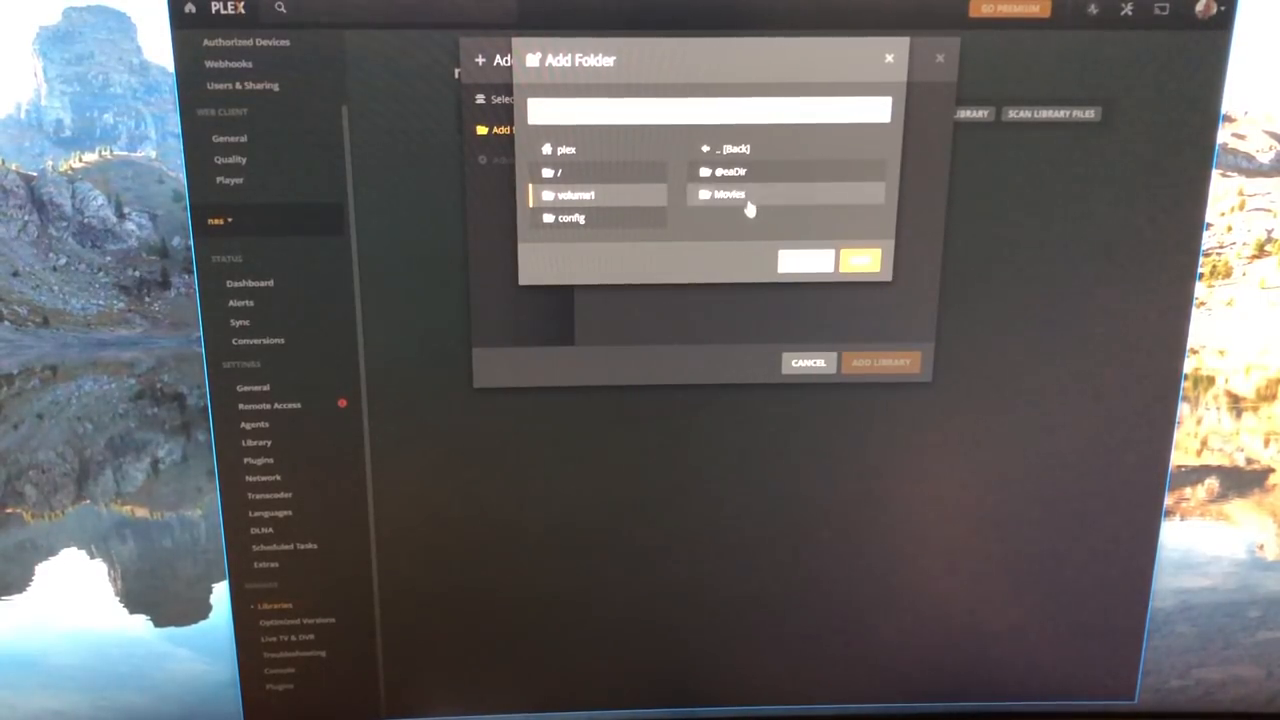
{"action": "left_click", "coordinate": [728, 194]}
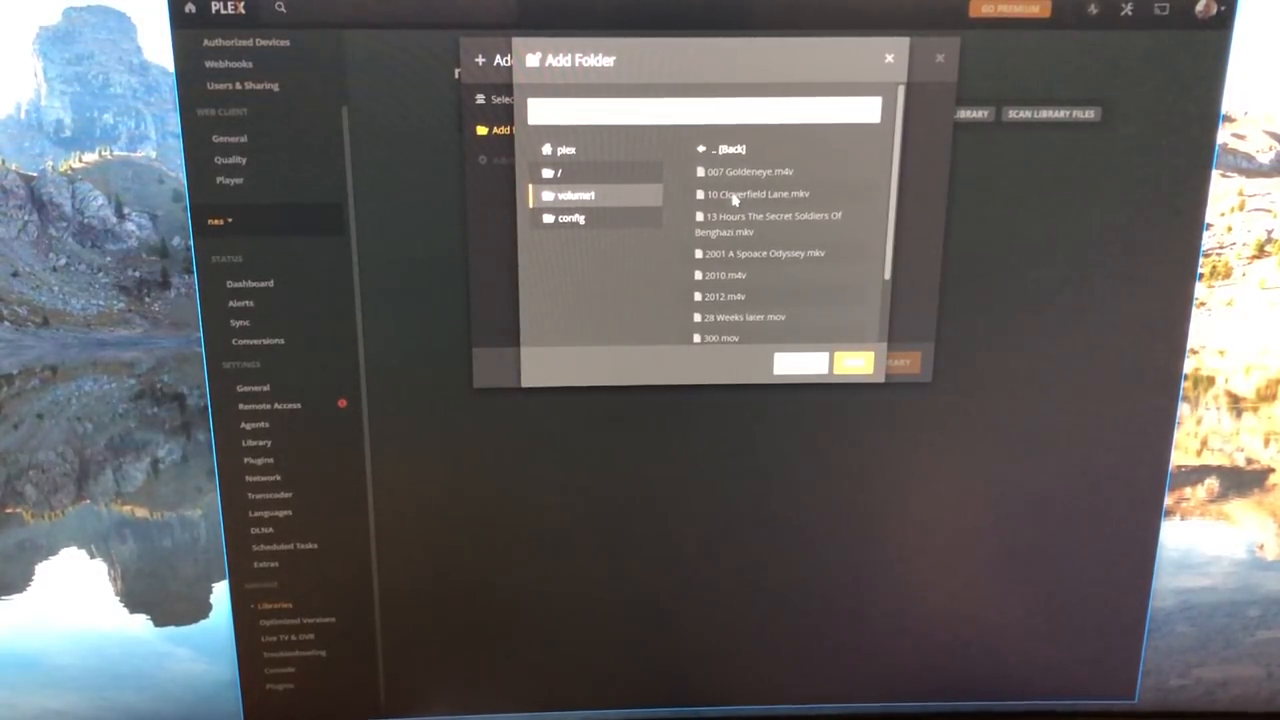
{"action": "left_click", "coordinate": [853, 362]}
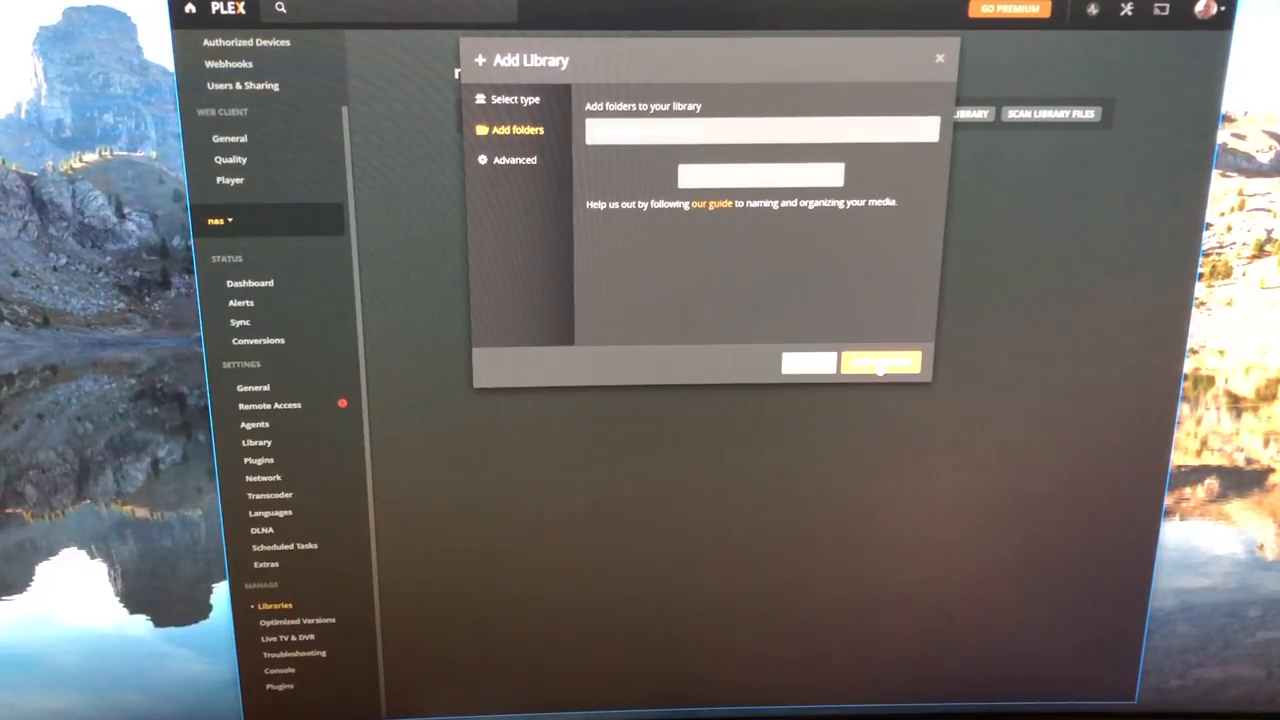
{"action": "left_click", "coordinate": [880, 362]}
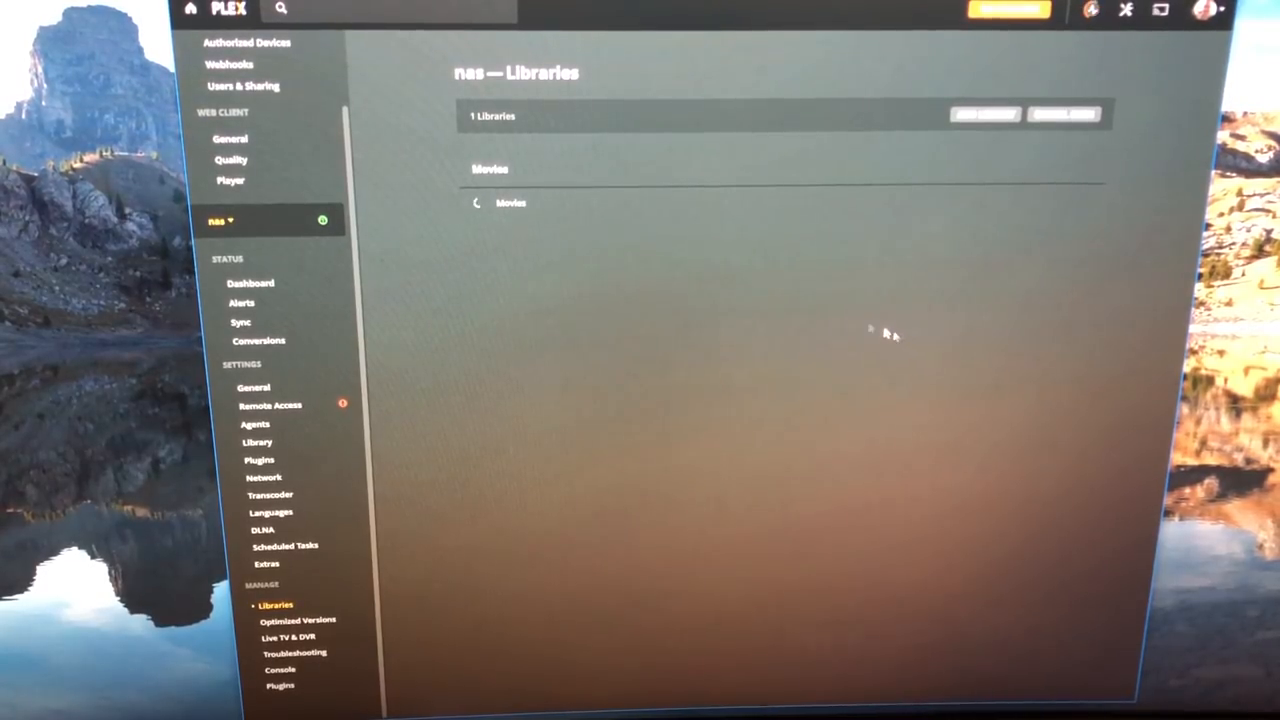
{"action": "mouse_move", "coordinate": [448, 213]}
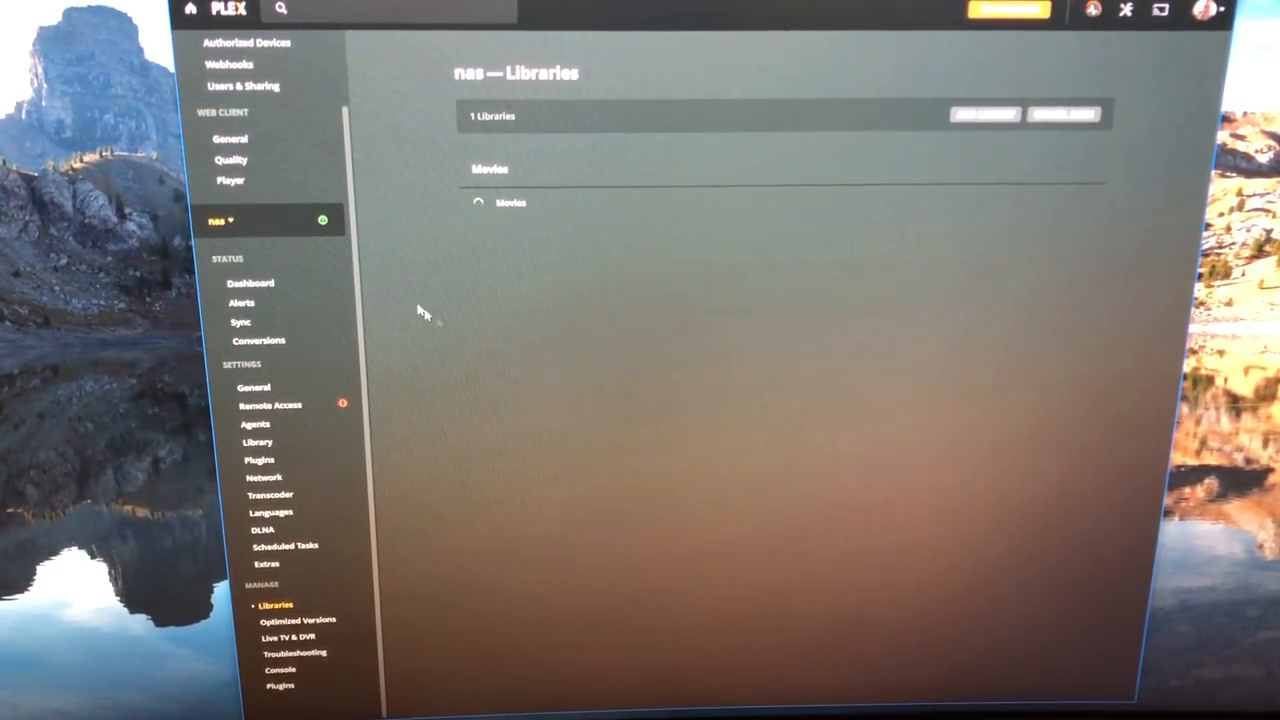
{"action": "mouse_move", "coordinate": [407, 282]}
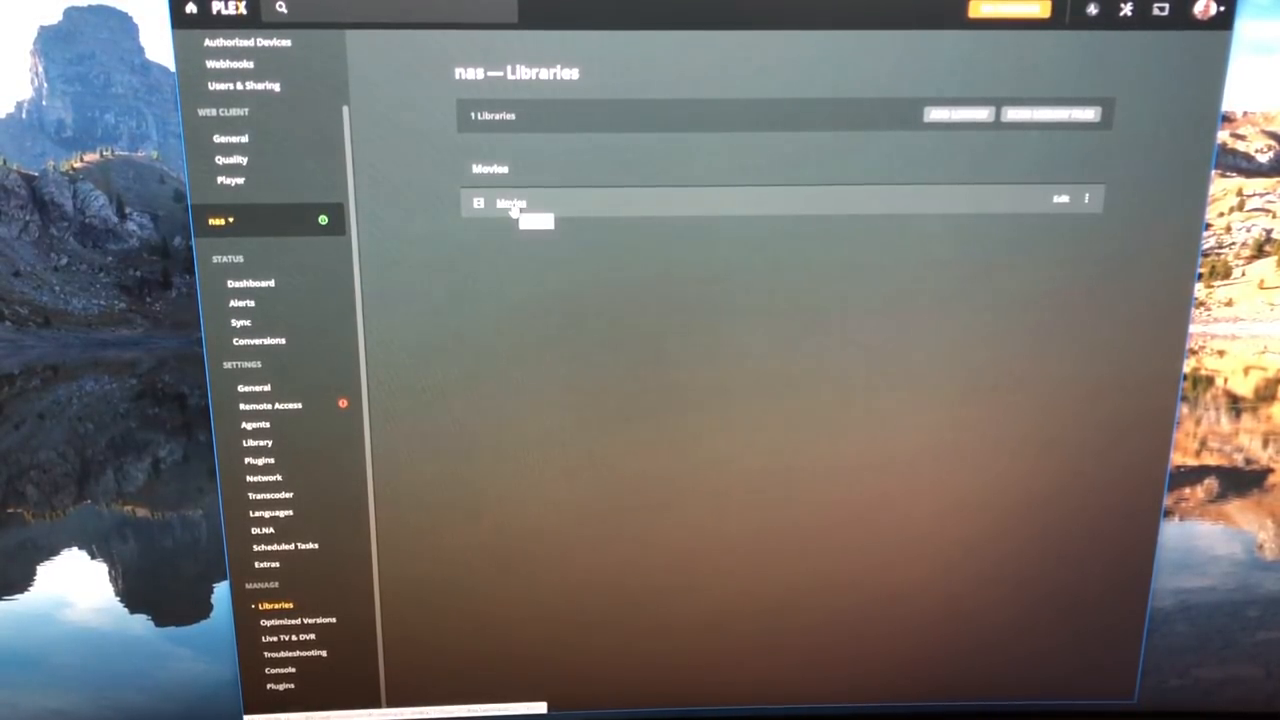
Open the Movies library to see films like GoldenEye with posters
{"action": "left_click", "coordinate": [511, 204]}
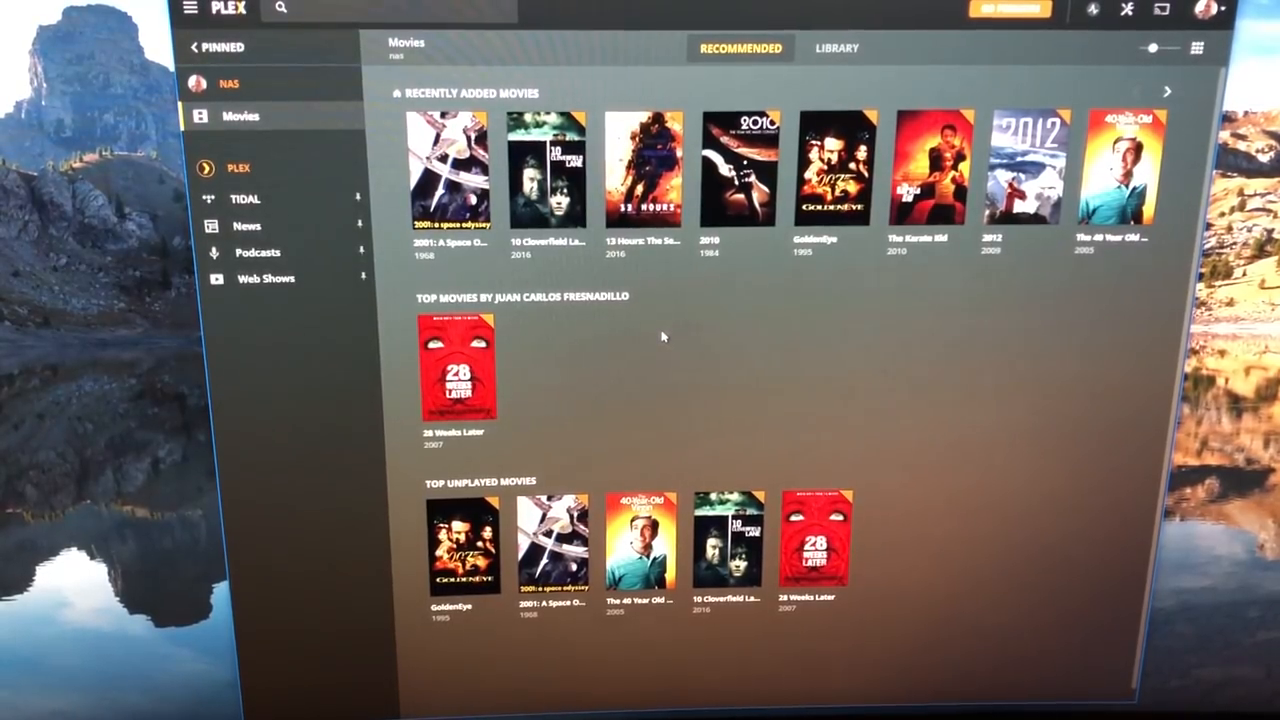